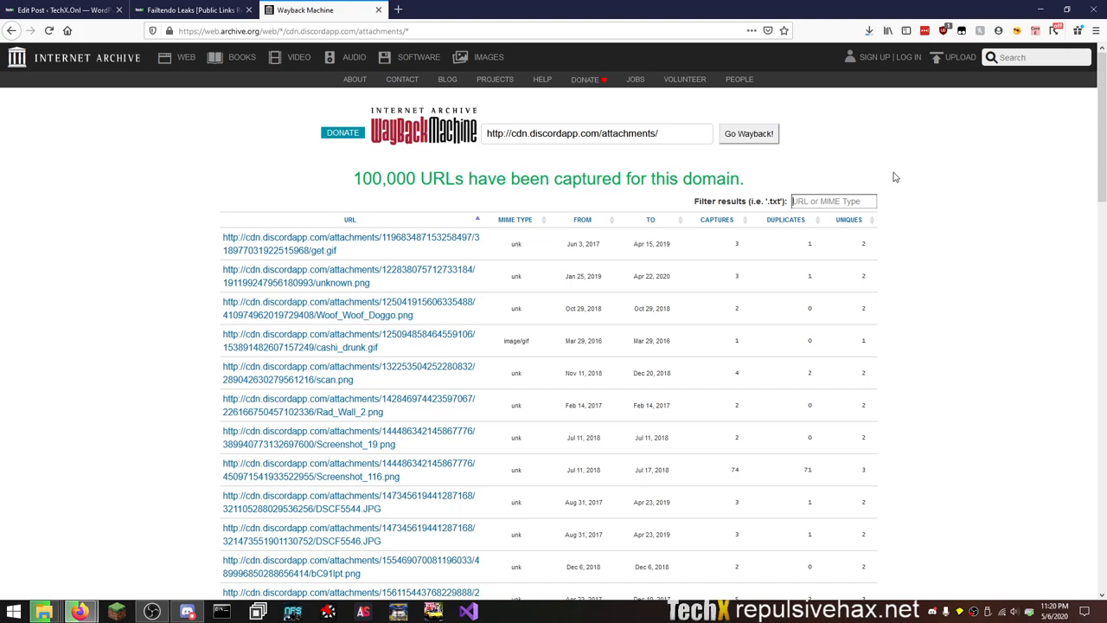
# Filter the cdn.discordapp.com attachment listing by 'exe' and look at the matches.
pyautogui.write('exe')
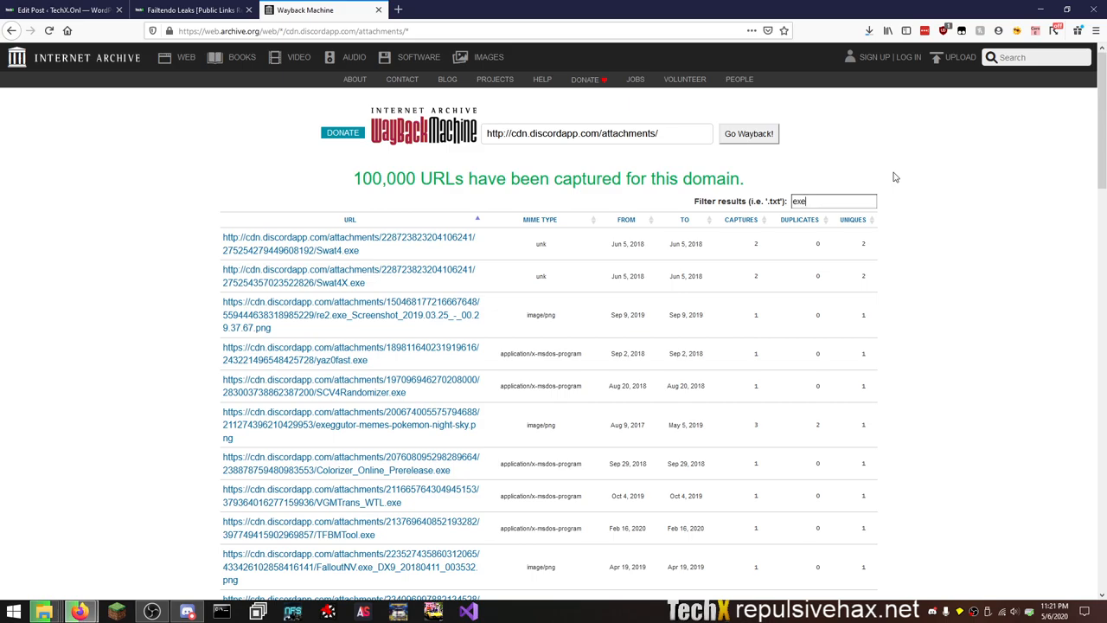
pyautogui.moveTo(329, 391)
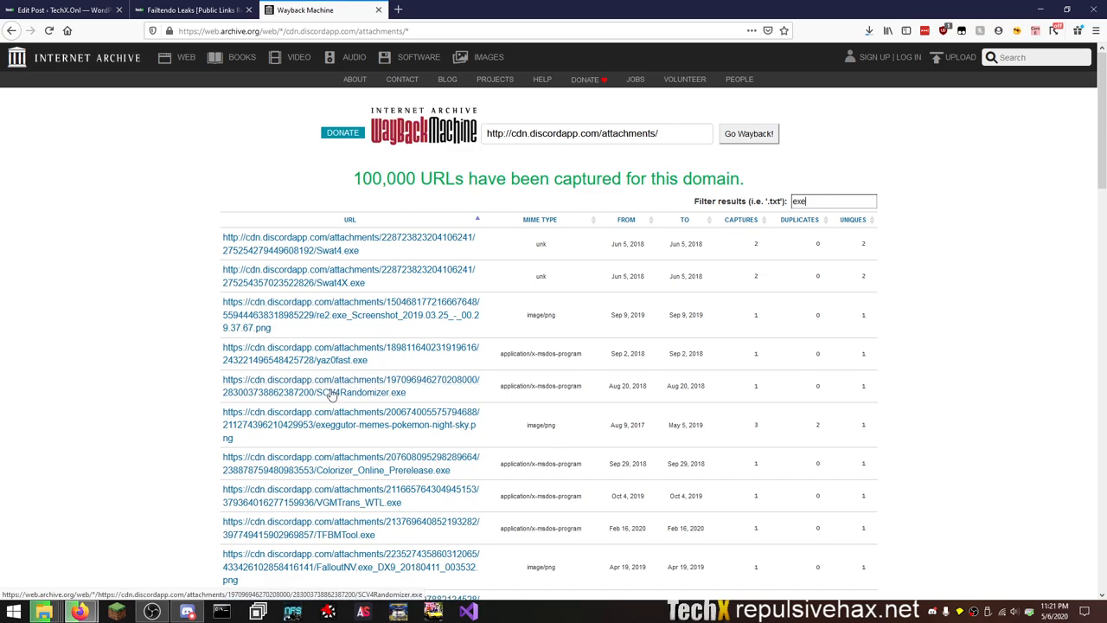
pyautogui.moveTo(357, 386)
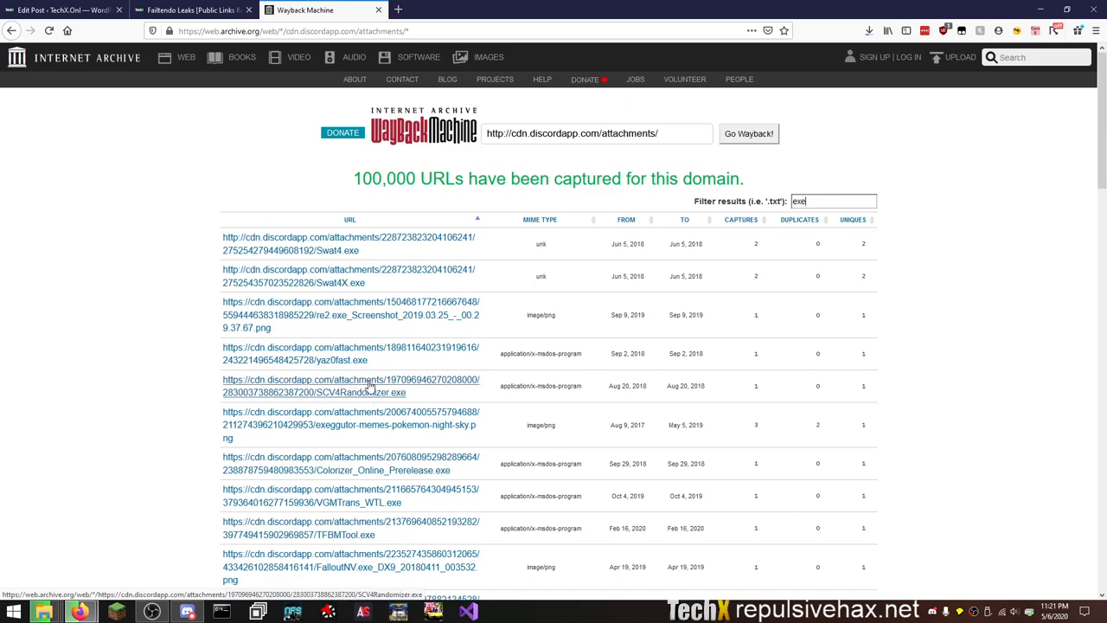
pyautogui.moveTo(185, 396)
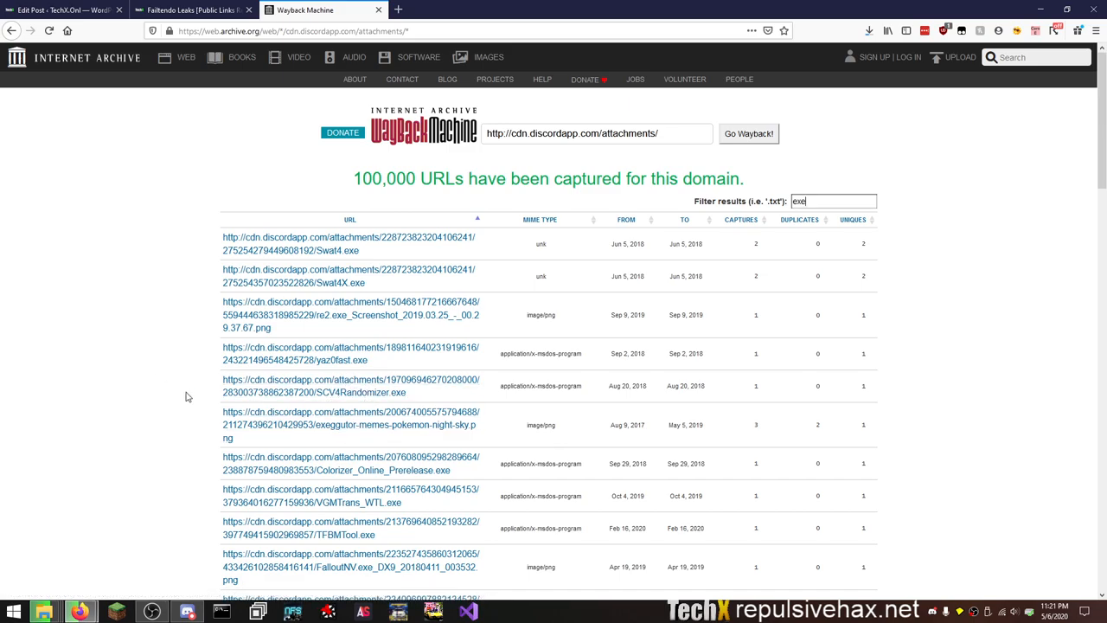
pyautogui.moveTo(400, 471)
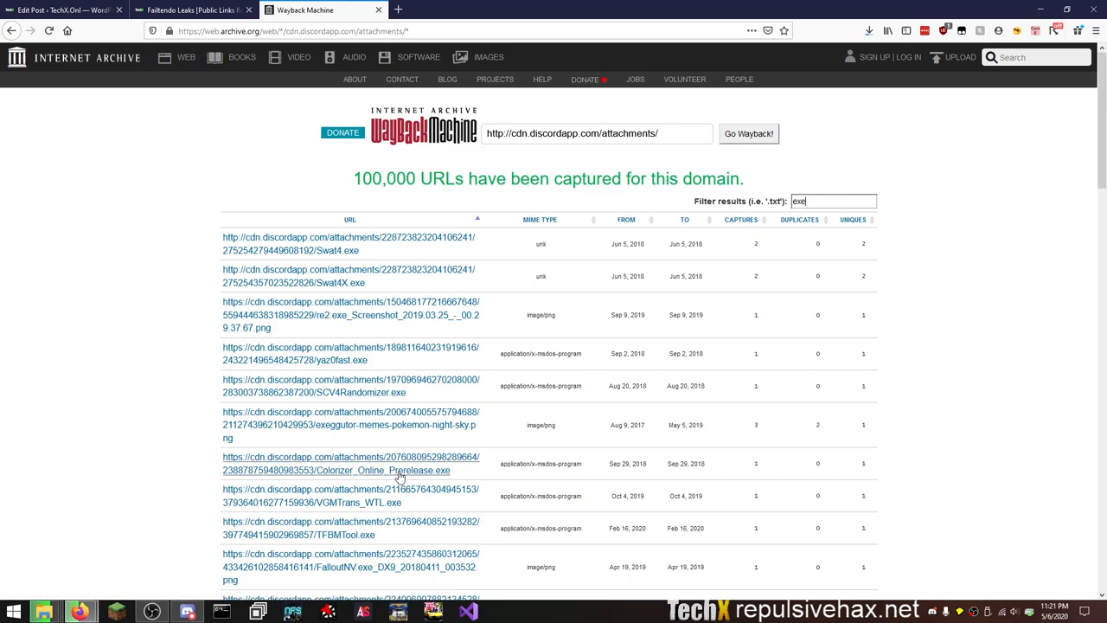
pyautogui.moveTo(399, 471)
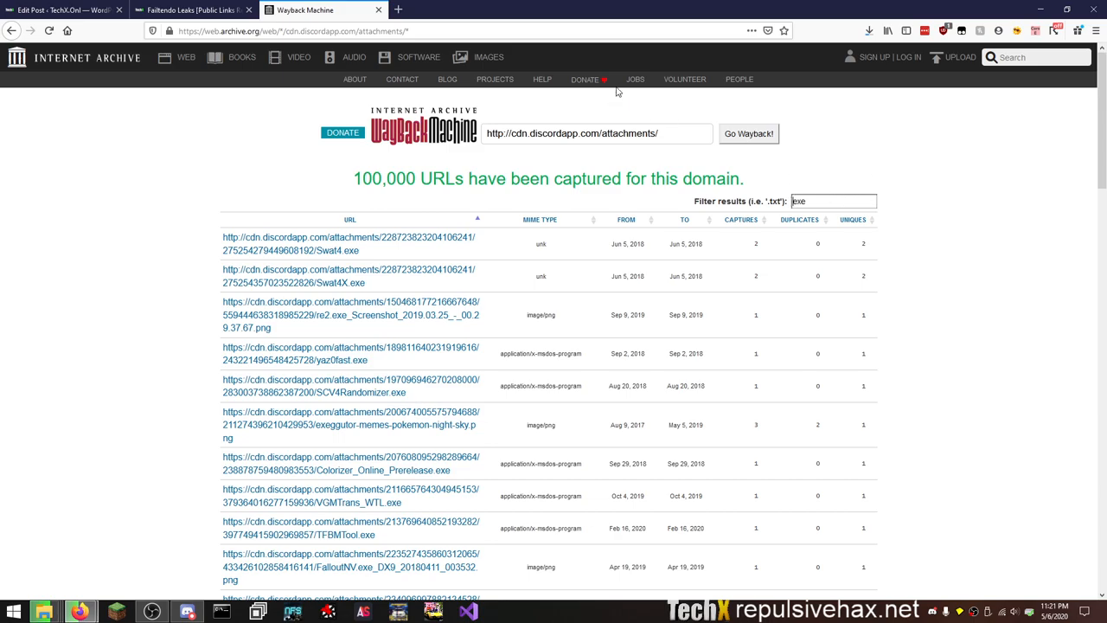
pyautogui.scroll(-3)
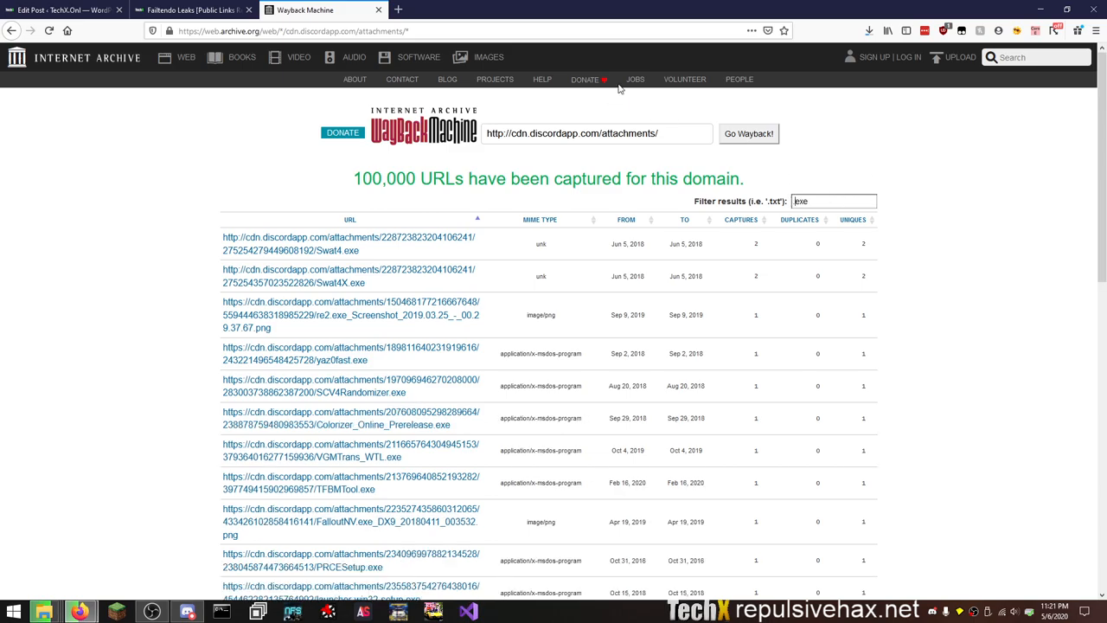
# Sort the exe results by the FROM capture date and scroll down through the entries.
pyautogui.click(627, 218)
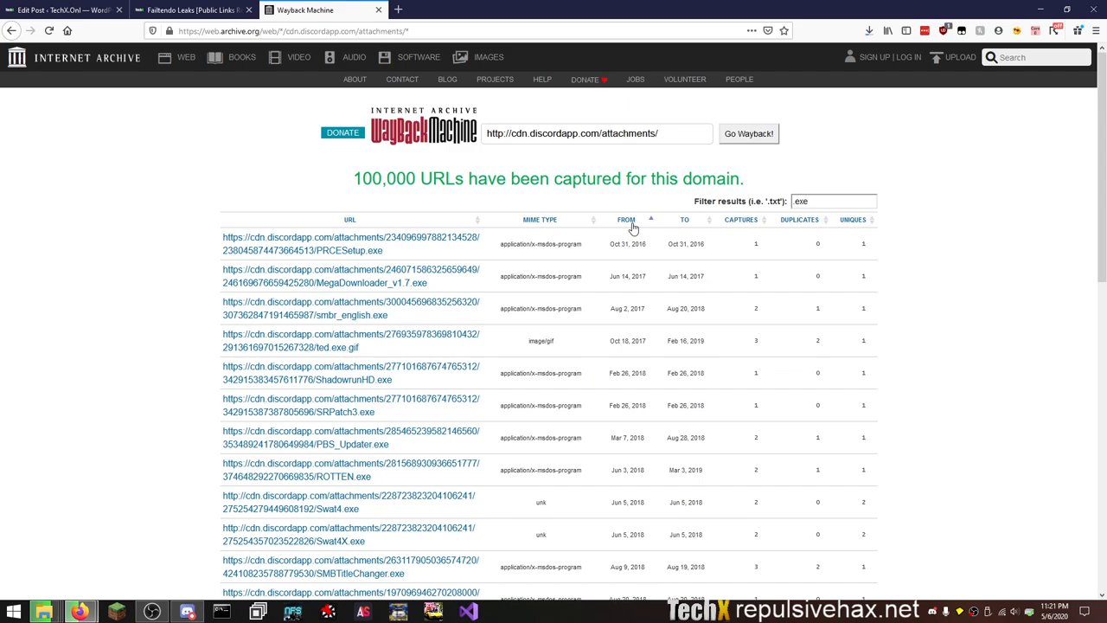
pyautogui.moveTo(386, 254)
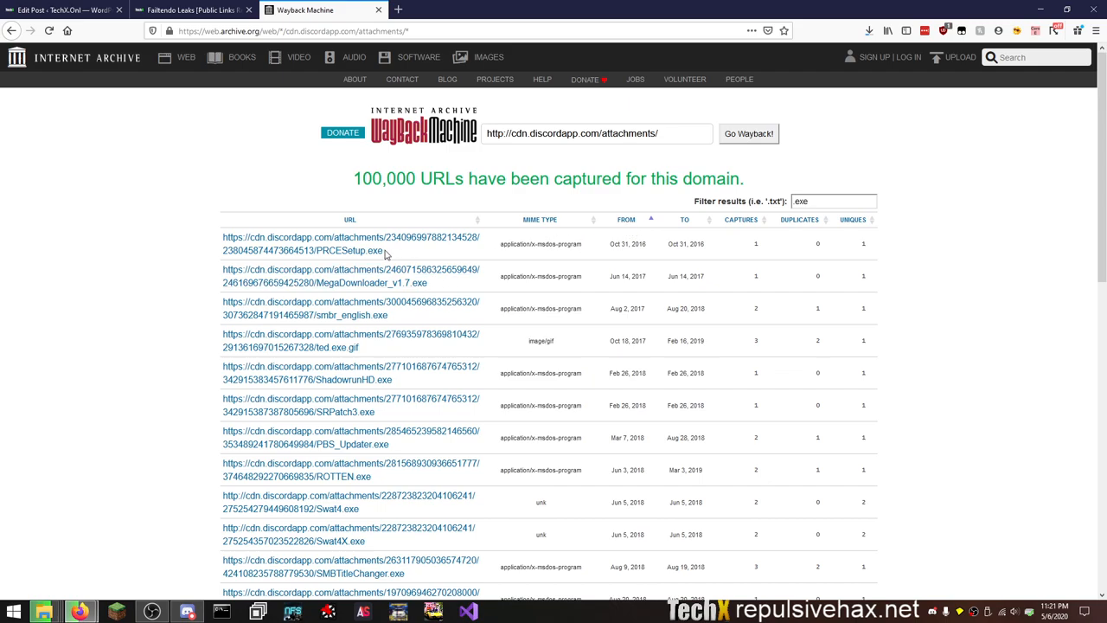
pyautogui.moveTo(423, 273)
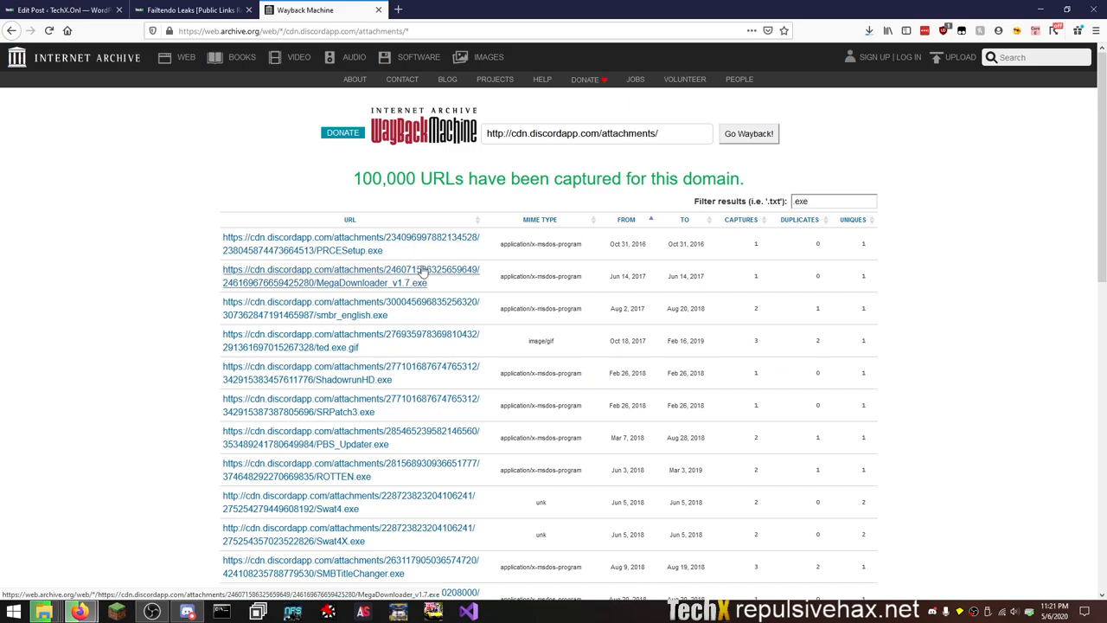
pyautogui.moveTo(418, 308)
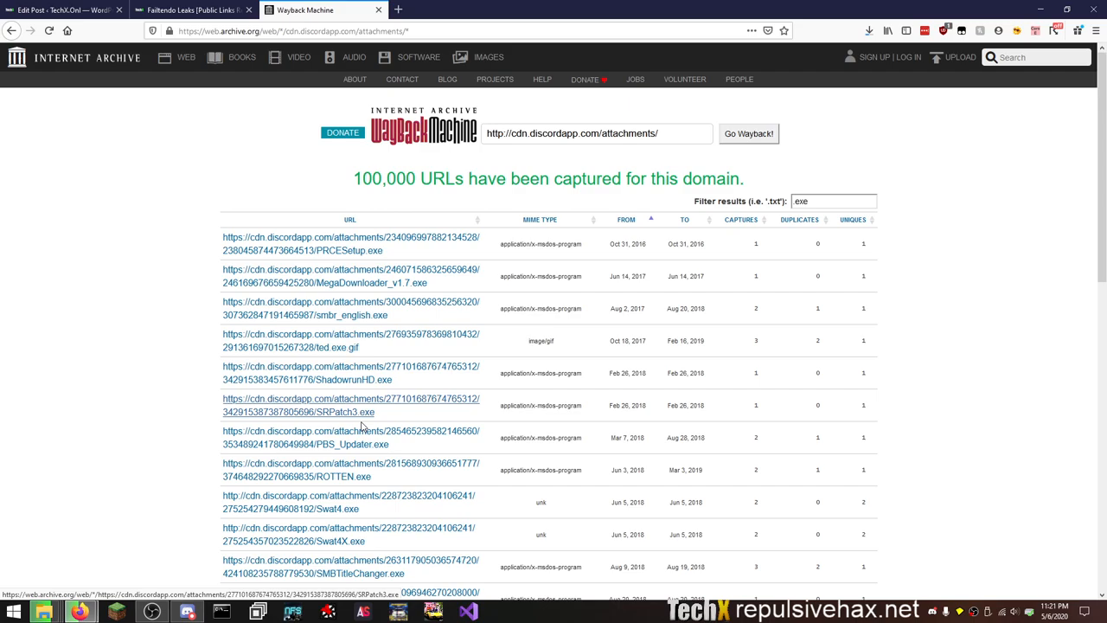
pyautogui.moveTo(175, 411)
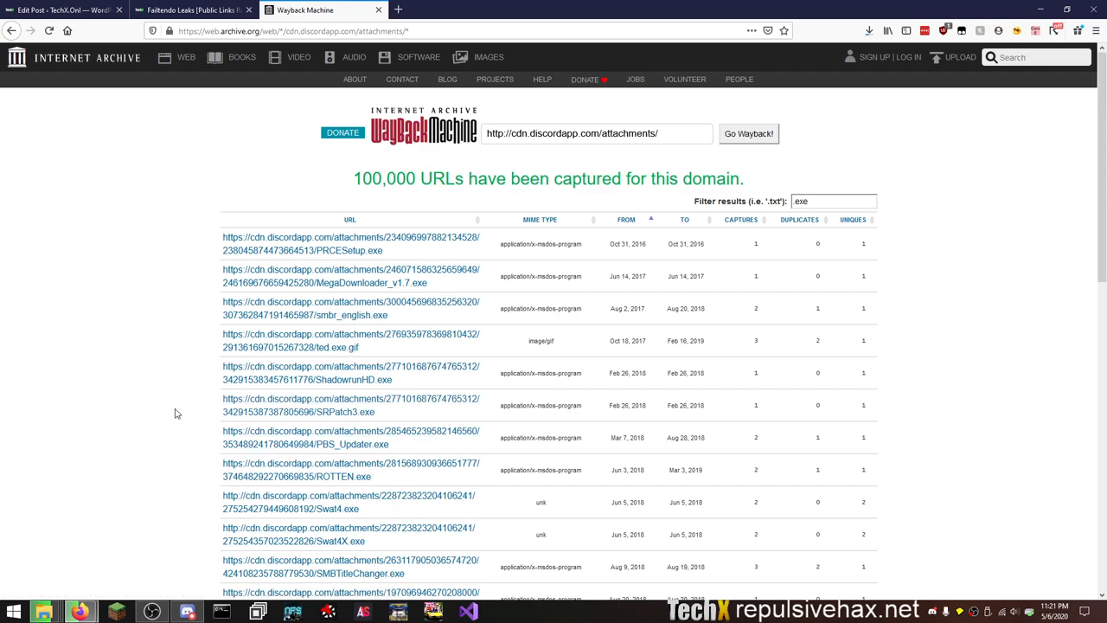
pyautogui.scroll(-3)
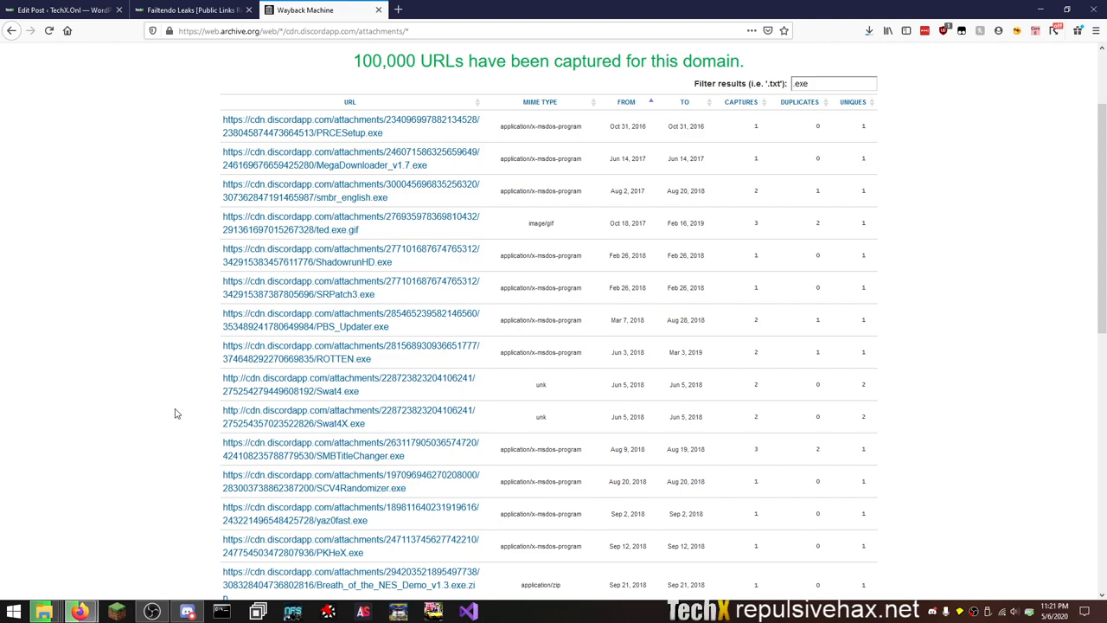
pyautogui.scroll(-3)
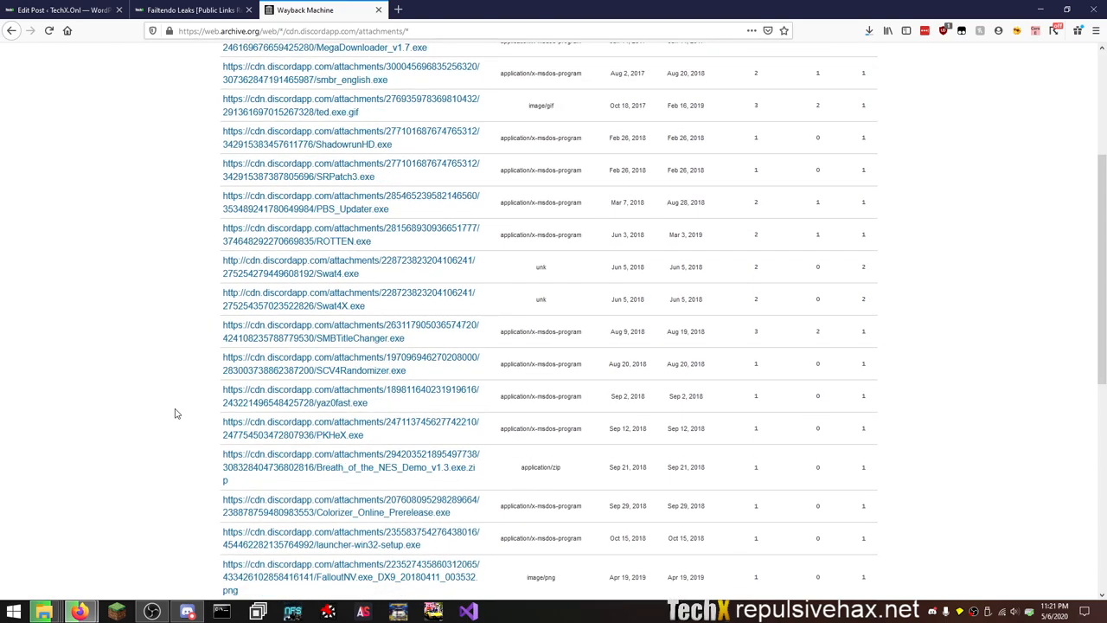
pyautogui.scroll(-3)
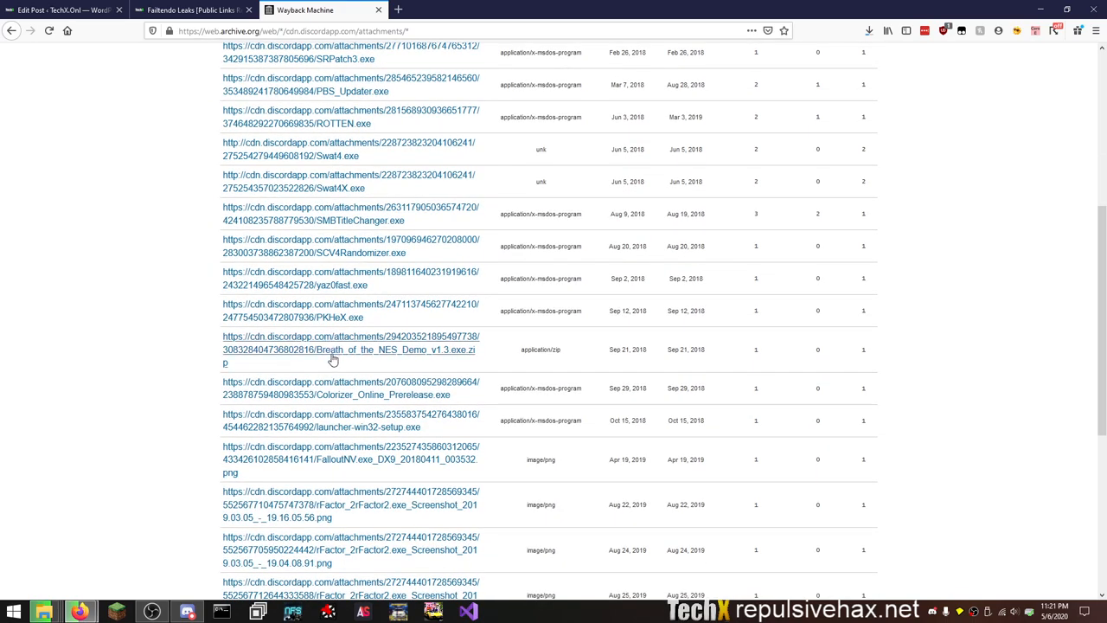
pyautogui.moveTo(332, 350)
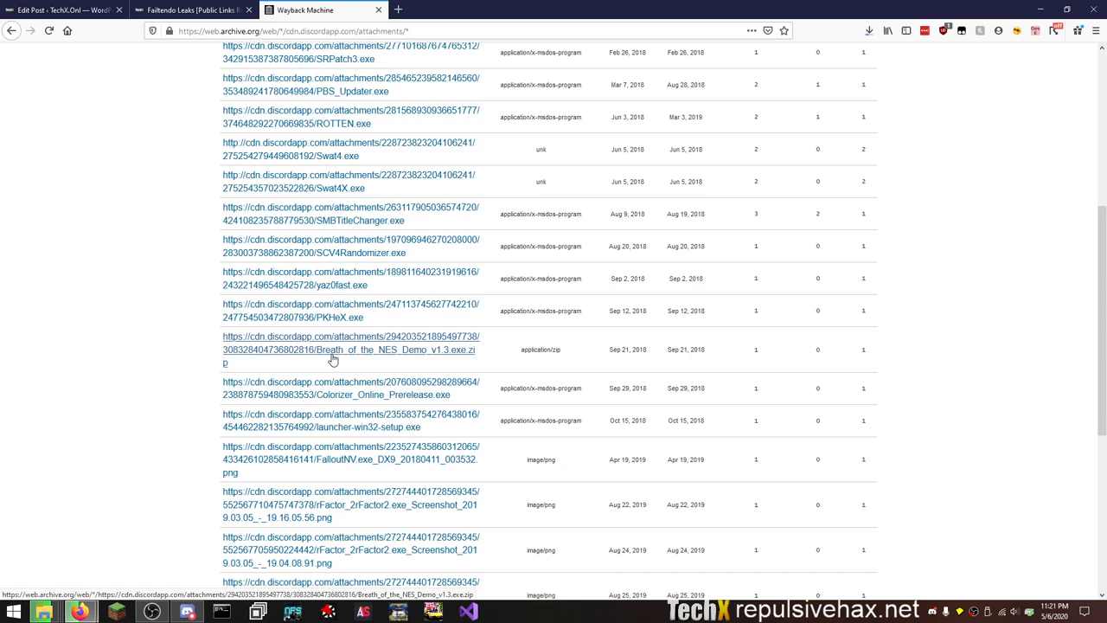
pyautogui.moveTo(175, 422)
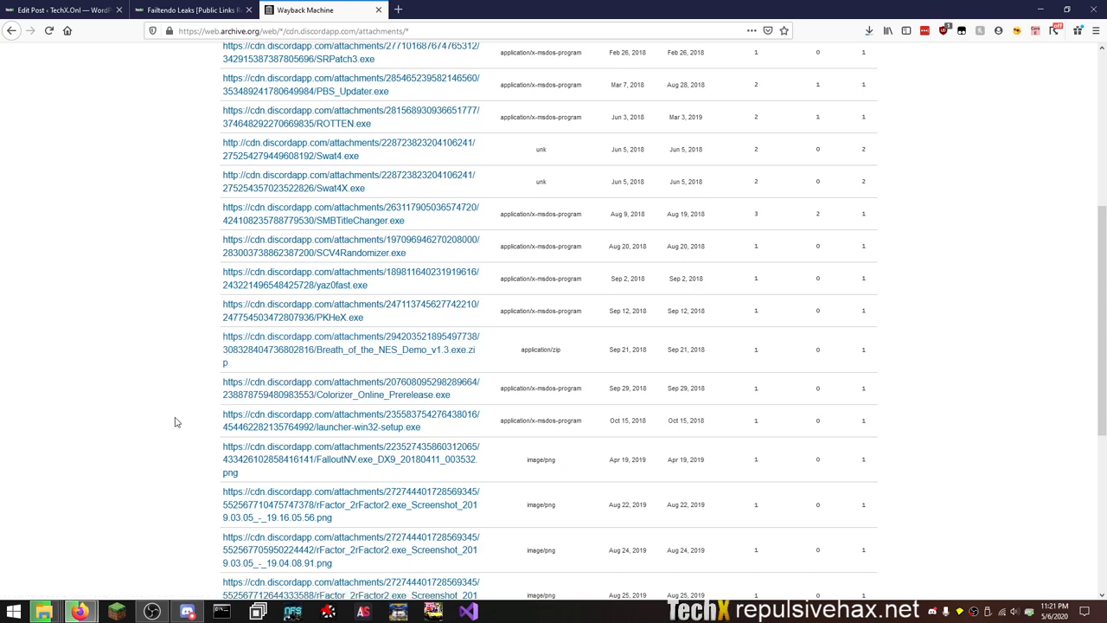
pyautogui.scroll(-3)
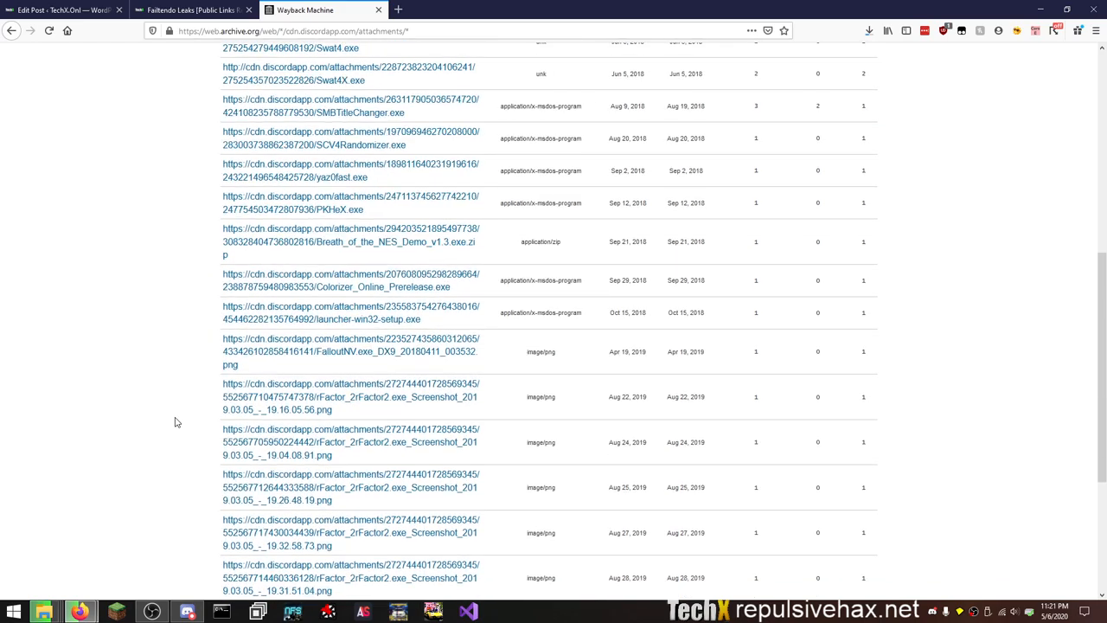
pyautogui.scroll(-3)
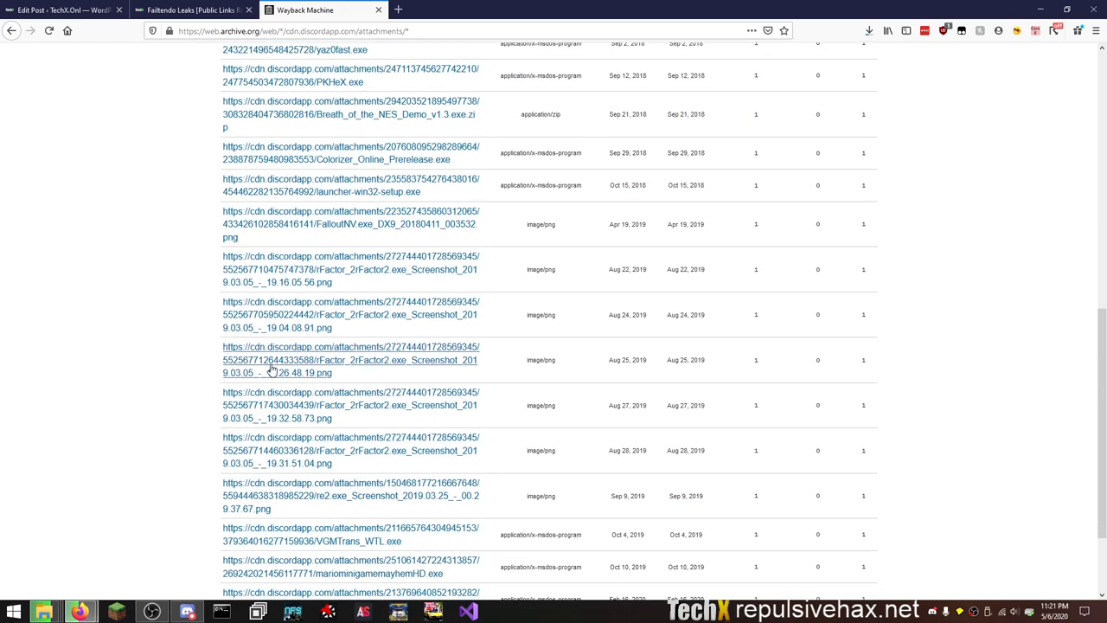
pyautogui.moveTo(154, 404)
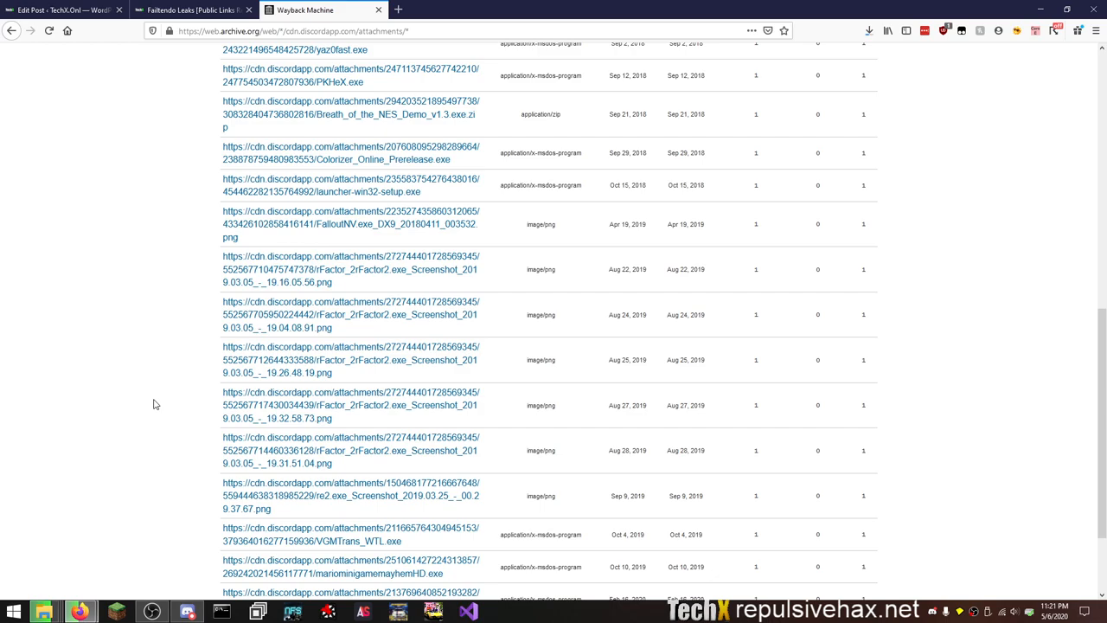
pyautogui.scroll(-3)
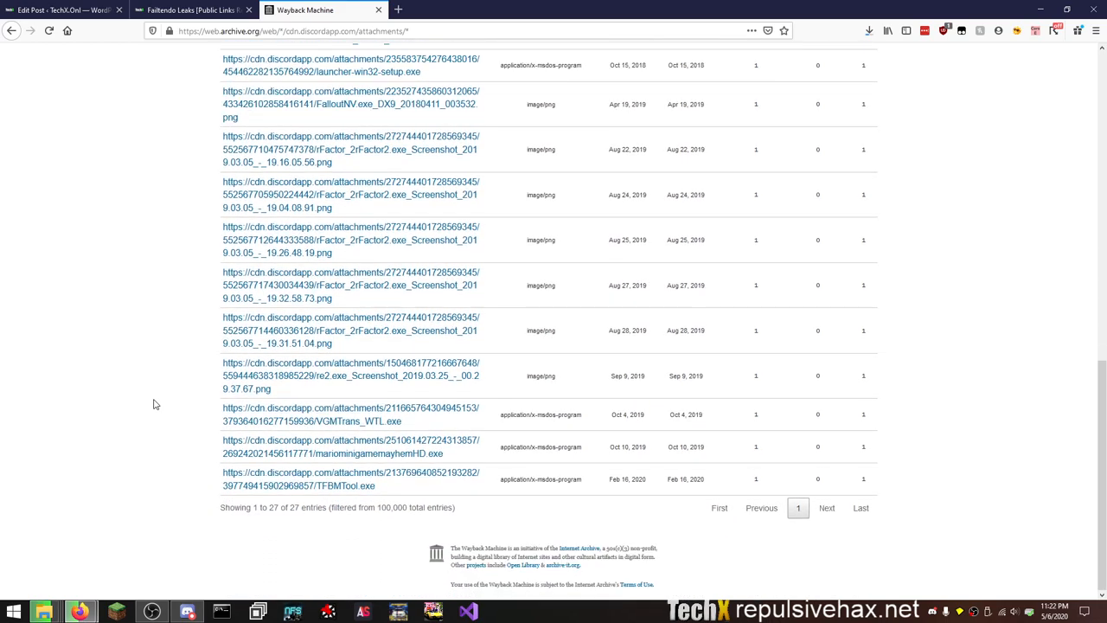
pyautogui.moveTo(327, 454)
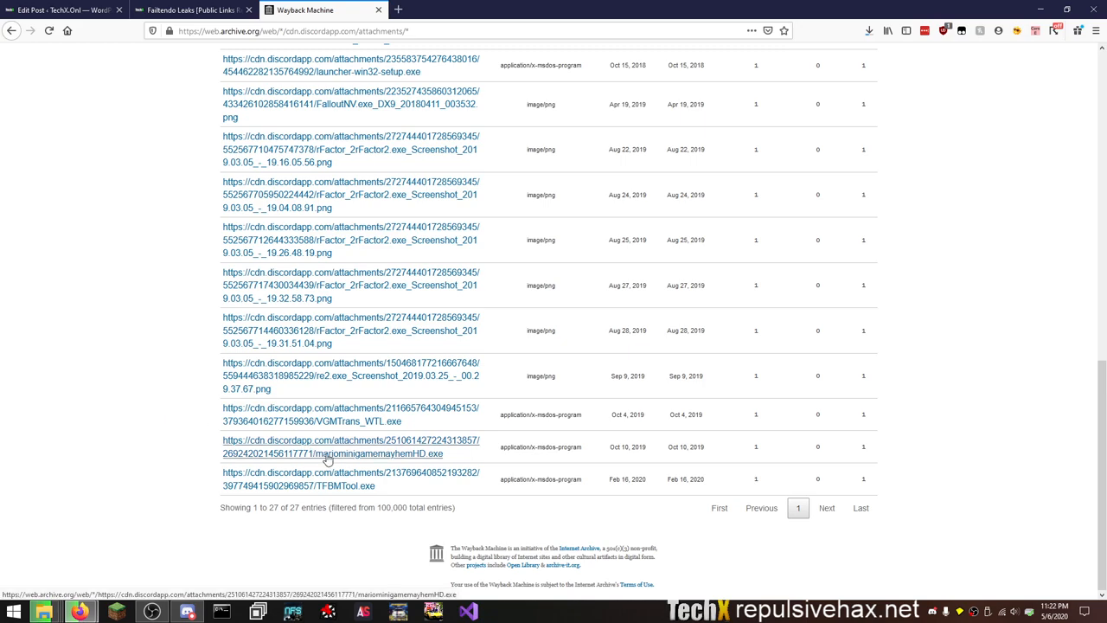
pyautogui.moveTo(311, 453)
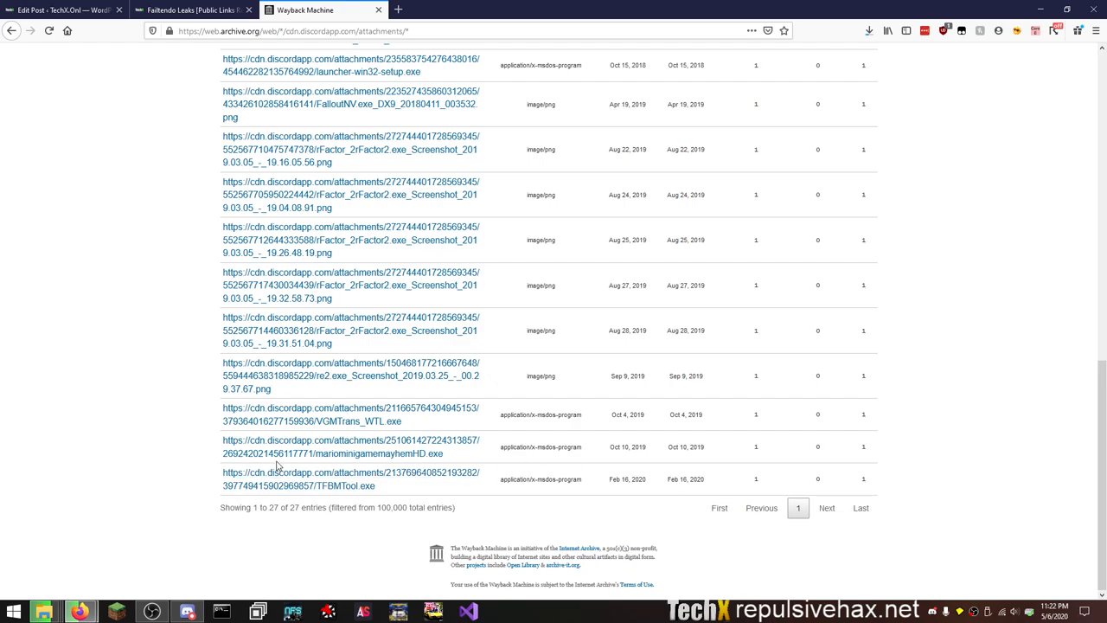
# Review the remaining exe entries and open one archived exe attachment in a new tab.
pyautogui.scroll(3)
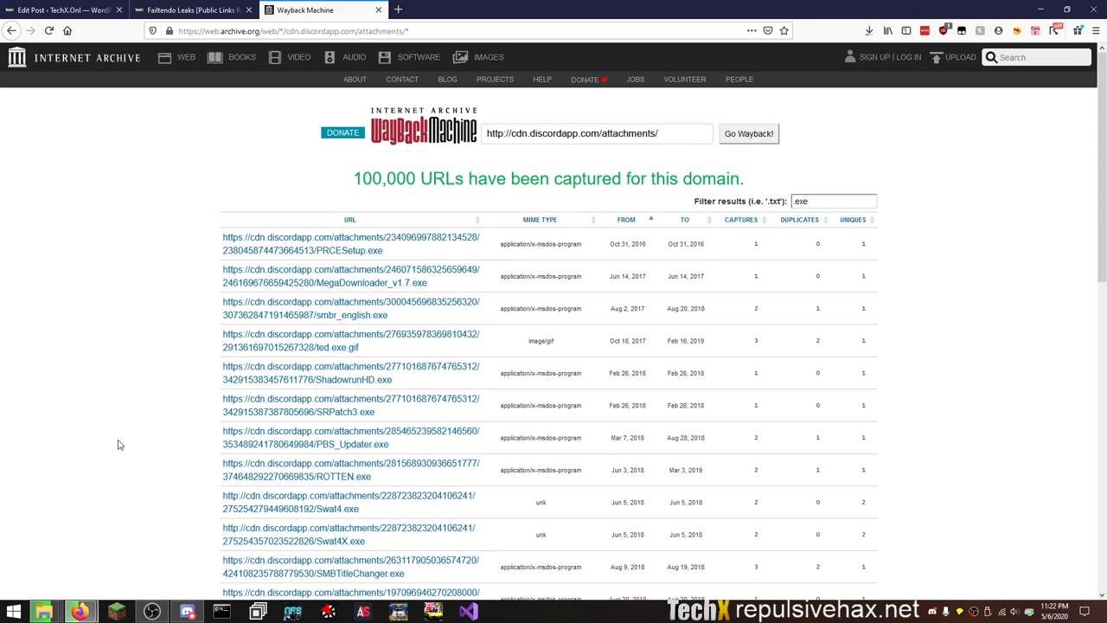
pyautogui.moveTo(141, 361)
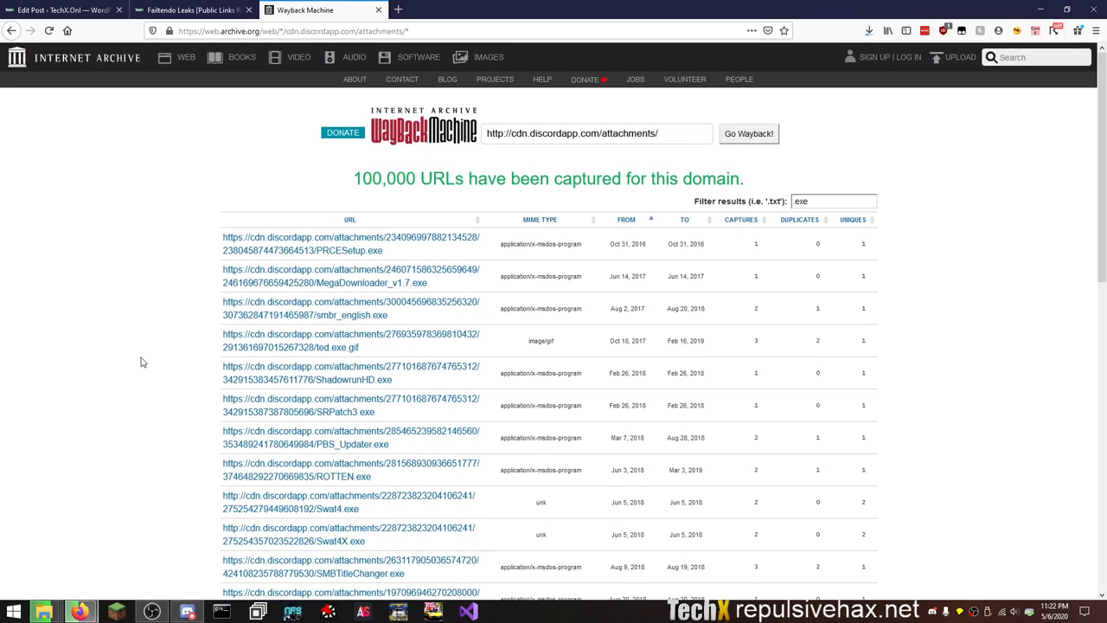
pyautogui.moveTo(102, 335)
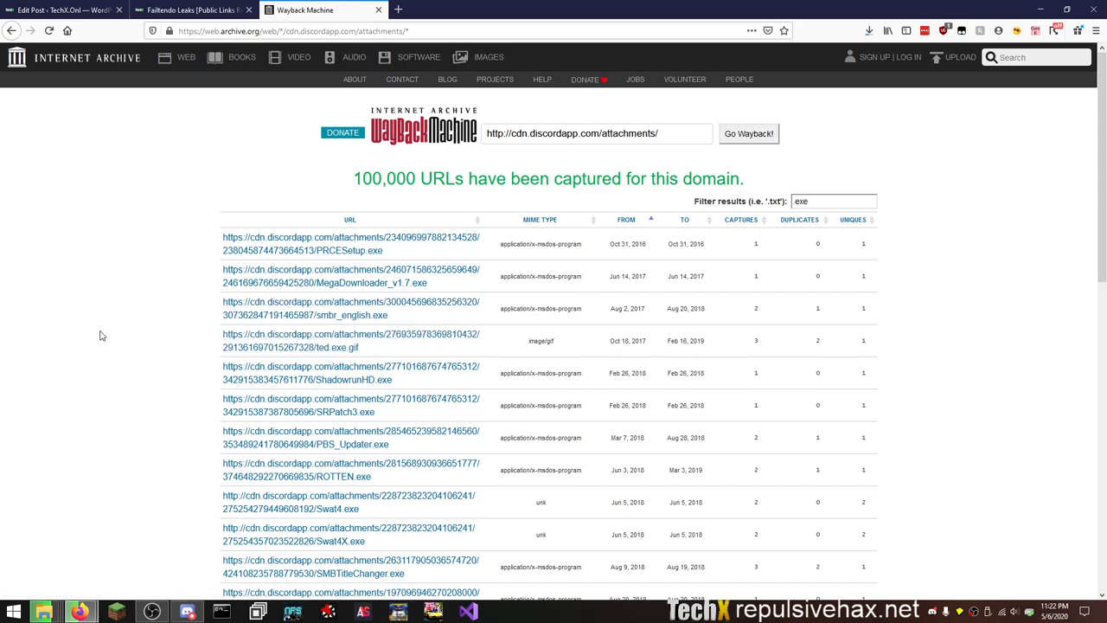
pyautogui.scroll(-3)
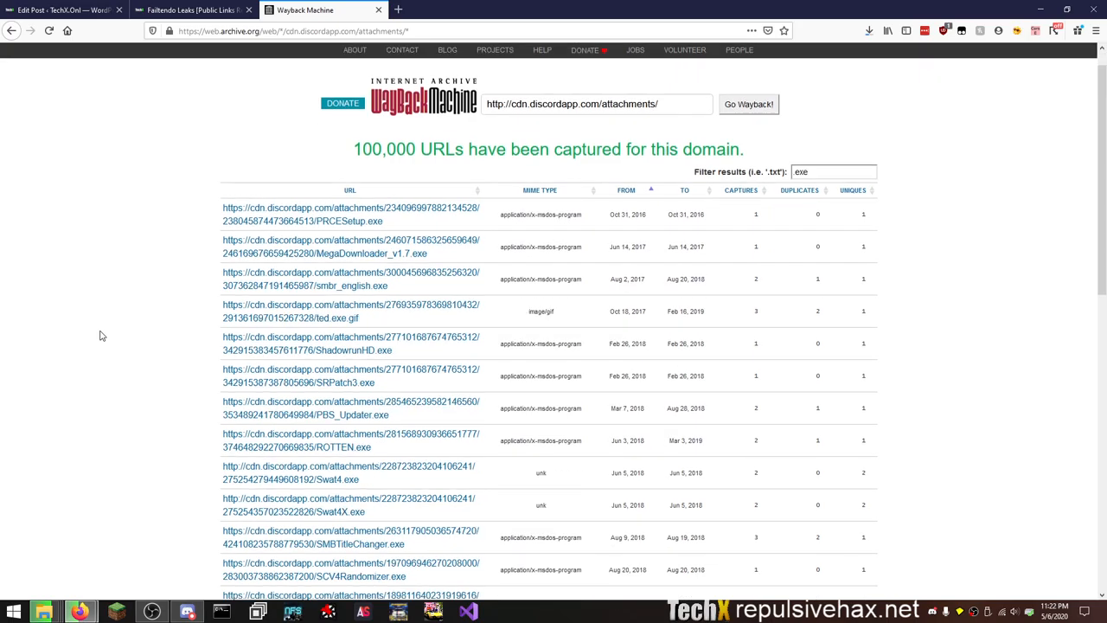
pyautogui.scroll(-3)
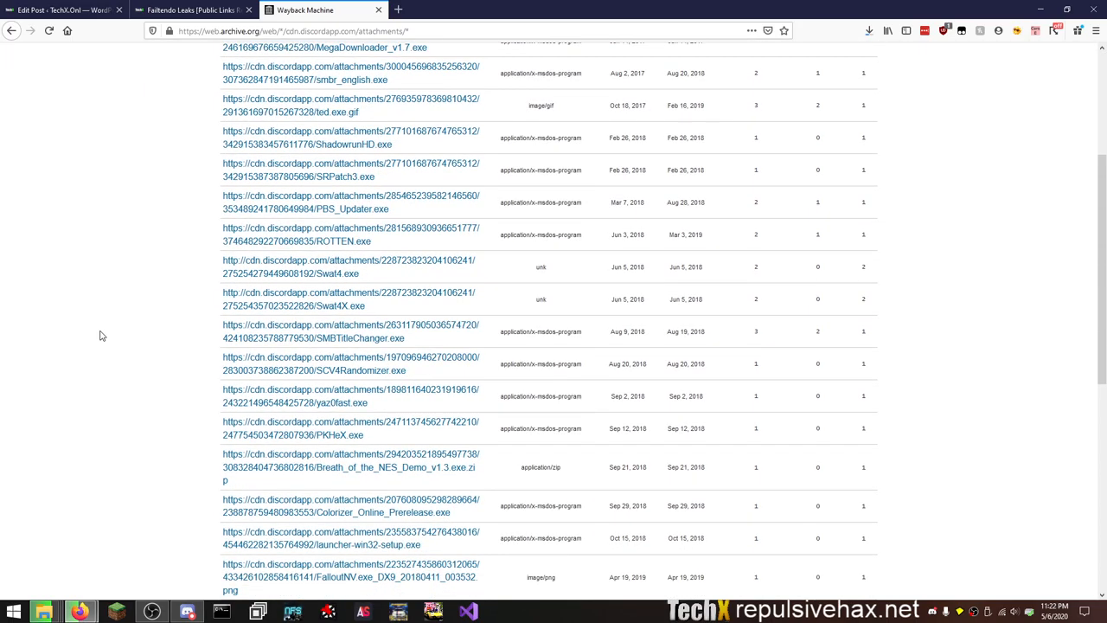
pyautogui.scroll(-3)
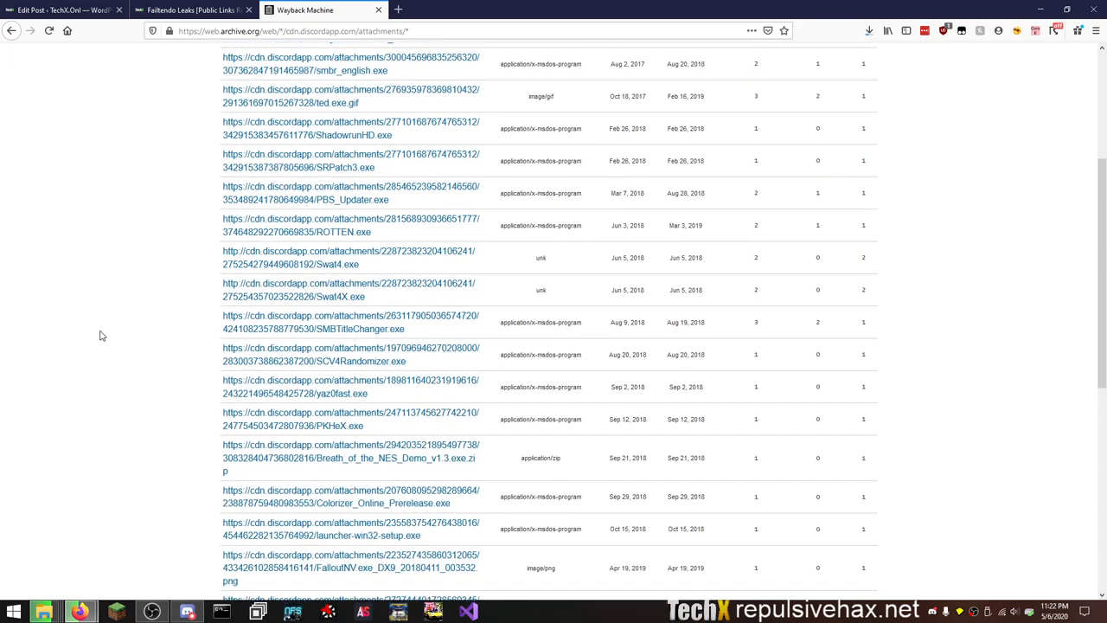
pyautogui.scroll(-3)
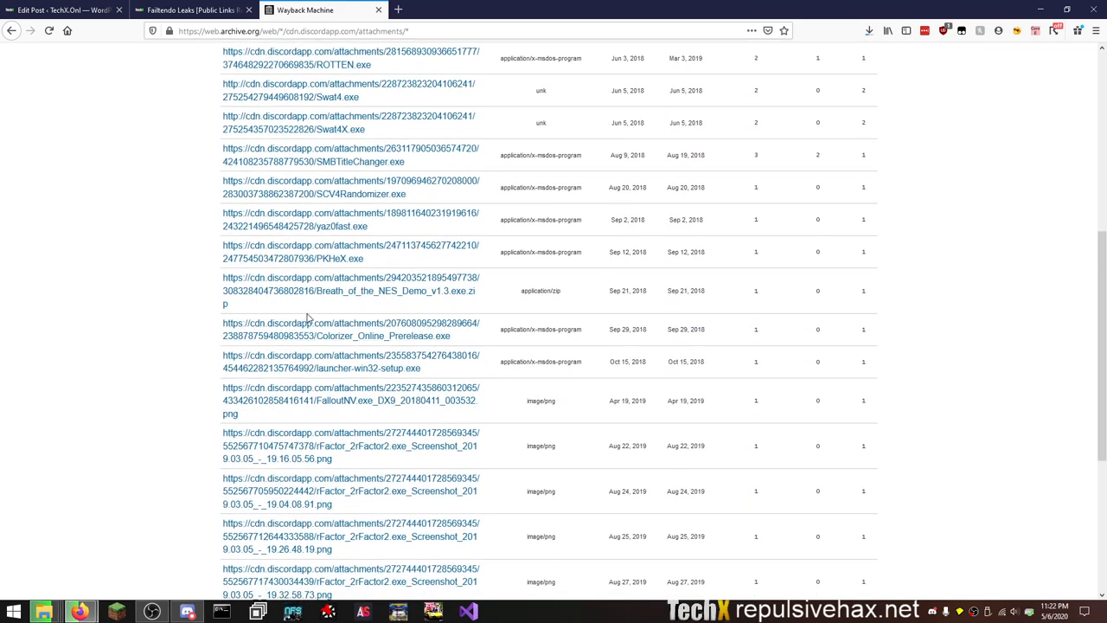
pyautogui.click(351, 328)
pyautogui.write('rar')
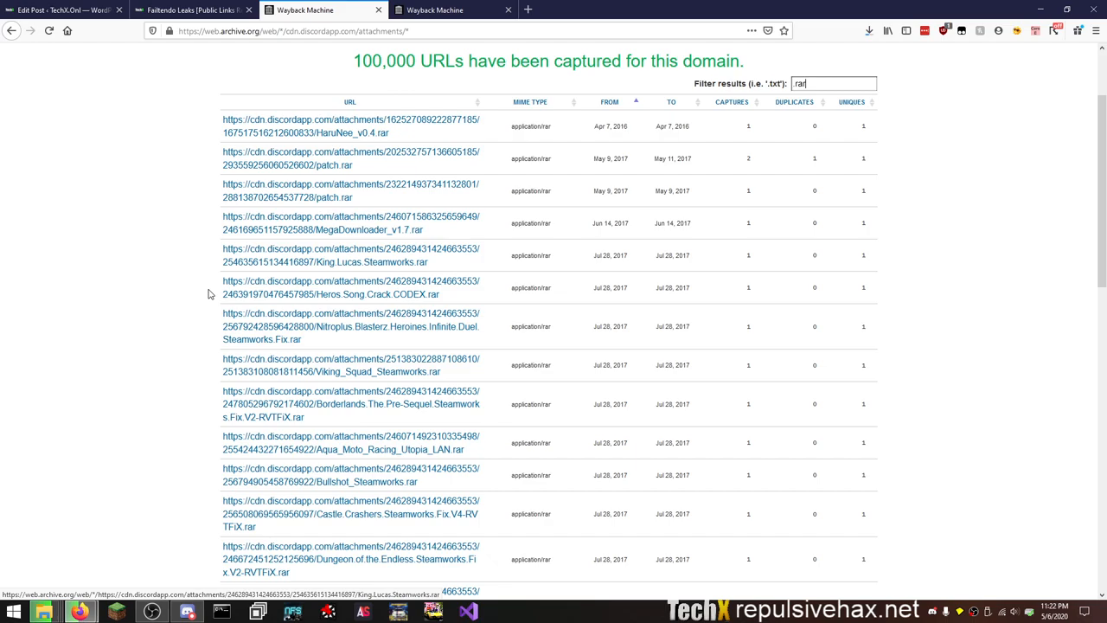
# Return to the top and filter the attachment listing by 'wii'.
pyautogui.scroll(3)
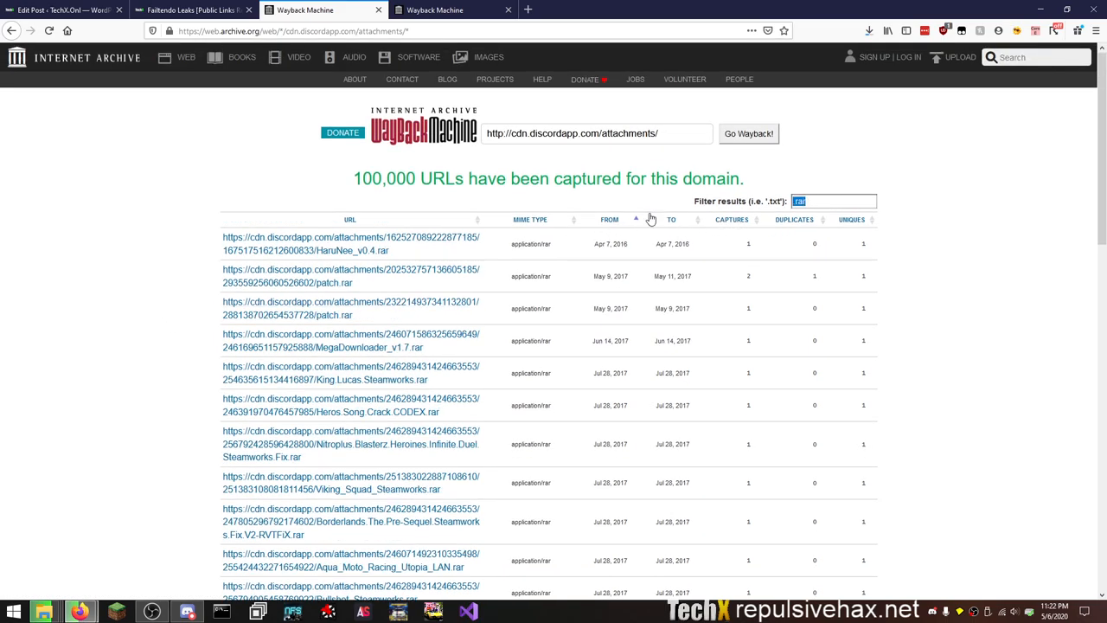
pyautogui.write('wii')
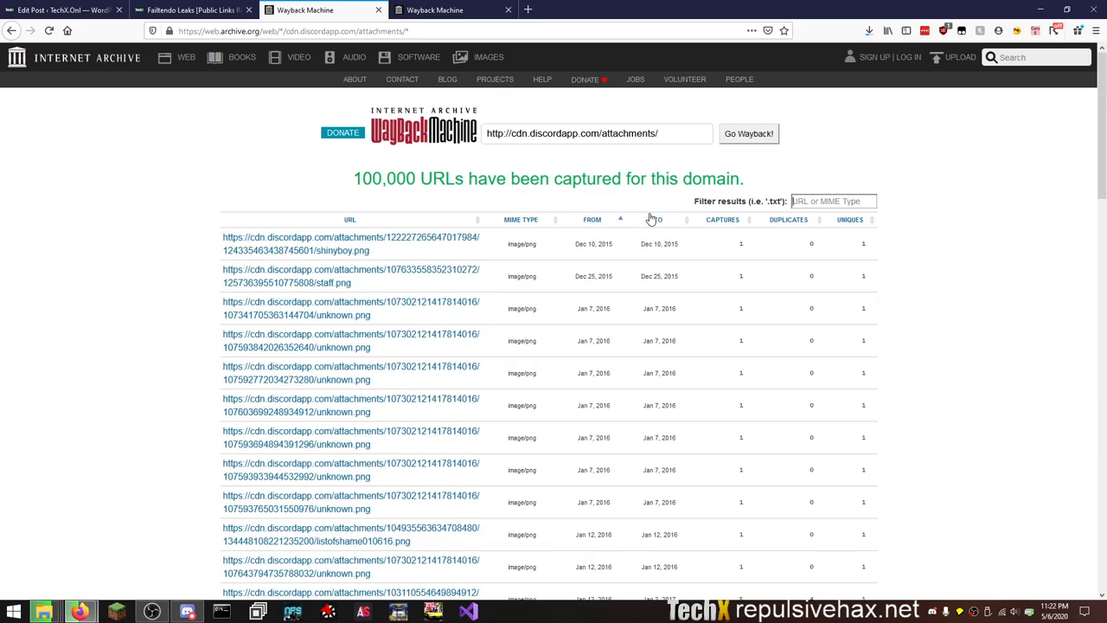
# Filter the attachments by 'nintendo', then replace the filter text and review the matches.
pyautogui.write('nintendo')
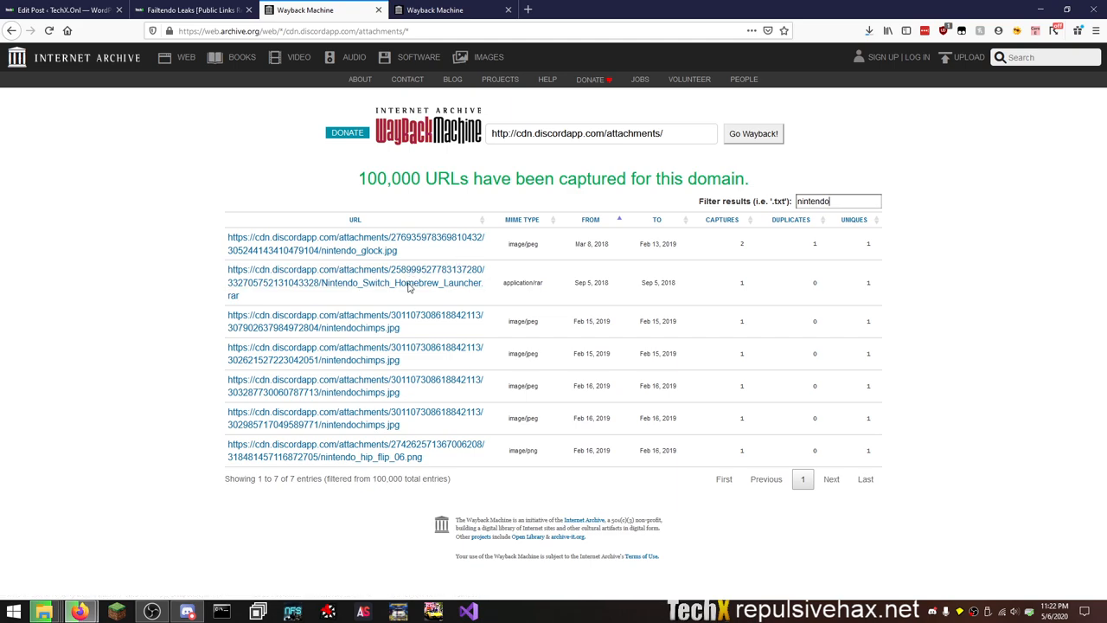
pyautogui.moveTo(399, 302)
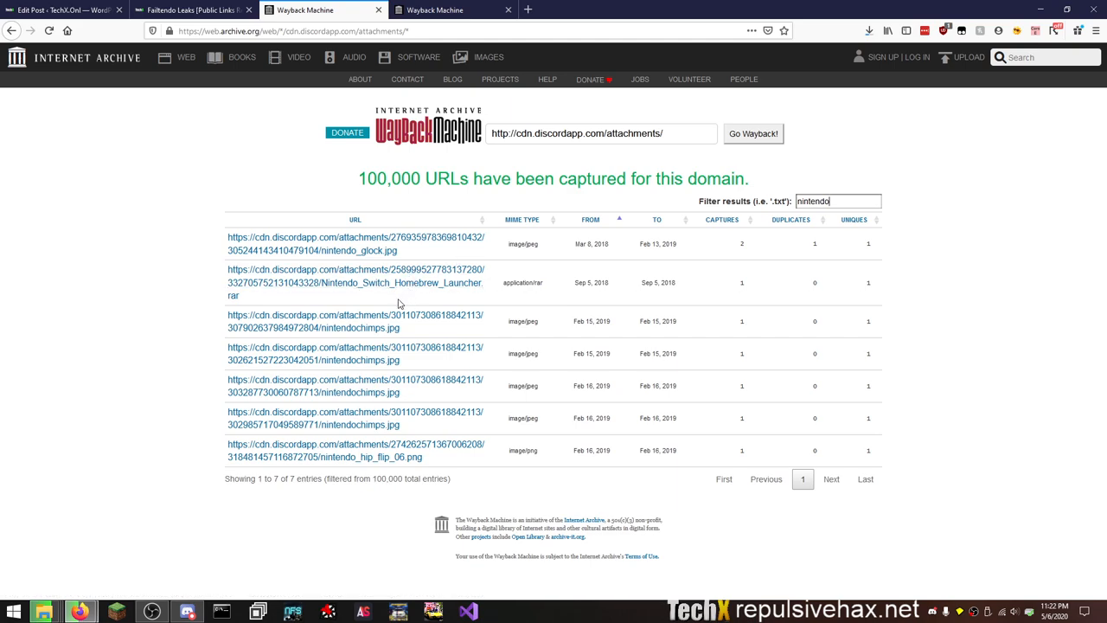
pyautogui.moveTo(820, 218)
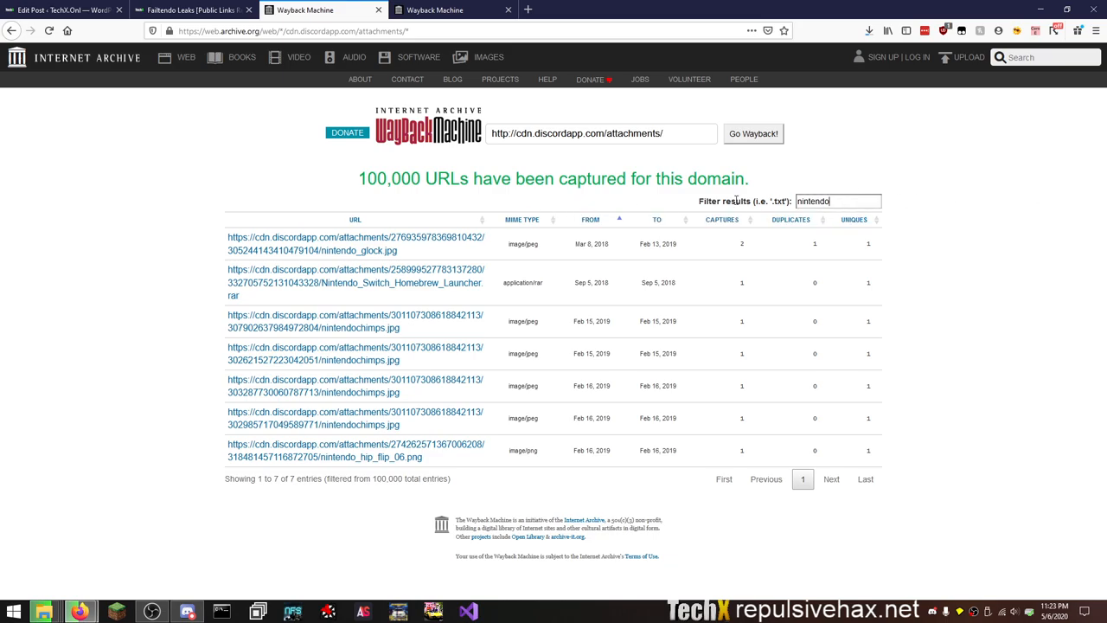
pyautogui.tripleClick(837, 201)
pyautogui.write('switch')
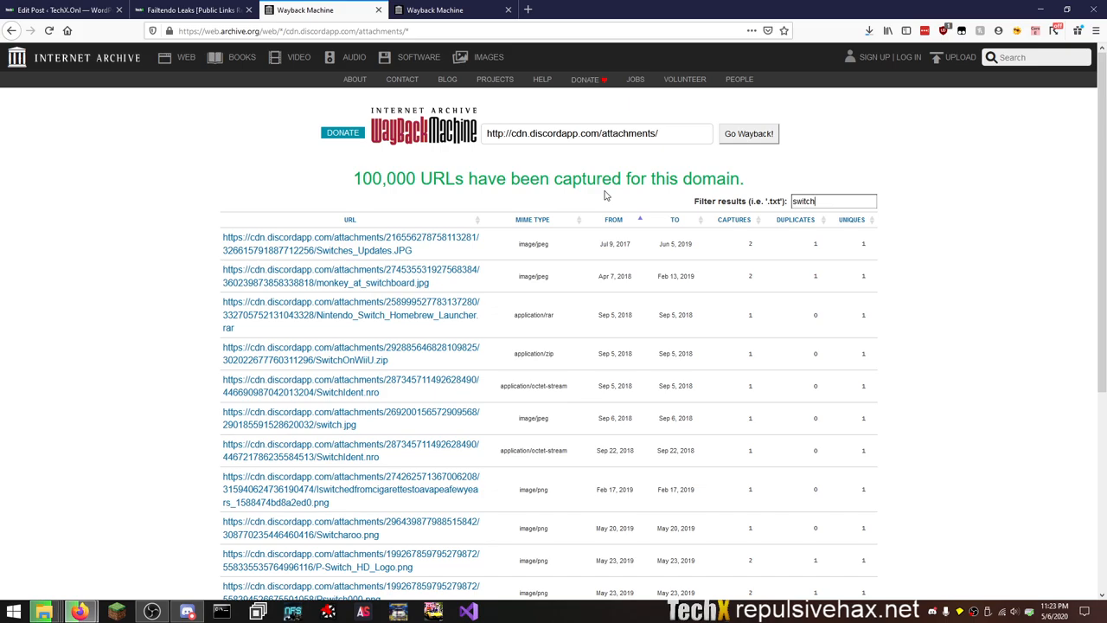
pyautogui.moveTo(258, 266)
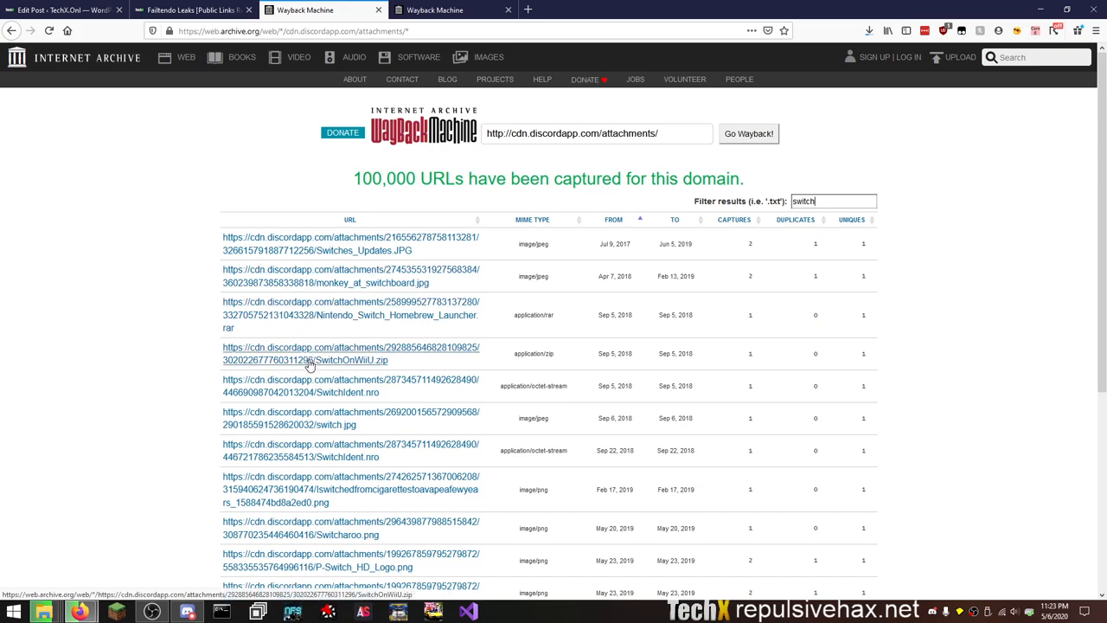
pyautogui.moveTo(199, 372)
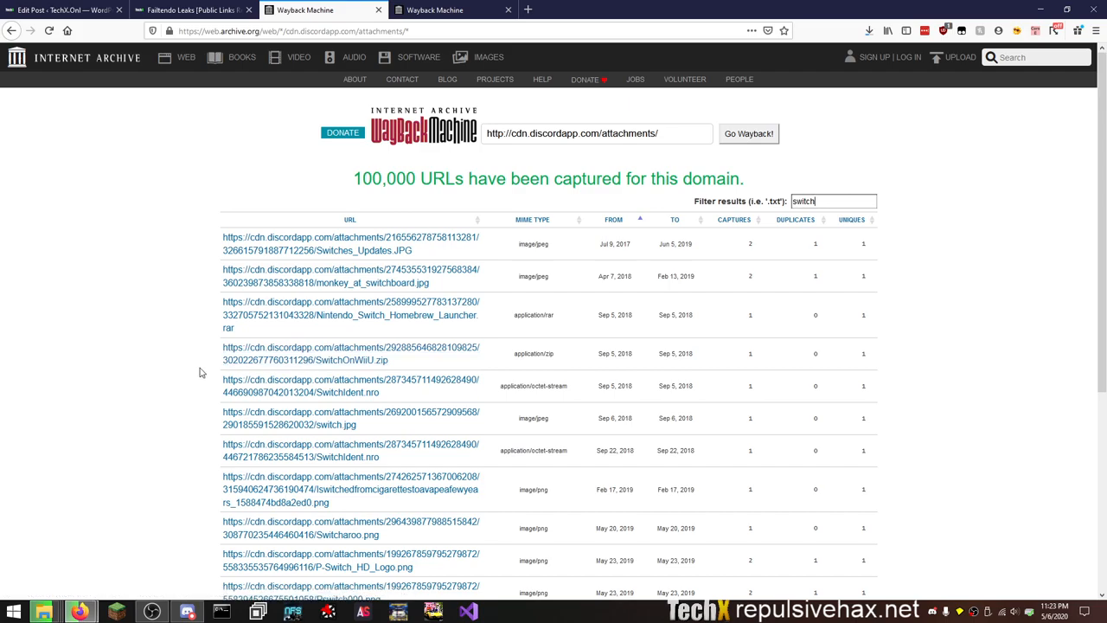
pyautogui.scroll(-3)
pyautogui.write('rar')
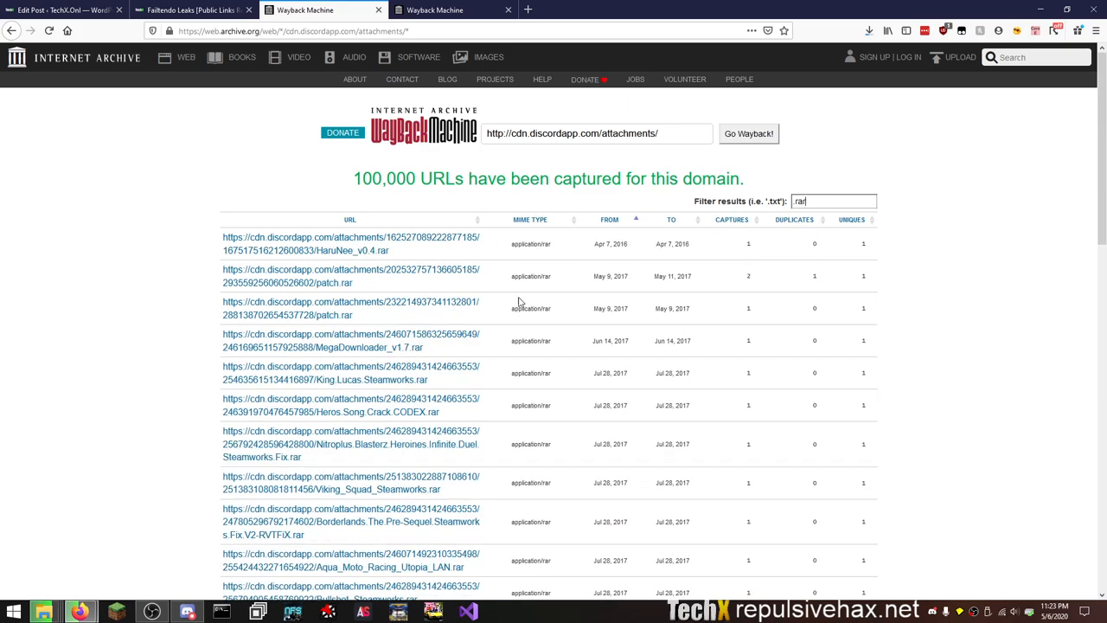
pyautogui.moveTo(222, 335)
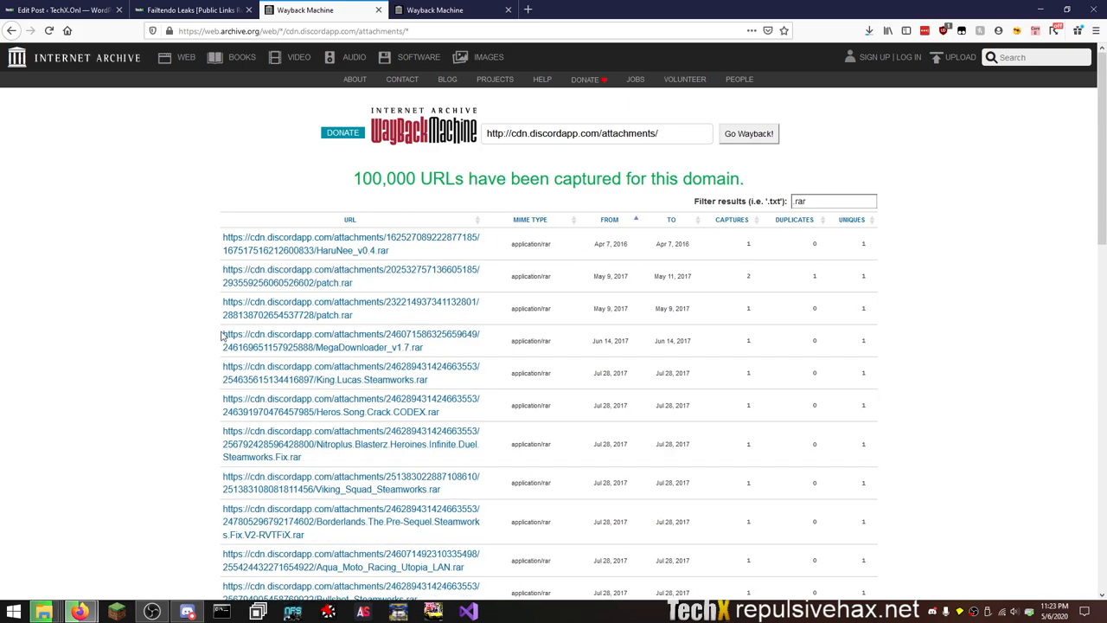
# Scroll through the rar-filtered results down to the 2019–2020 OutrunEuropa and JapMusicPack archives.
pyautogui.scroll(-3)
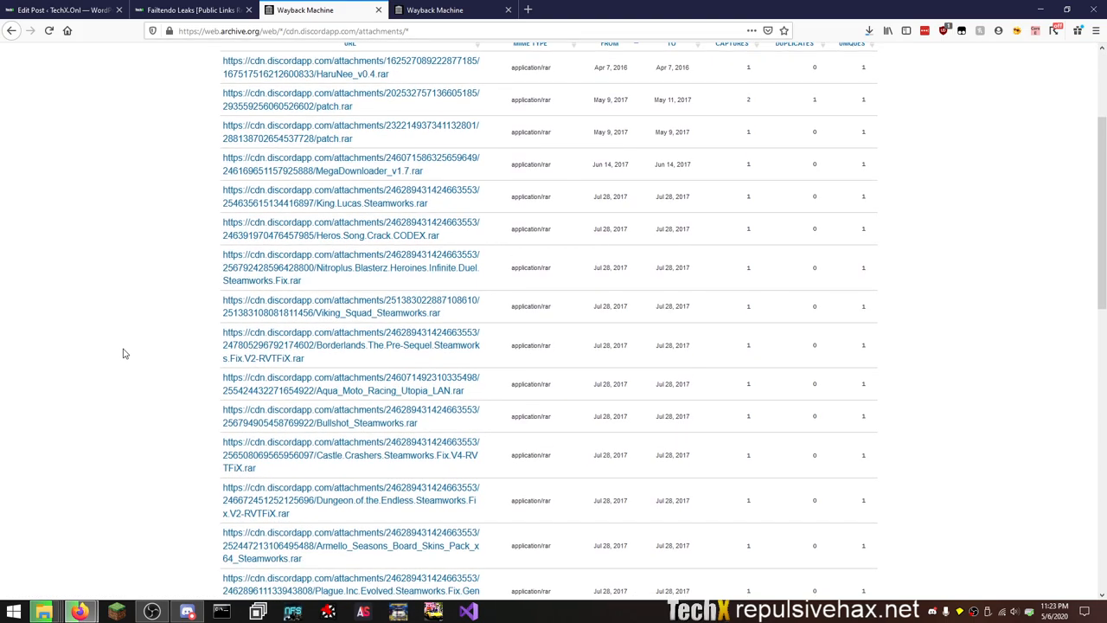
pyautogui.scroll(-3)
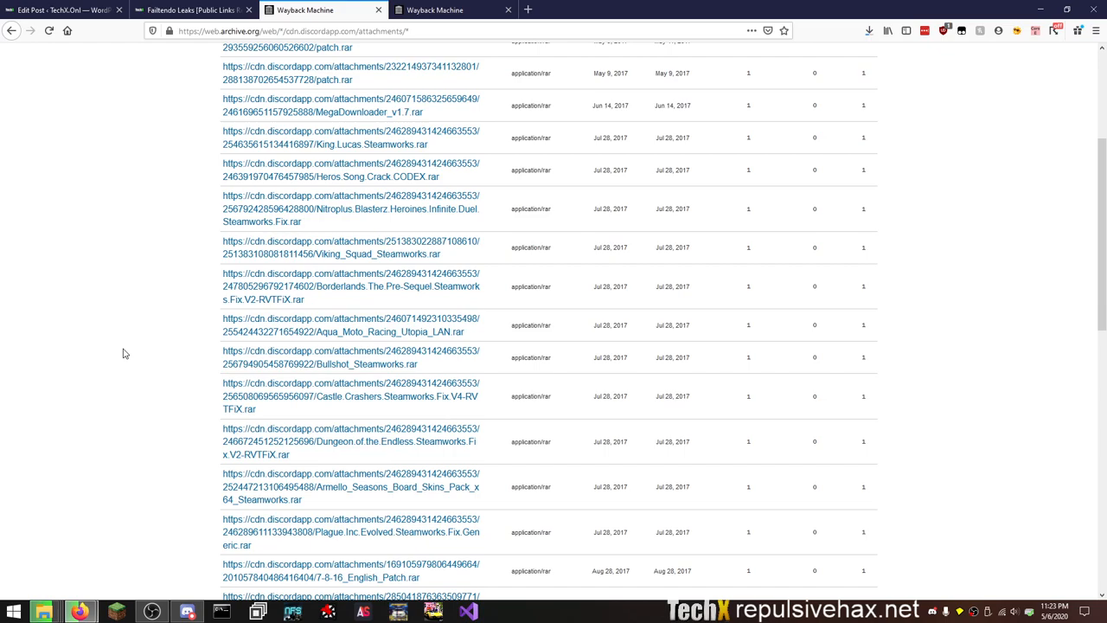
pyautogui.scroll(-3)
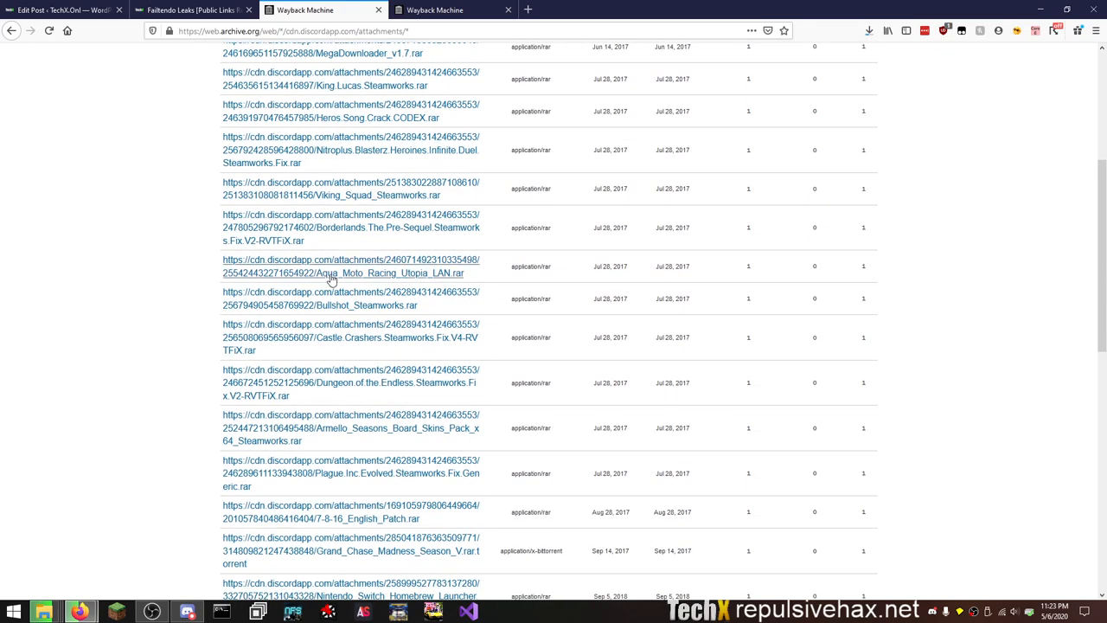
pyautogui.moveTo(343, 274)
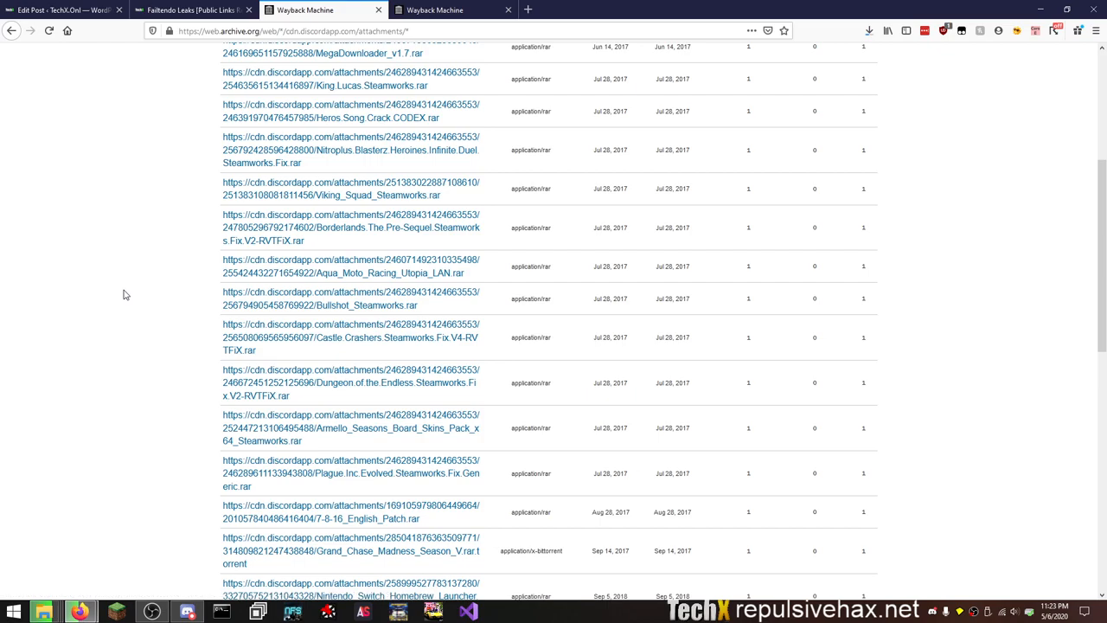
pyautogui.scroll(-3)
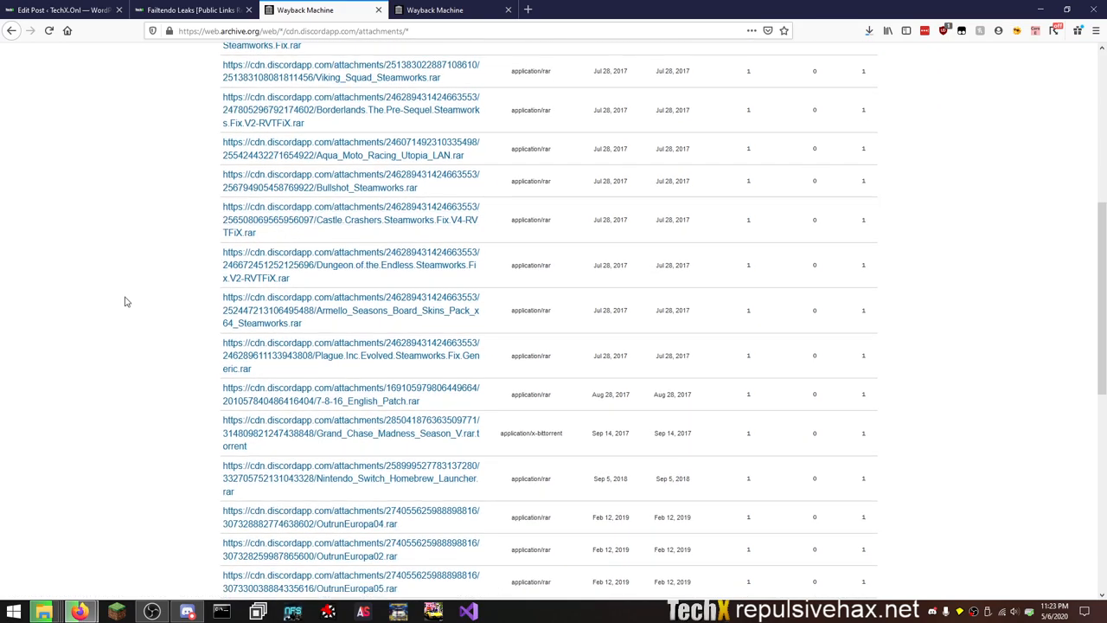
pyautogui.scroll(-3)
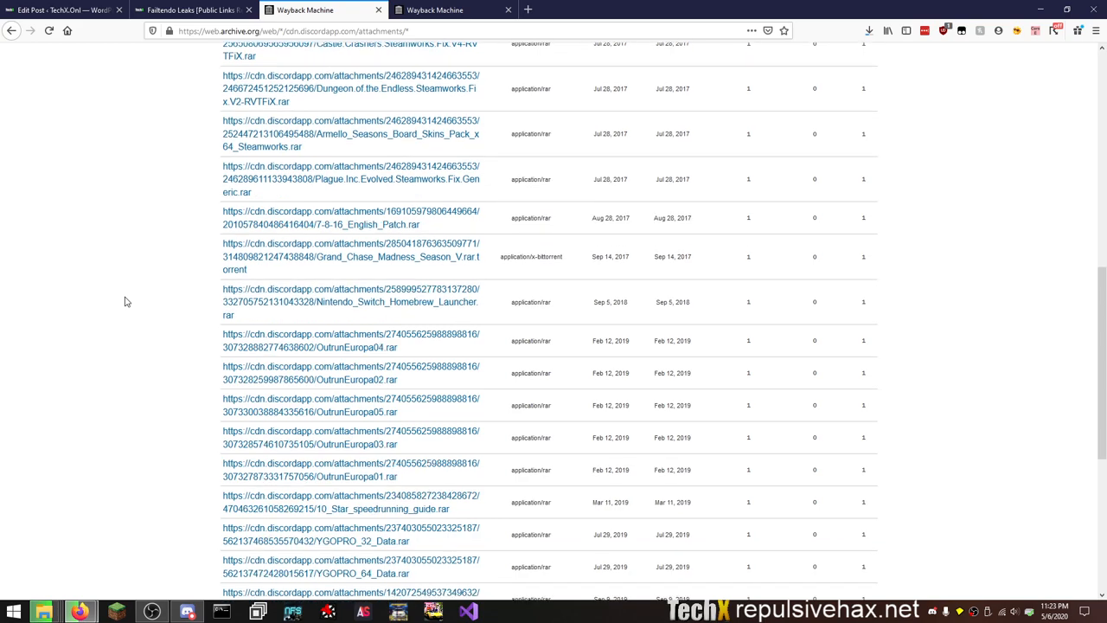
pyautogui.moveTo(192, 249)
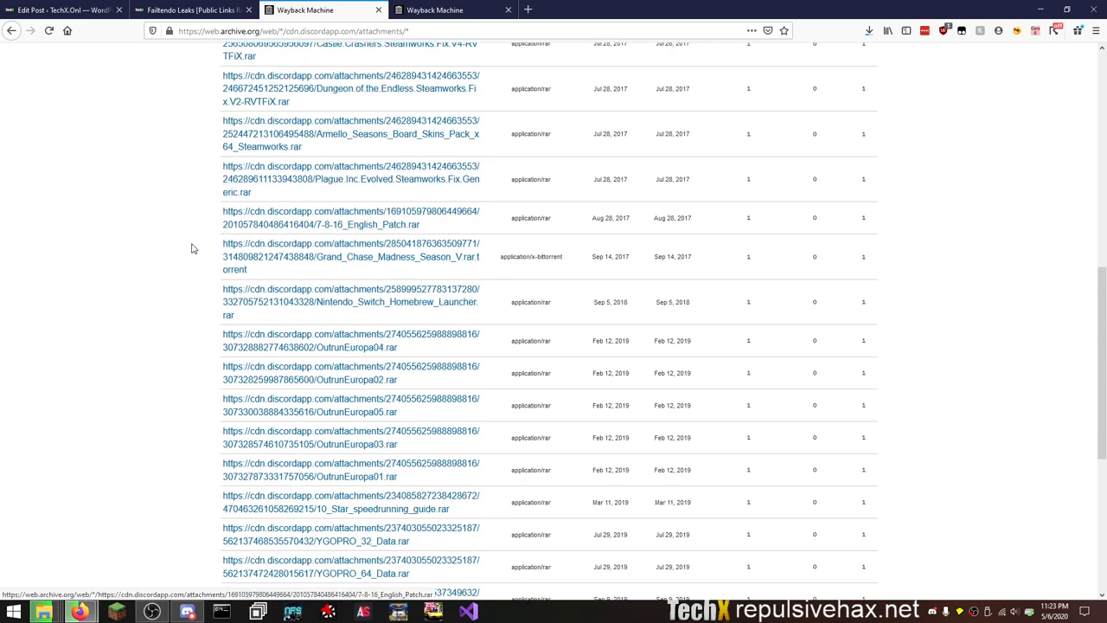
pyautogui.moveTo(298, 235)
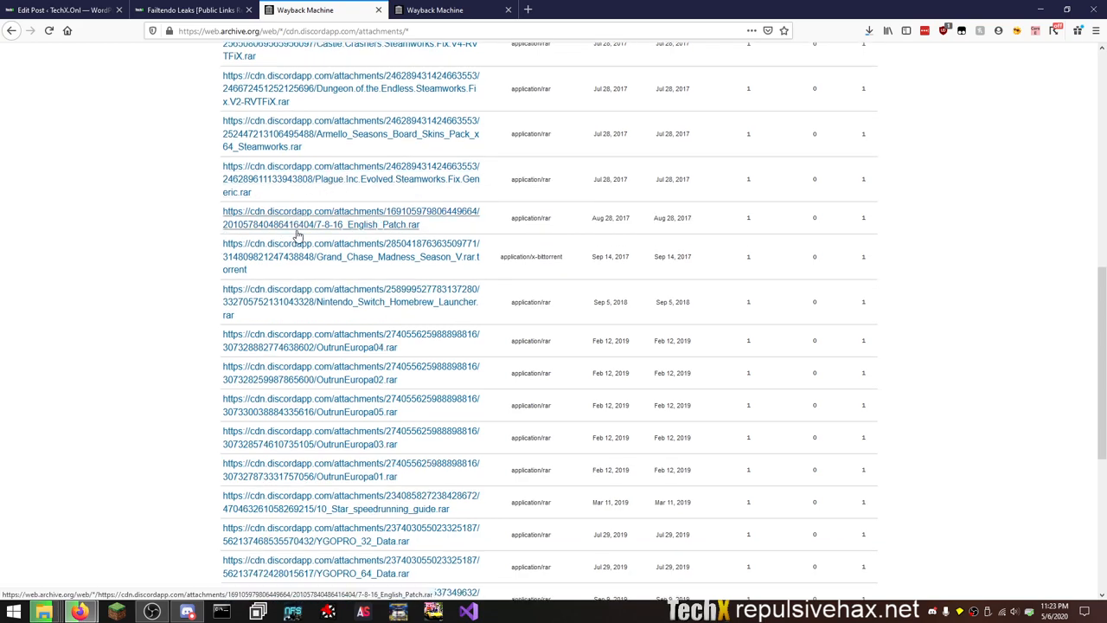
pyautogui.moveTo(231, 301)
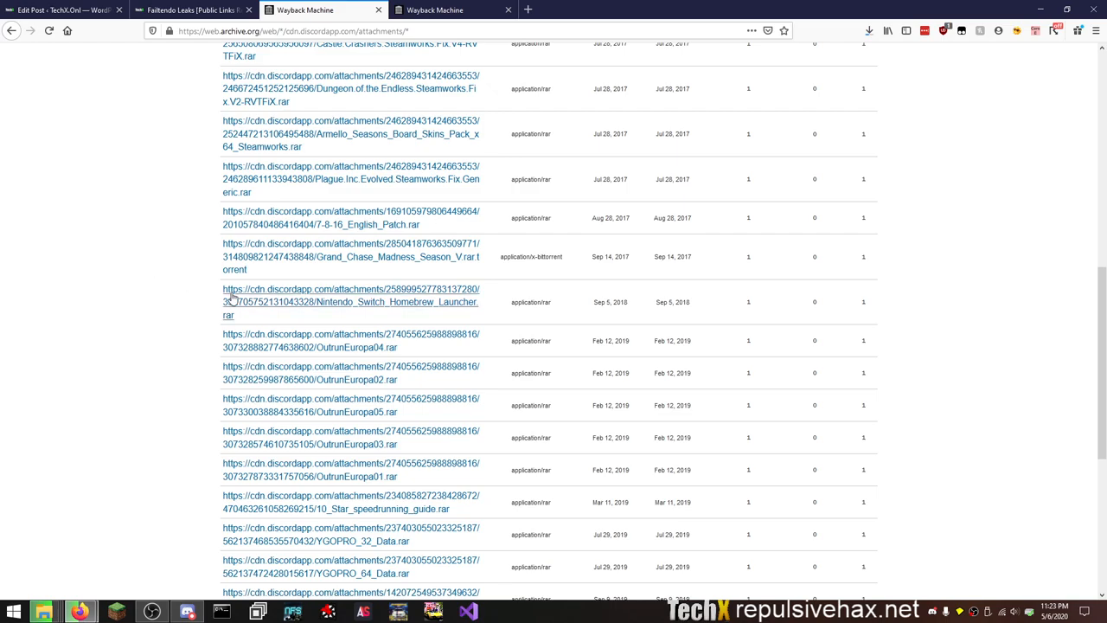
pyautogui.scroll(-3)
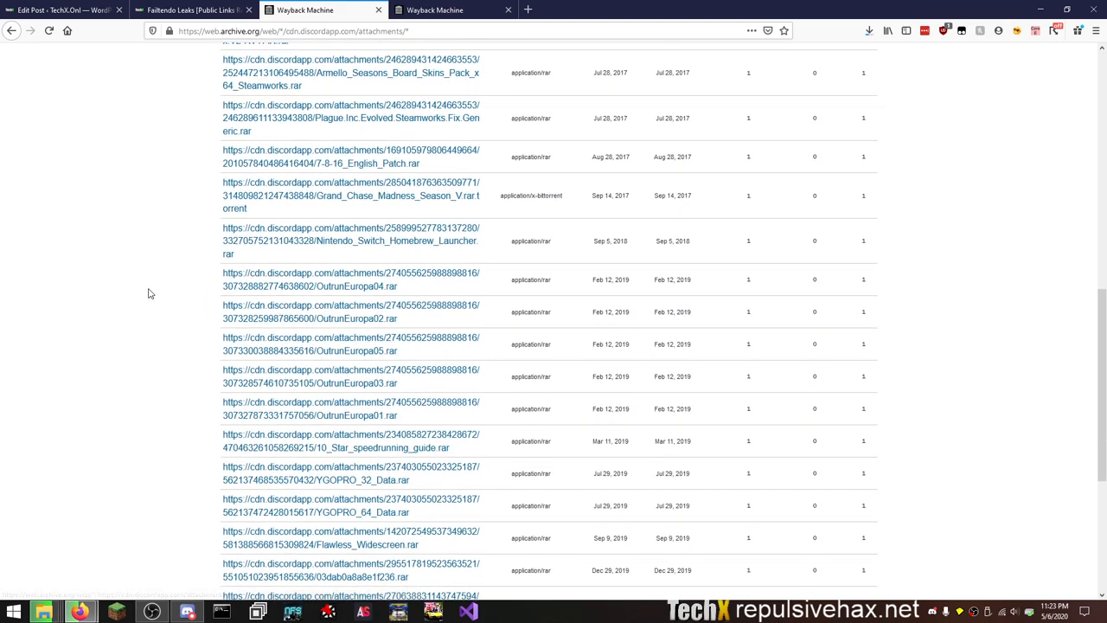
pyautogui.scroll(-3)
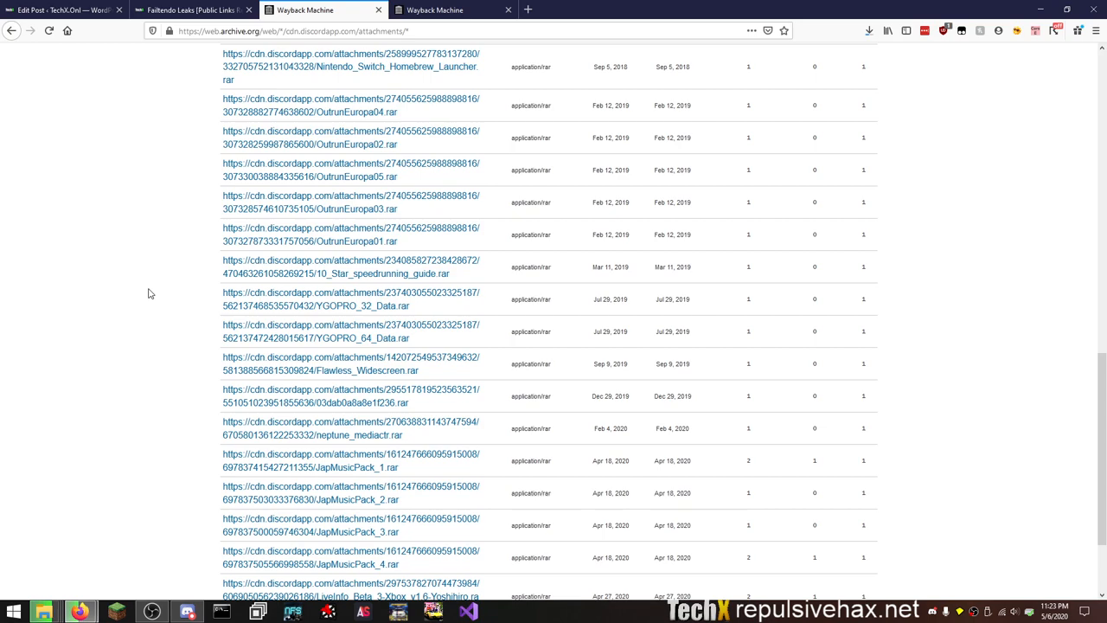
pyautogui.moveTo(328, 273)
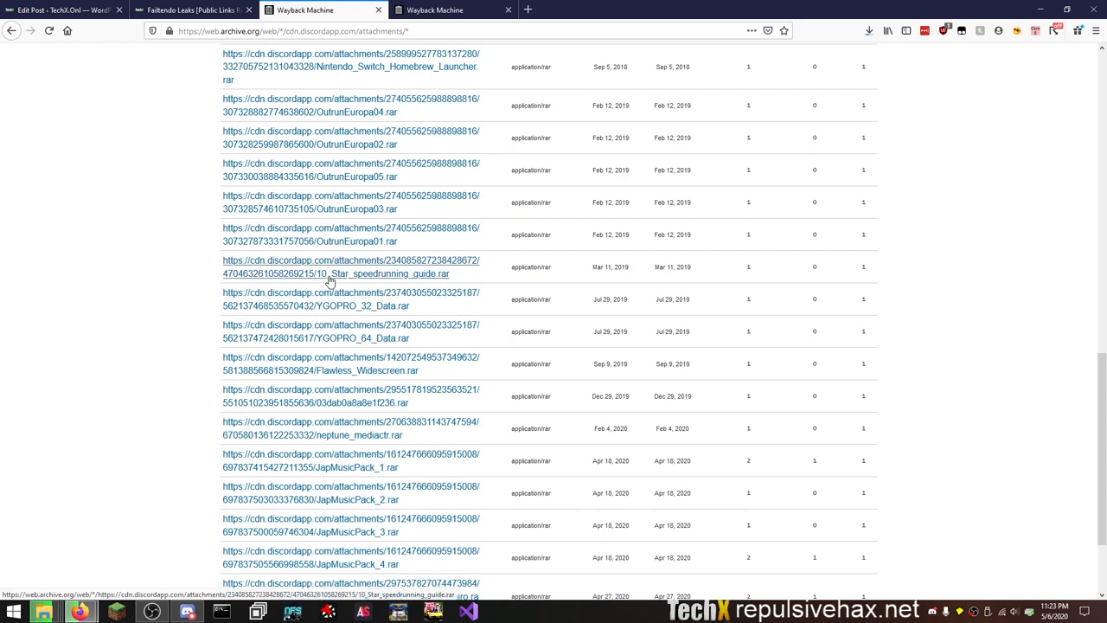
# Open the 10_Star_speedrunning_guide.rar and YGOPRO_64_Data.rar captures in new tabs.
pyautogui.rightClick(338, 273)
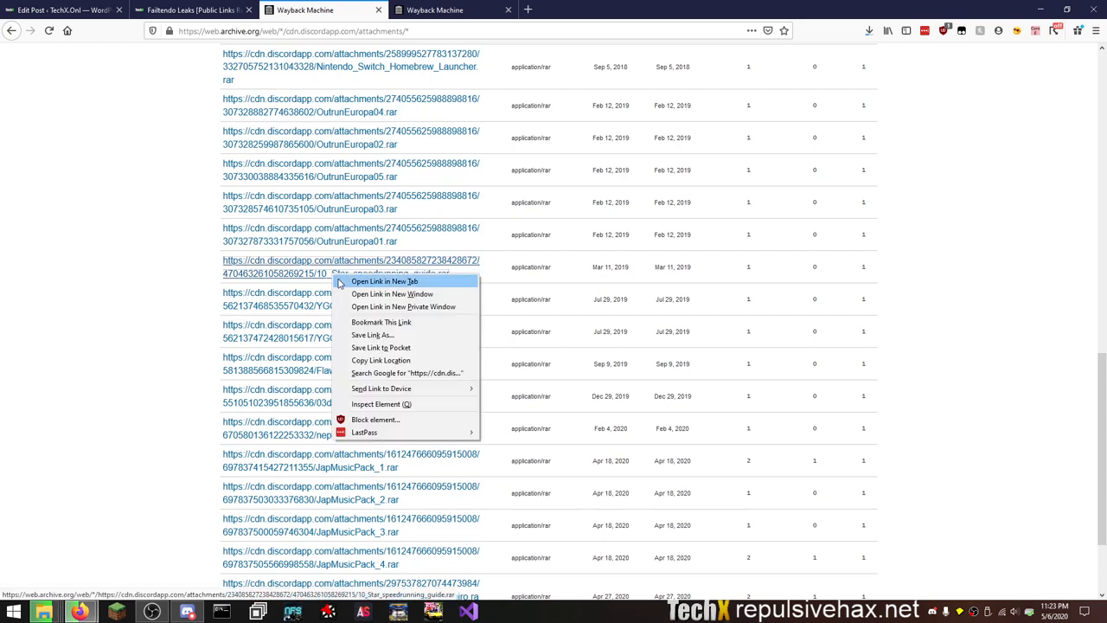
pyautogui.click(384, 281)
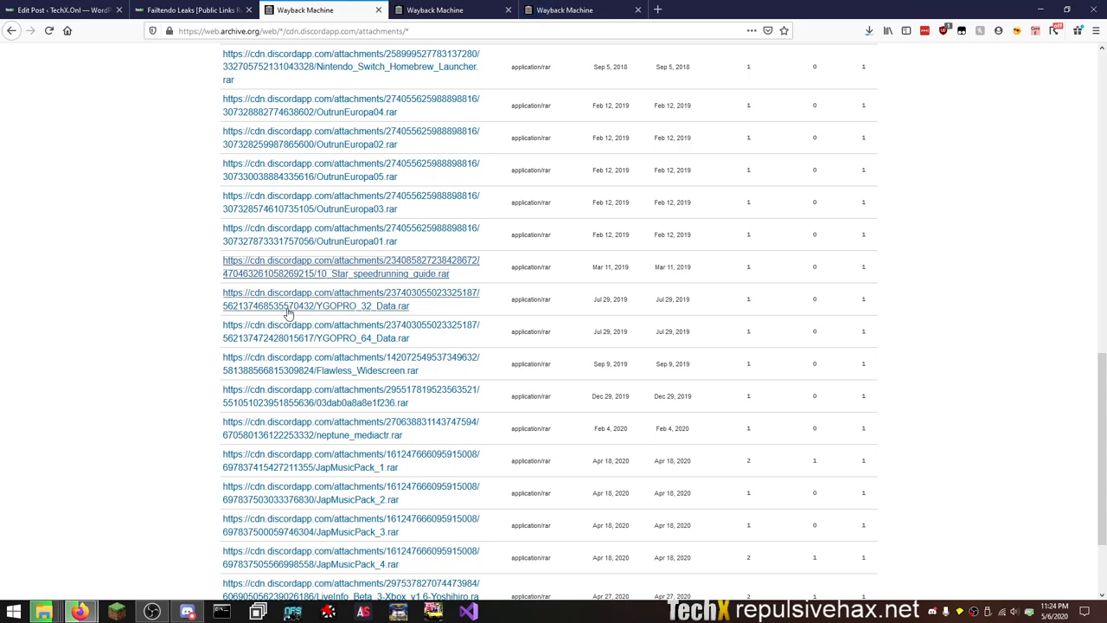
pyautogui.rightClick(315, 273)
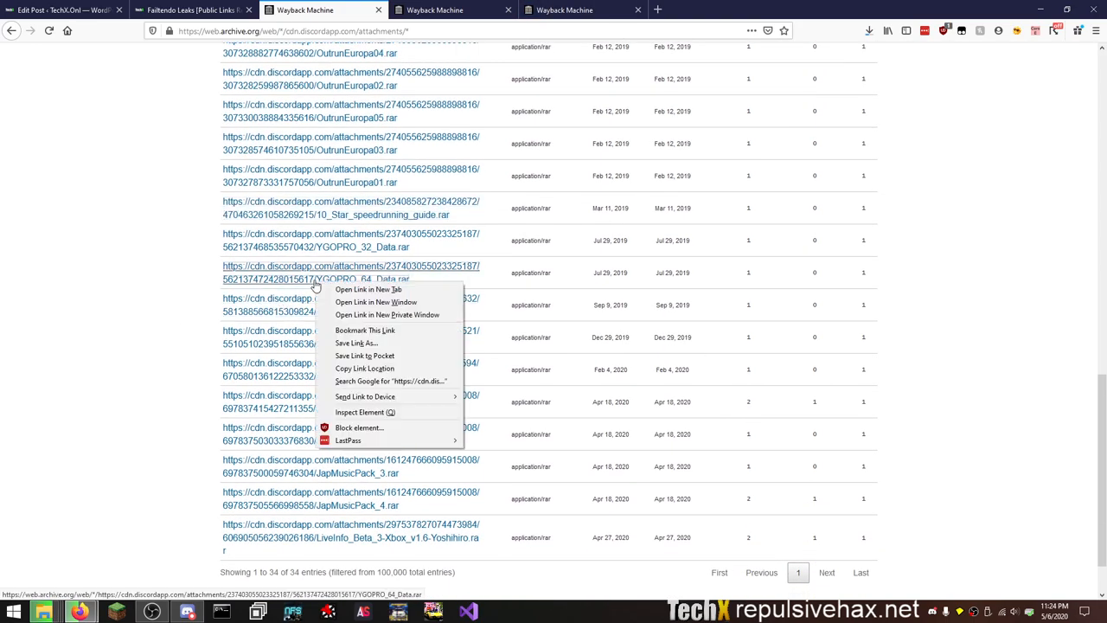
pyautogui.click(368, 289)
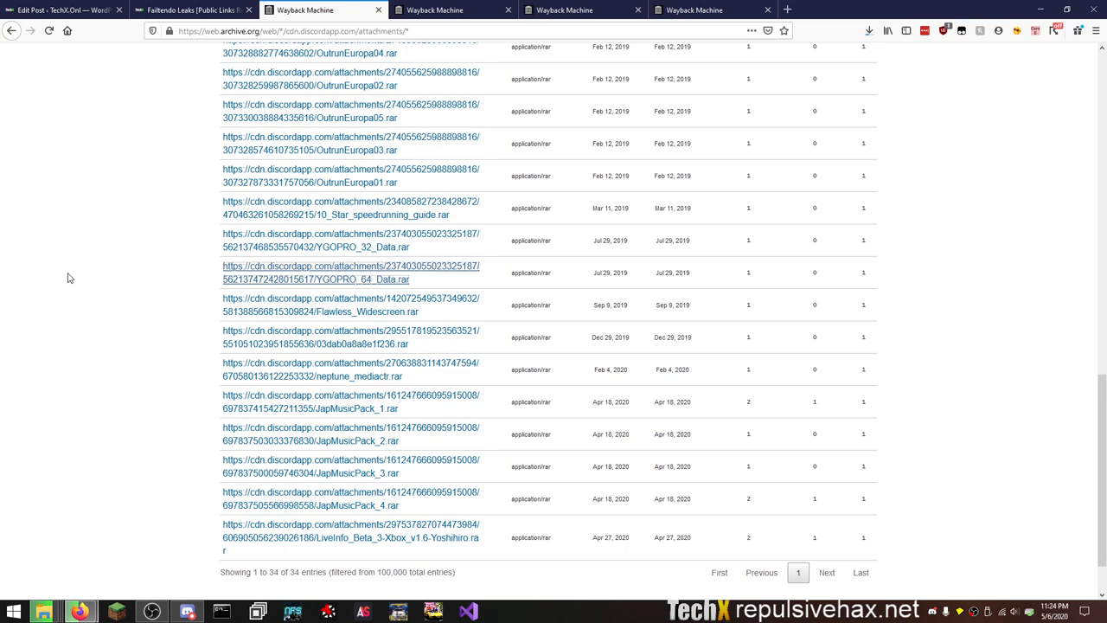
pyautogui.moveTo(118, 311)
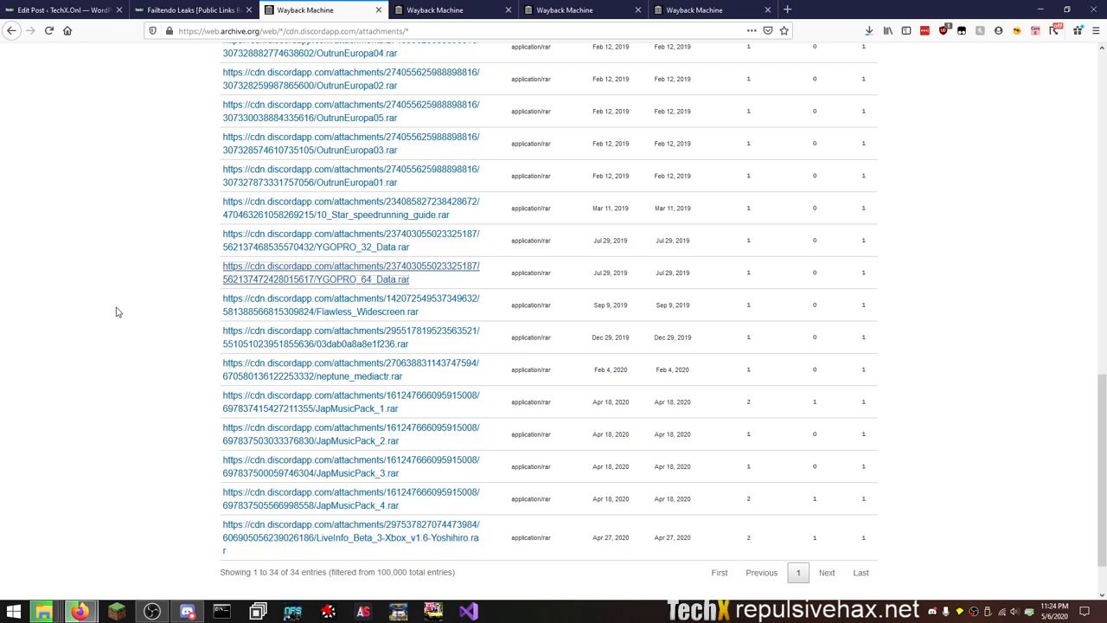
pyautogui.moveTo(327, 355)
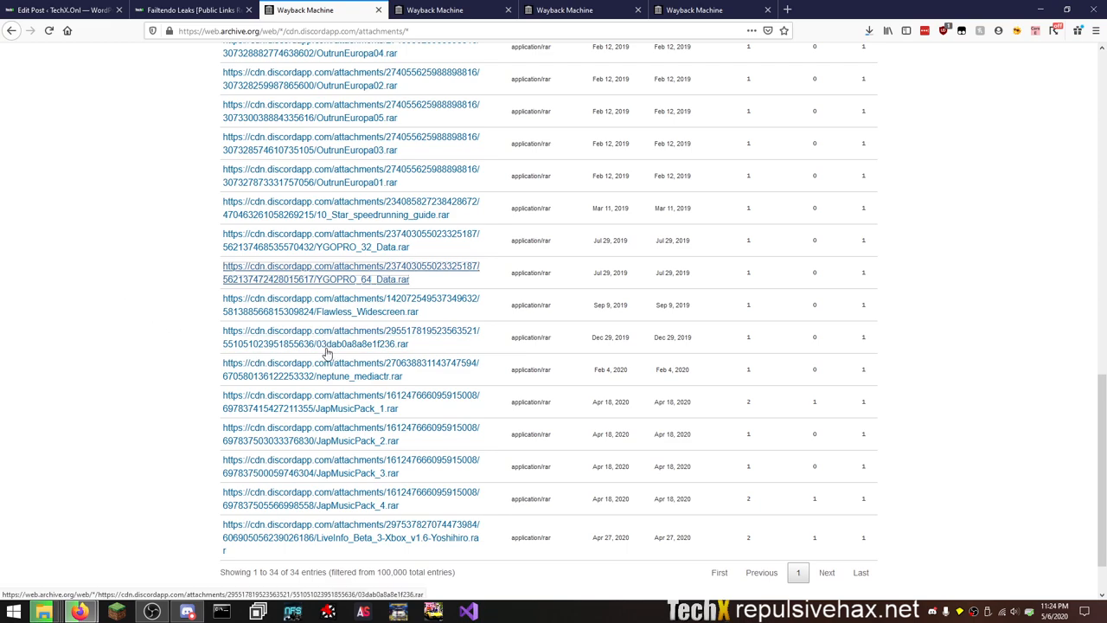
pyautogui.scroll(-3)
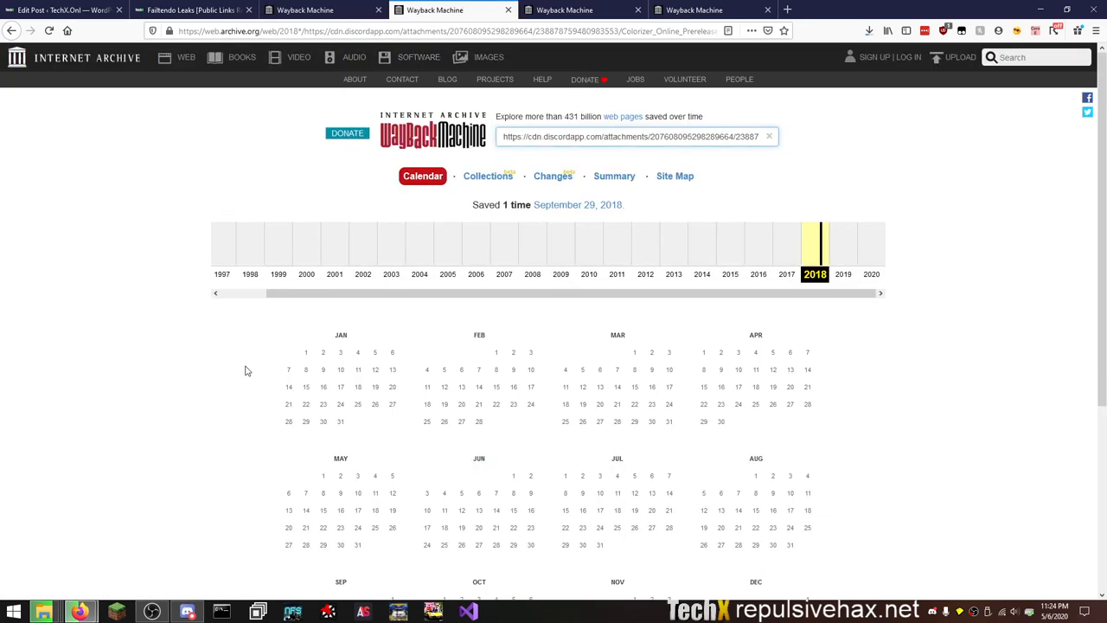
# Try the September 29, 2018 capture of the speedrunning guide, then move to 2019.
pyautogui.scroll(-3)
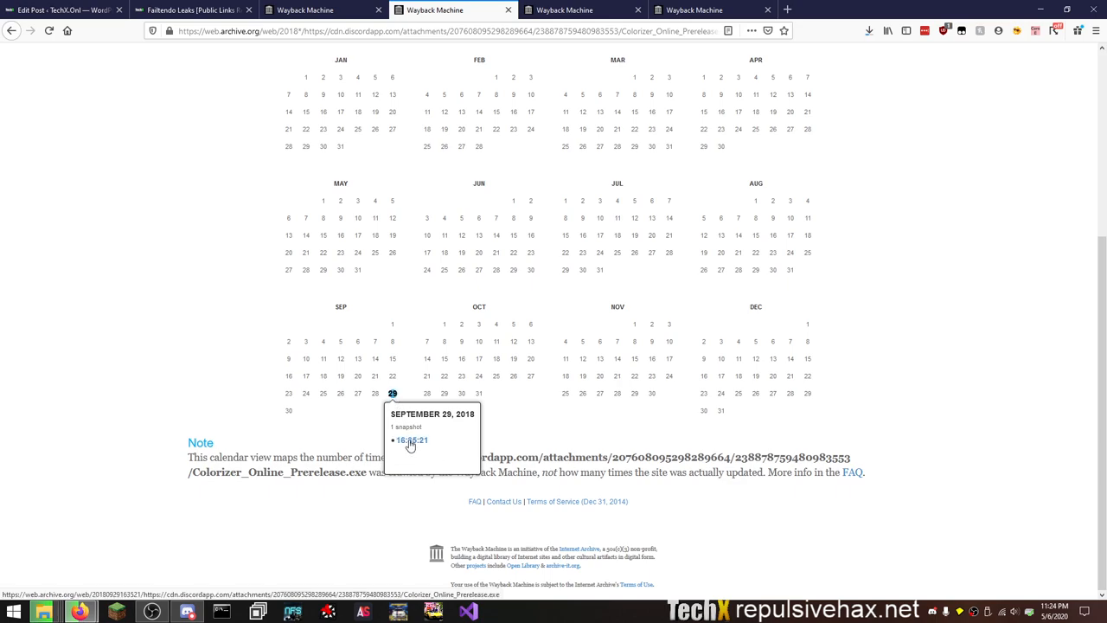
pyautogui.click(411, 442)
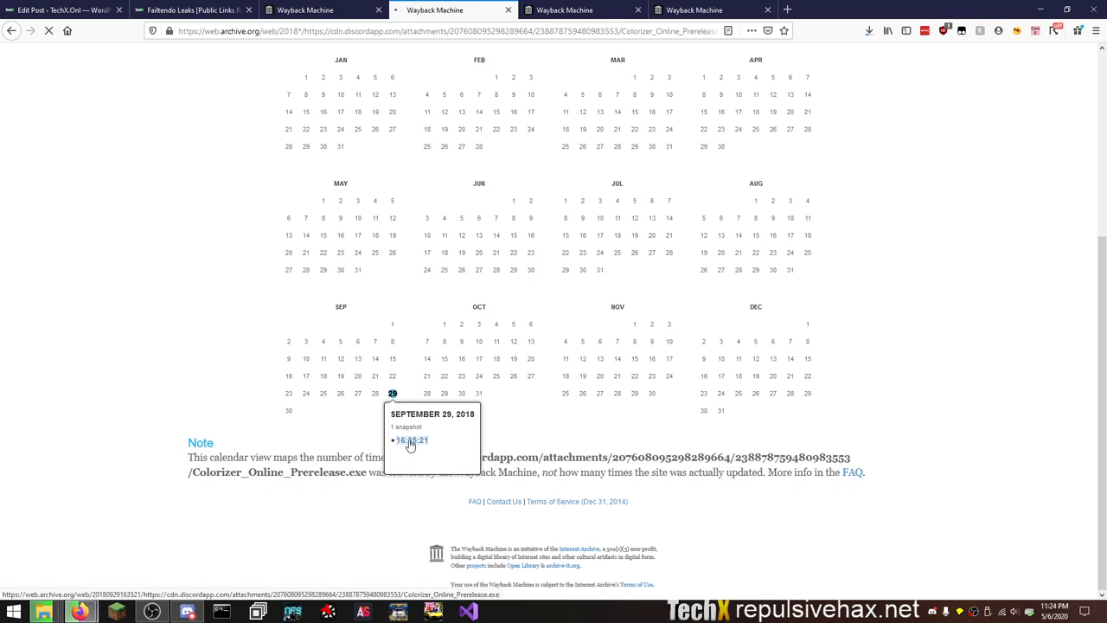
pyautogui.click(411, 442)
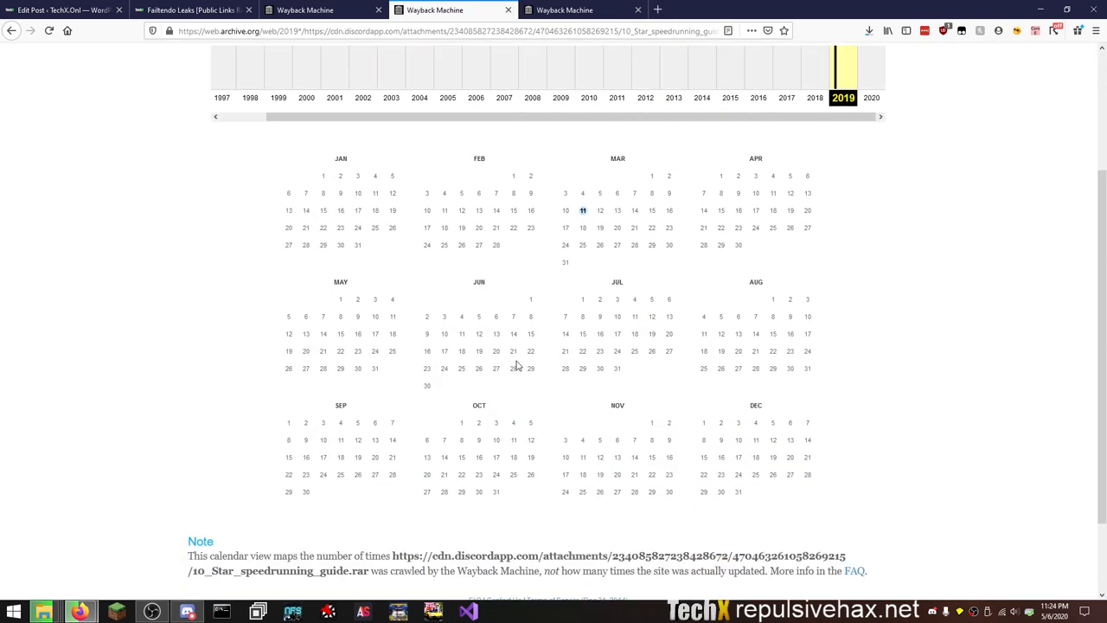
pyautogui.click(581, 211)
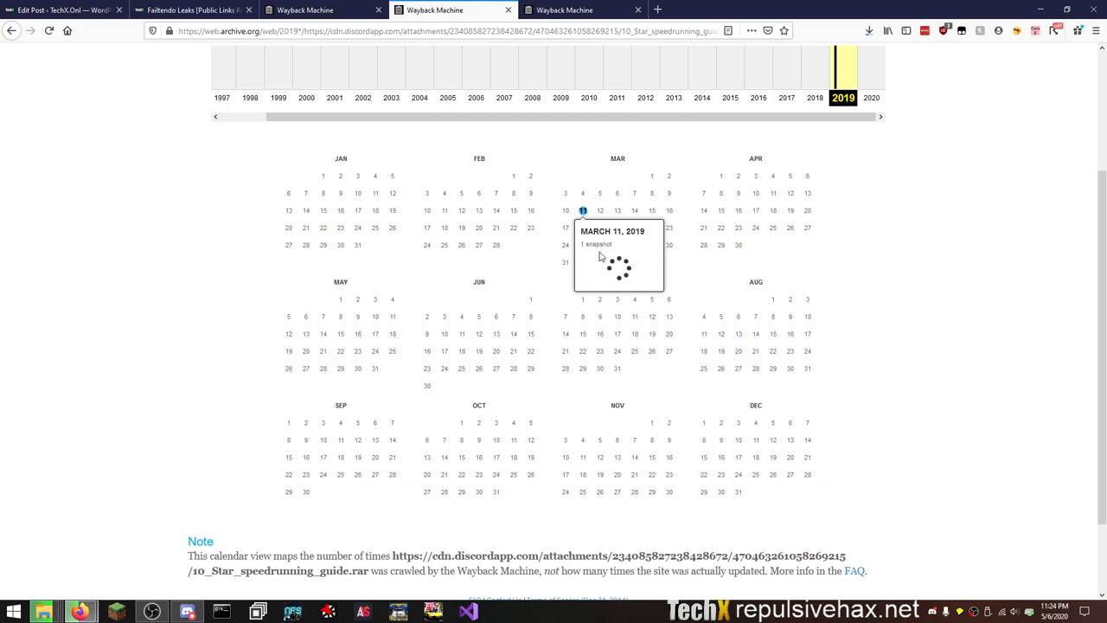
pyautogui.moveTo(449, 309)
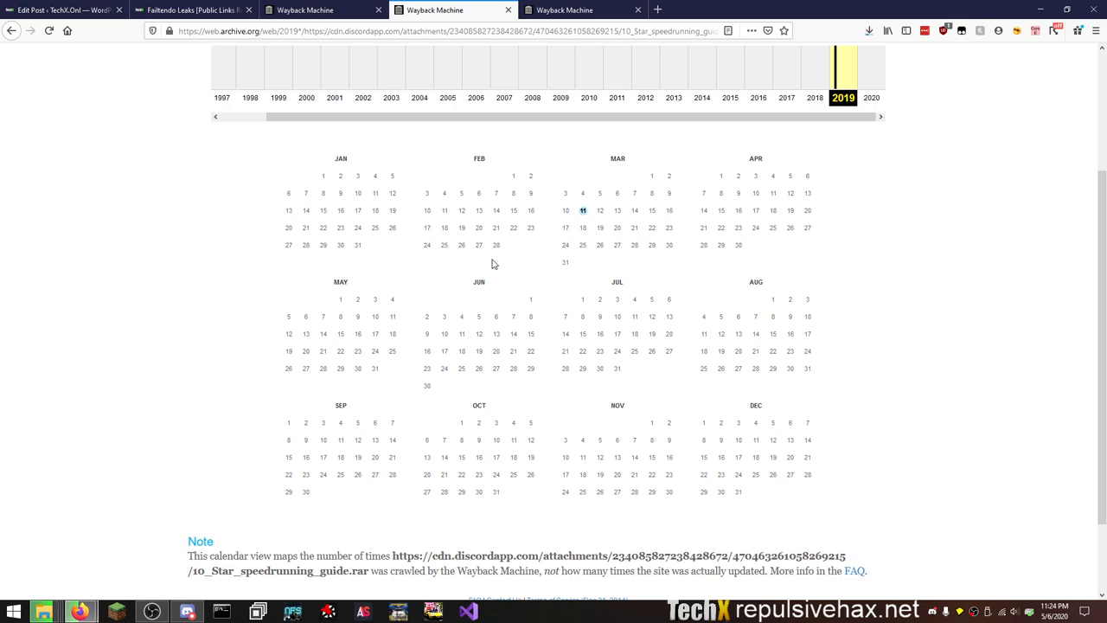
pyautogui.moveTo(581, 211)
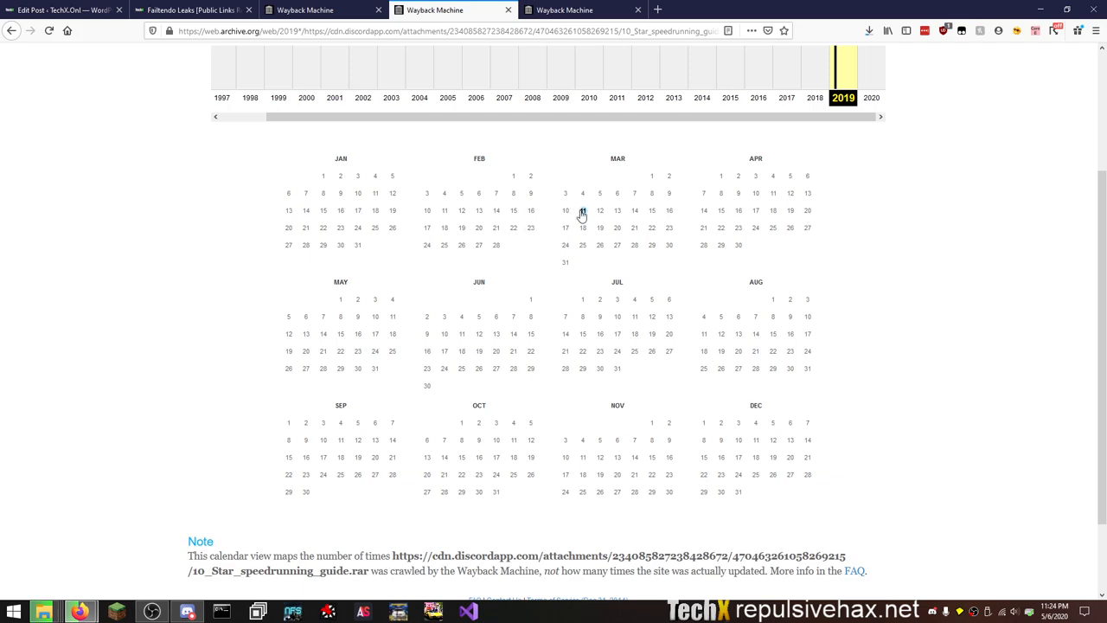
# Save 10_Star_speedrunning_guide.rar from its March 11, 2019 capture, then open YGOPRO_64_Data.rar's July 29, 2019 capture.
pyautogui.click(582, 211)
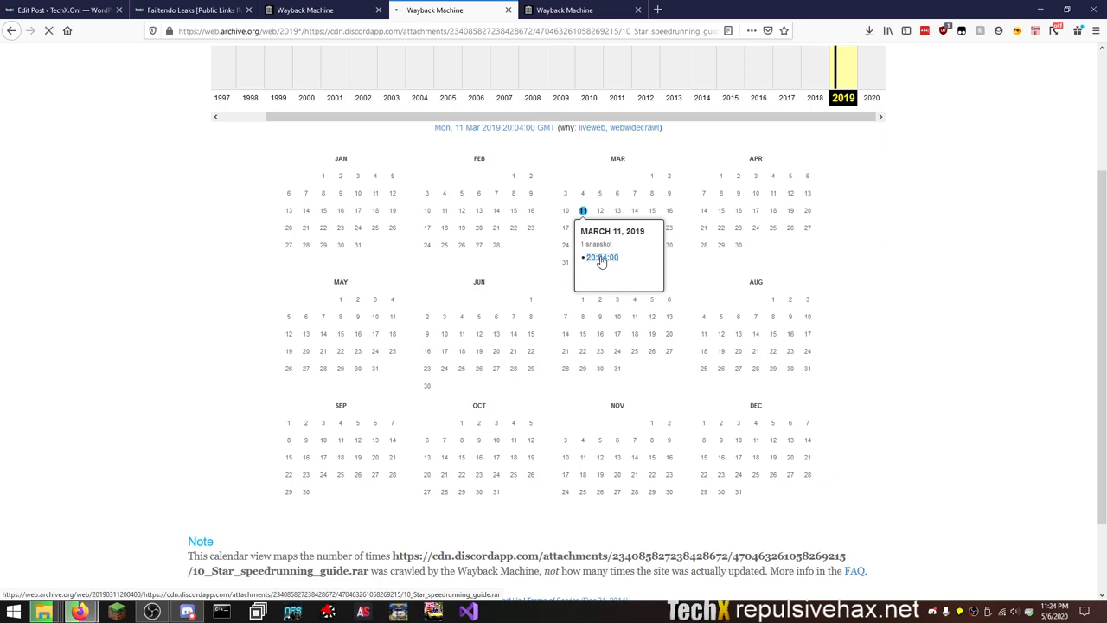
pyautogui.click(601, 258)
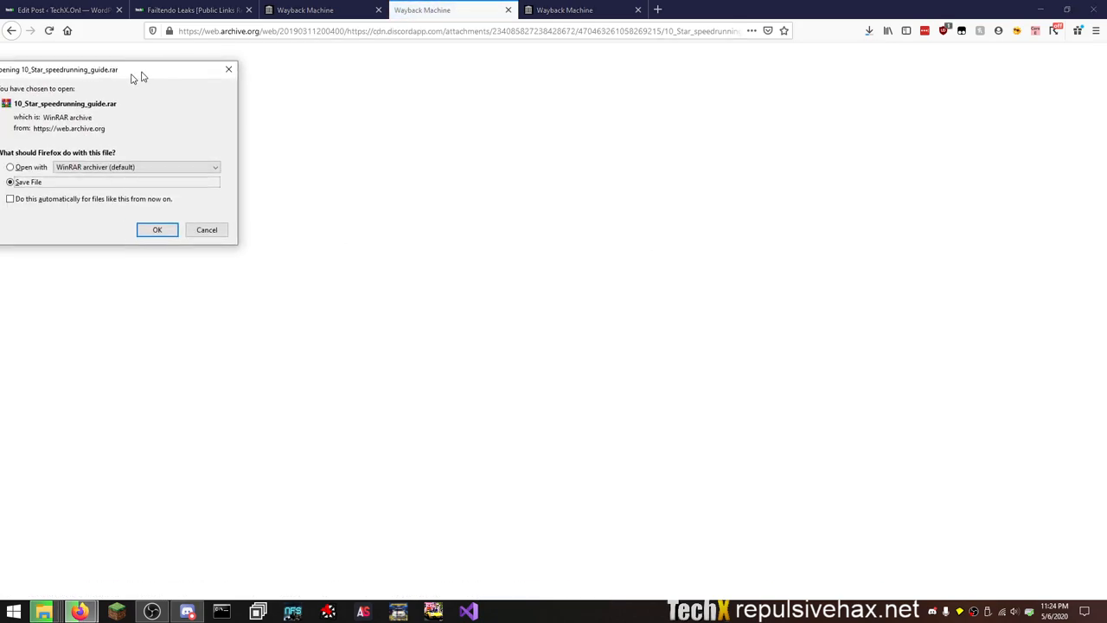
pyautogui.click(155, 229)
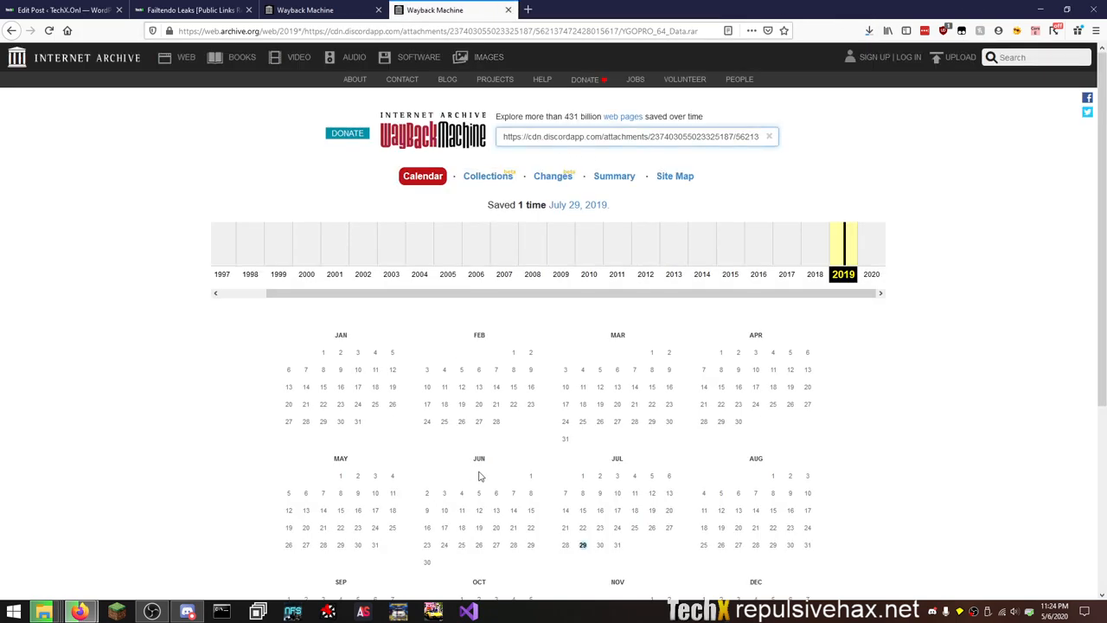
pyautogui.click(581, 543)
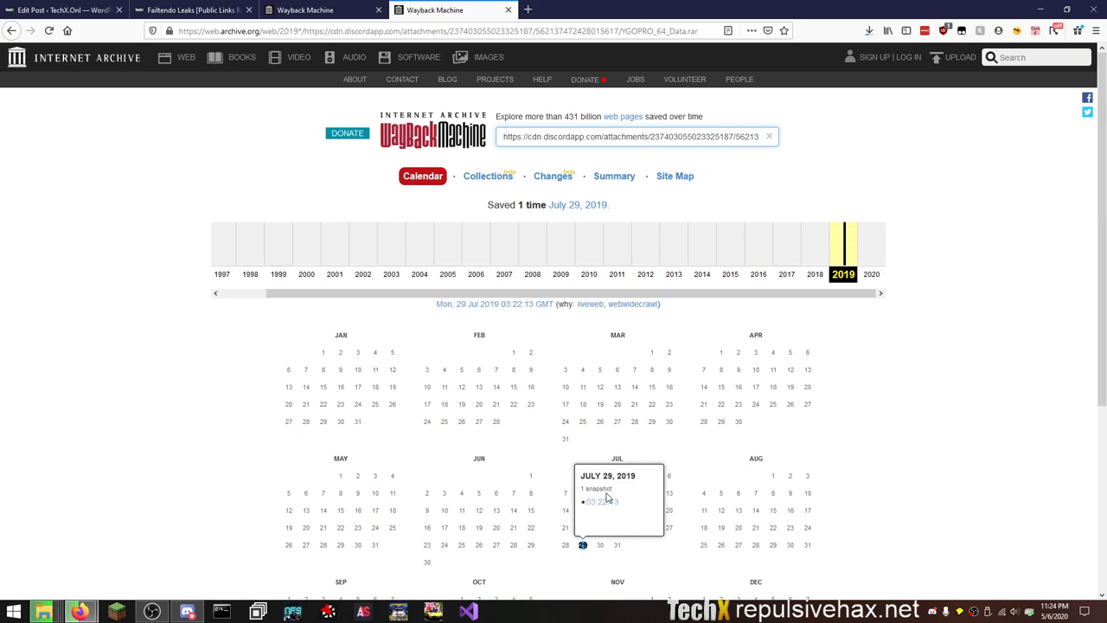
pyautogui.click(599, 501)
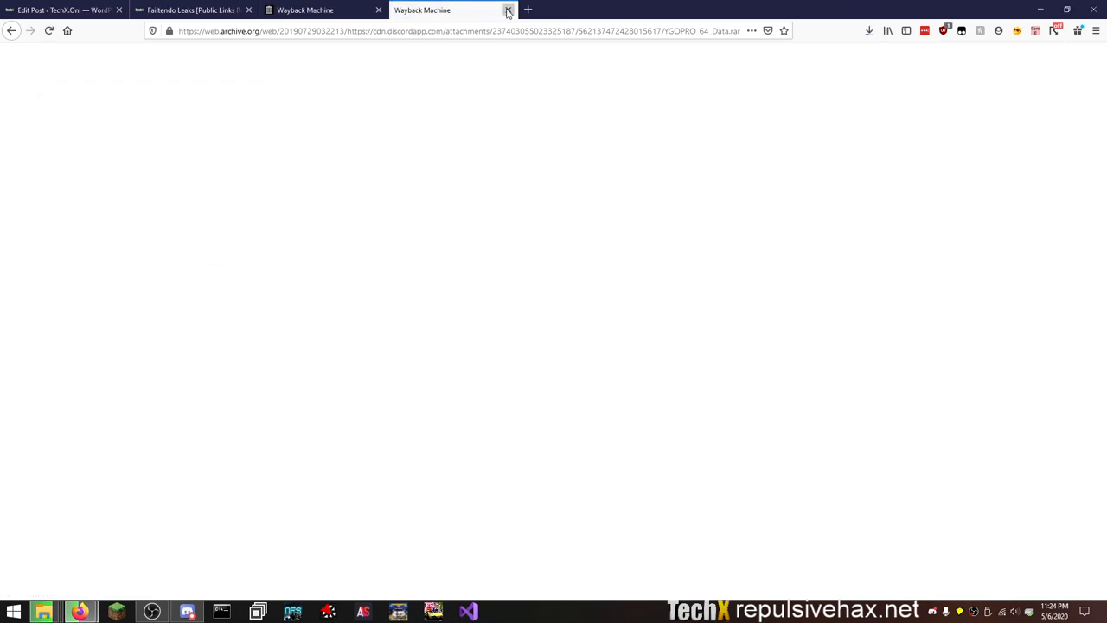
# Close the blank download tab and open the capture calendar for YGOPRO_32_Data.rar.
pyautogui.click(508, 10)
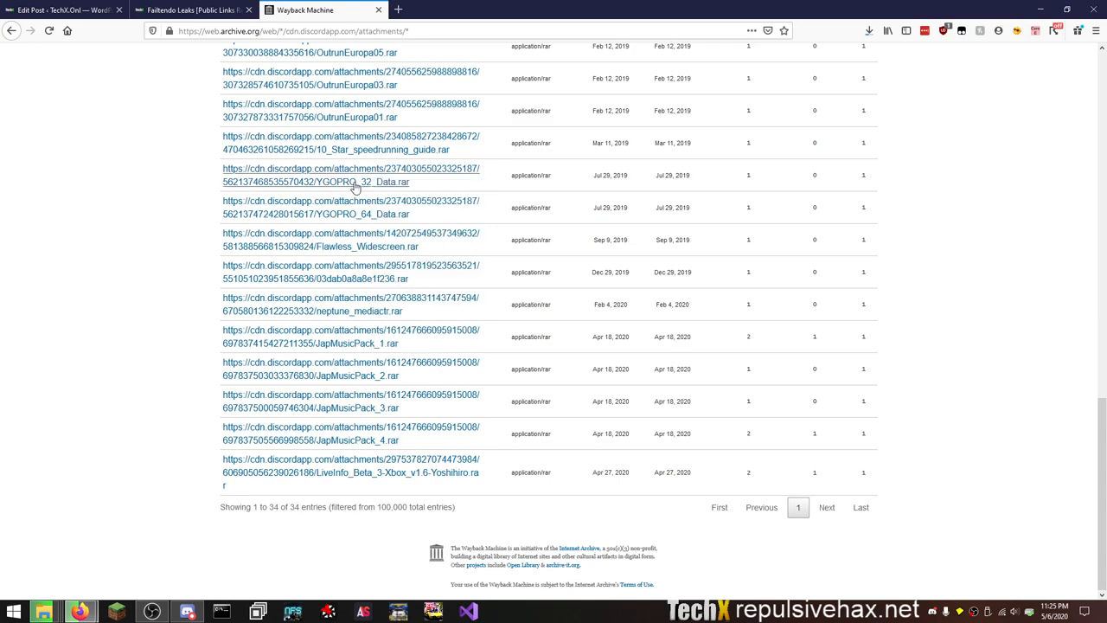
pyautogui.click(350, 174)
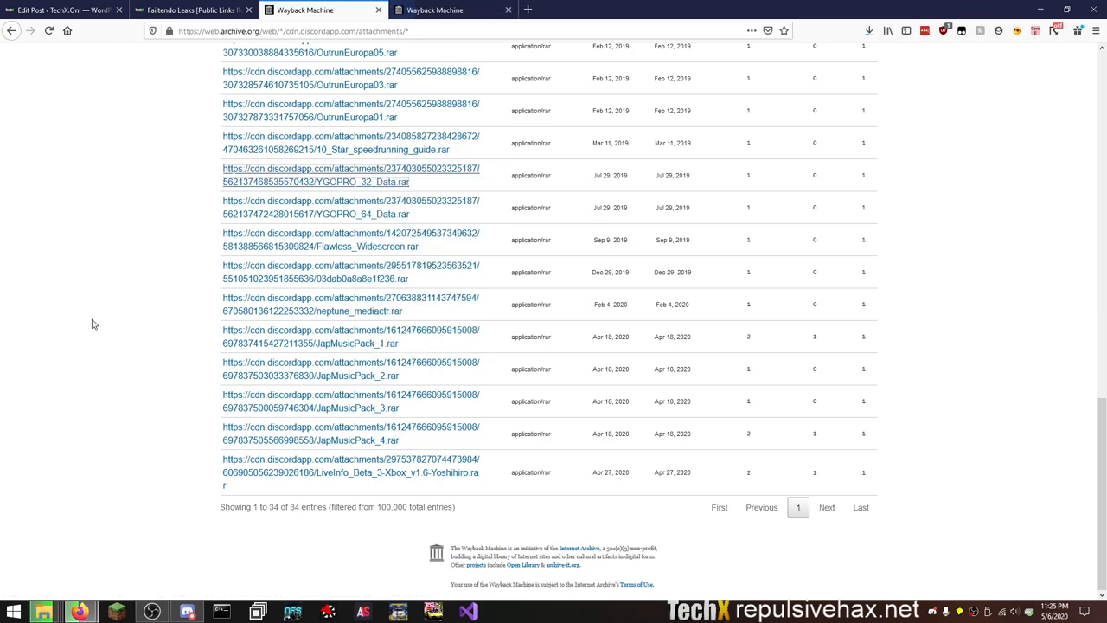
pyautogui.moveTo(350, 472)
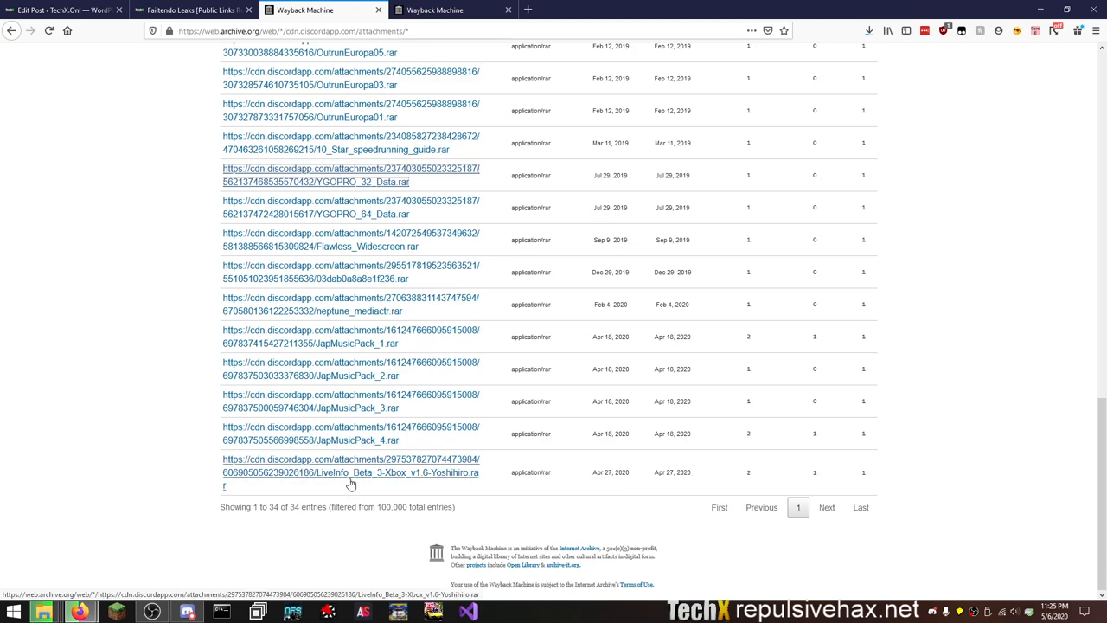
pyautogui.click(658, 10)
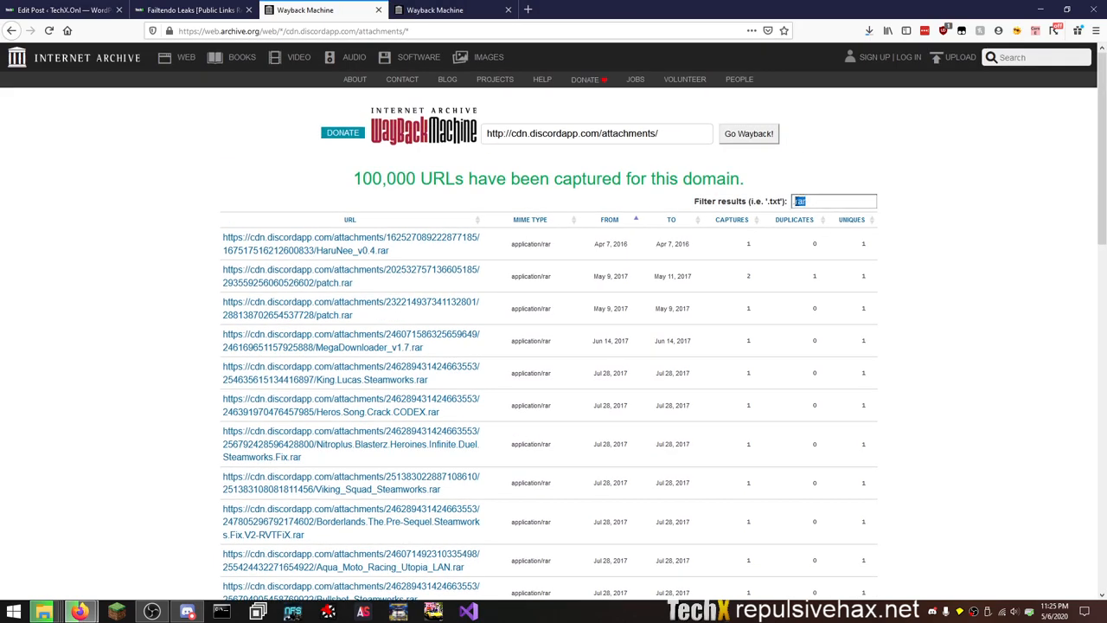
pyautogui.click(453, 11)
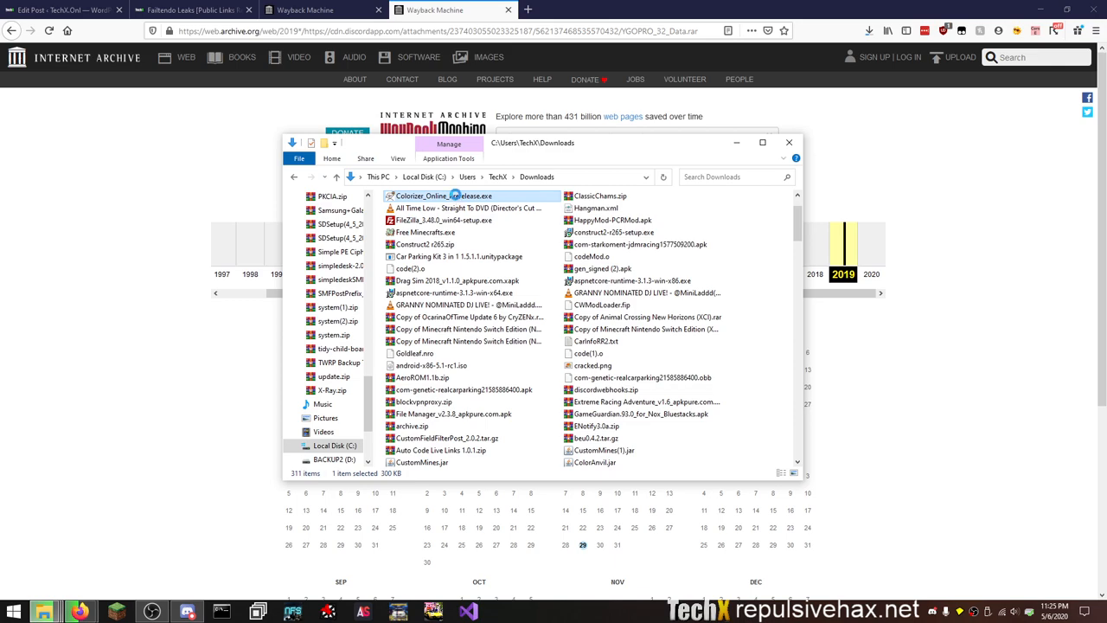
# Open Colorizer_Online_Prerelease.exe from Downloads with Resource Hacker.
pyautogui.rightClick(443, 195)
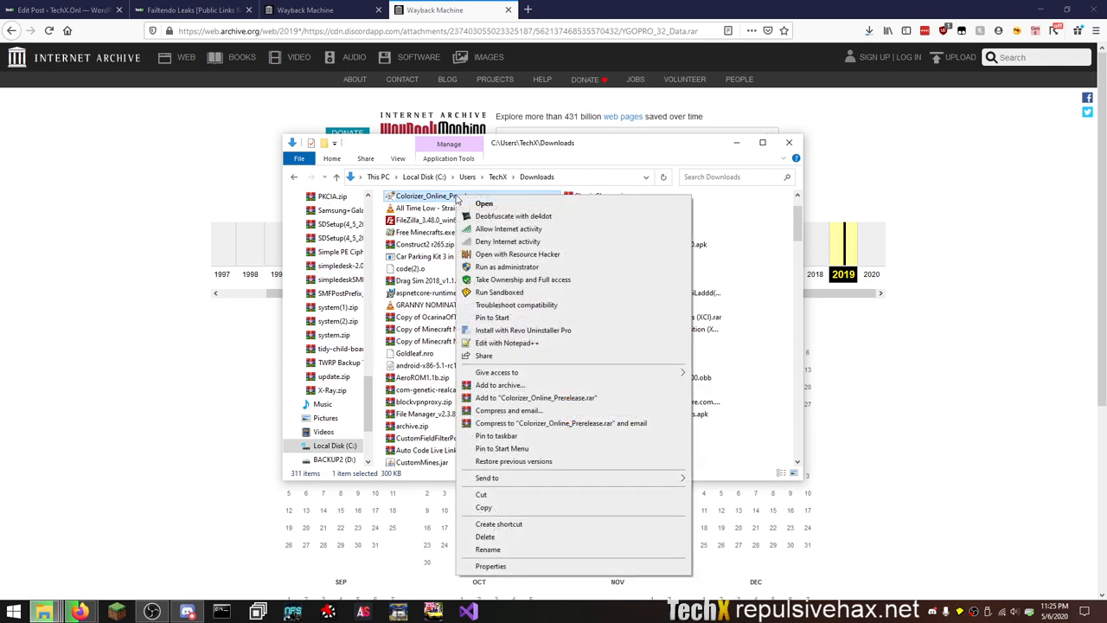
pyautogui.moveTo(508, 243)
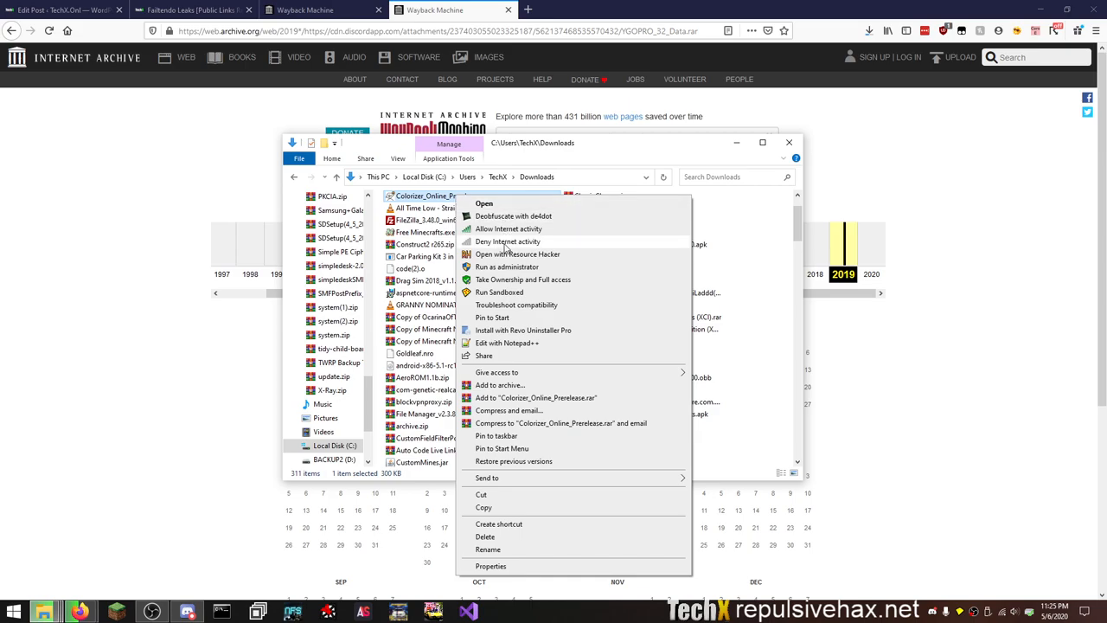
pyautogui.click(518, 253)
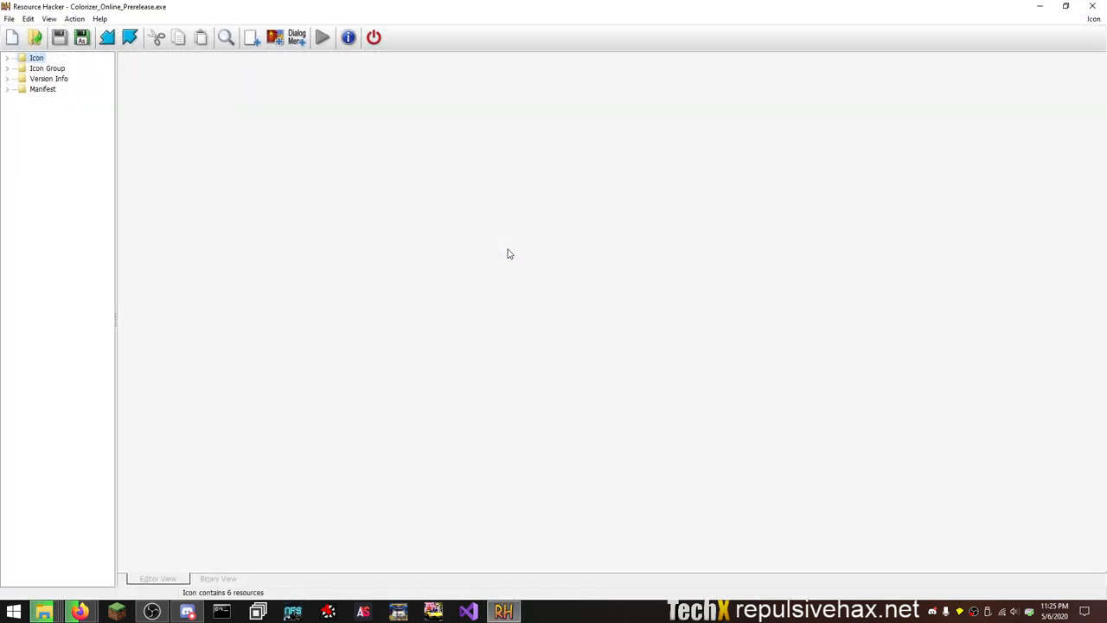
# View the executable's manifest XML, its SocketMapTester version info and its icon group images.
pyautogui.click(42, 90)
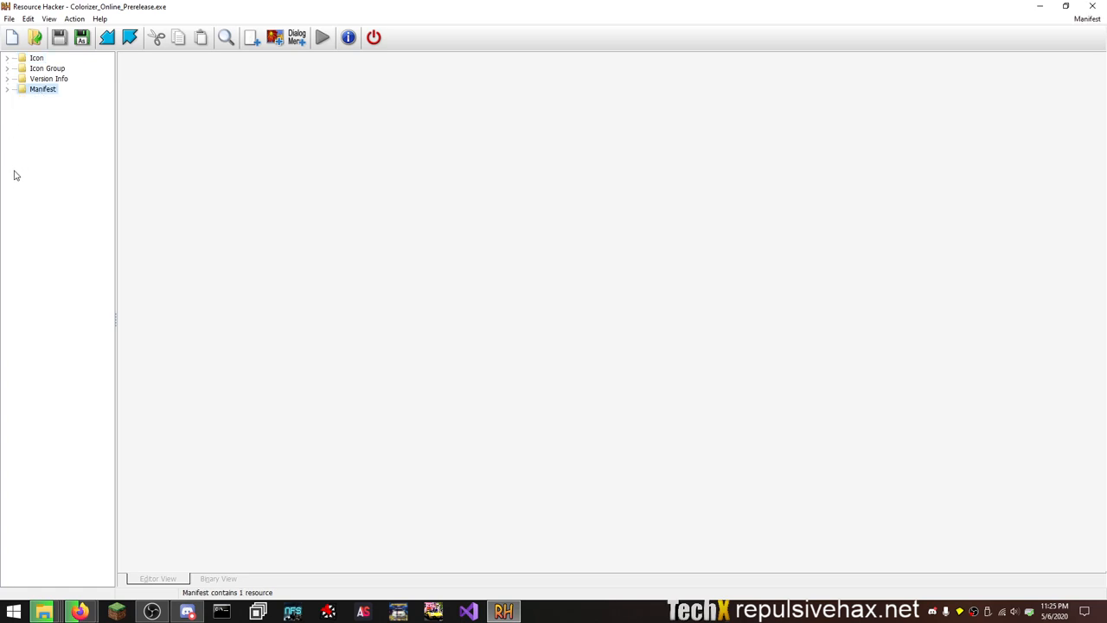
pyautogui.click(7, 90)
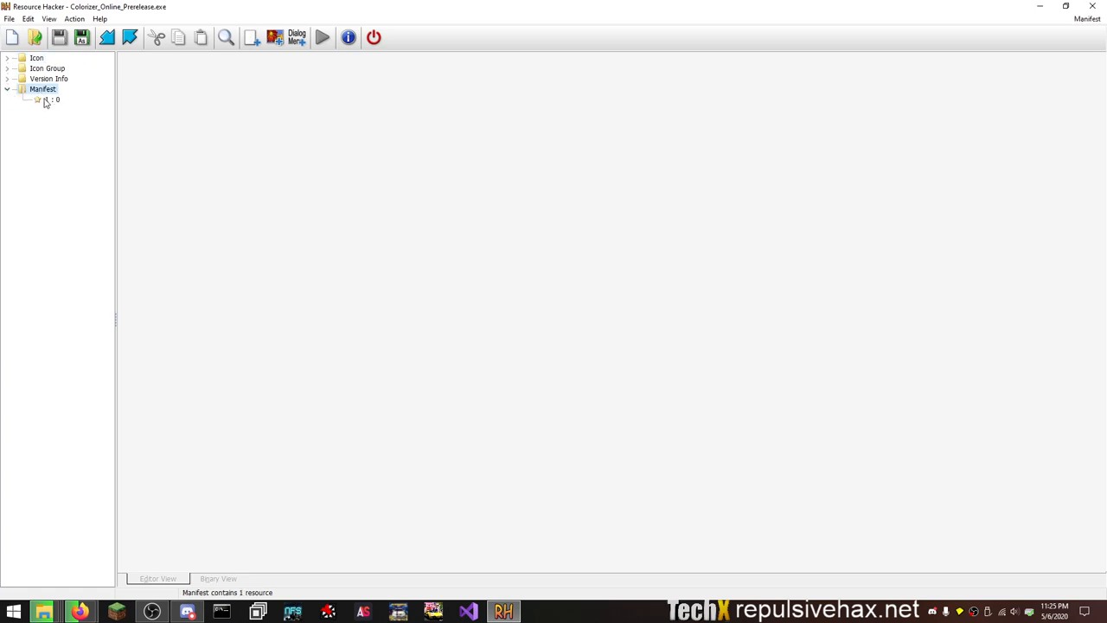
pyautogui.click(48, 99)
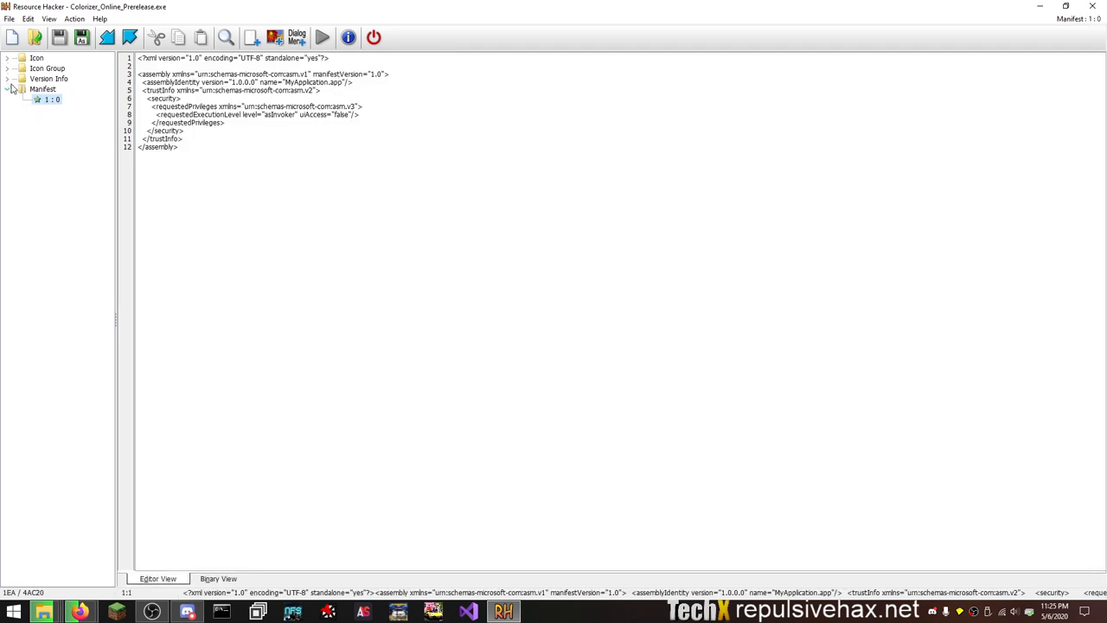
pyautogui.click(48, 79)
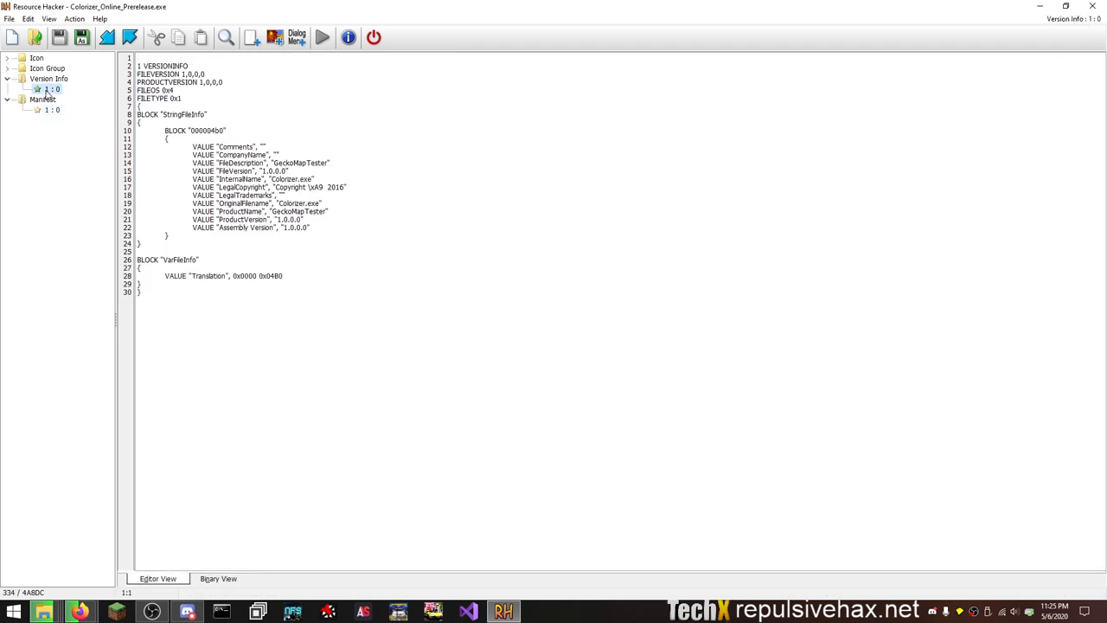
pyautogui.moveTo(339, 169)
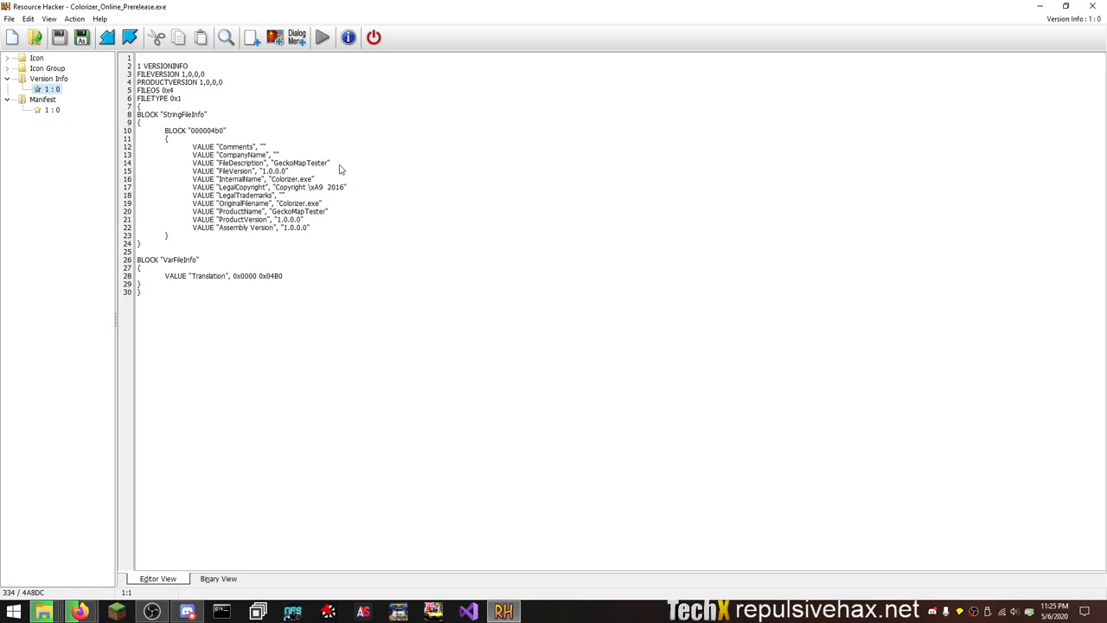
pyautogui.moveTo(399, 209)
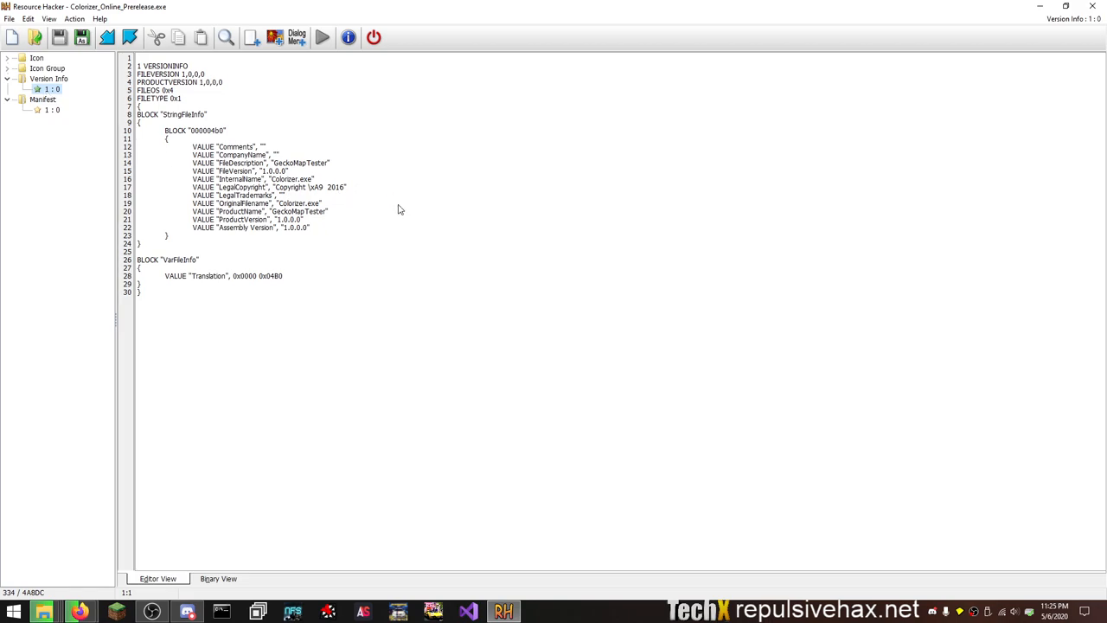
pyautogui.click(36, 58)
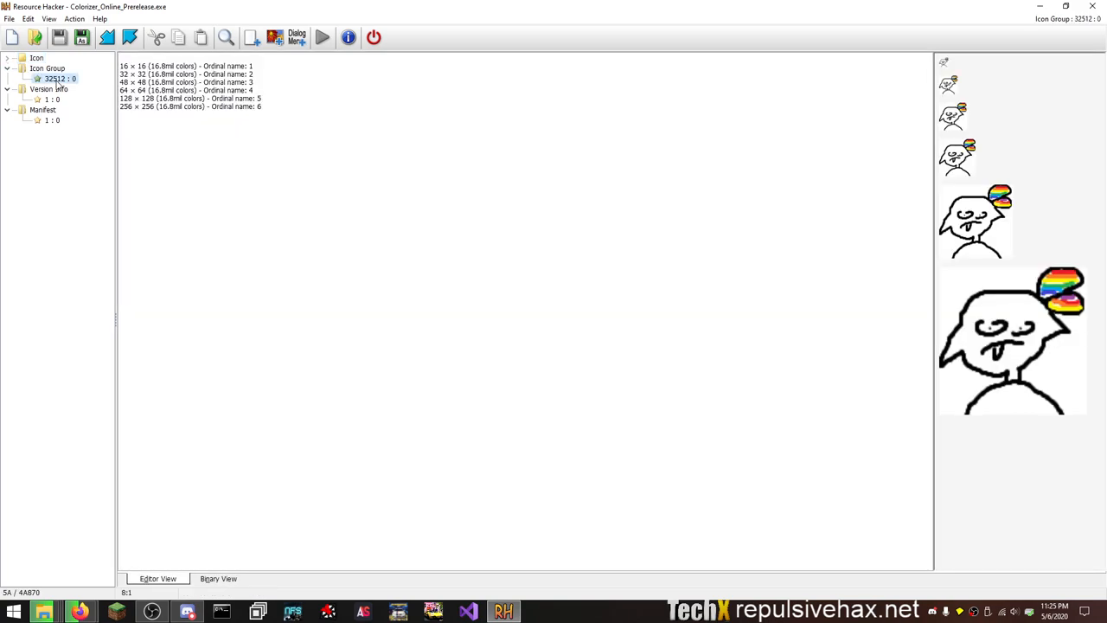
pyautogui.moveTo(1069, 19)
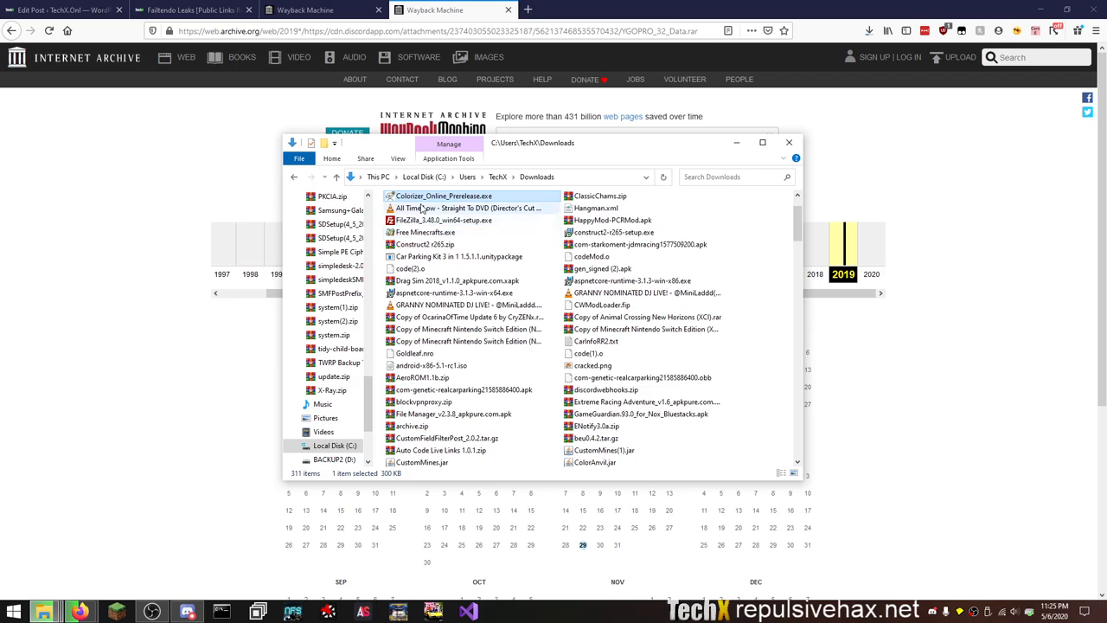
# Run the Colorizer executable sandboxed in the DefaultBox sandbox from File Explorer.
pyautogui.rightClick(443, 196)
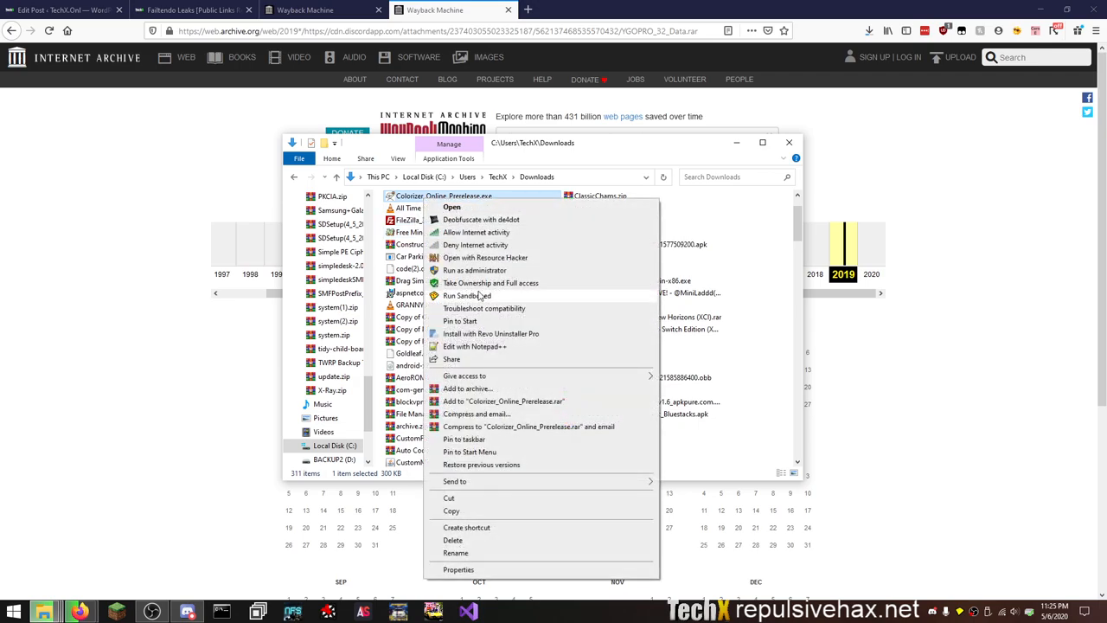
pyautogui.click(467, 294)
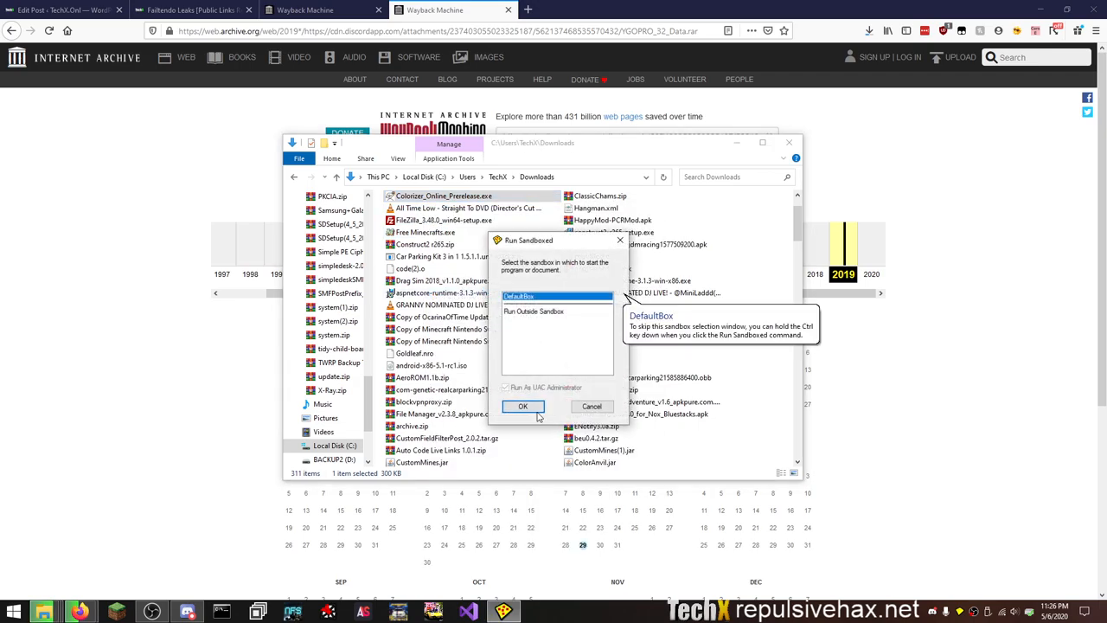
pyautogui.click(523, 406)
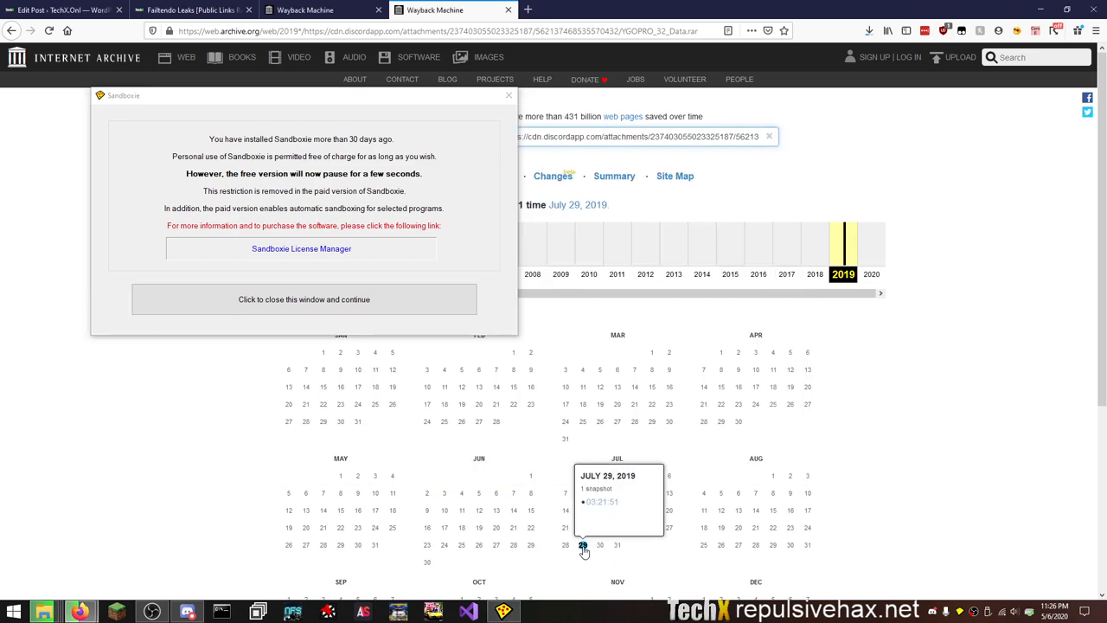
# Load the July 29, 2019 capture of YGOPRO_32_Data.rar and dismiss the Sandboxie notice.
pyautogui.click(602, 502)
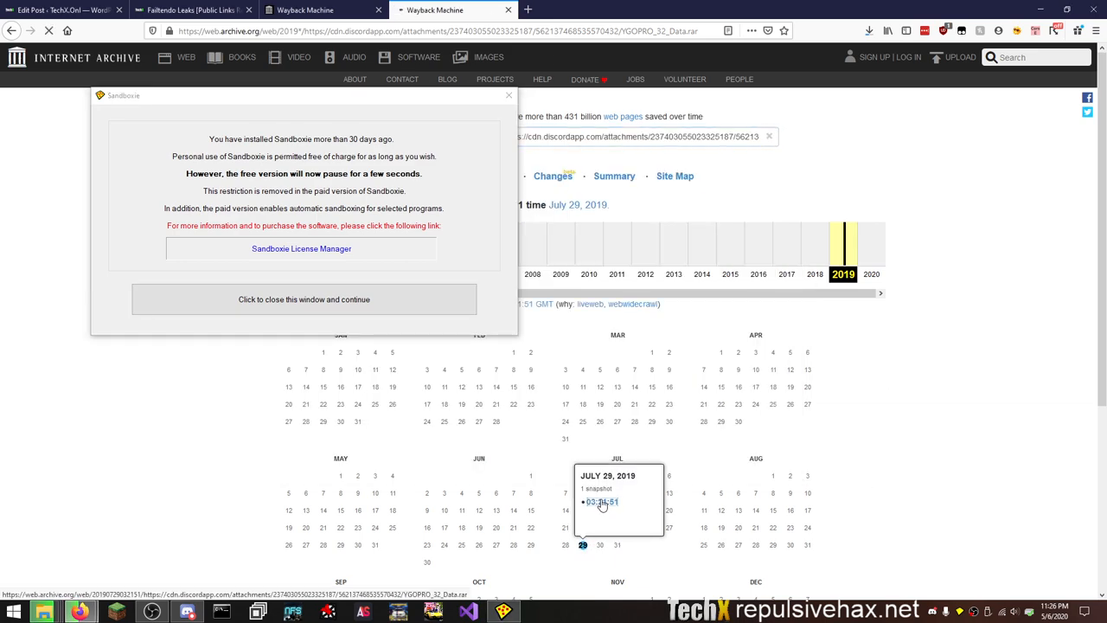
pyautogui.click(598, 502)
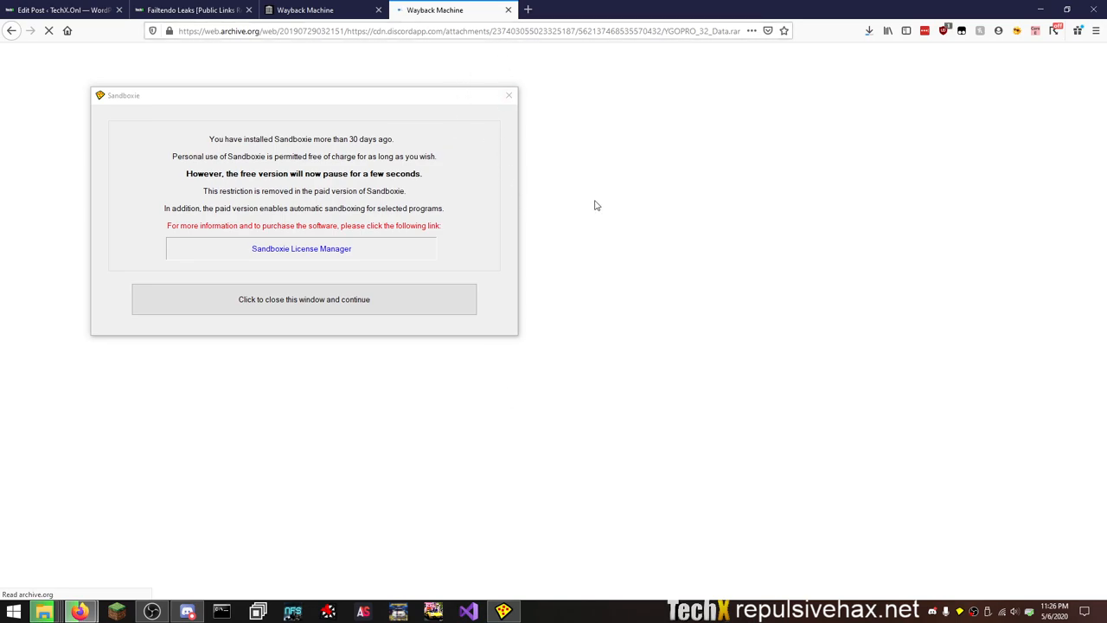
pyautogui.moveTo(447, 102)
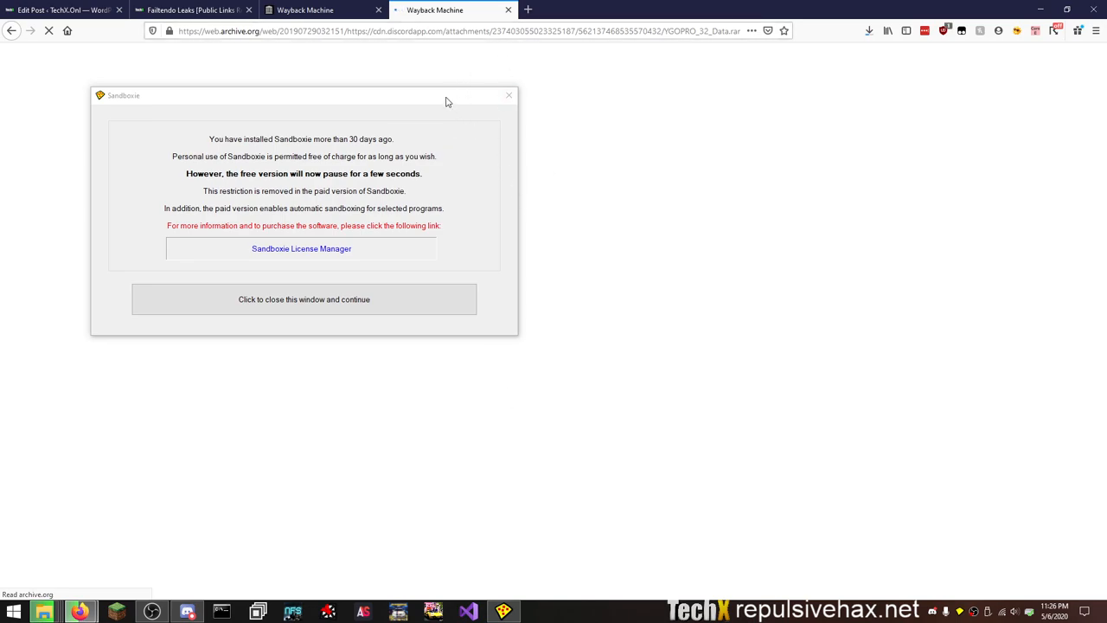
pyautogui.moveTo(302, 95); pyautogui.dragTo(838, 223)
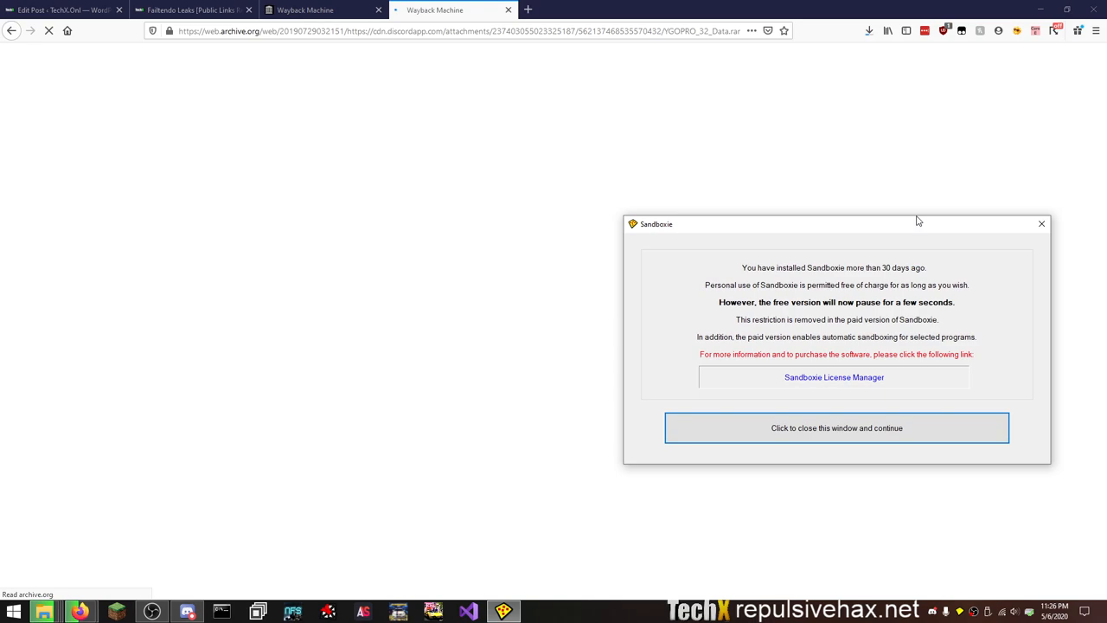
pyautogui.click(838, 427)
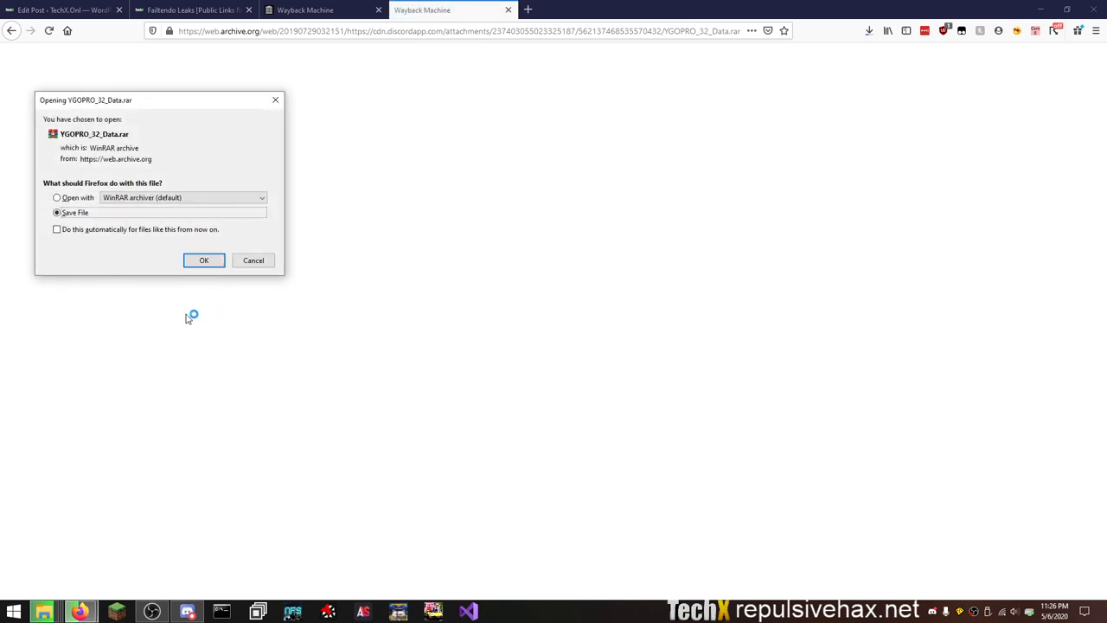
# Confirm saving YGOPRO_32_Data.rar, then quit the Online Colorizer tool after reviewing its connection window.
pyautogui.click(204, 260)
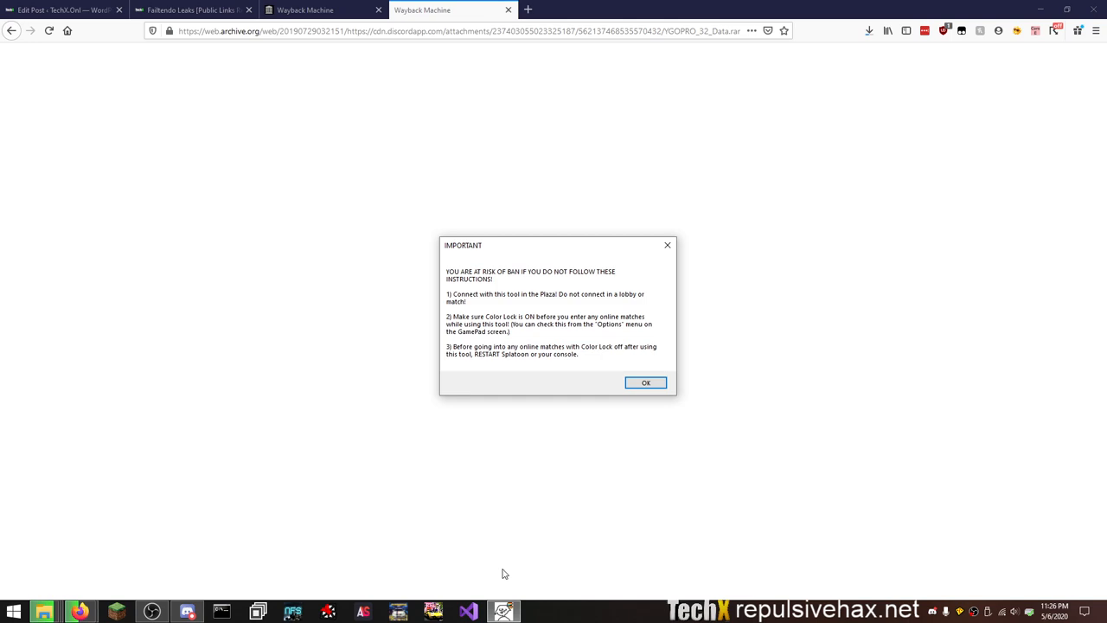
pyautogui.moveTo(543, 366)
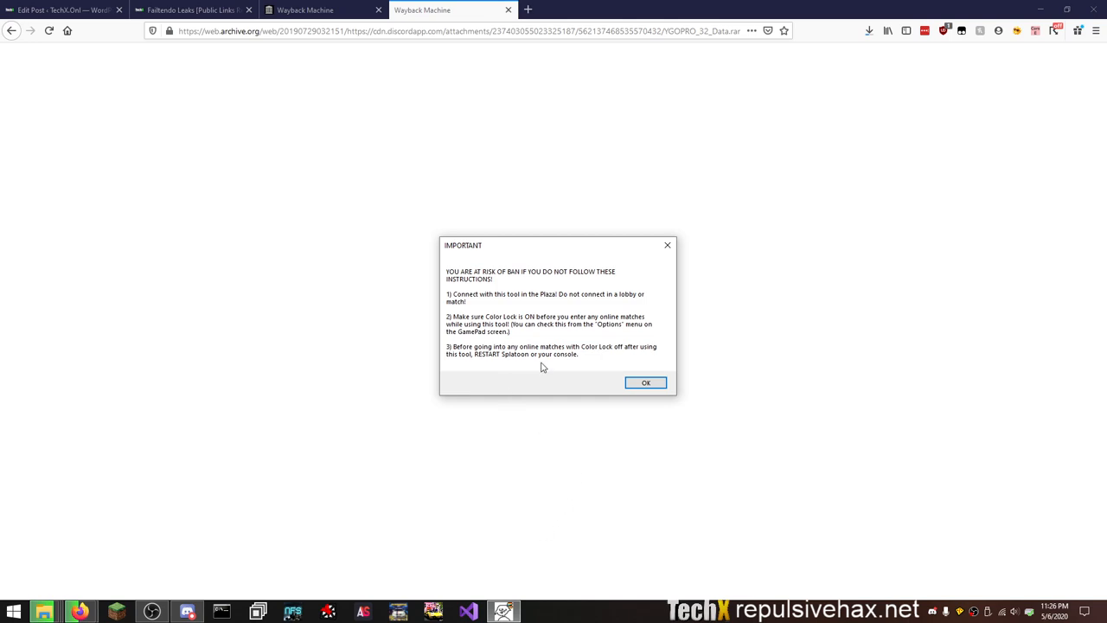
pyautogui.moveTo(667, 245)
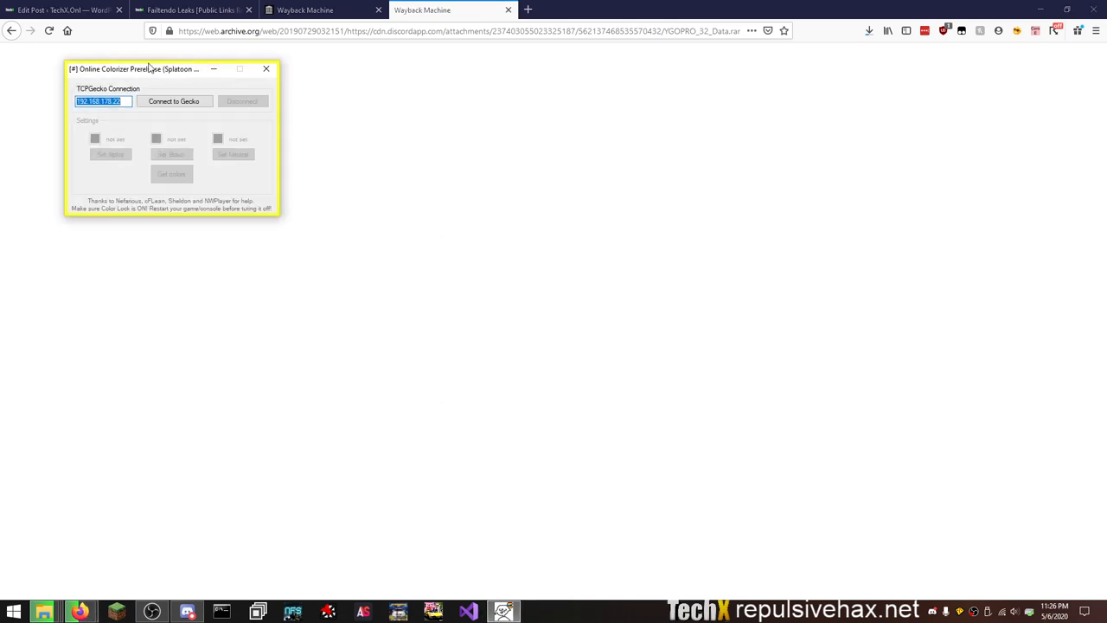
pyautogui.moveTo(145, 73)
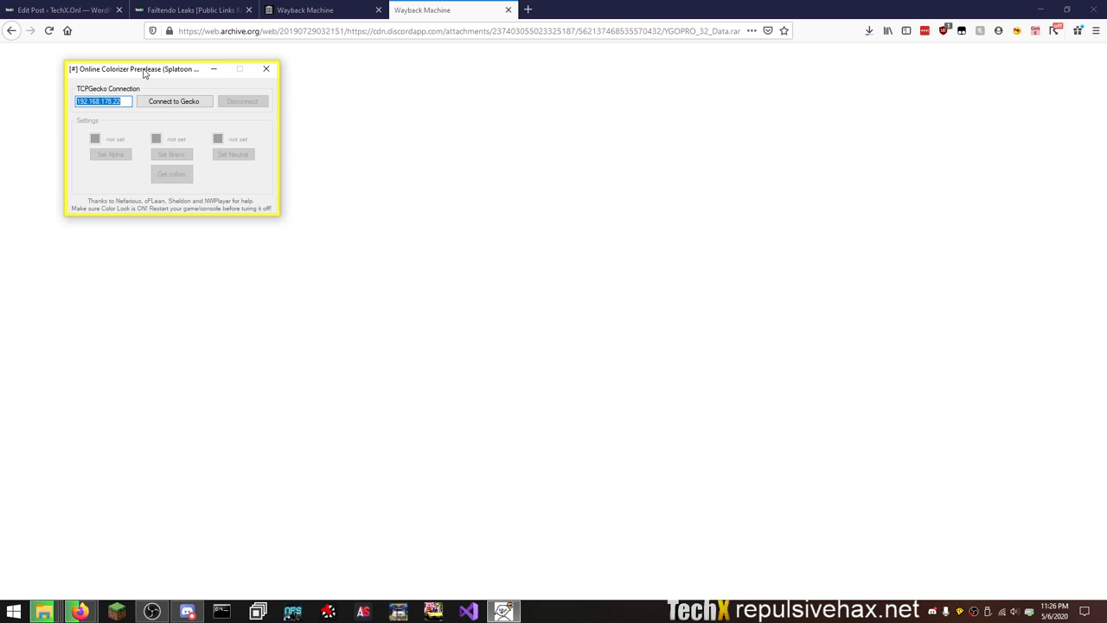
pyautogui.moveTo(214, 70)
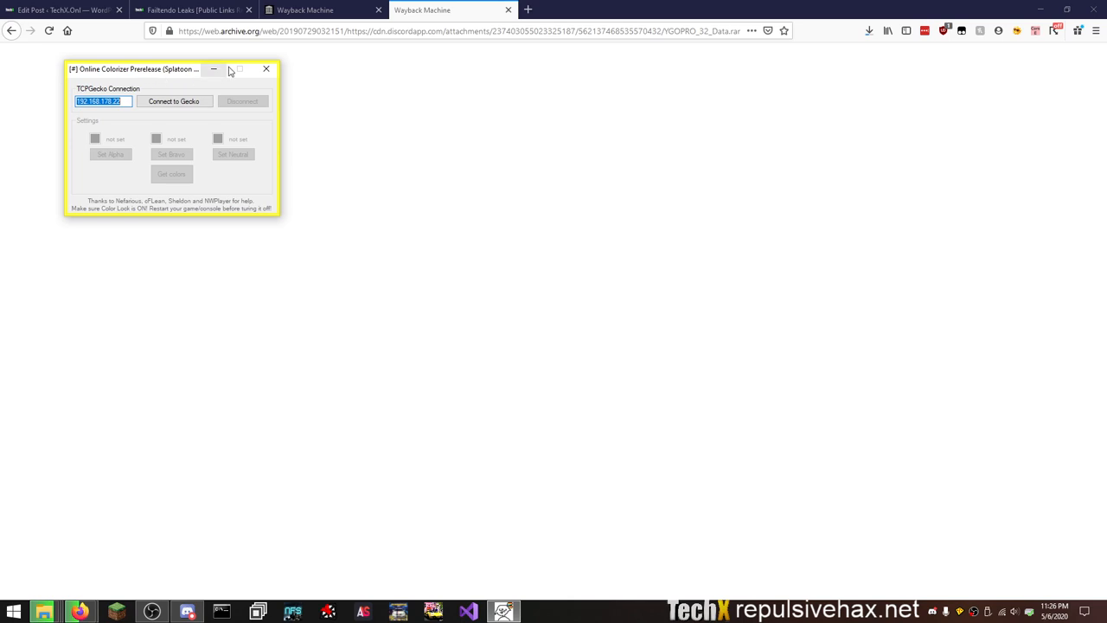
pyautogui.moveTo(266, 69)
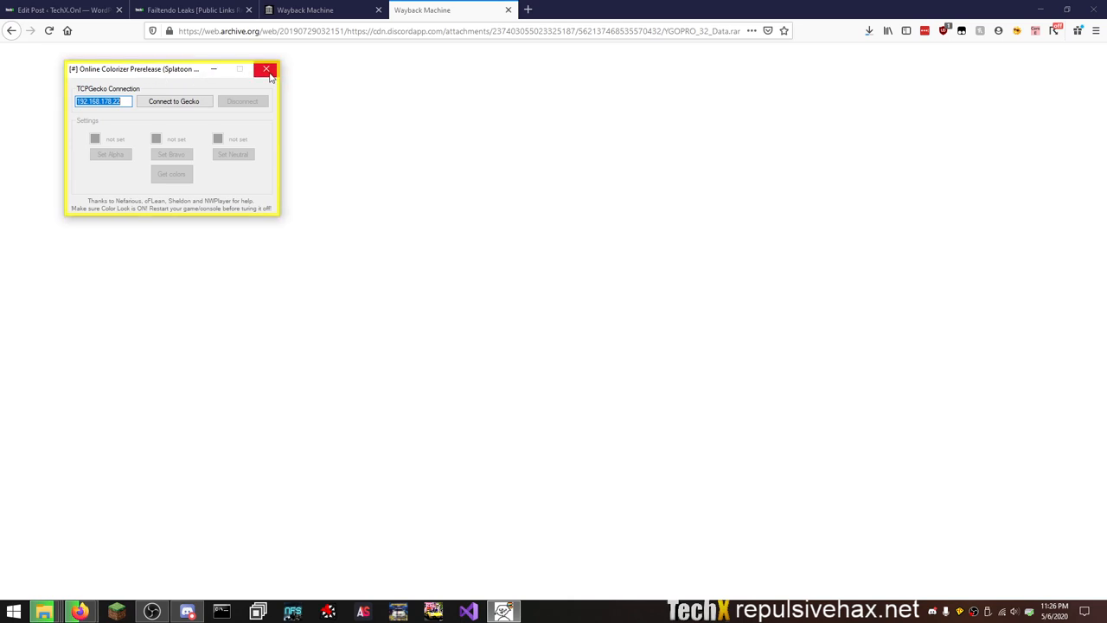
pyautogui.click(267, 69)
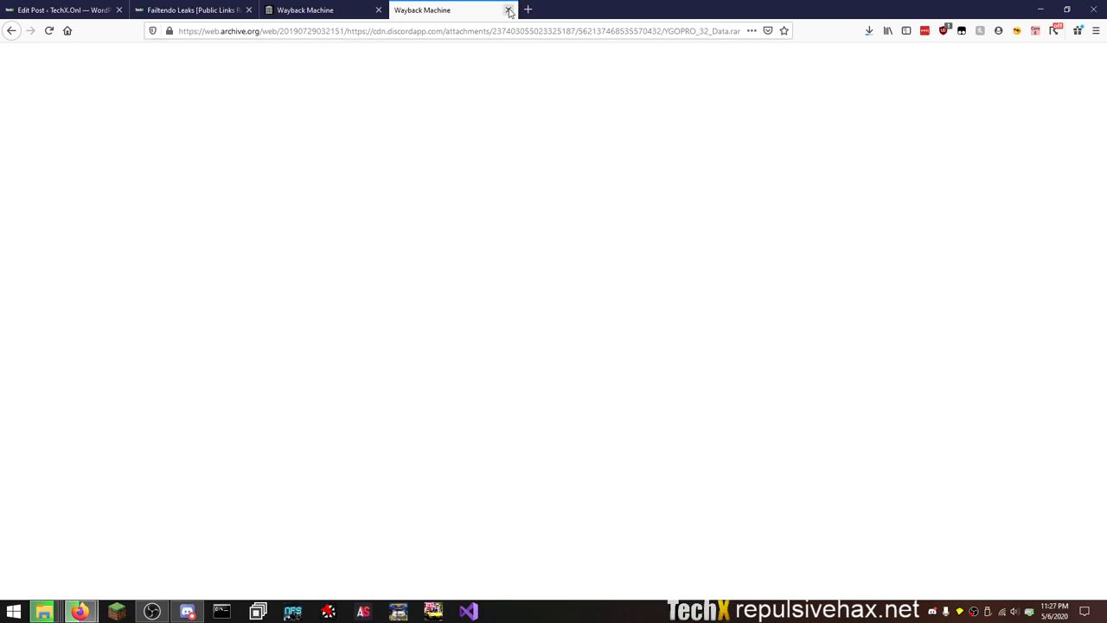
# Close the blank attachment tab and browse the Guide folder inside 10_Star_speedrunning_guide.rar.
pyautogui.click(508, 11)
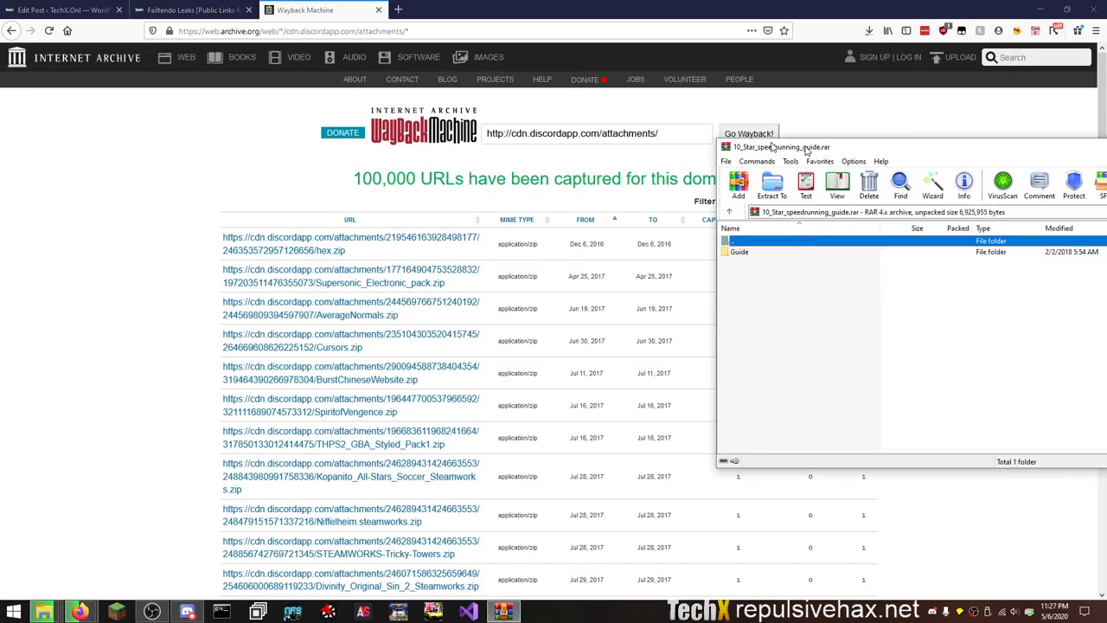
pyautogui.doubleClick(741, 253)
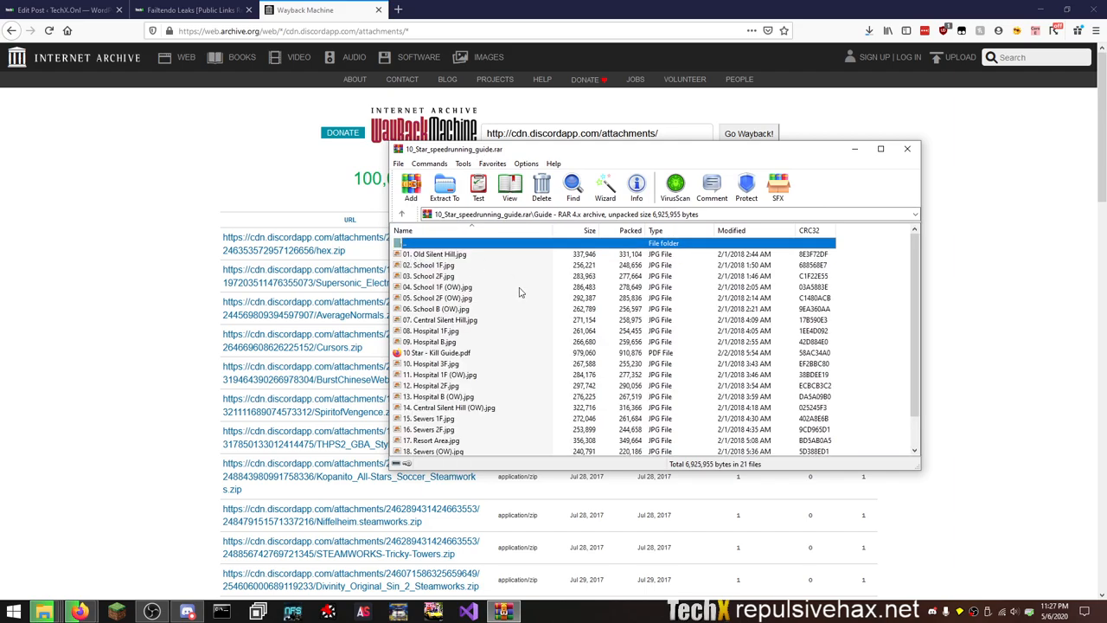
pyautogui.scroll(-3)
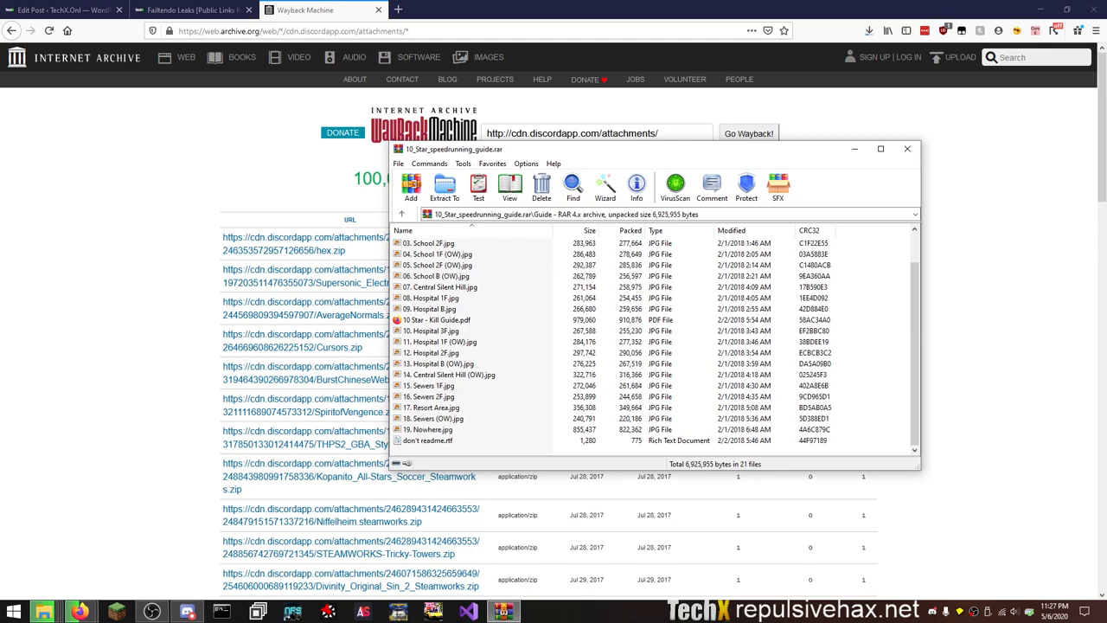
# View the 01. Old Silent Hill.jpg map image, then close the viewer.
pyautogui.doubleClick(443, 287)
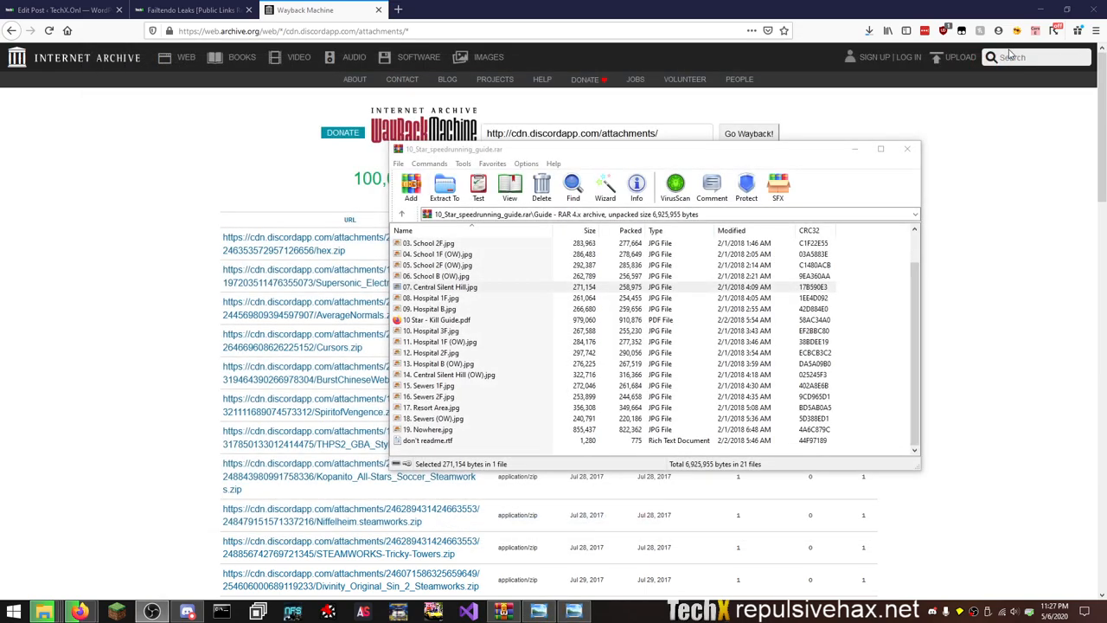
pyautogui.scroll(3)
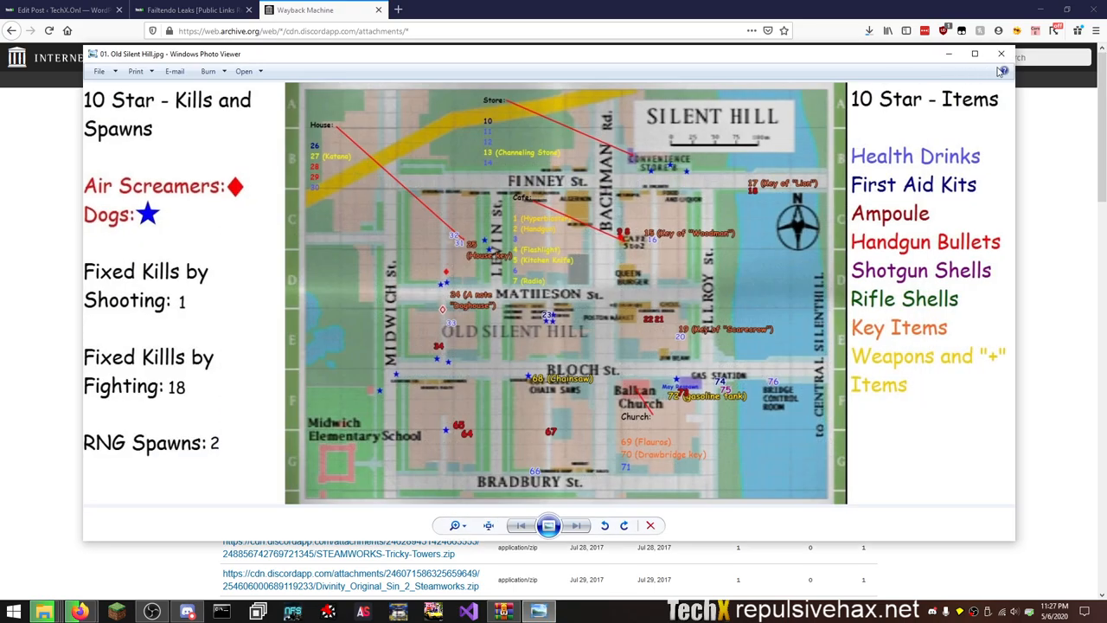
pyautogui.moveTo(1001, 54)
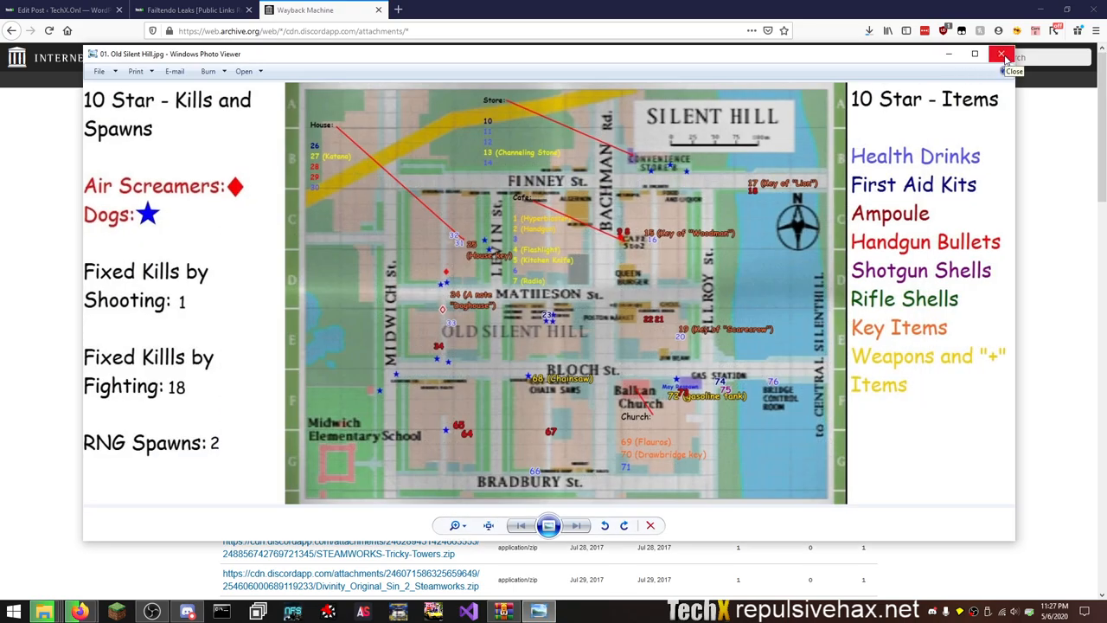
pyautogui.click(1002, 54)
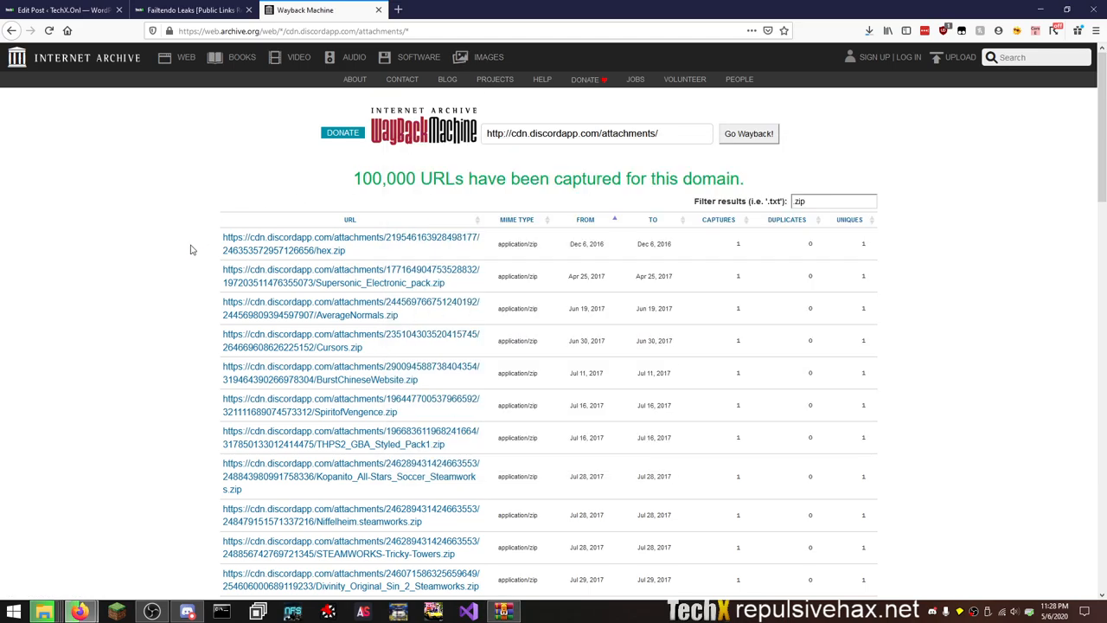
# Scan the first page of zip attachments and send the SM64_Online_1.3.1_Hotfix.zip capture to another tab.
pyautogui.doubleClick(384, 178)
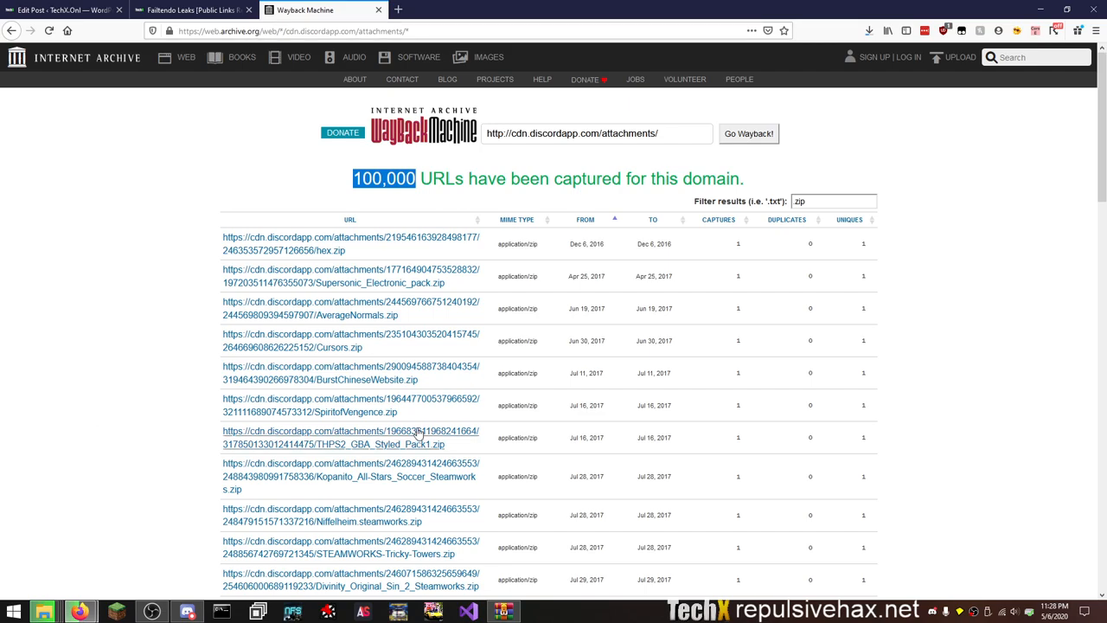
pyautogui.moveTo(396, 476)
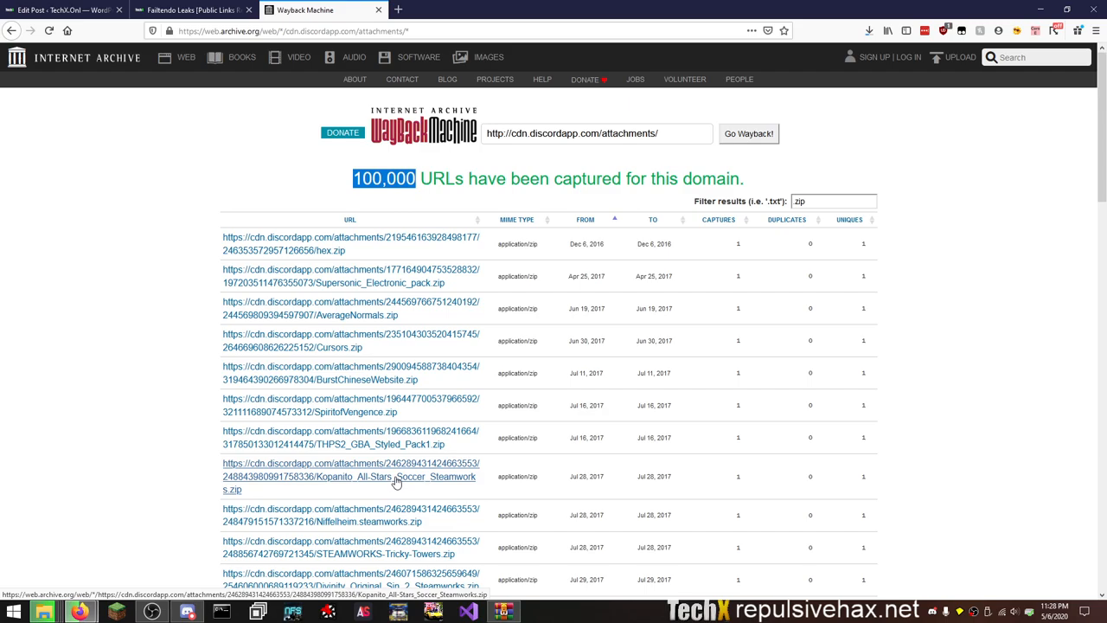
pyautogui.moveTo(349, 443)
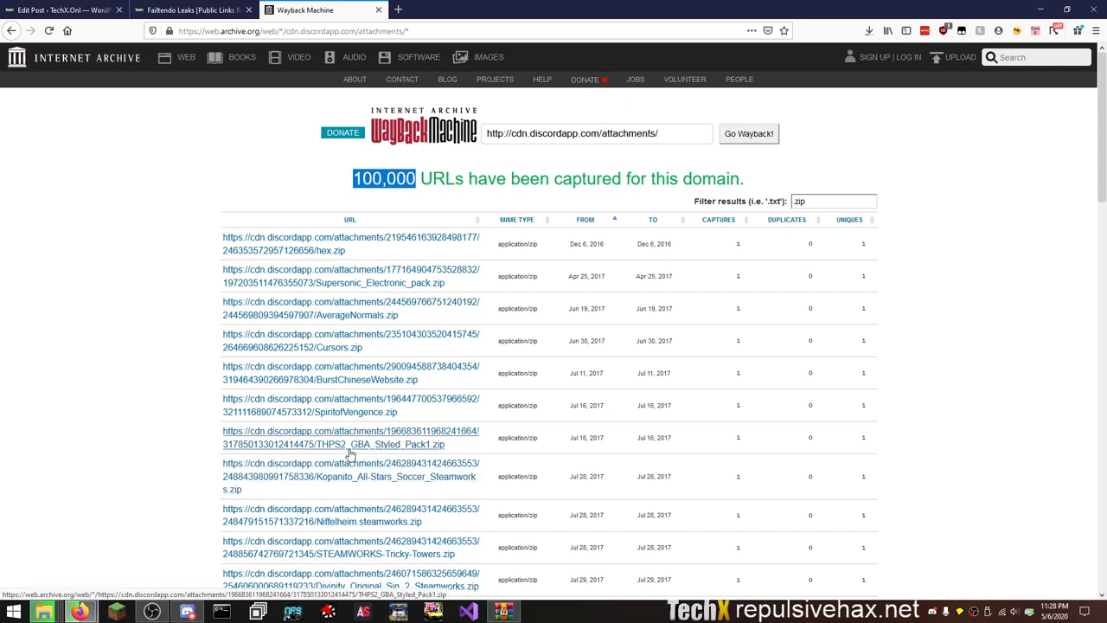
pyautogui.moveTo(375, 446)
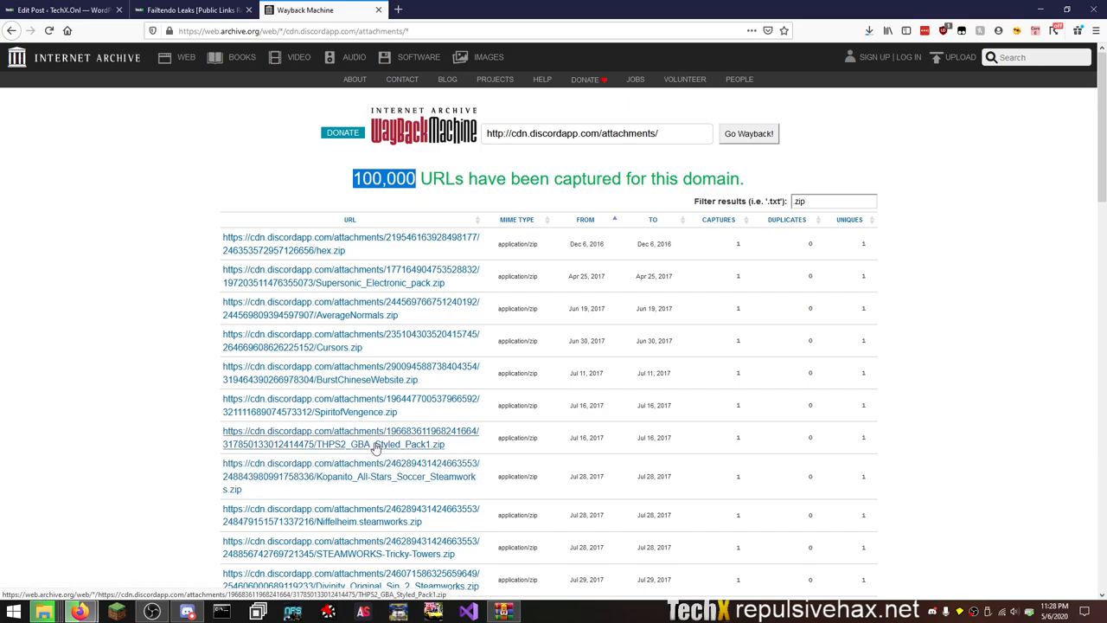
pyautogui.moveTo(377, 315)
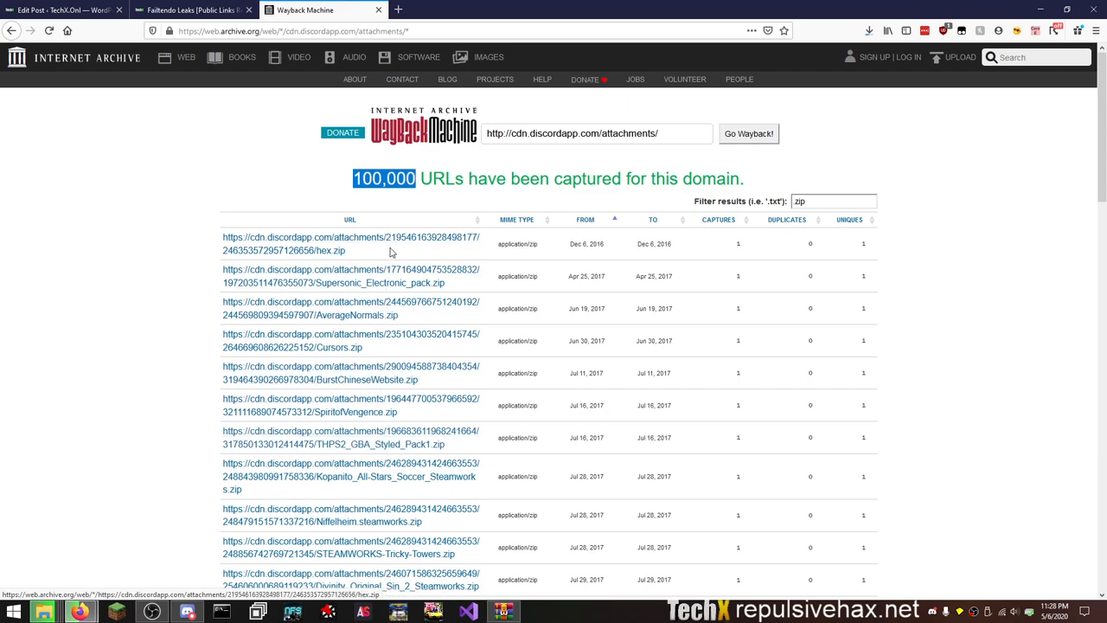
pyautogui.moveTo(464, 275)
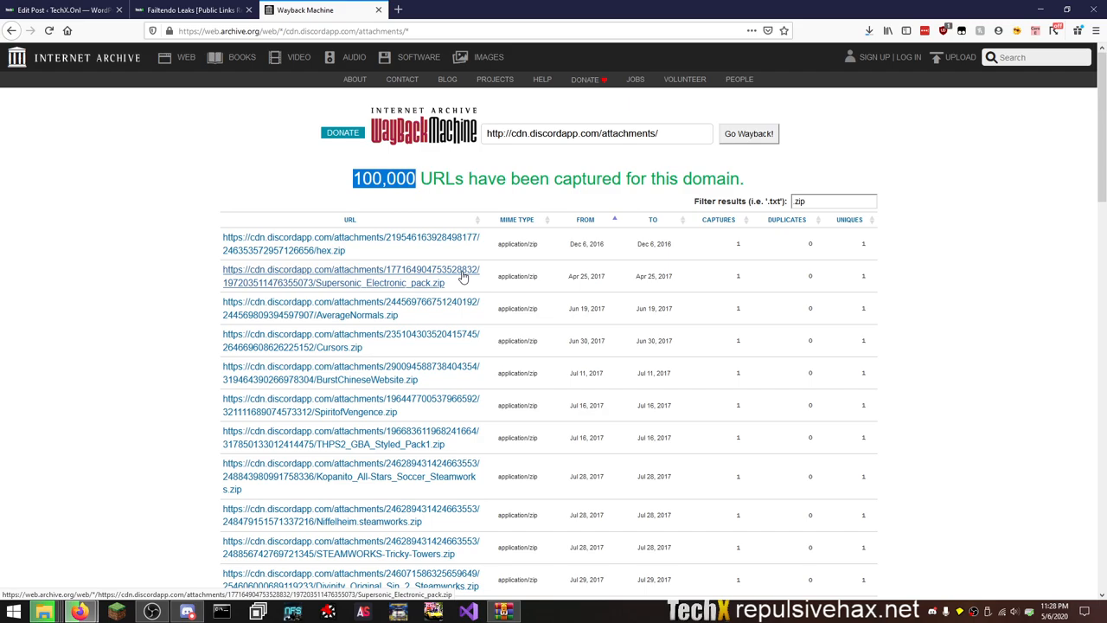
pyautogui.moveTo(448, 304)
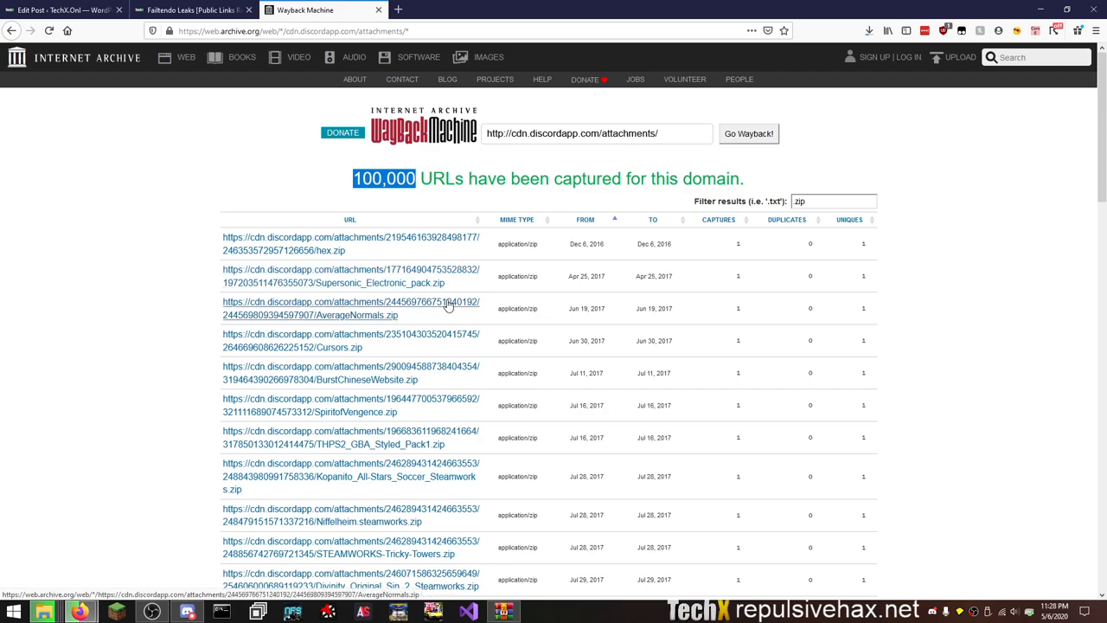
pyautogui.moveTo(448, 372)
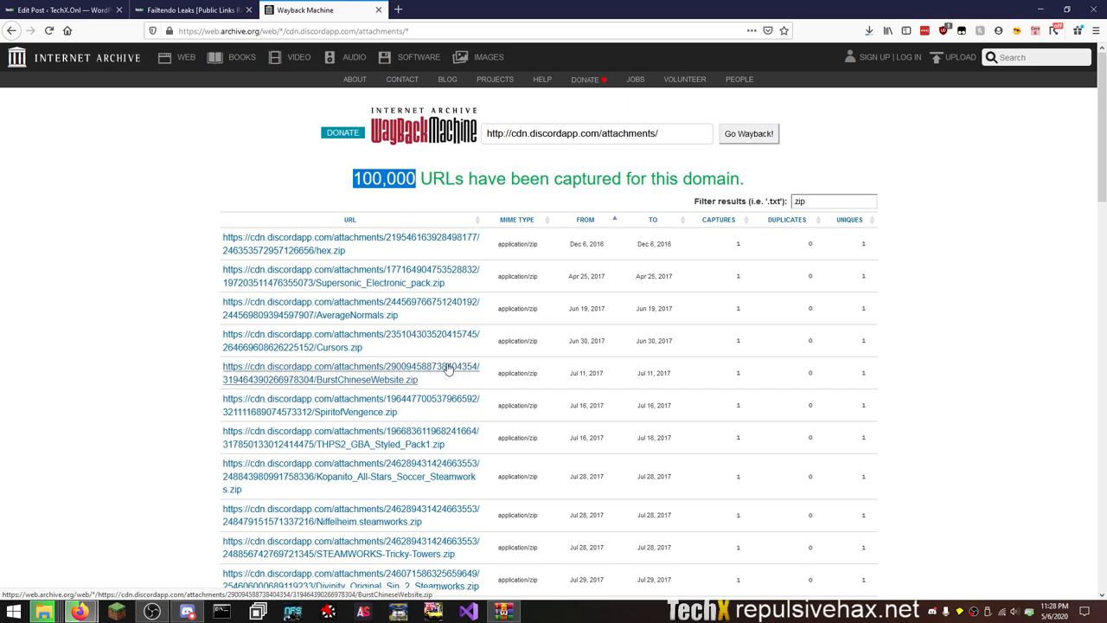
pyautogui.moveTo(193, 383)
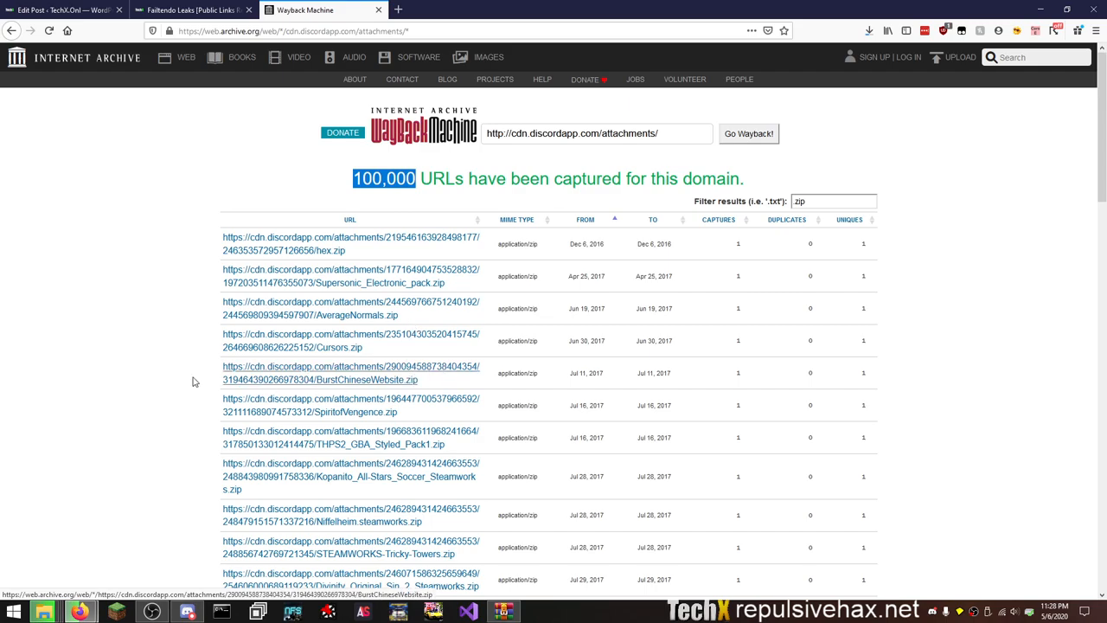
pyautogui.scroll(-3)
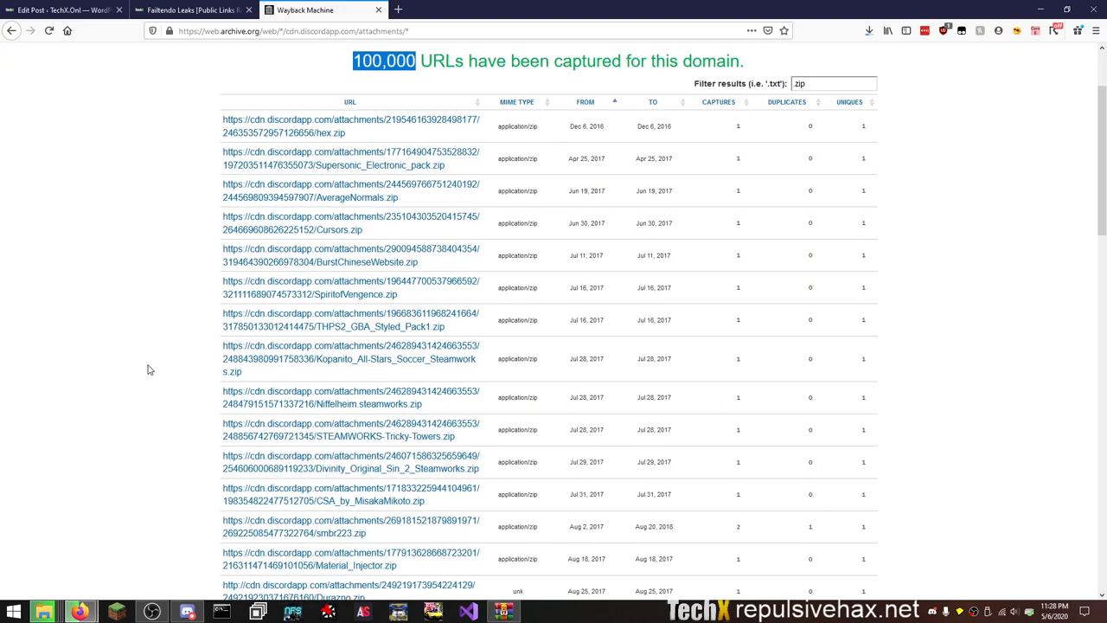
pyautogui.scroll(-3)
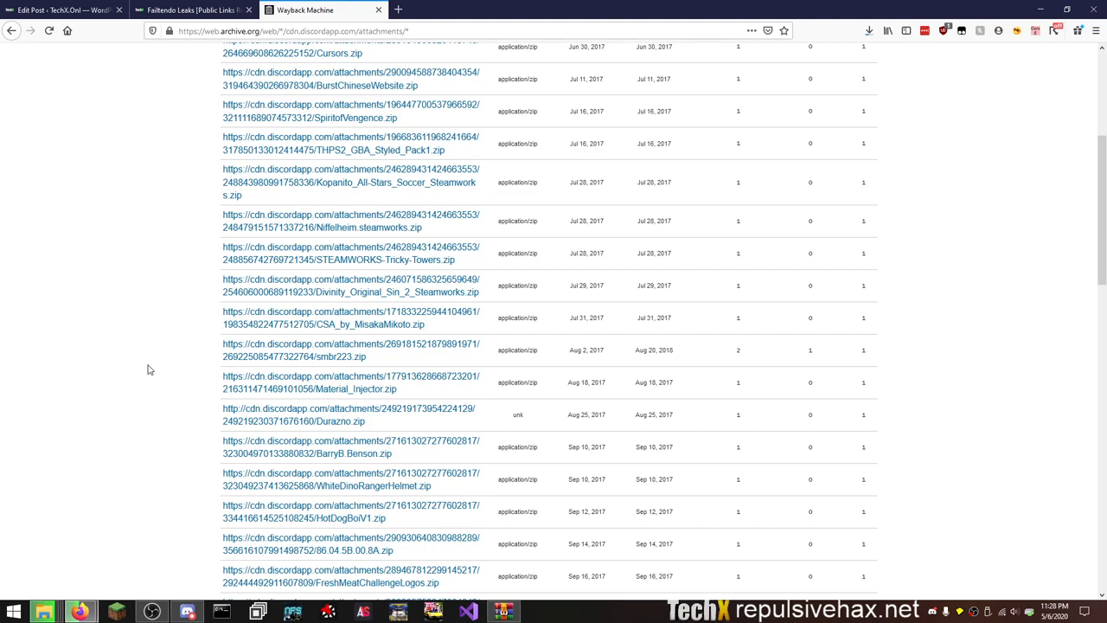
pyautogui.scroll(-3)
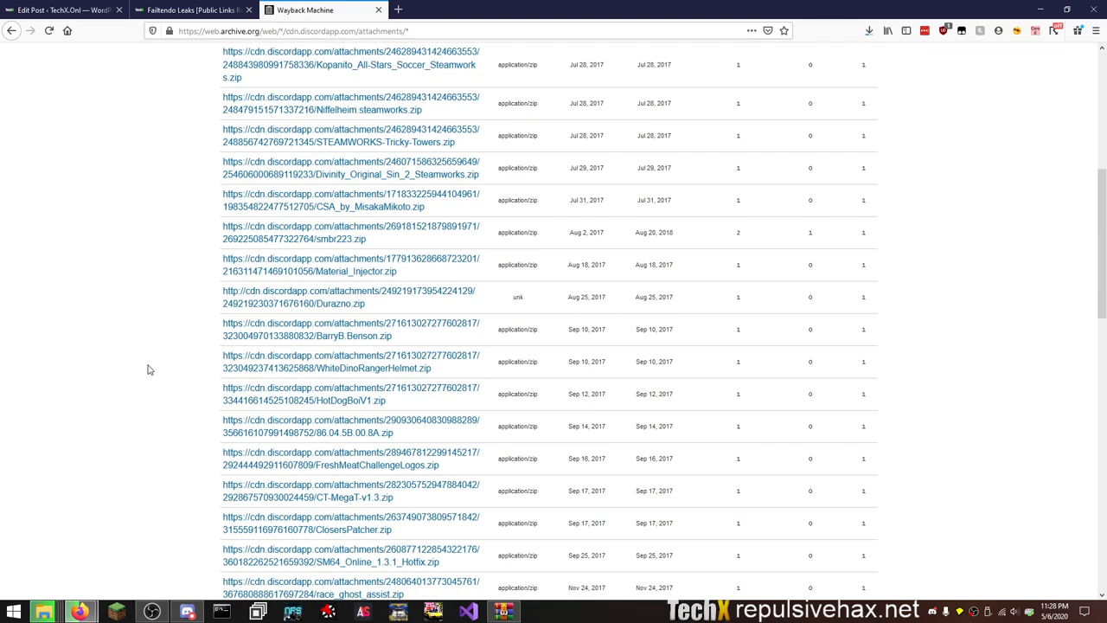
pyautogui.scroll(-3)
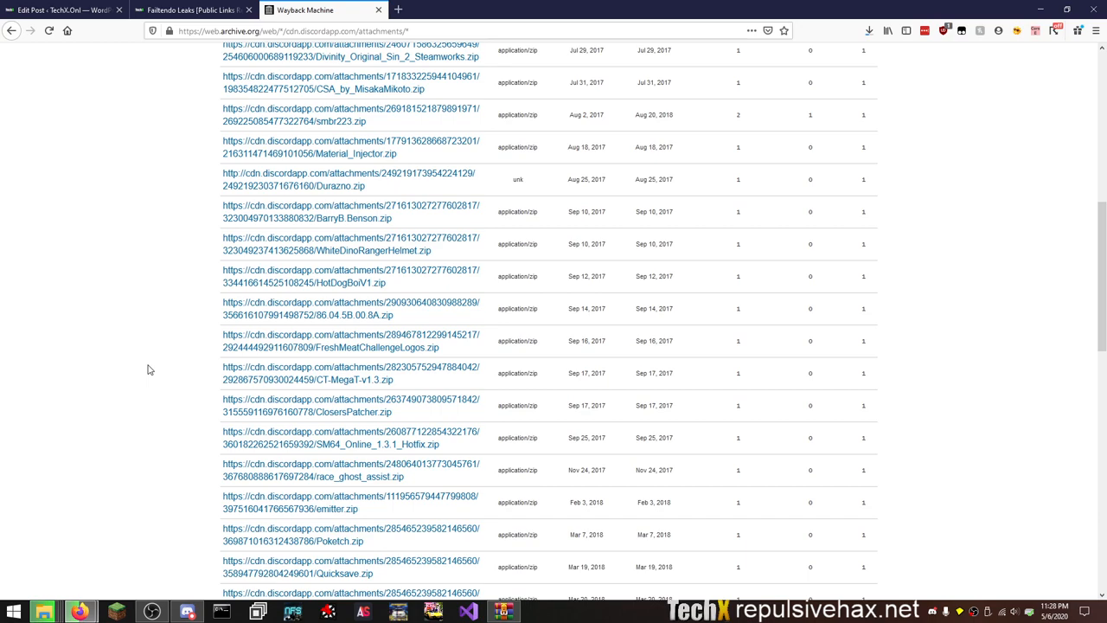
pyautogui.moveTo(351, 315)
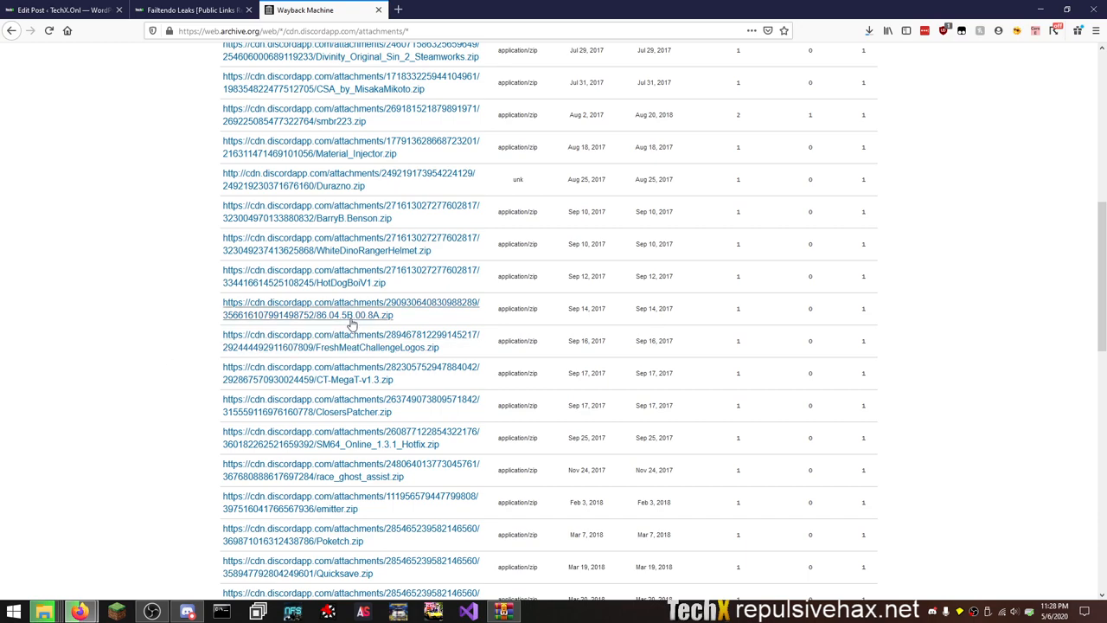
pyautogui.moveTo(366, 277)
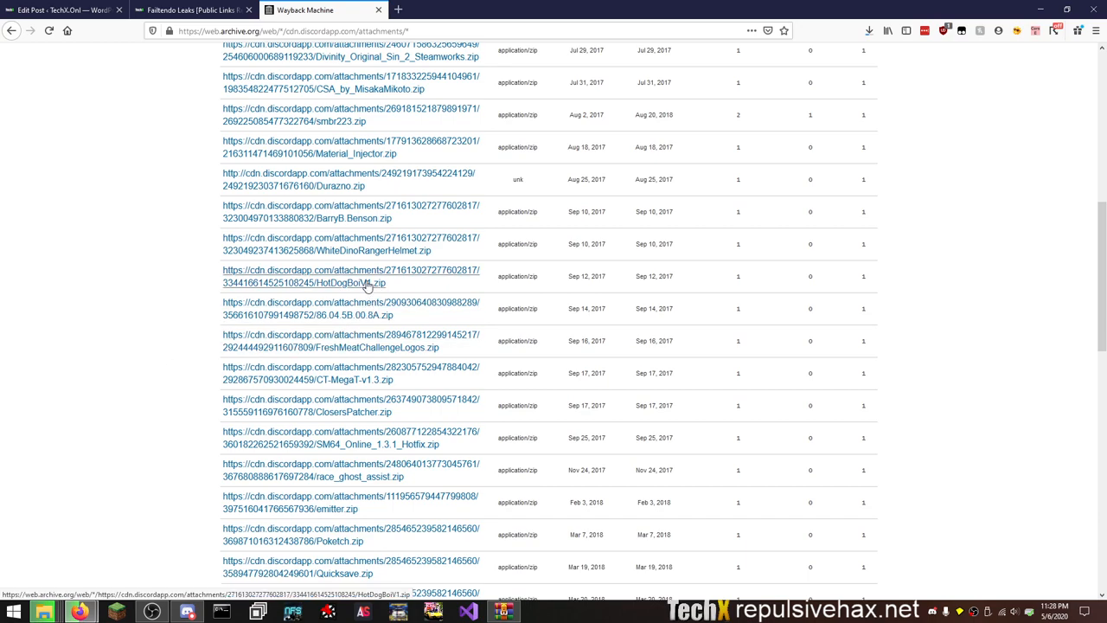
pyautogui.moveTo(135, 391)
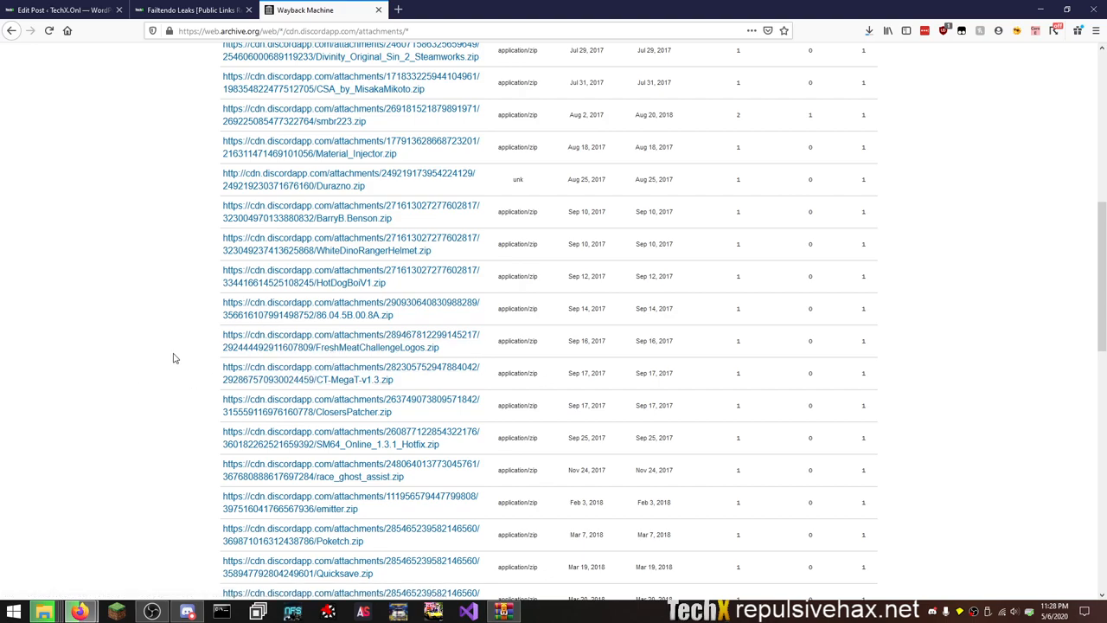
pyautogui.scroll(-3)
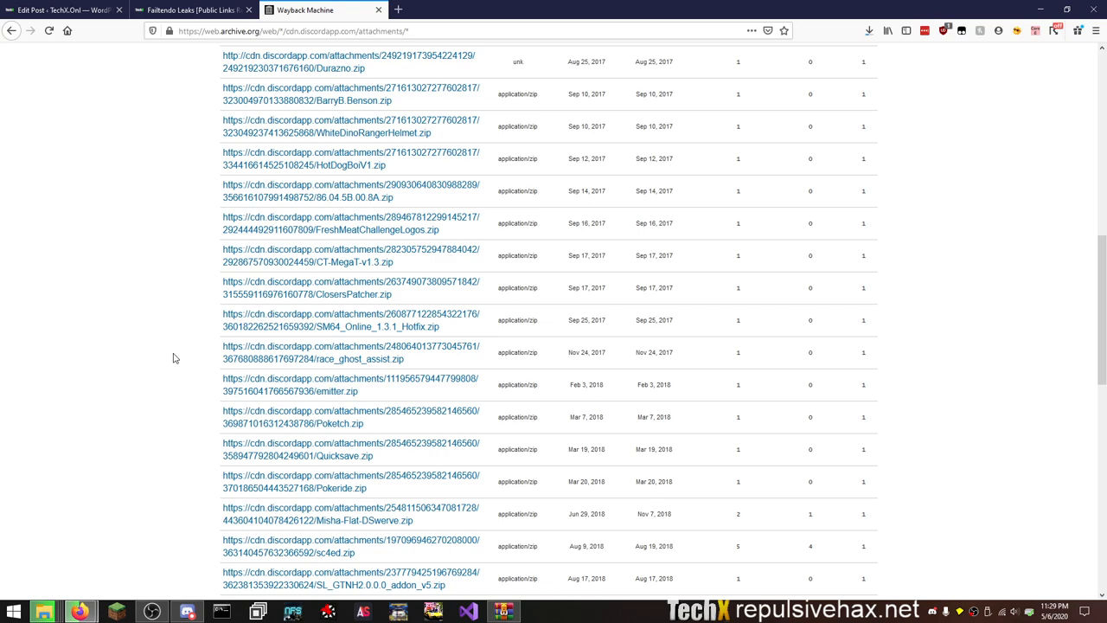
pyautogui.moveTo(313, 325)
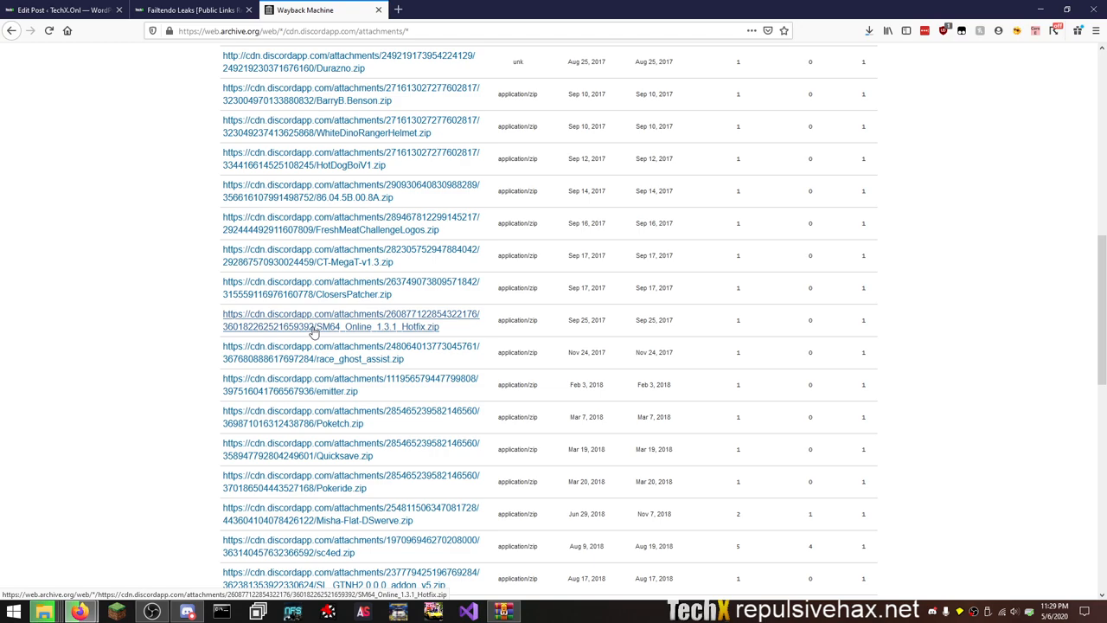
pyautogui.middleClick(329, 320)
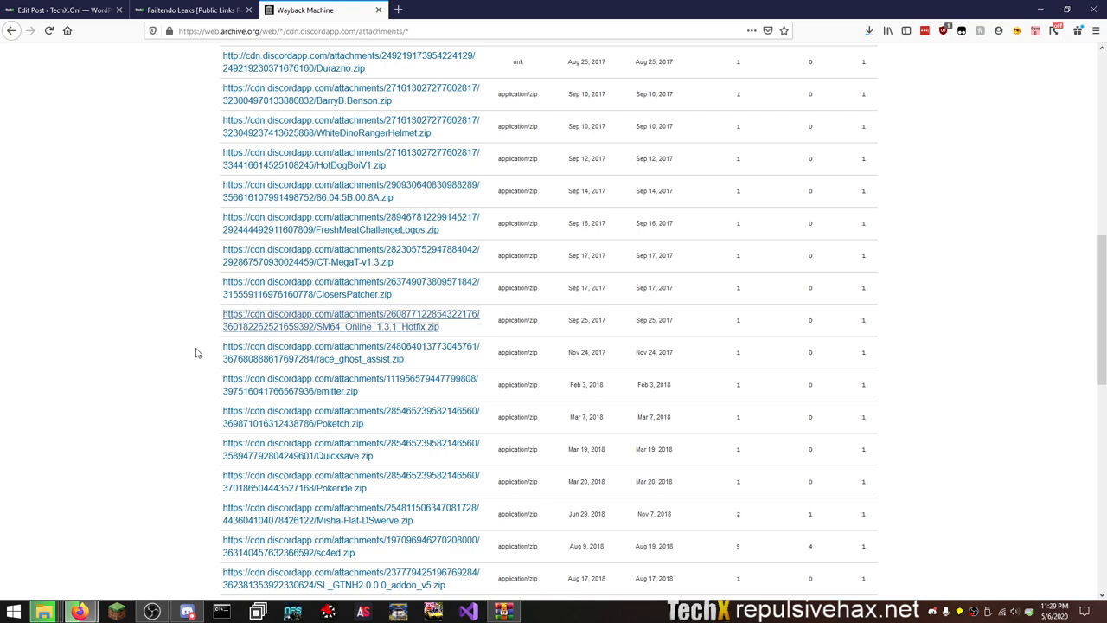
pyautogui.moveTo(111, 348)
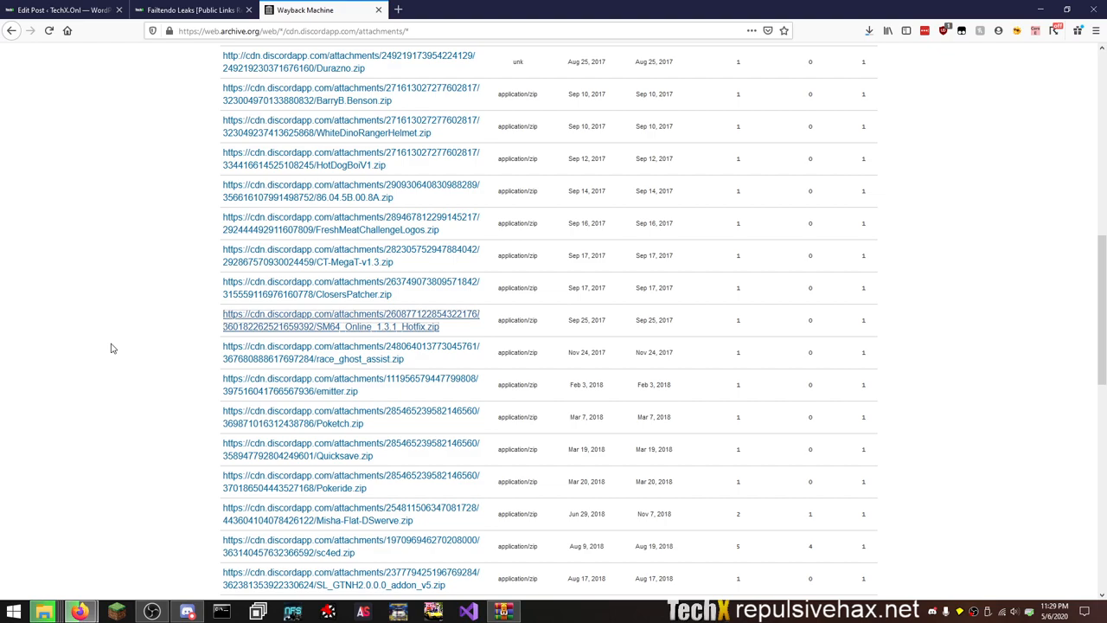
# Continue through the zip listing onto the second results page, entries 51–63.
pyautogui.scroll(-3)
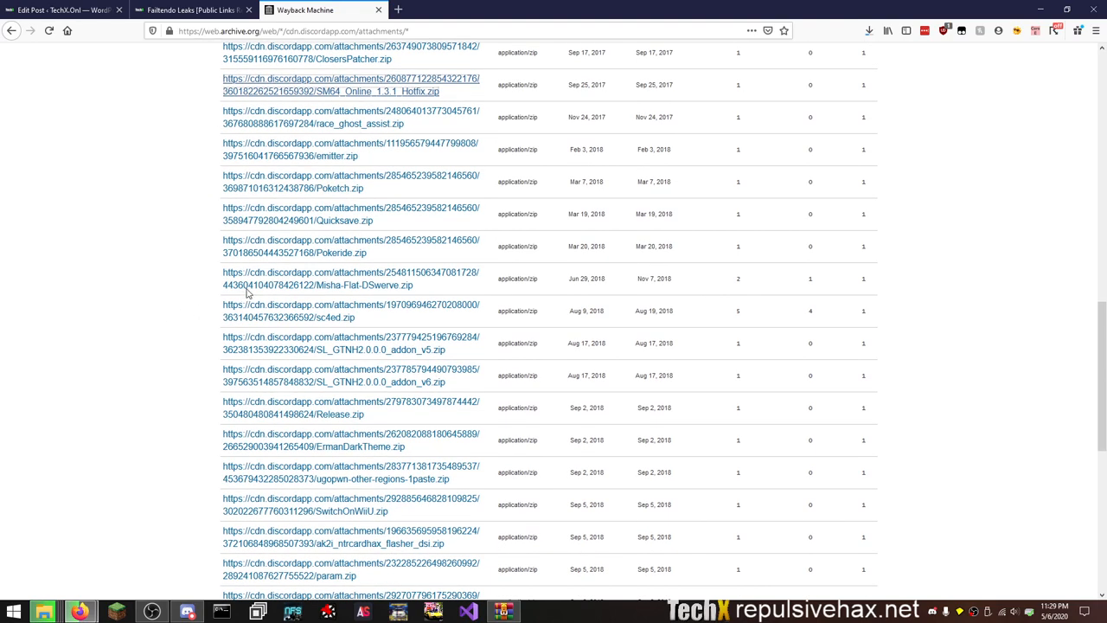
pyautogui.moveTo(139, 304)
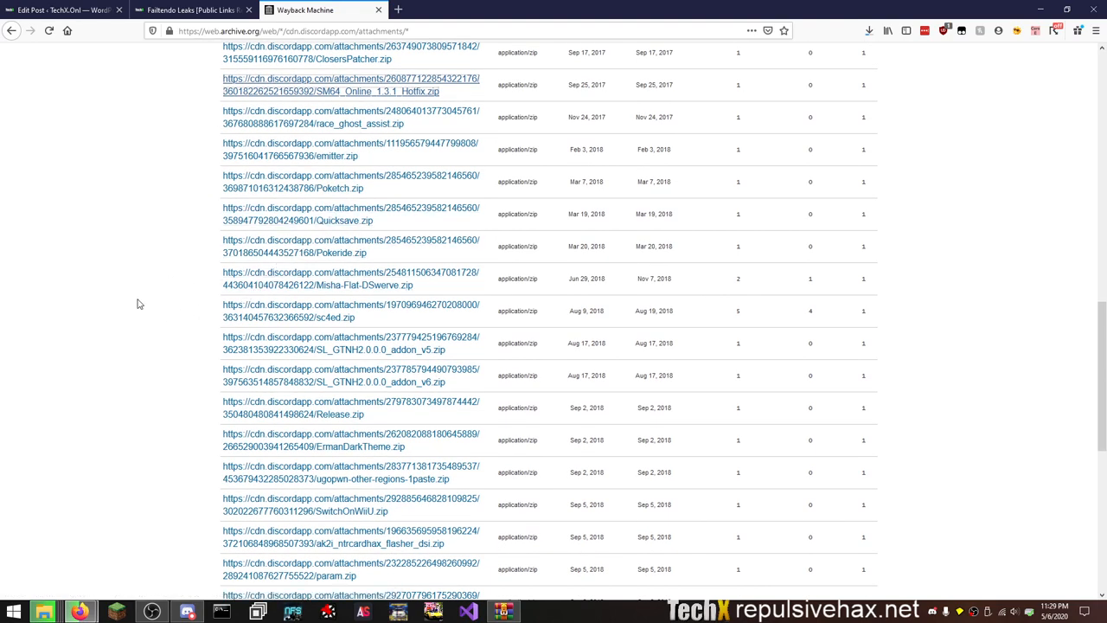
pyautogui.scroll(-3)
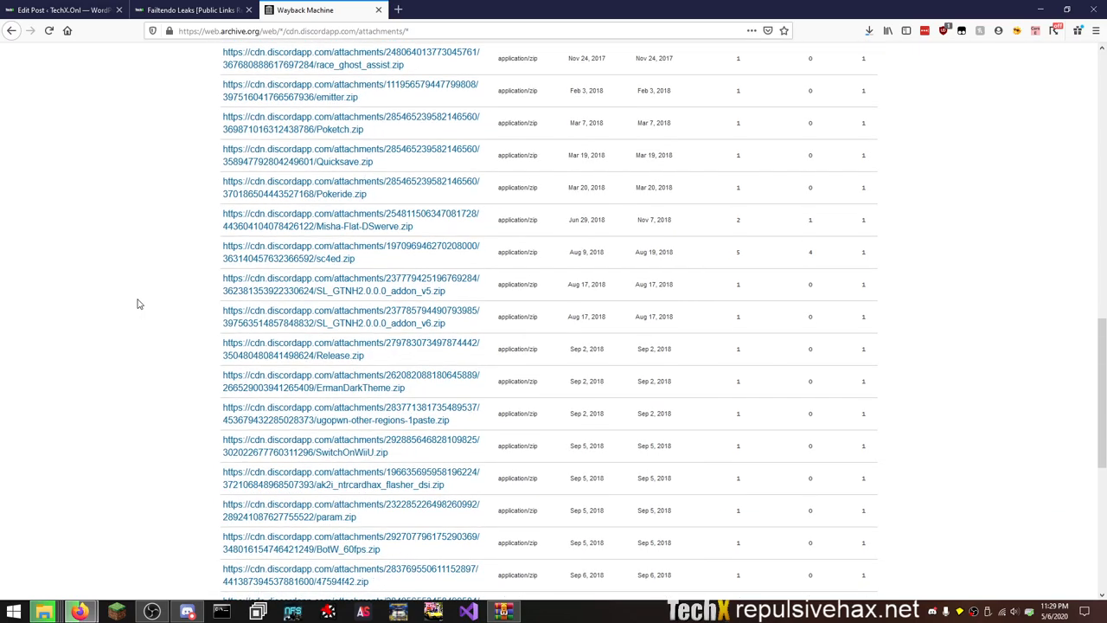
pyautogui.scroll(-3)
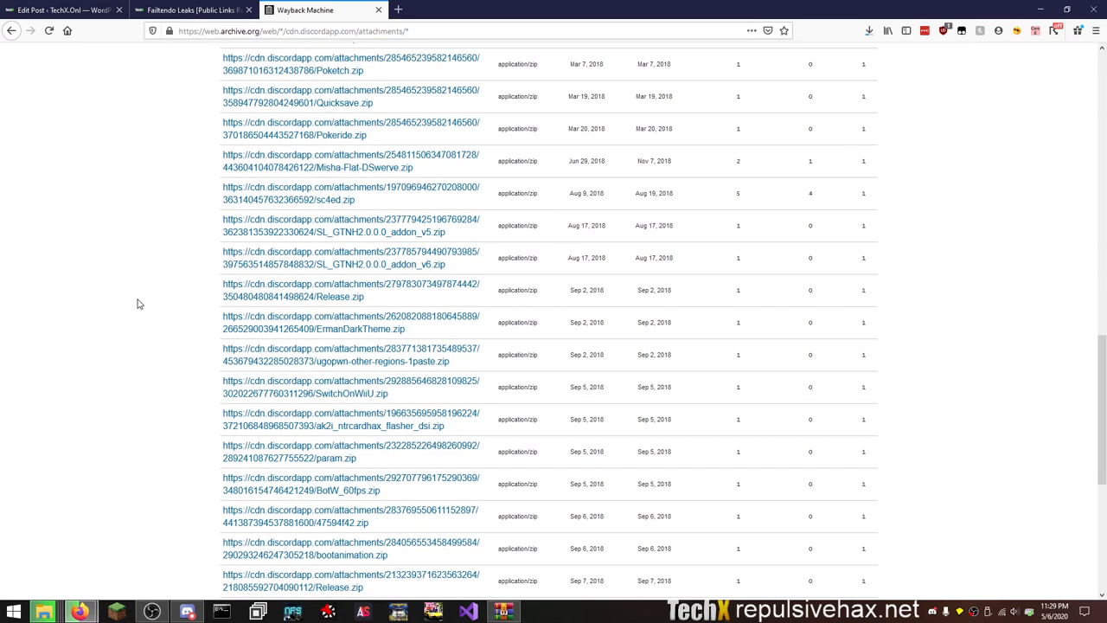
pyautogui.scroll(-3)
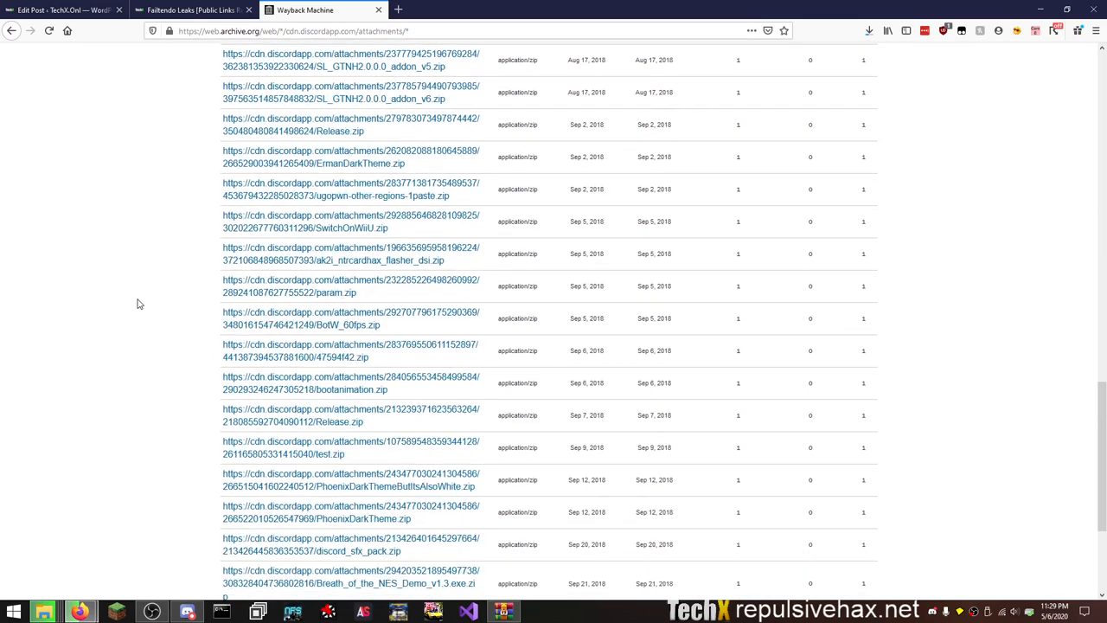
pyautogui.scroll(-3)
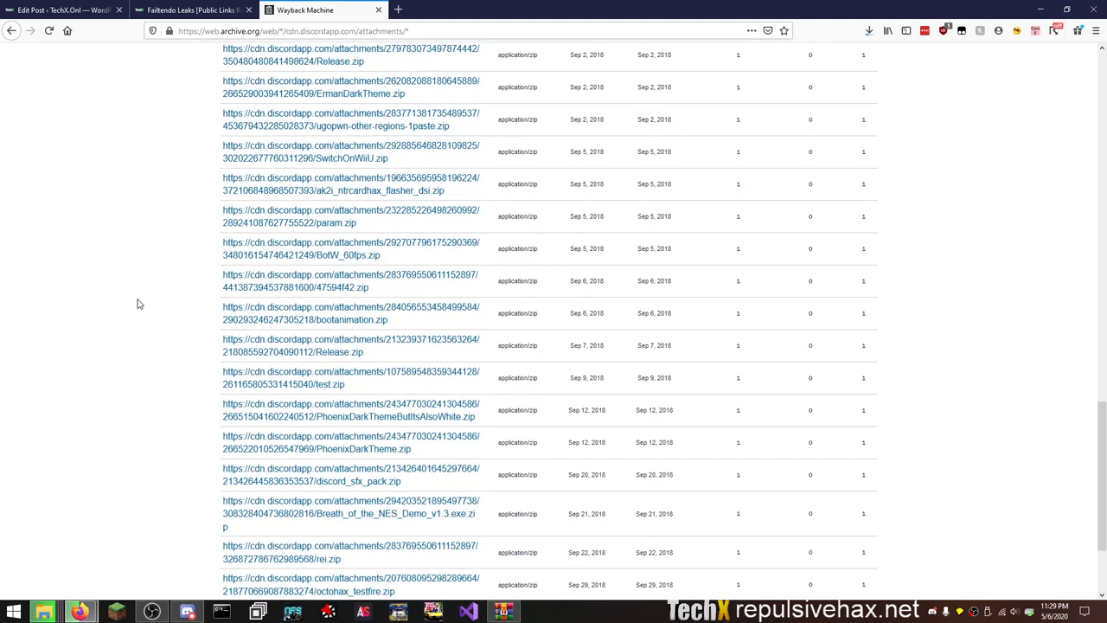
pyautogui.moveTo(389, 183)
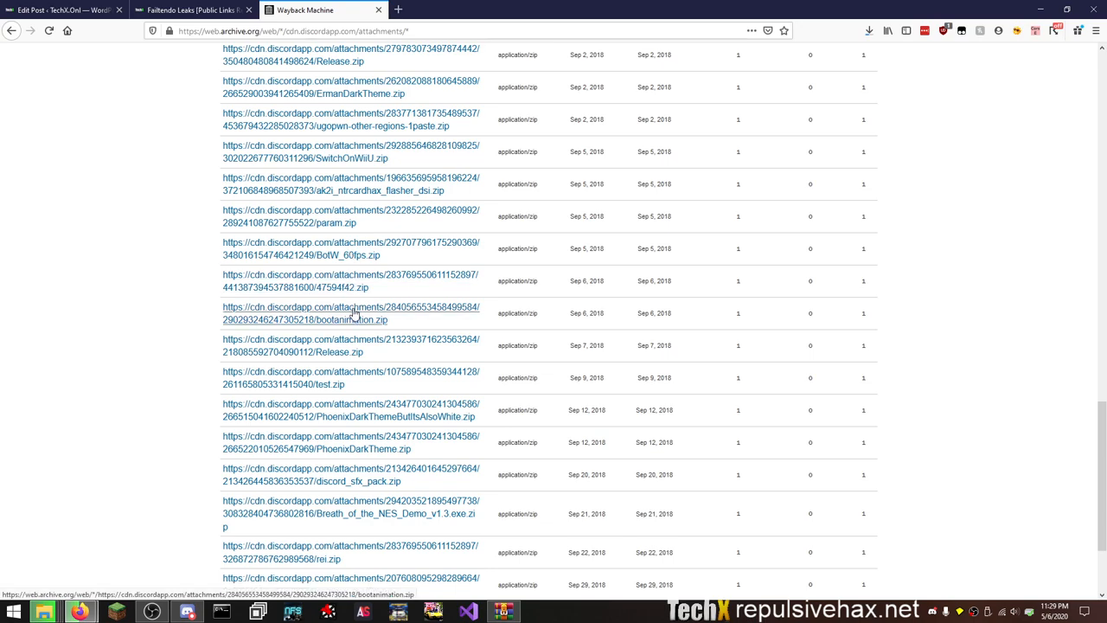
pyautogui.moveTo(170, 399)
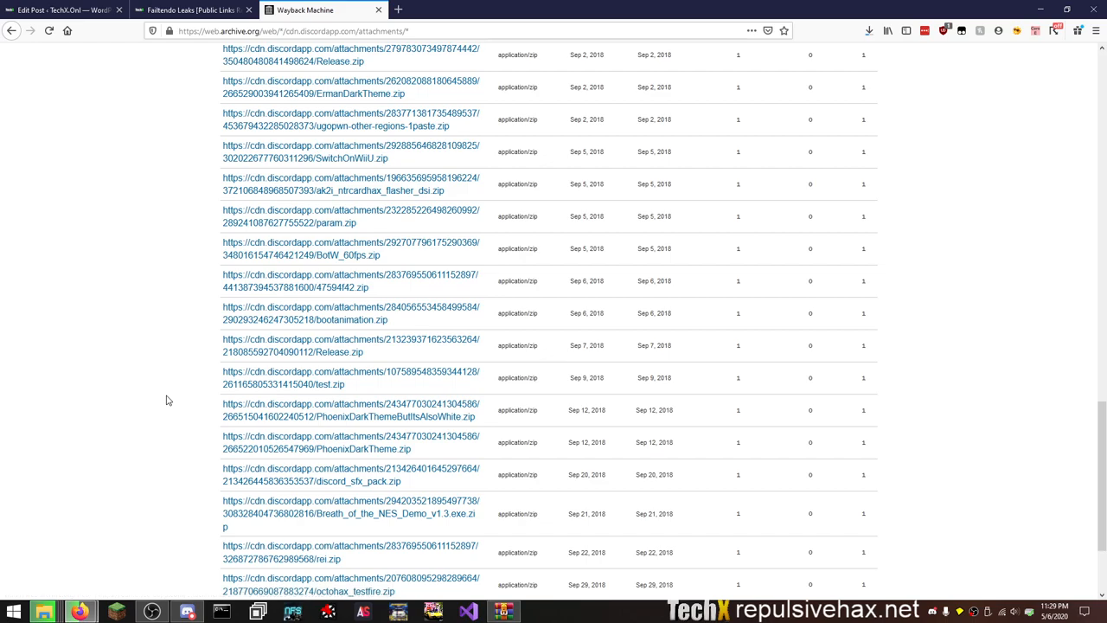
pyautogui.scroll(-3)
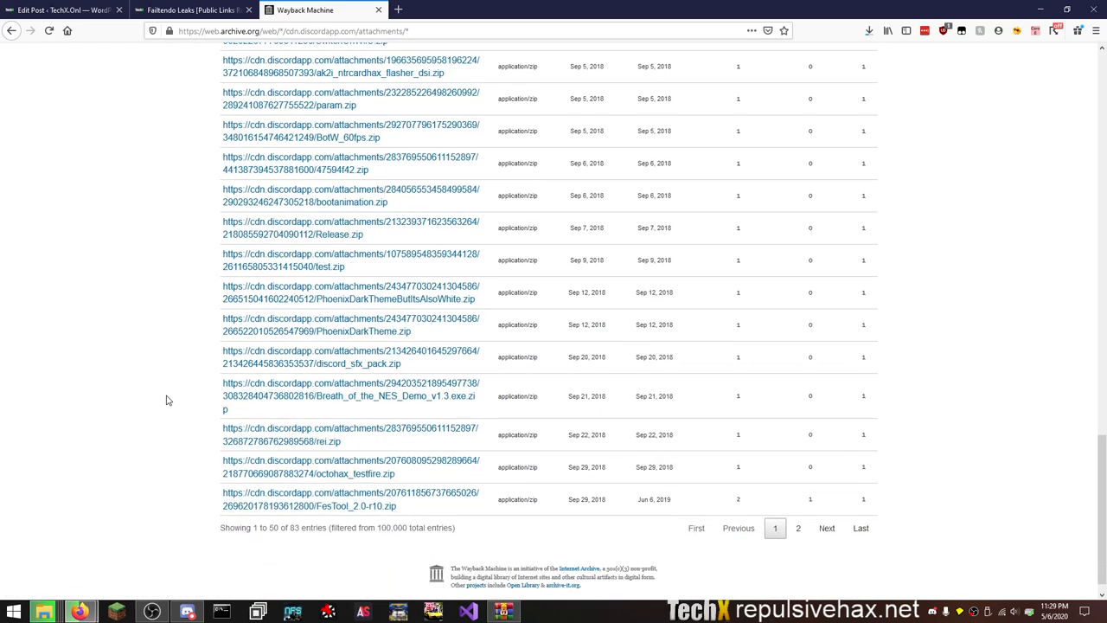
pyautogui.moveTo(177, 413)
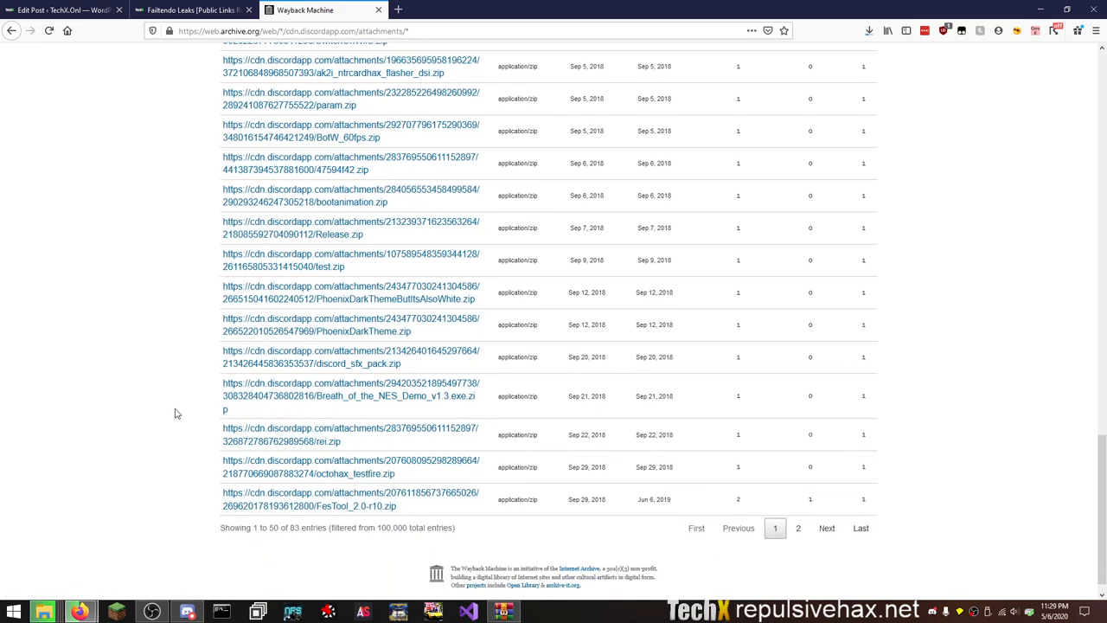
pyautogui.moveTo(332, 474)
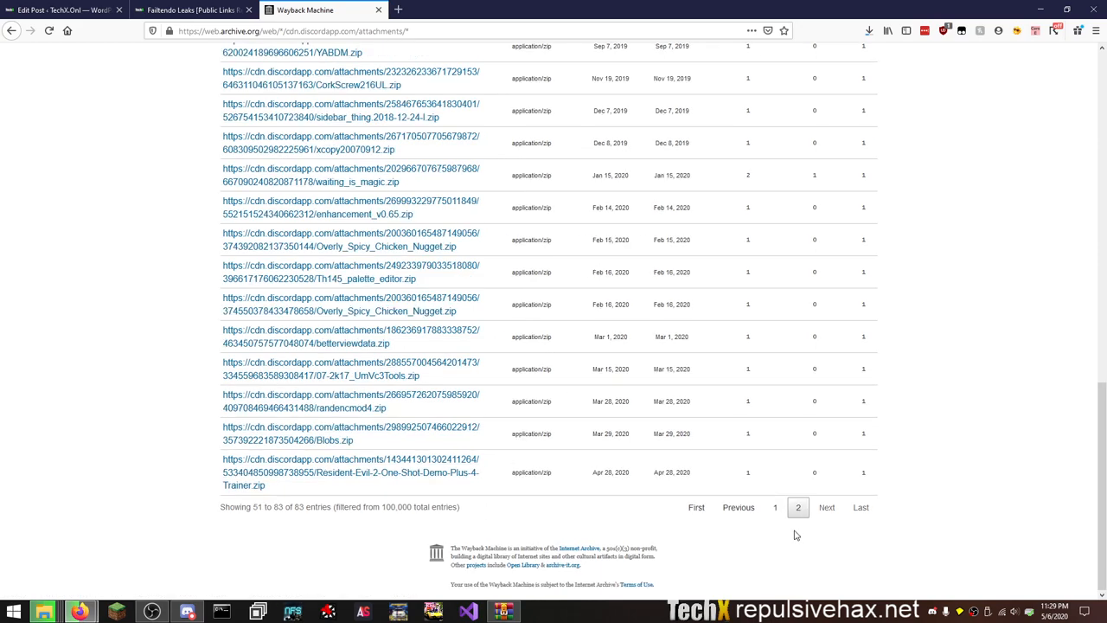
pyautogui.moveTo(135, 363)
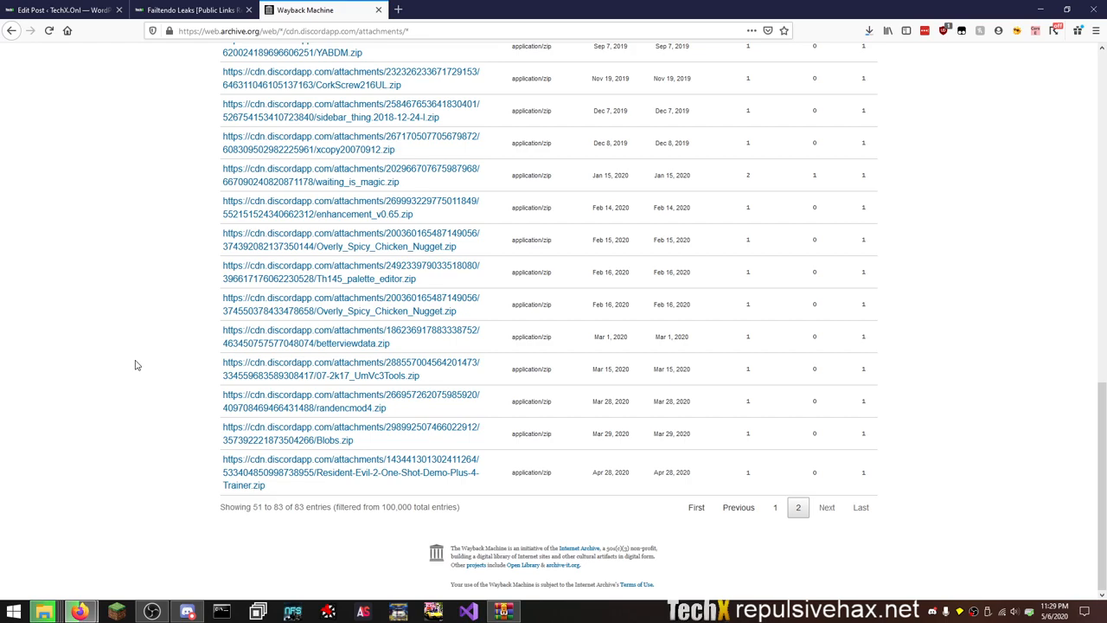
pyautogui.scroll(3)
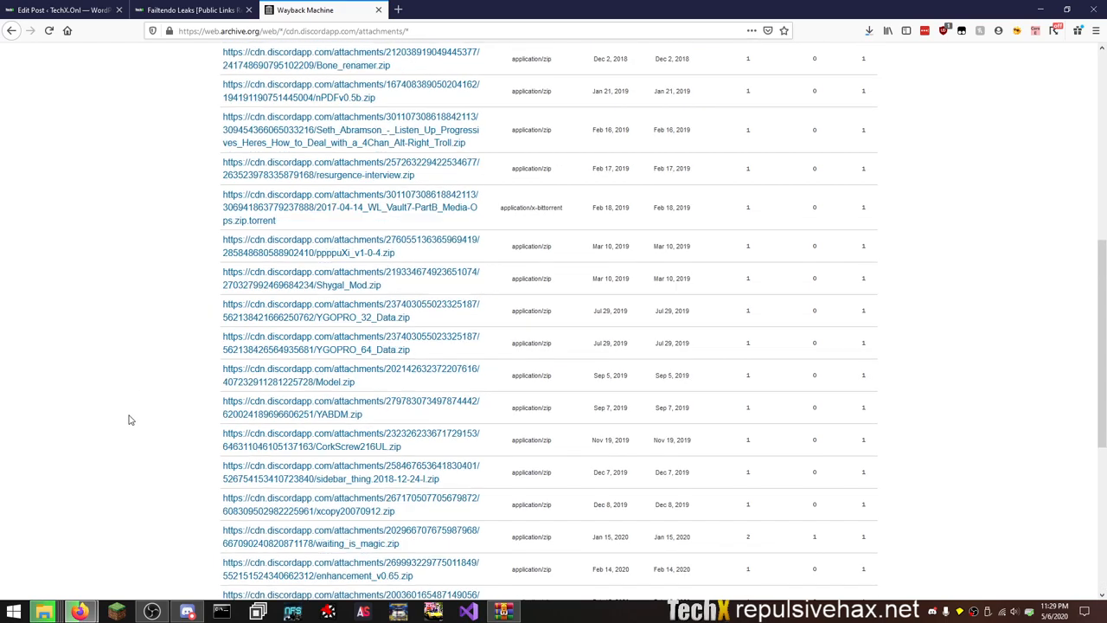
# Bring up the October 3, 2018 snapshot of armloaderhax.zip from its calendar.
pyautogui.scroll(3)
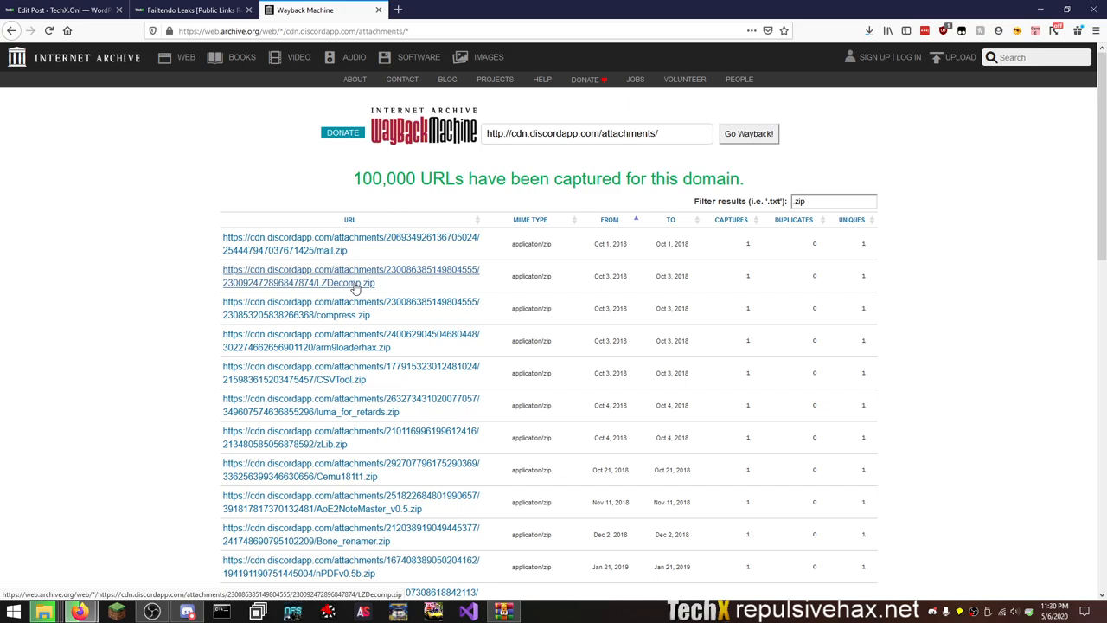
pyautogui.moveTo(363, 353)
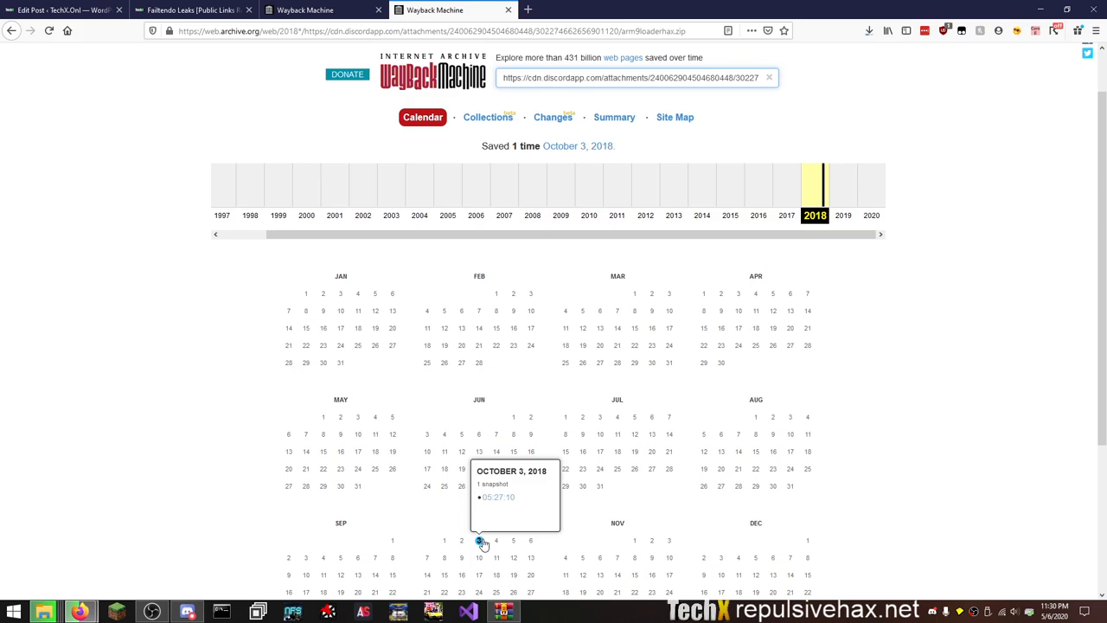
pyautogui.click(498, 497)
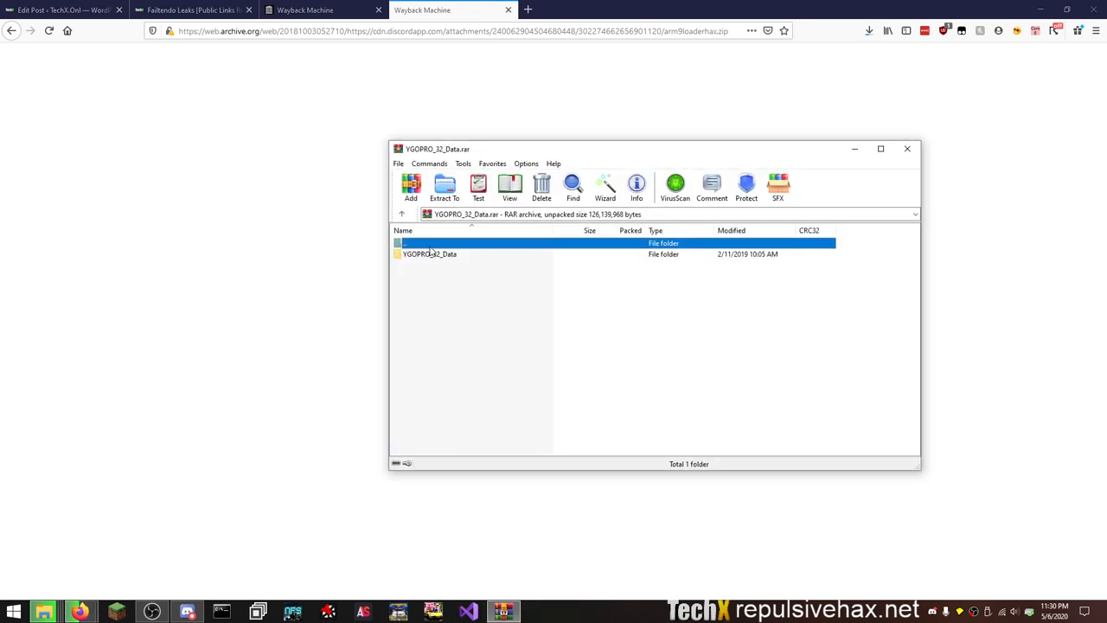
# Browse into the YGOPRO_32_Data folder and its Resources subfolder in WinRAR.
pyautogui.doubleClick(429, 252)
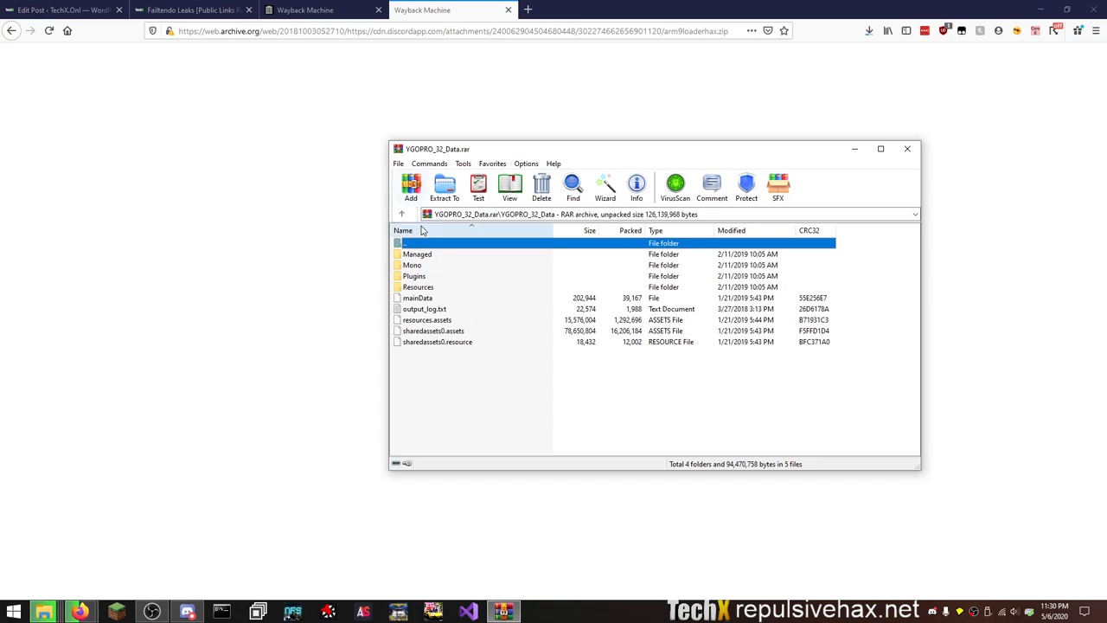
pyautogui.doubleClick(417, 252)
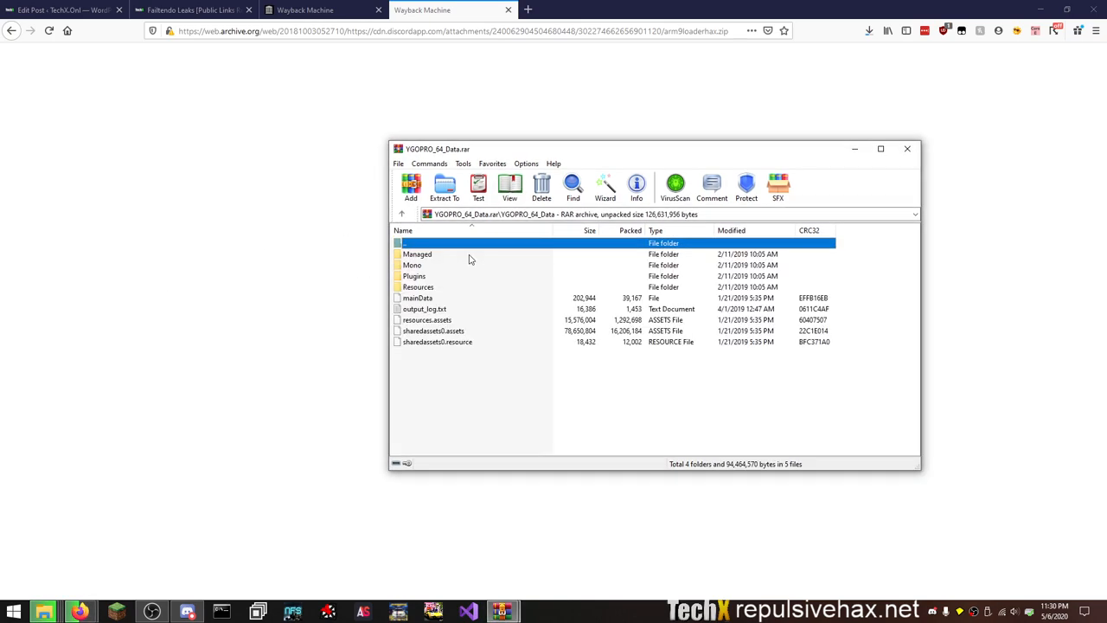
pyautogui.moveTo(436, 291)
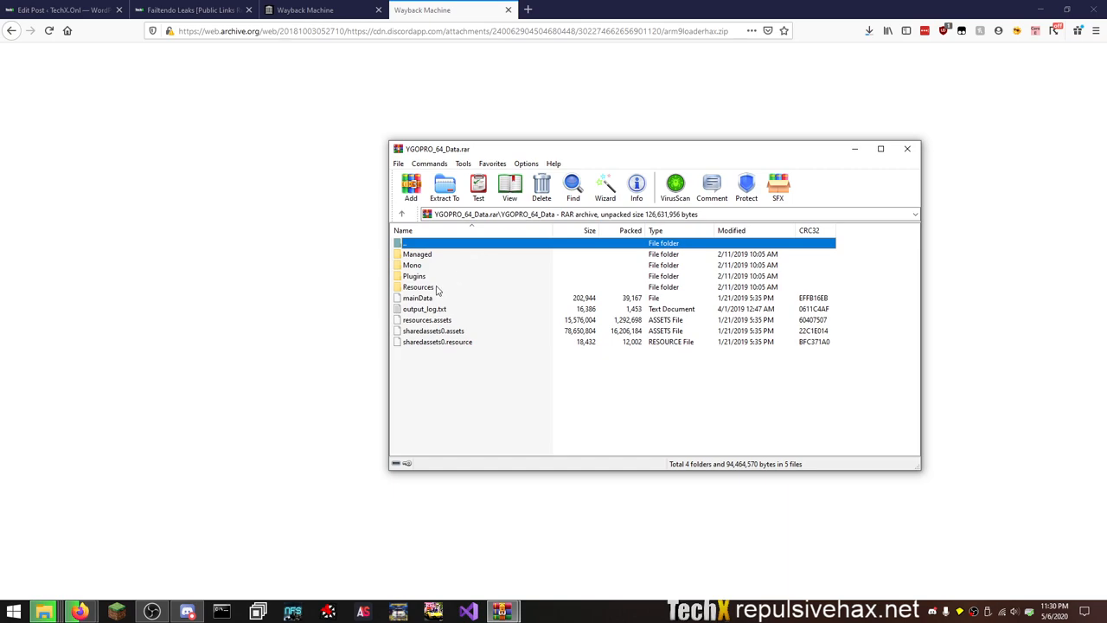
pyautogui.click(419, 287)
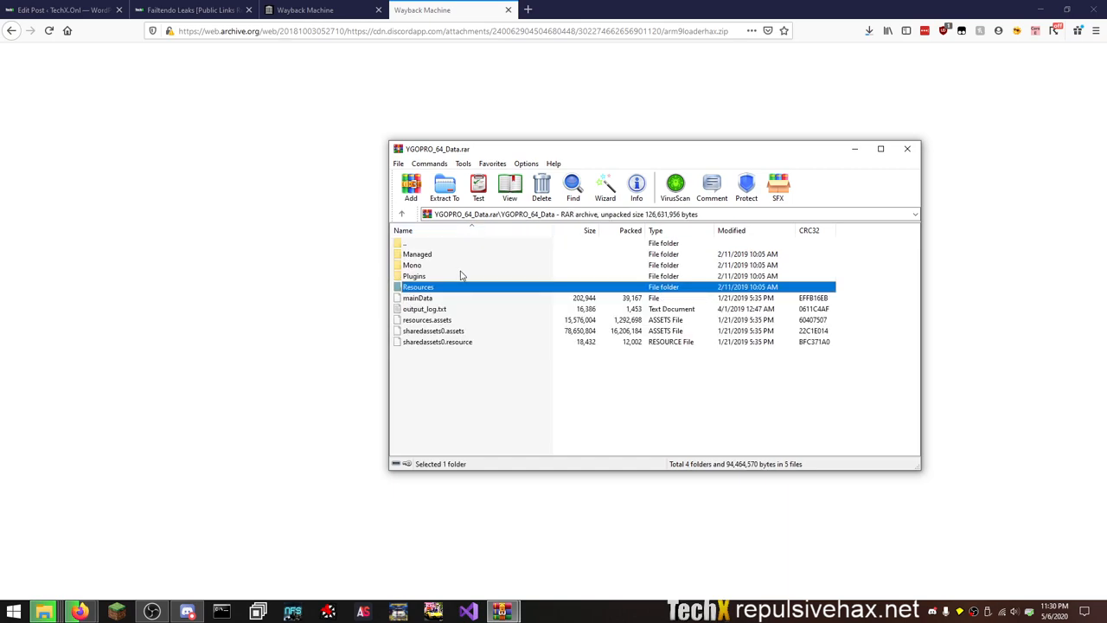
# Inspect the sharedassets0.assets and resources.assets files, then close the archive window.
pyautogui.click(432, 330)
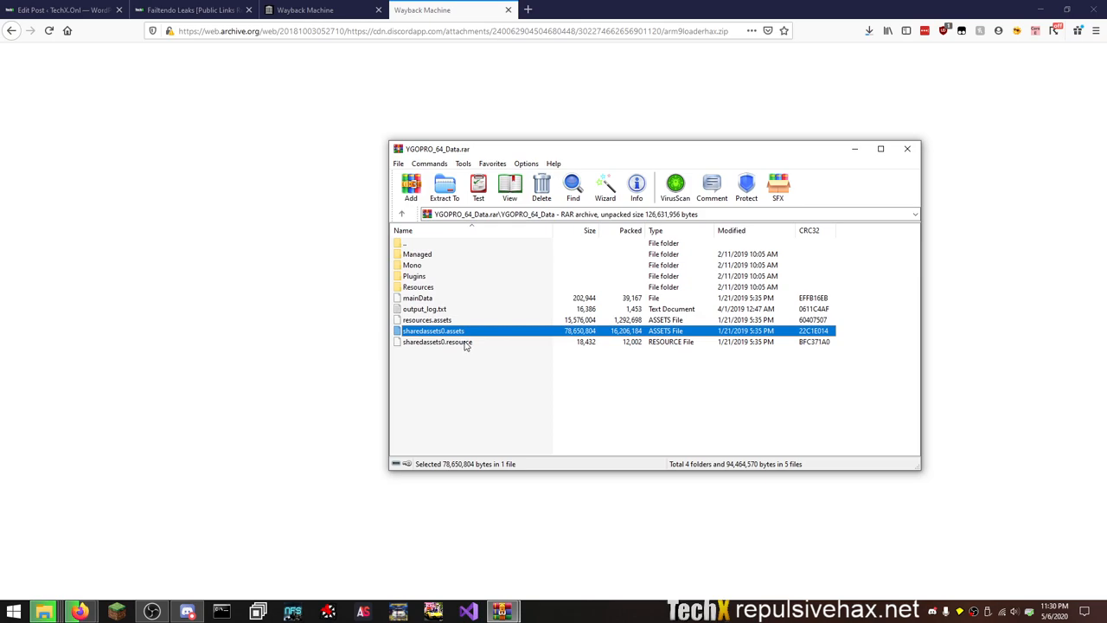
pyautogui.click(425, 318)
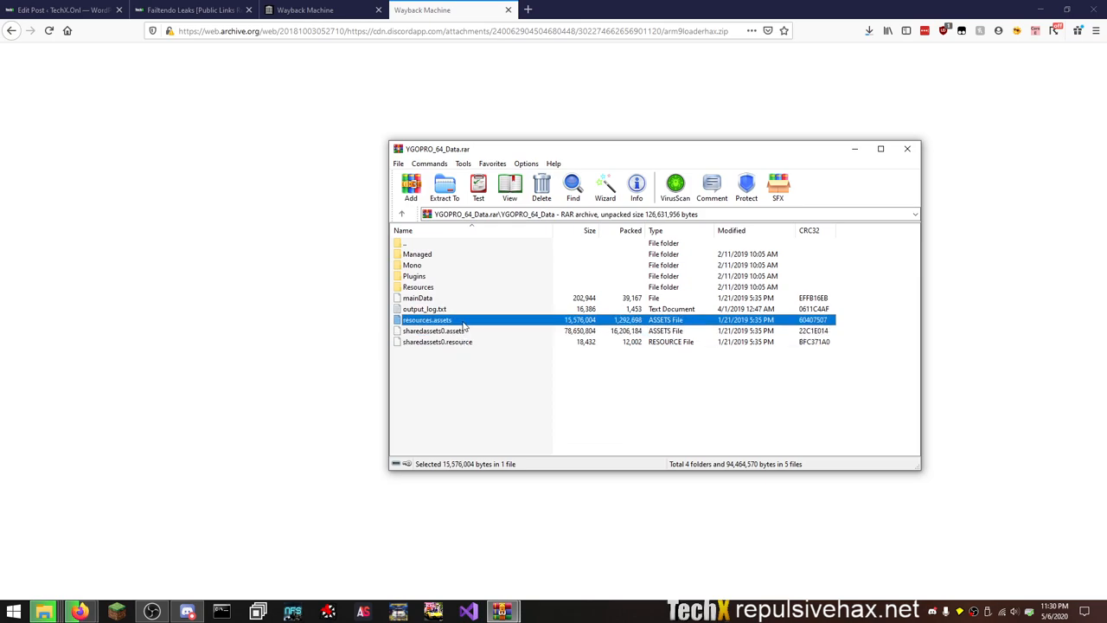
pyautogui.doubleClick(417, 252)
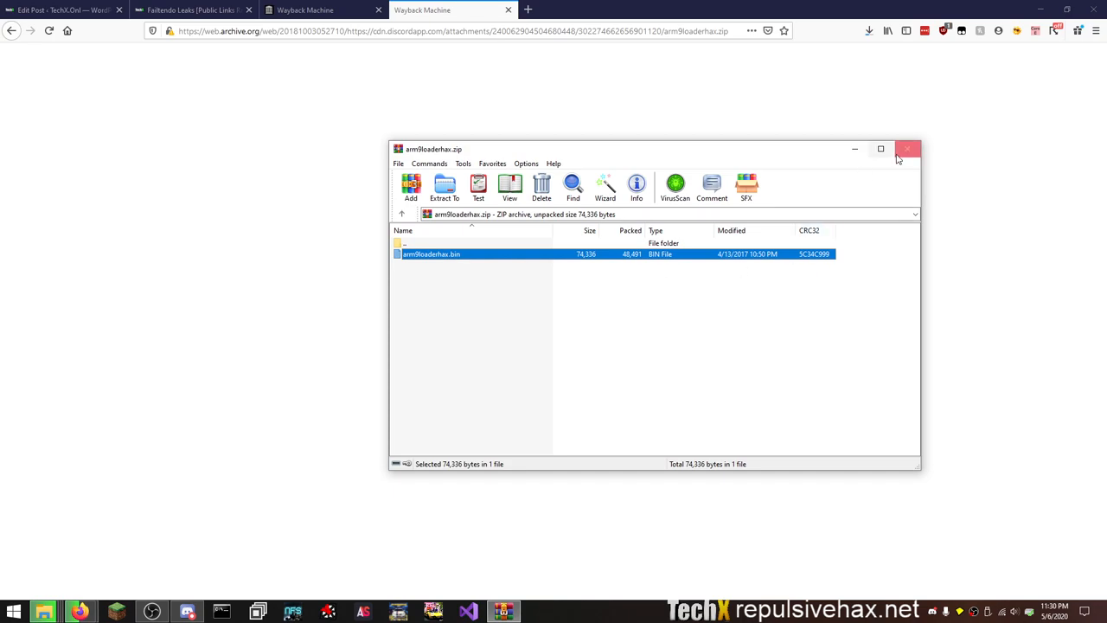
pyautogui.click(906, 149)
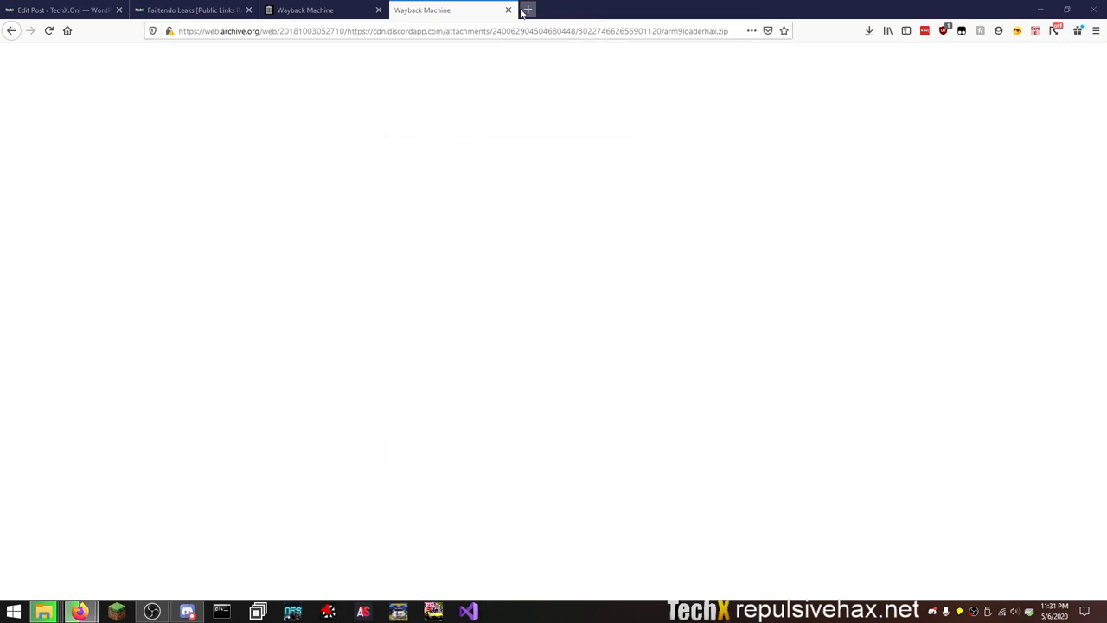
# Return to the zip listing and scan page 2 down to its last entry, a Resident Evil 2 demo trainer zip.
pyautogui.click(509, 11)
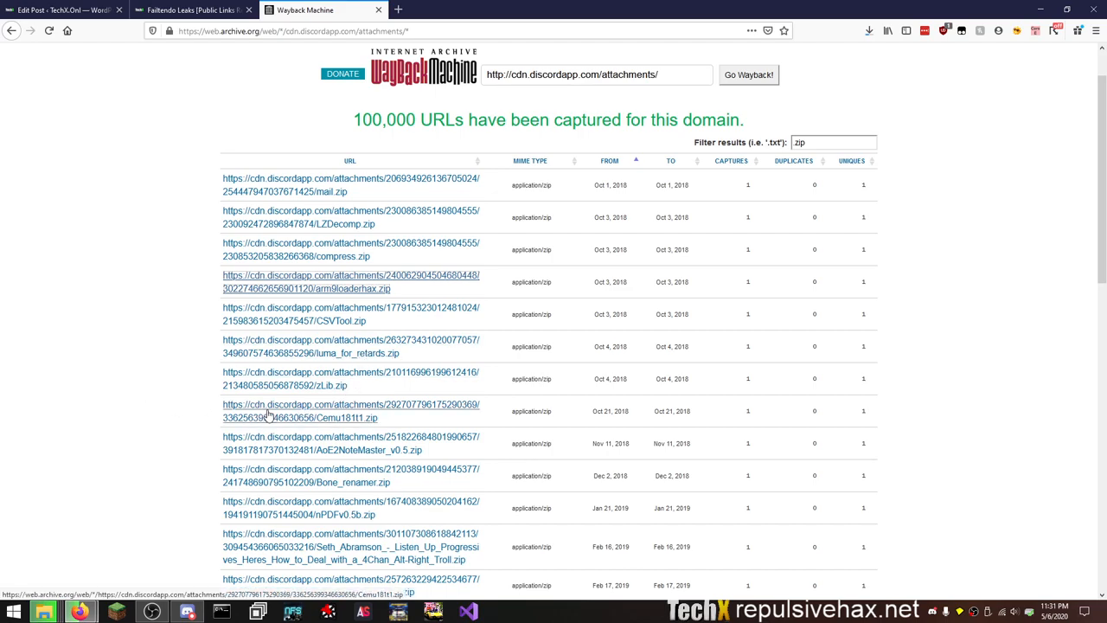
pyautogui.scroll(-3)
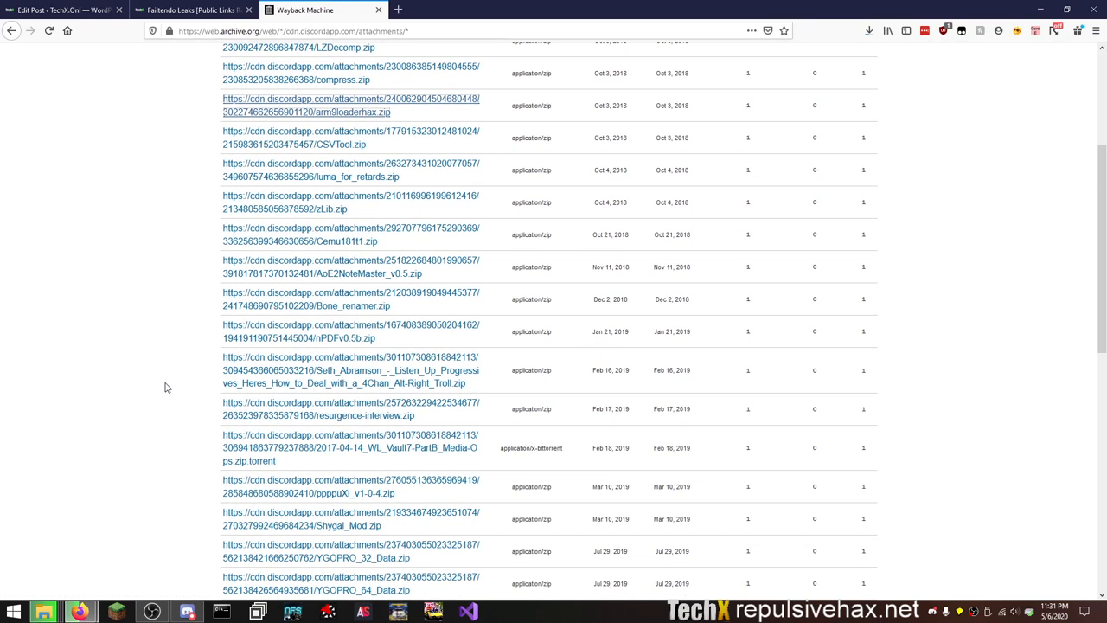
pyautogui.scroll(-3)
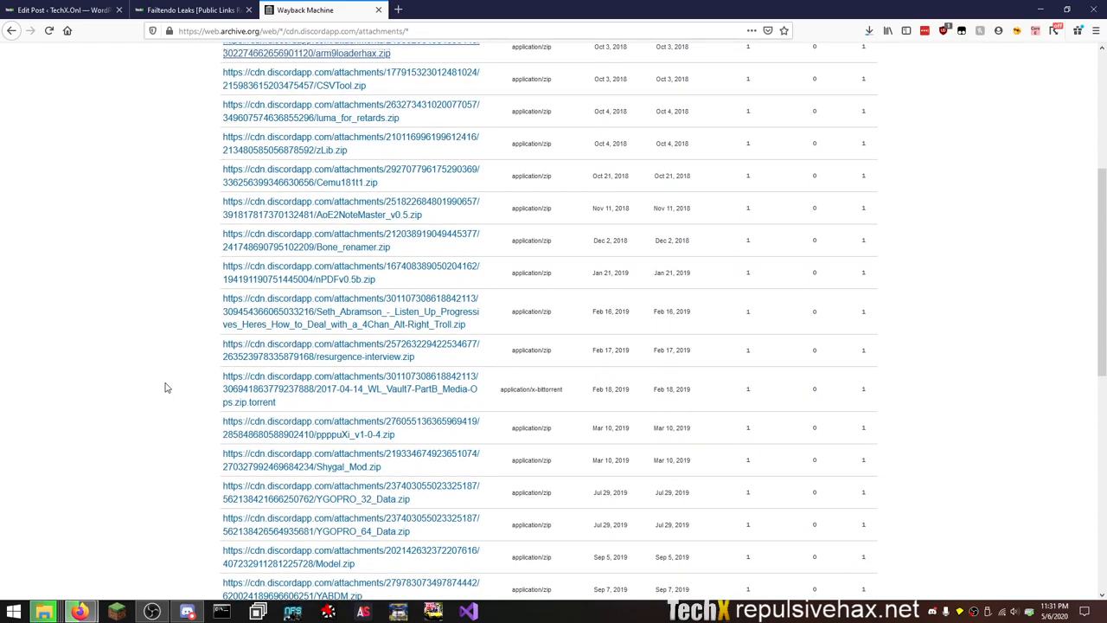
pyautogui.moveTo(447, 320)
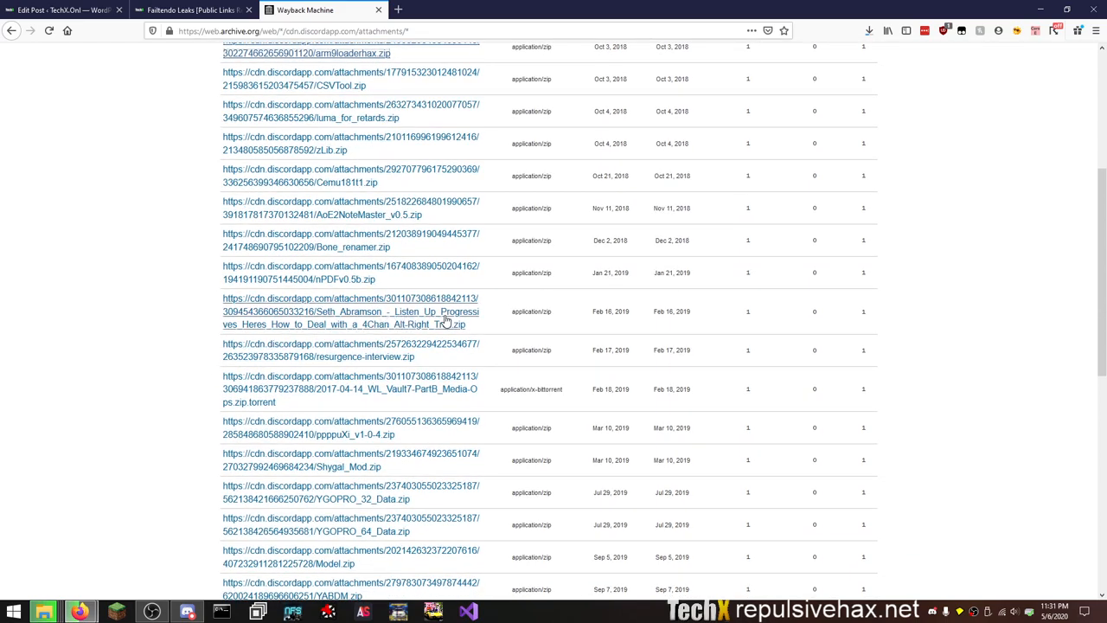
pyautogui.moveTo(406, 325)
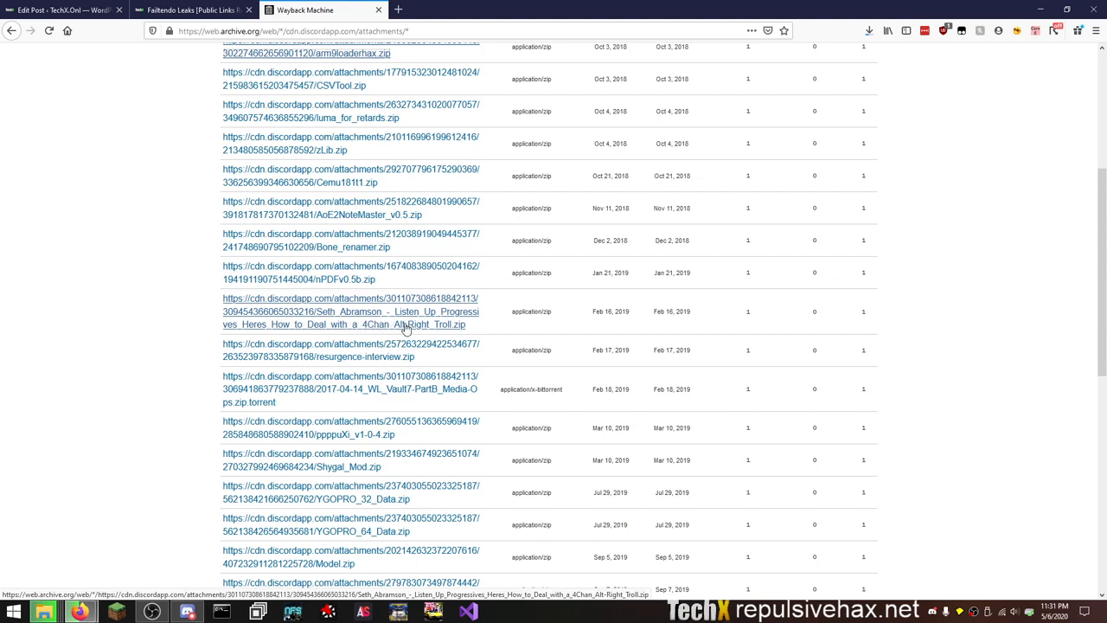
pyautogui.scroll(-3)
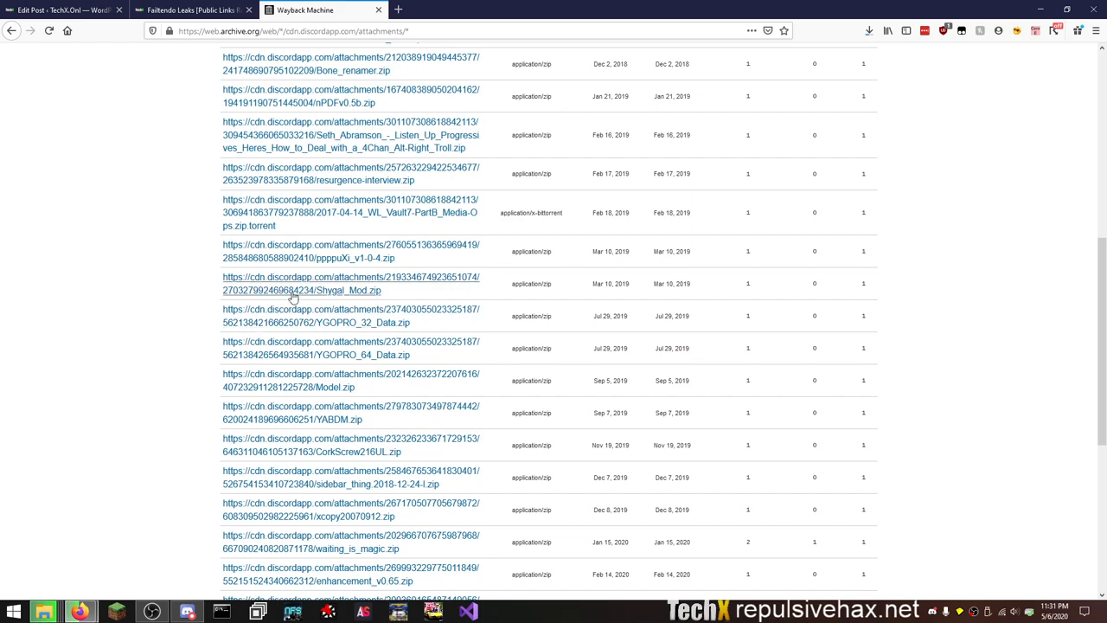
pyautogui.moveTo(173, 390)
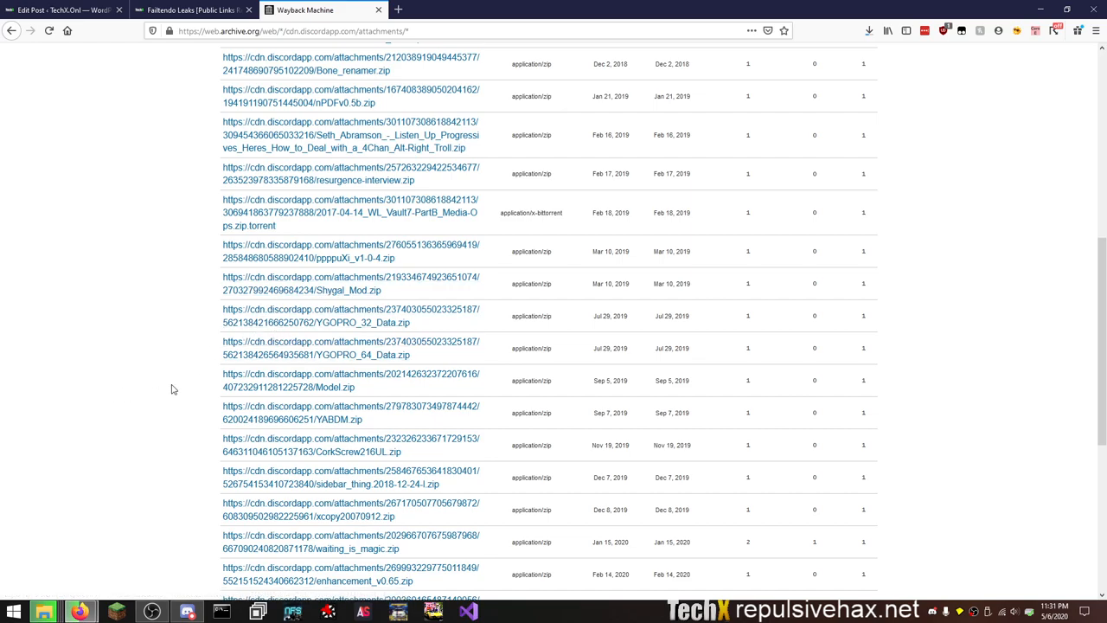
pyautogui.scroll(-3)
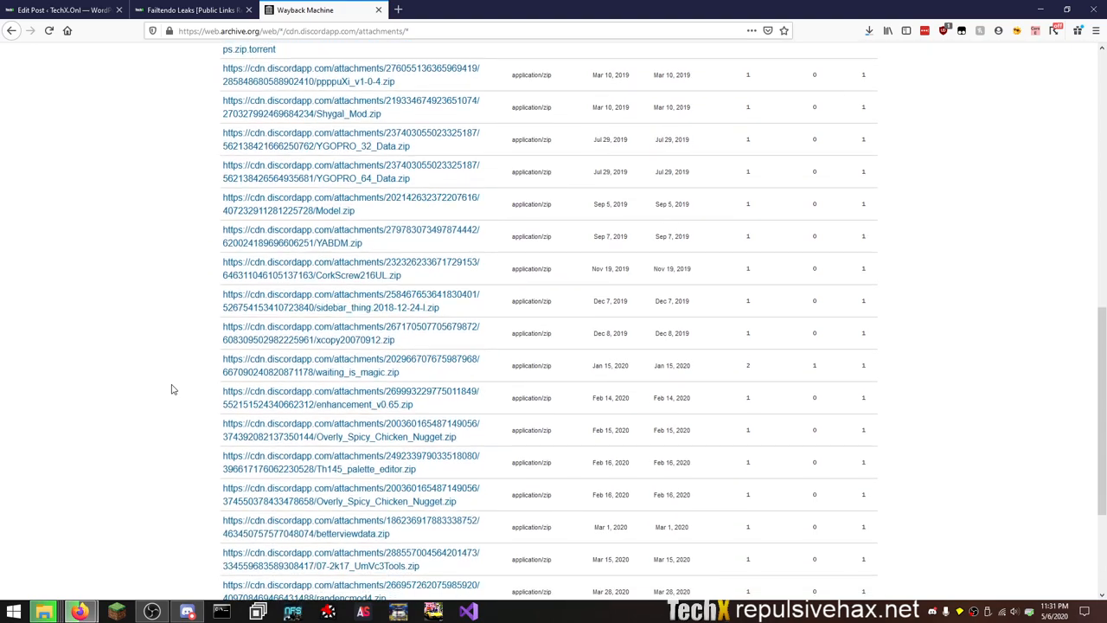
pyautogui.scroll(-3)
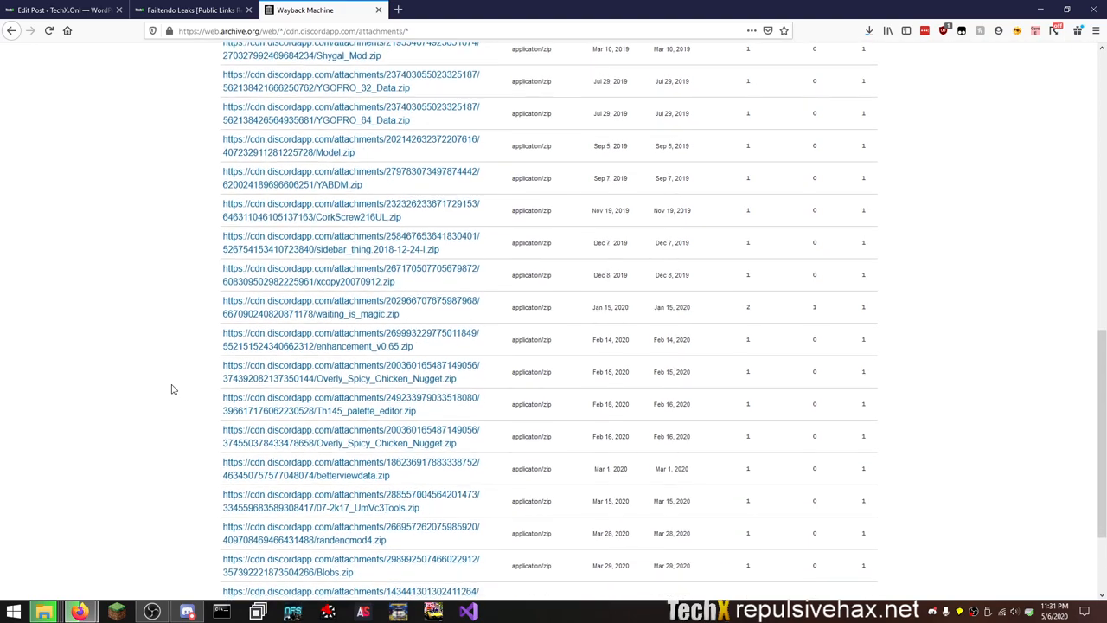
pyautogui.scroll(-3)
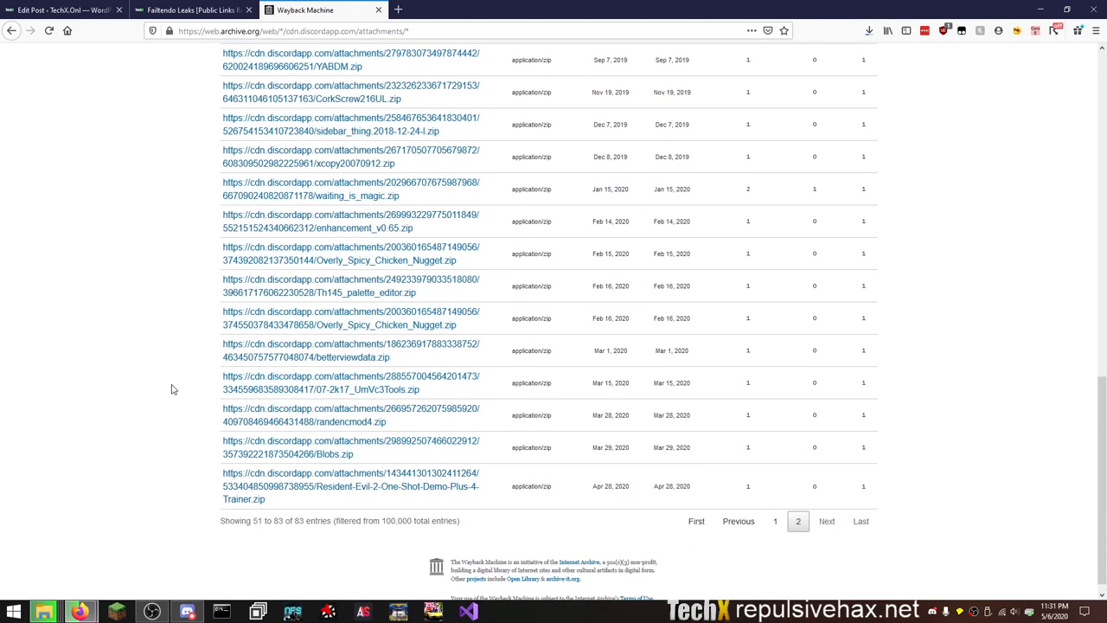
pyautogui.moveTo(379, 252)
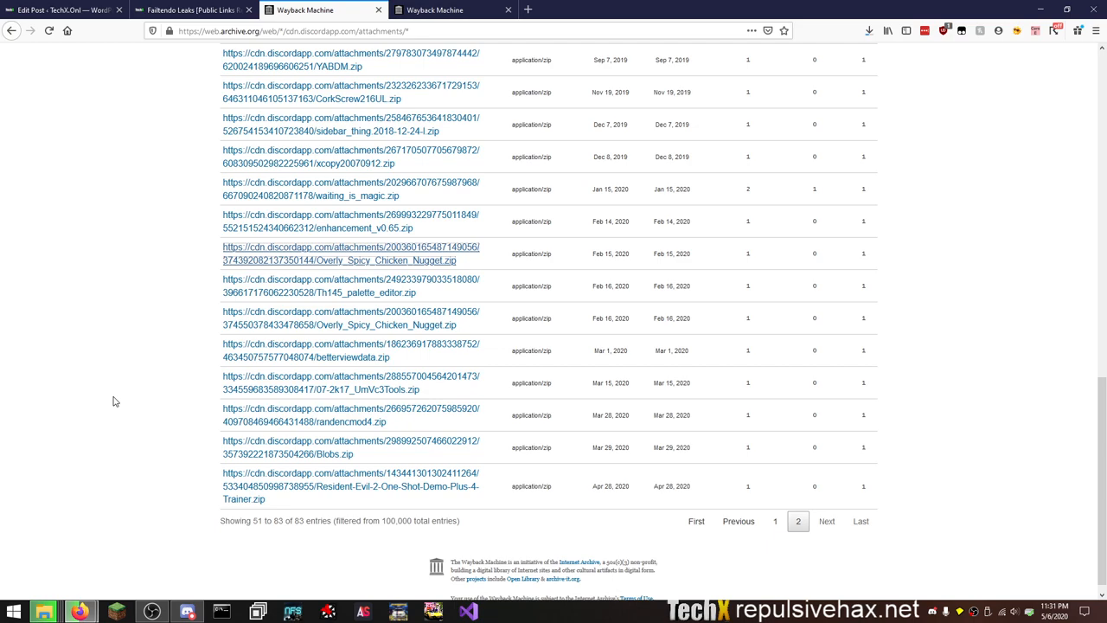
pyautogui.moveTo(433, 491)
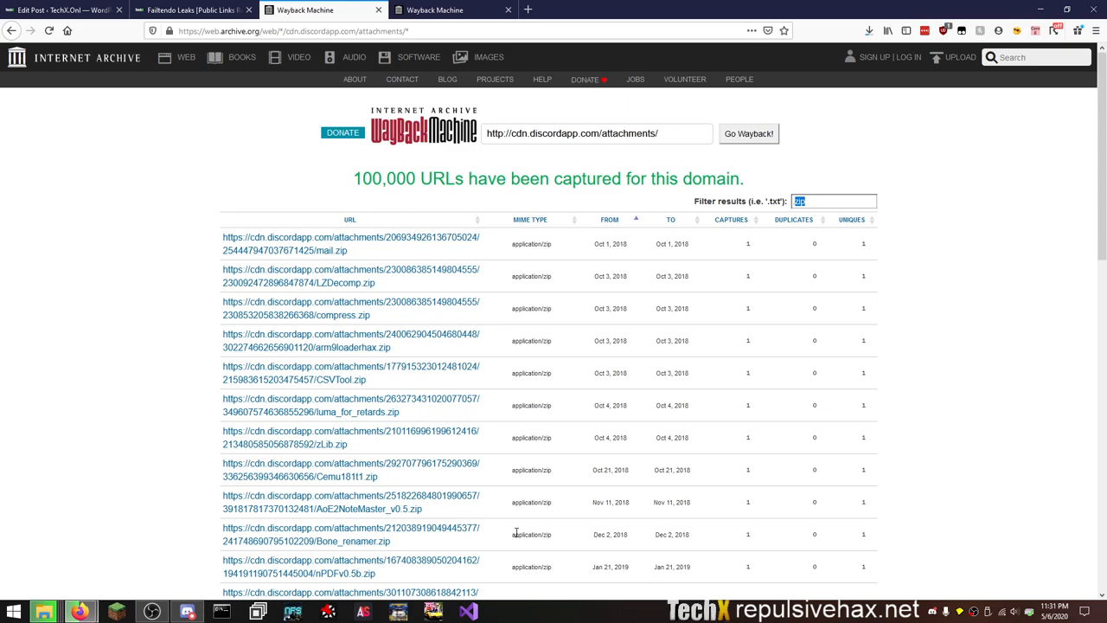
# Bring up the February 15, 2020 snapshot of Overly_Spicy_Chicken_Nugget.zip and go back to the listing.
pyautogui.write('apk')
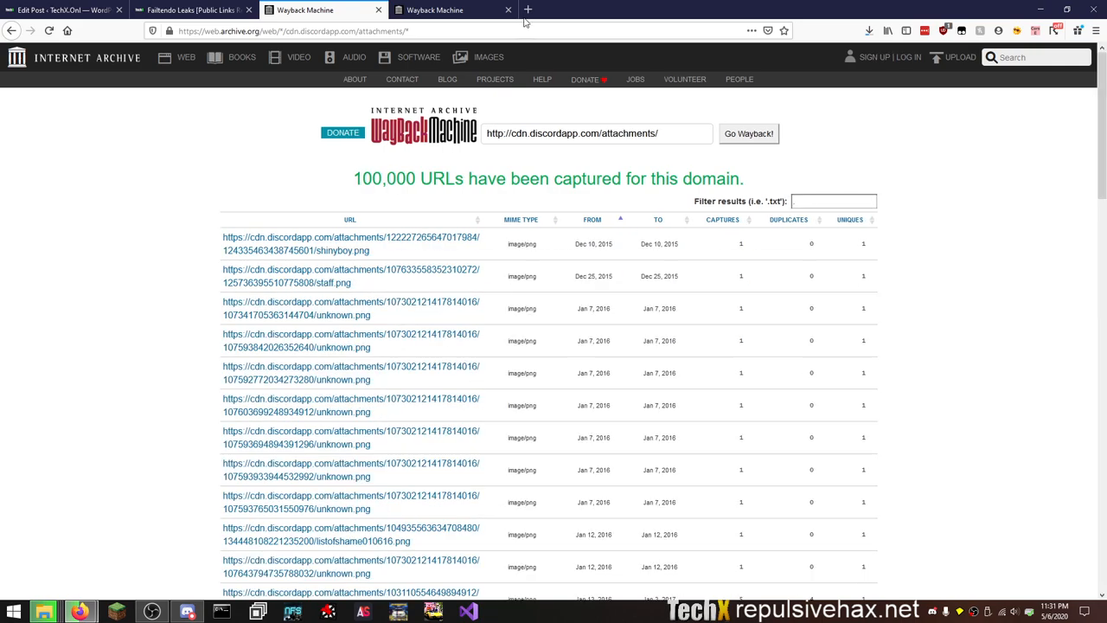
pyautogui.click(453, 10)
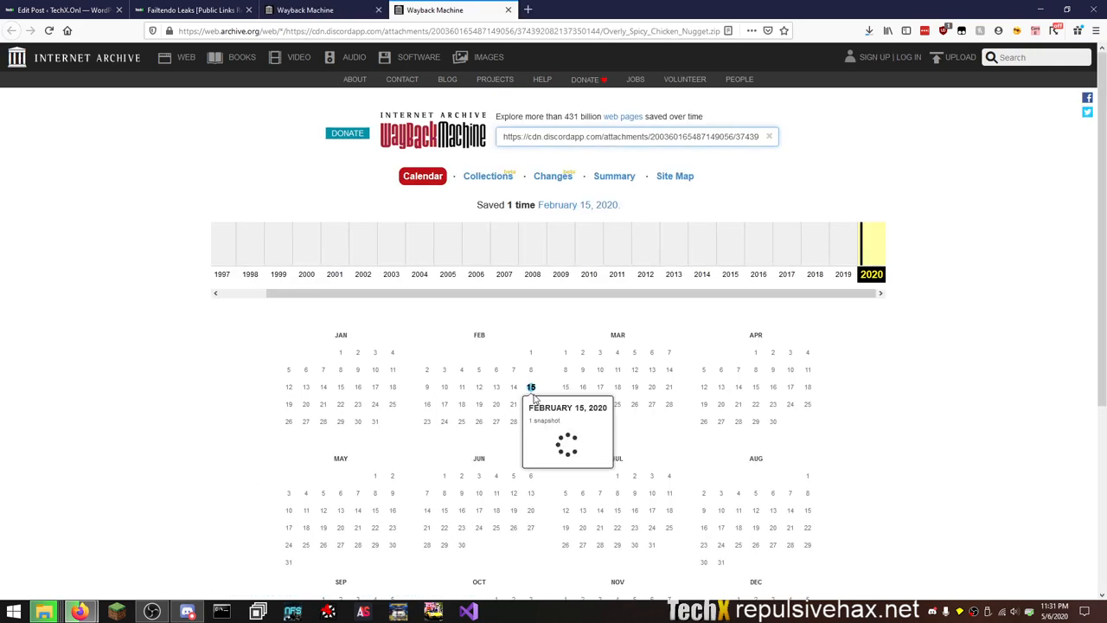
pyautogui.click(531, 387)
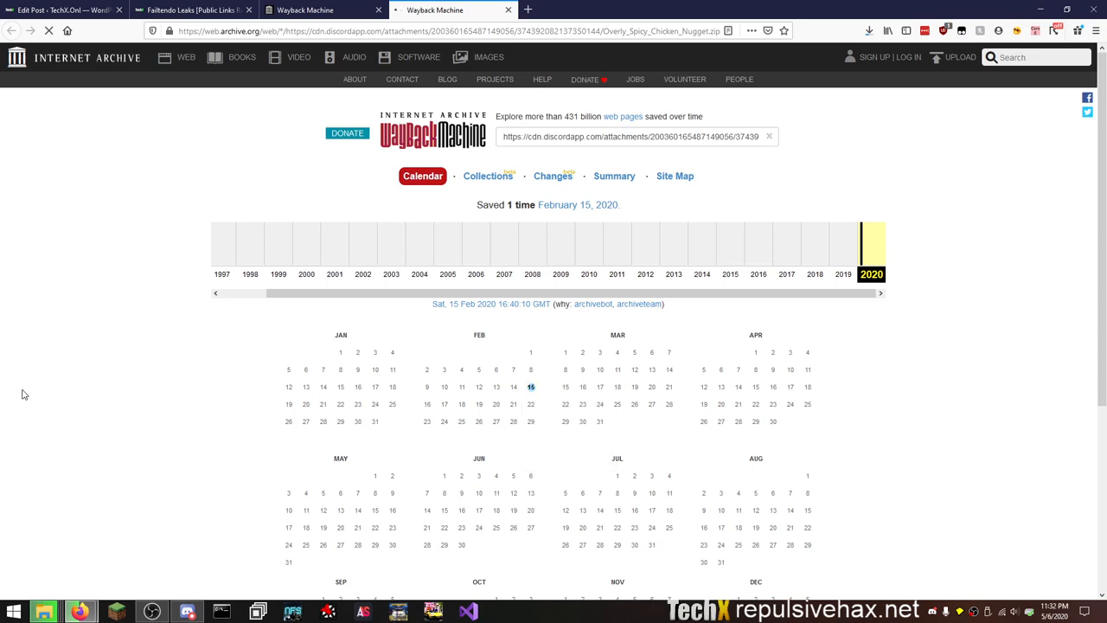
pyautogui.click(531, 387)
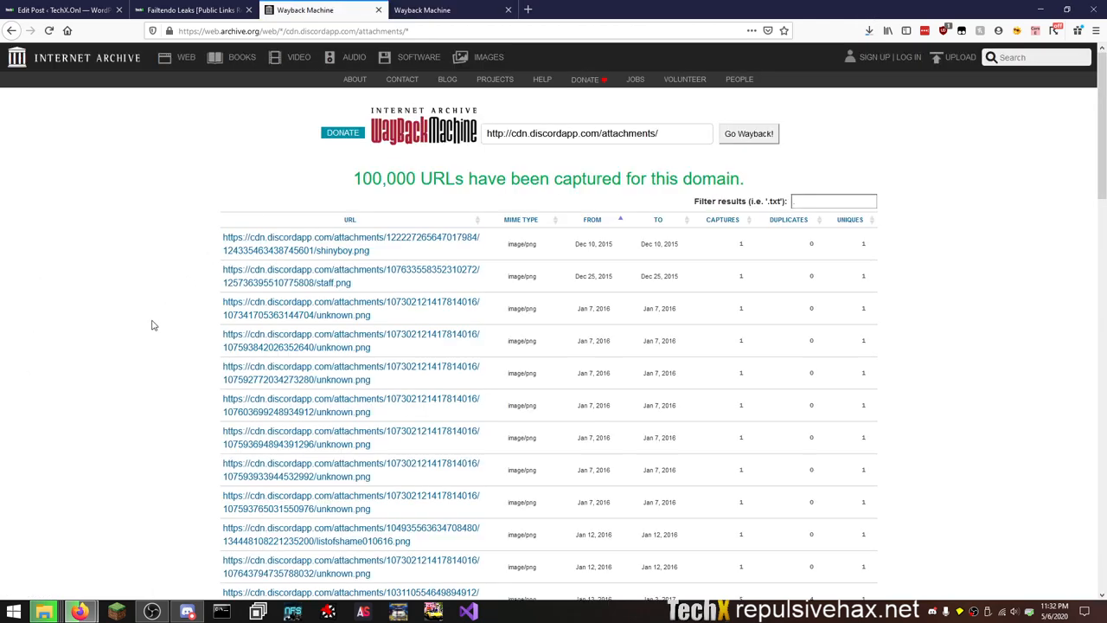
pyautogui.moveTo(155, 308)
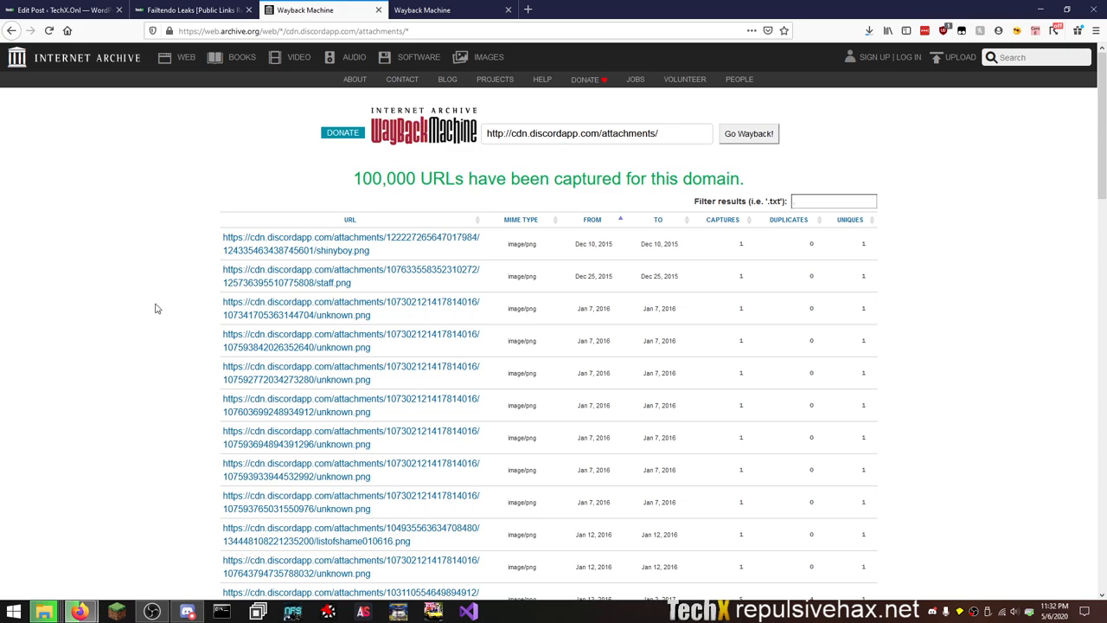
# Find tModLoader-Logo1.png in the listing and load its capture history in a new tab.
pyautogui.scroll(-3)
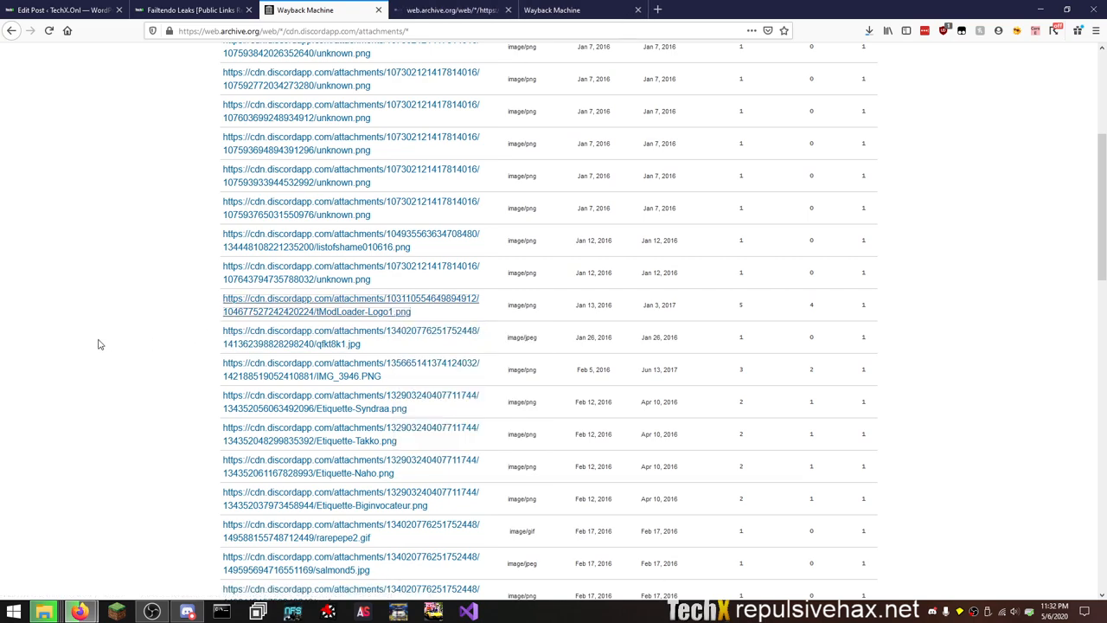
pyautogui.scroll(-3)
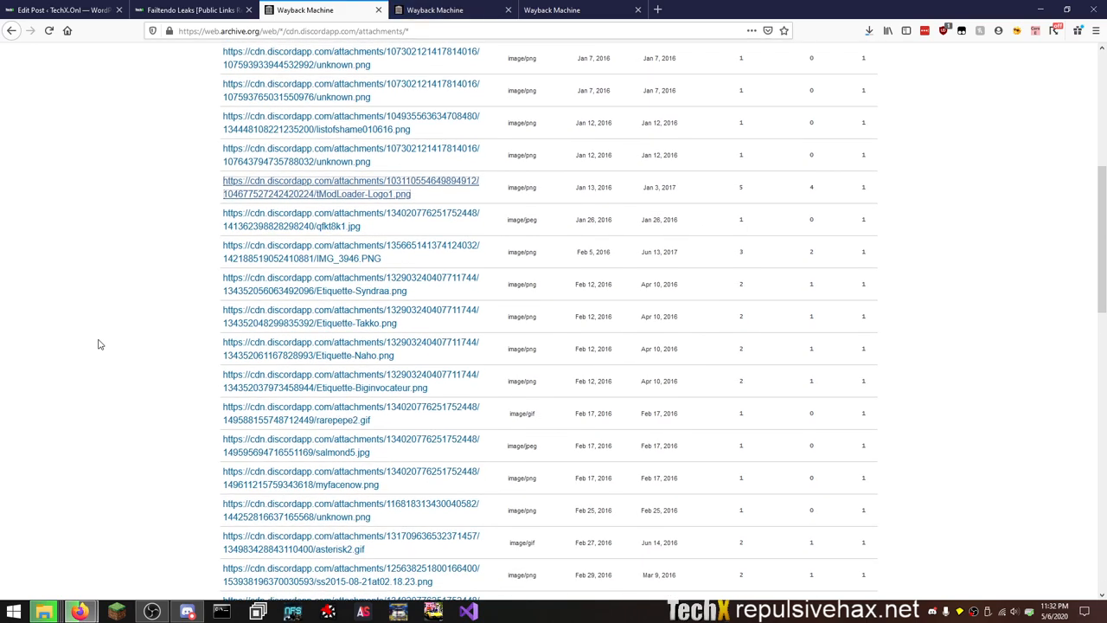
pyautogui.click(349, 187)
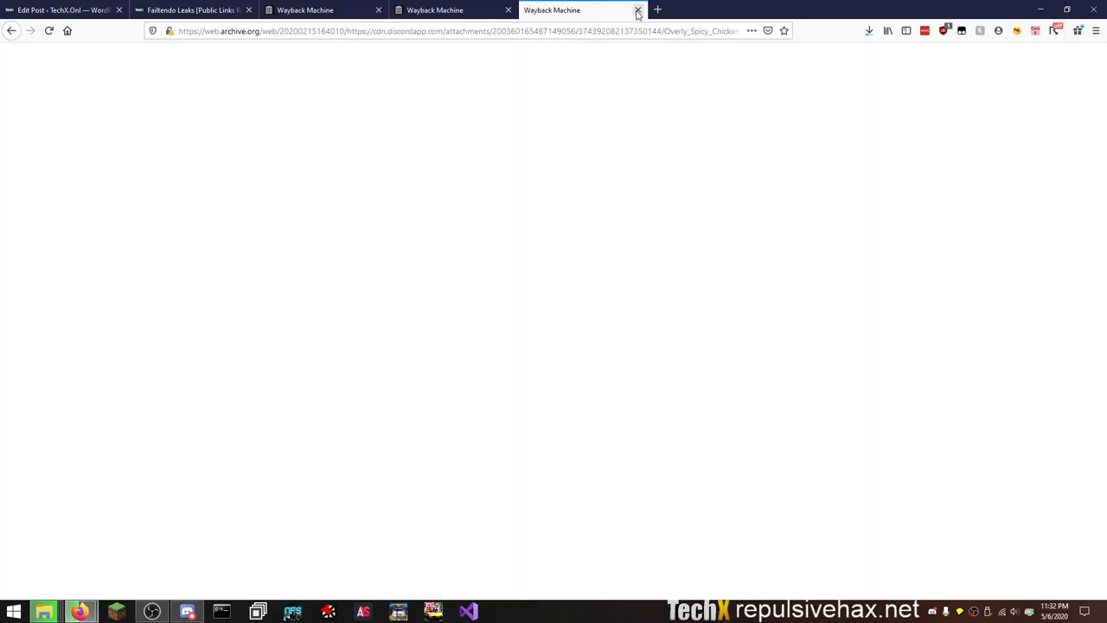
# Close the nugget snapshot and filter the attachment listing by 7z, scanning all 18 entries down to 2020.
pyautogui.click(639, 10)
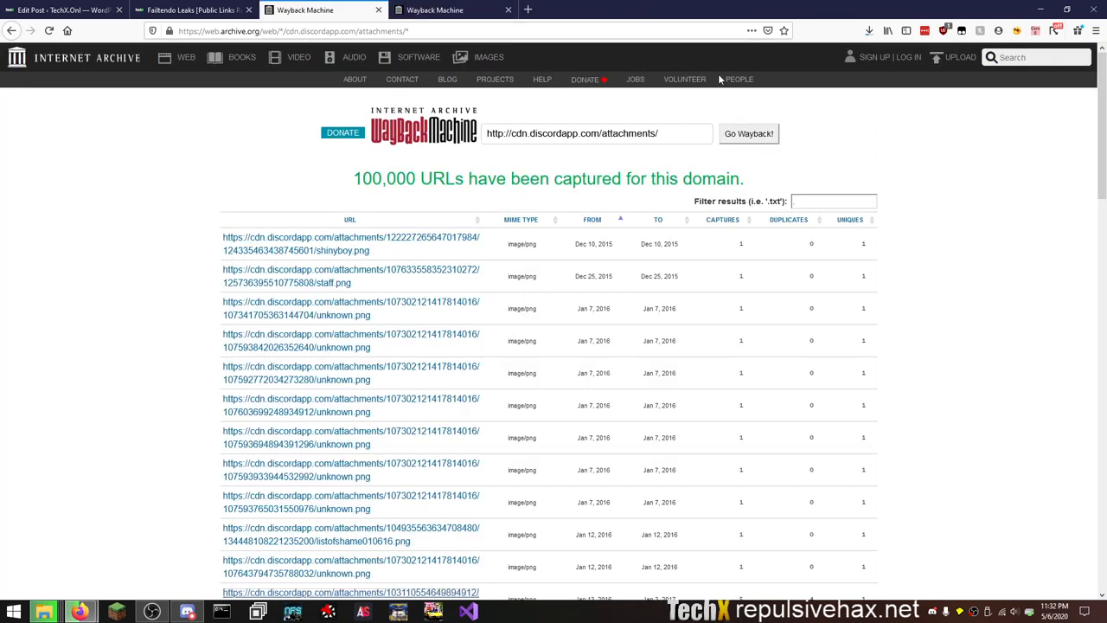
pyautogui.moveTo(862, 178)
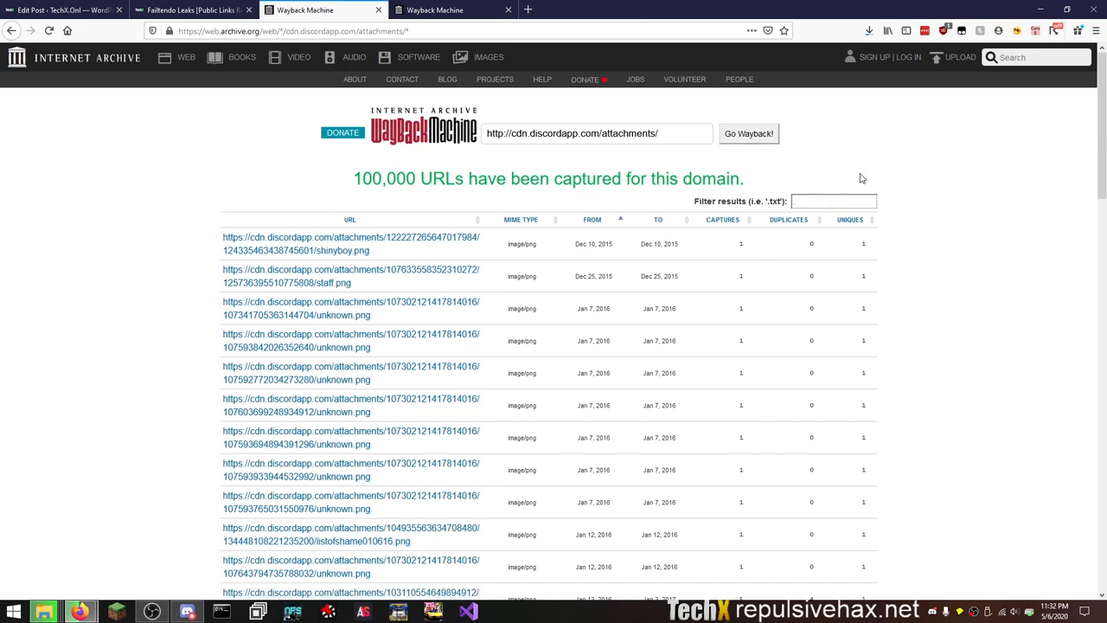
pyautogui.write('7z')
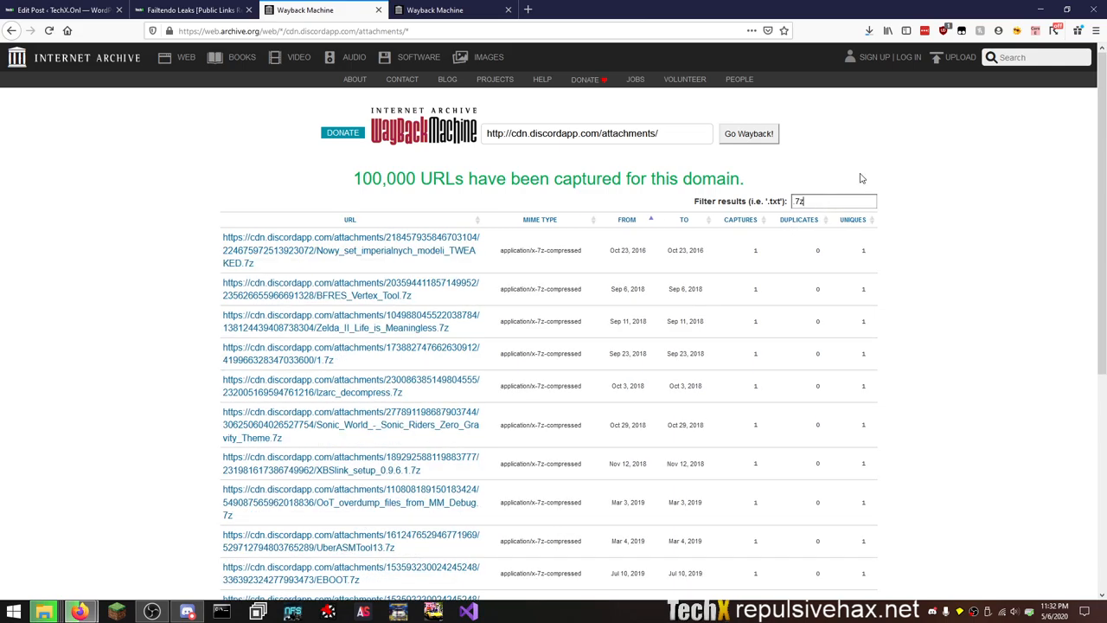
pyautogui.moveTo(145, 233)
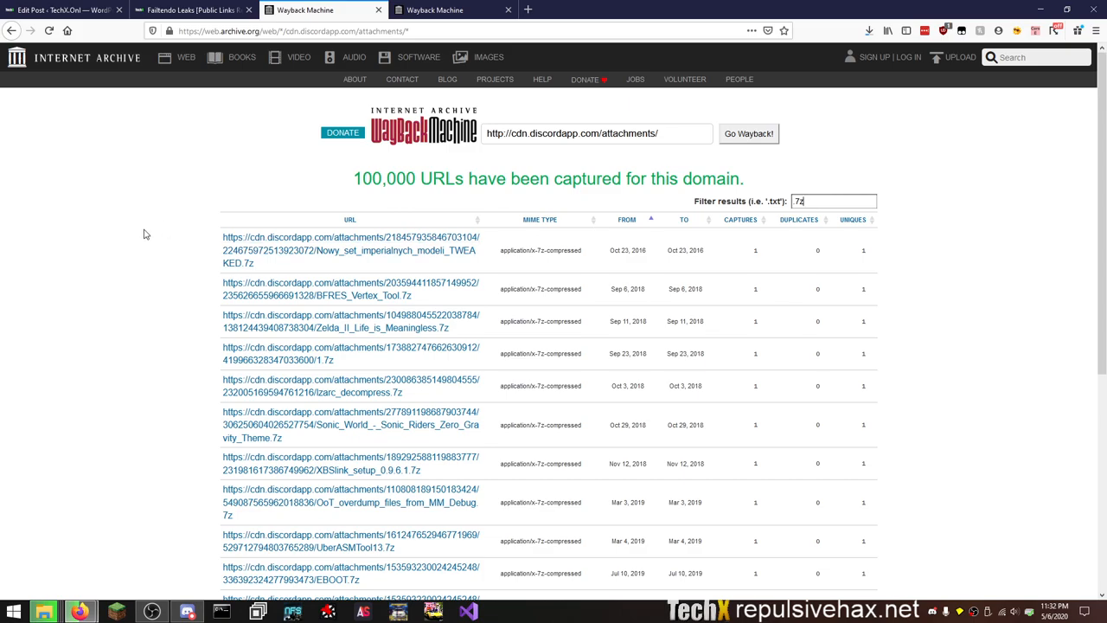
pyautogui.moveTo(152, 179)
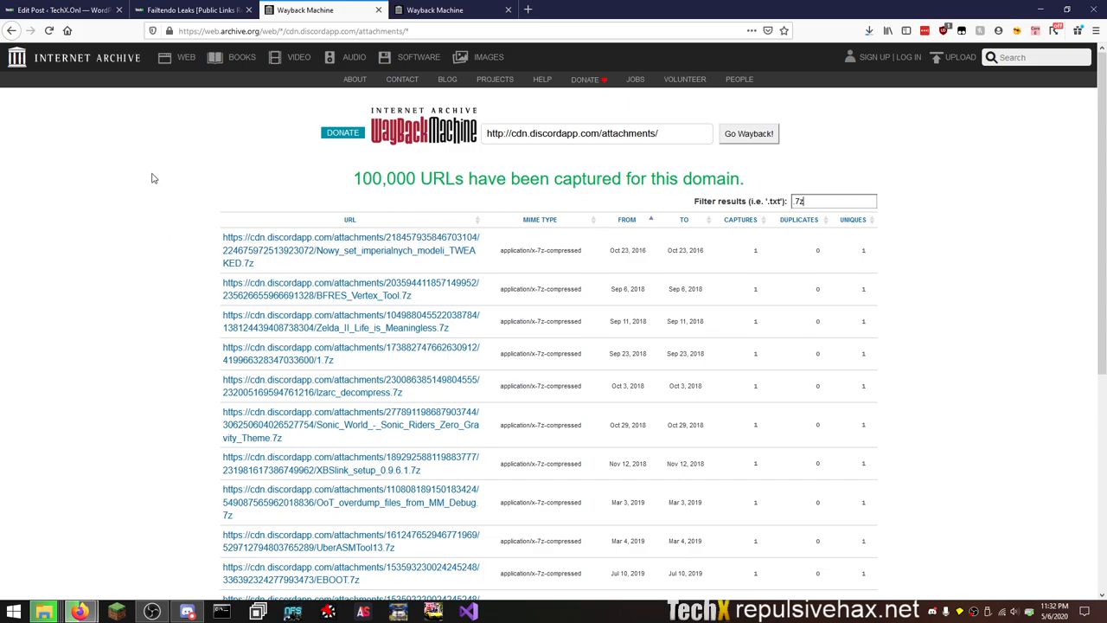
pyautogui.moveTo(361, 328)
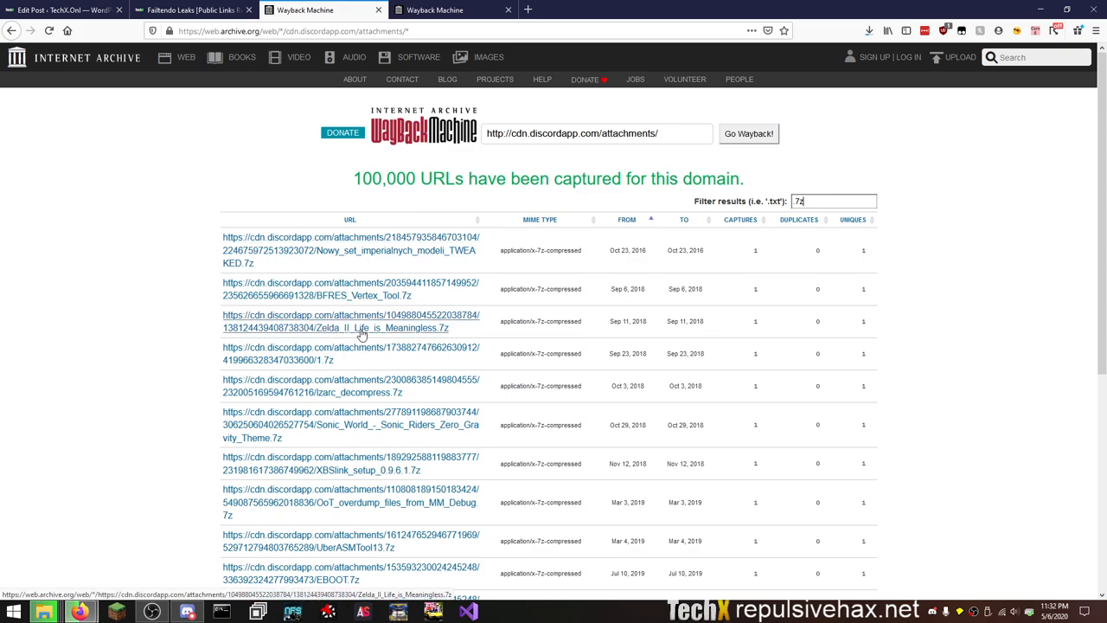
pyautogui.moveTo(145, 218)
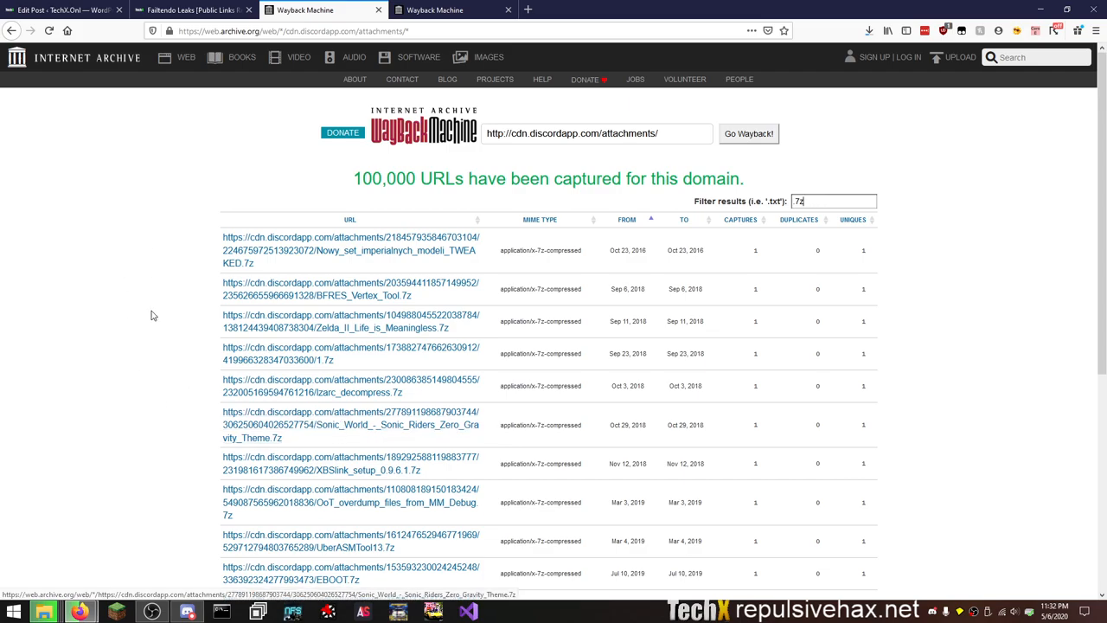
pyautogui.scroll(-3)
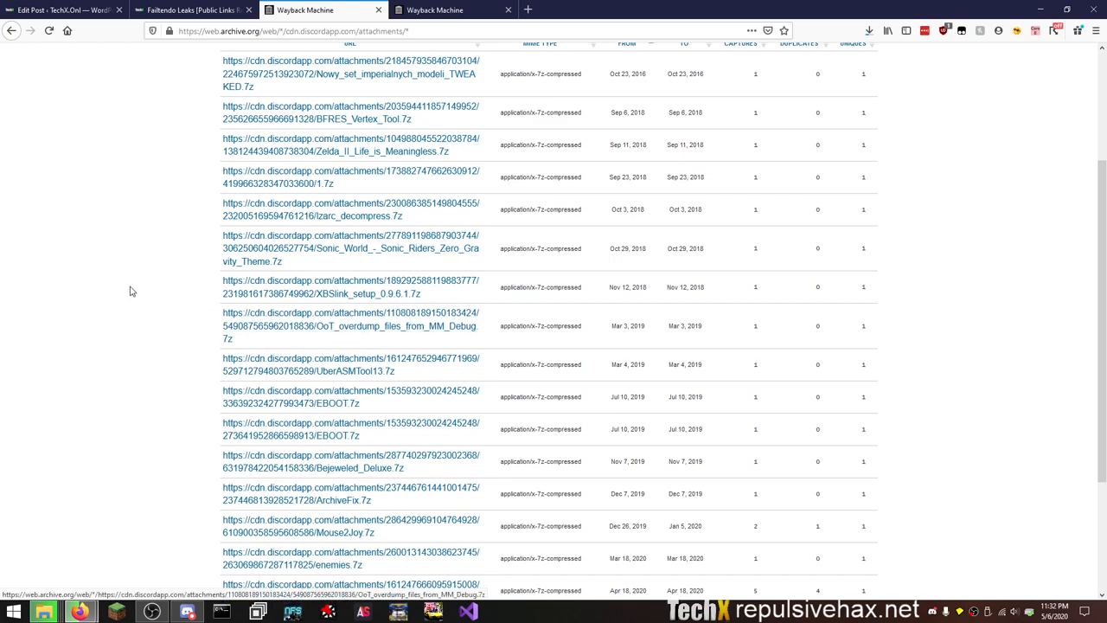
pyautogui.scroll(-3)
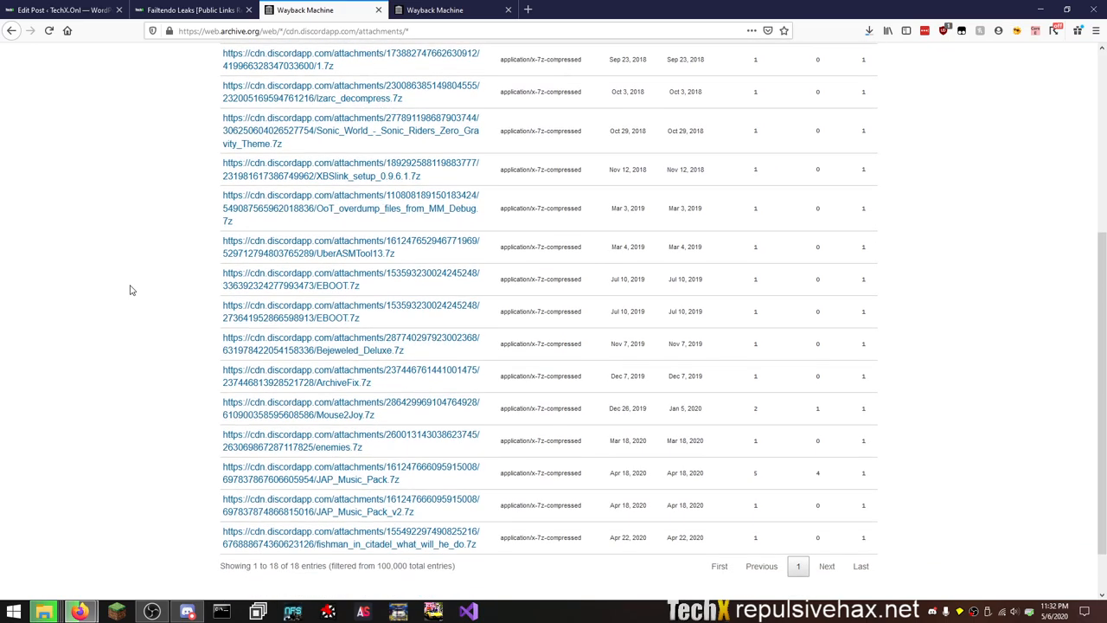
pyautogui.scroll(-3)
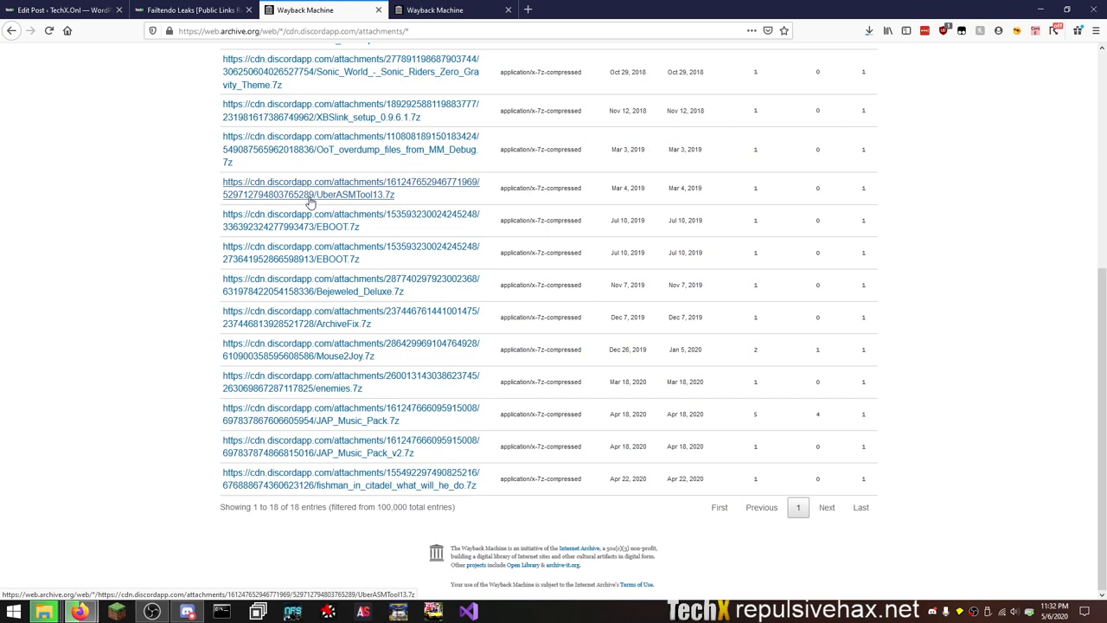
pyautogui.moveTo(355, 291)
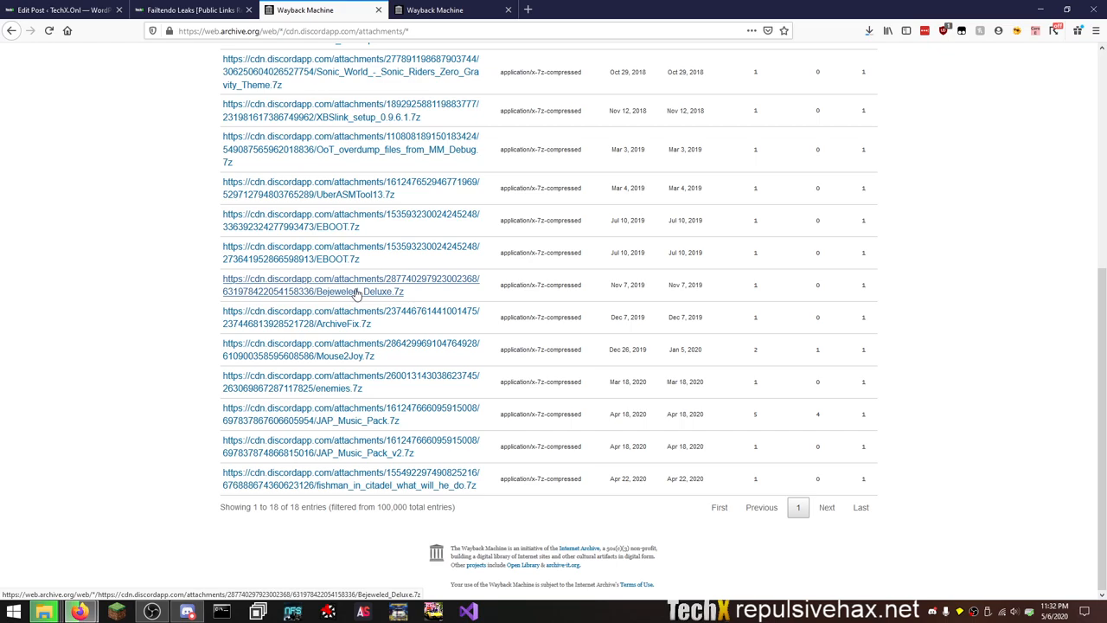
# View the January 3, 2017 19:21:23 snapshot of tModLoader-Logo1.png from its calendar.
pyautogui.click(453, 11)
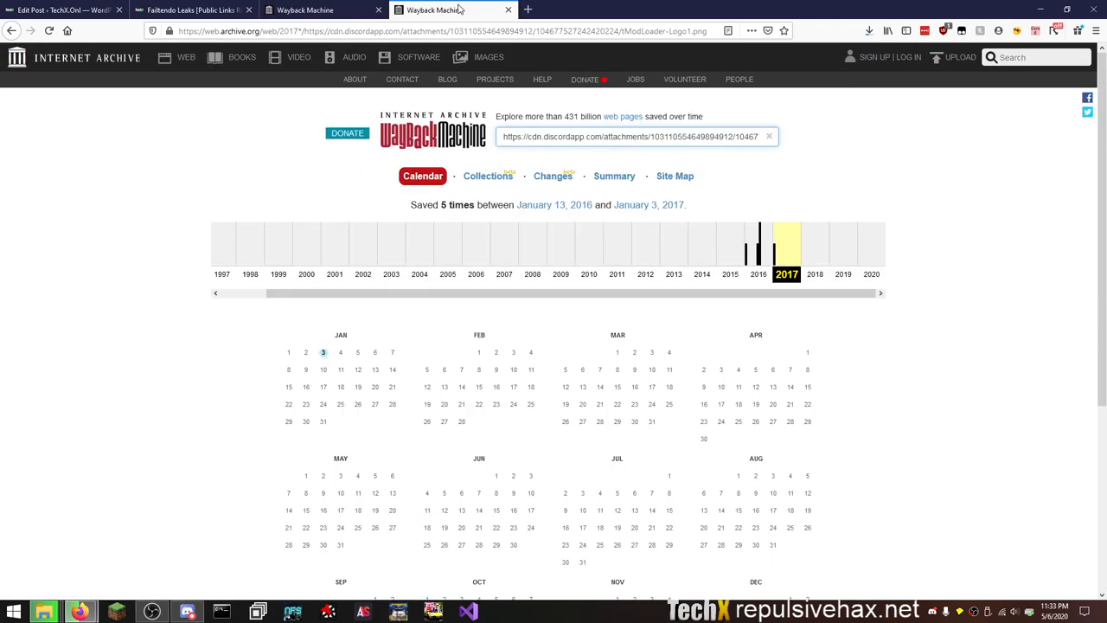
pyautogui.scroll(-3)
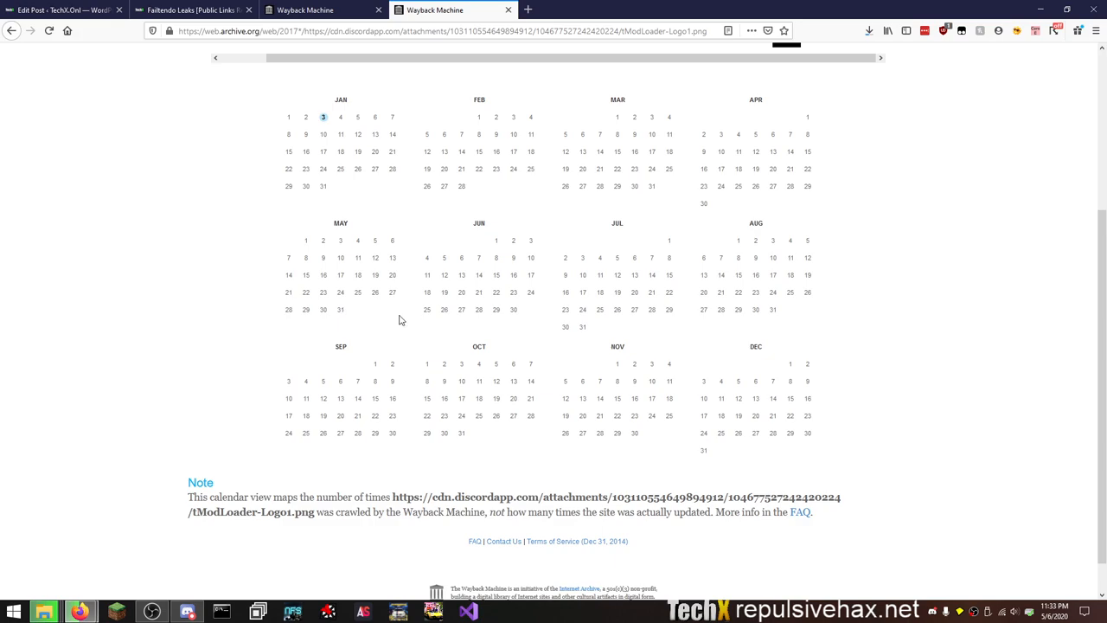
pyautogui.click(321, 118)
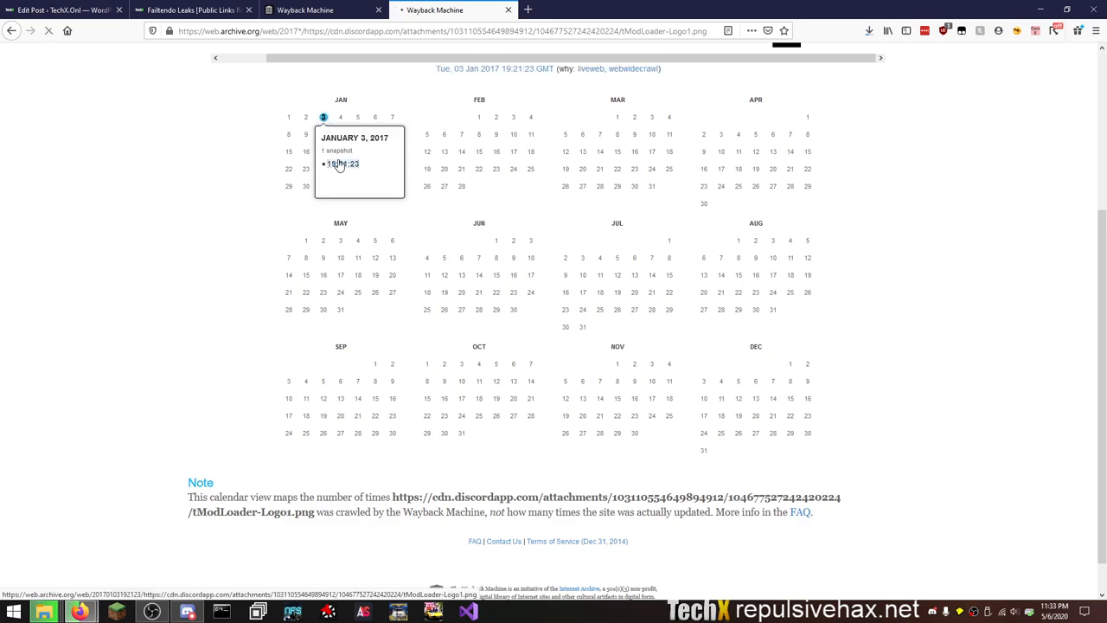
pyautogui.click(341, 162)
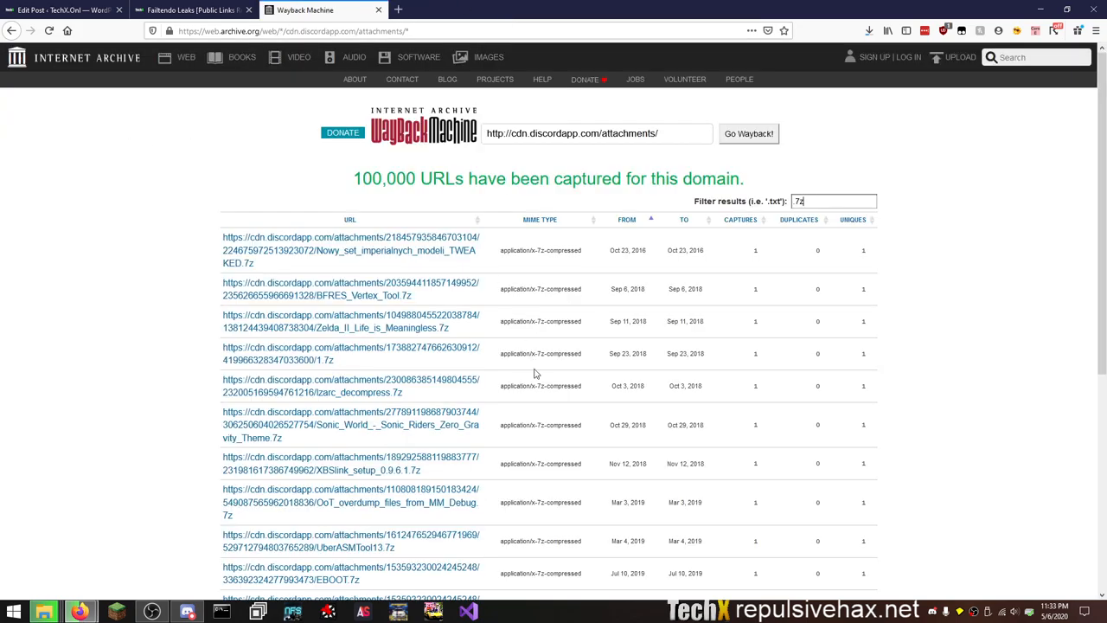
pyautogui.scroll(-3)
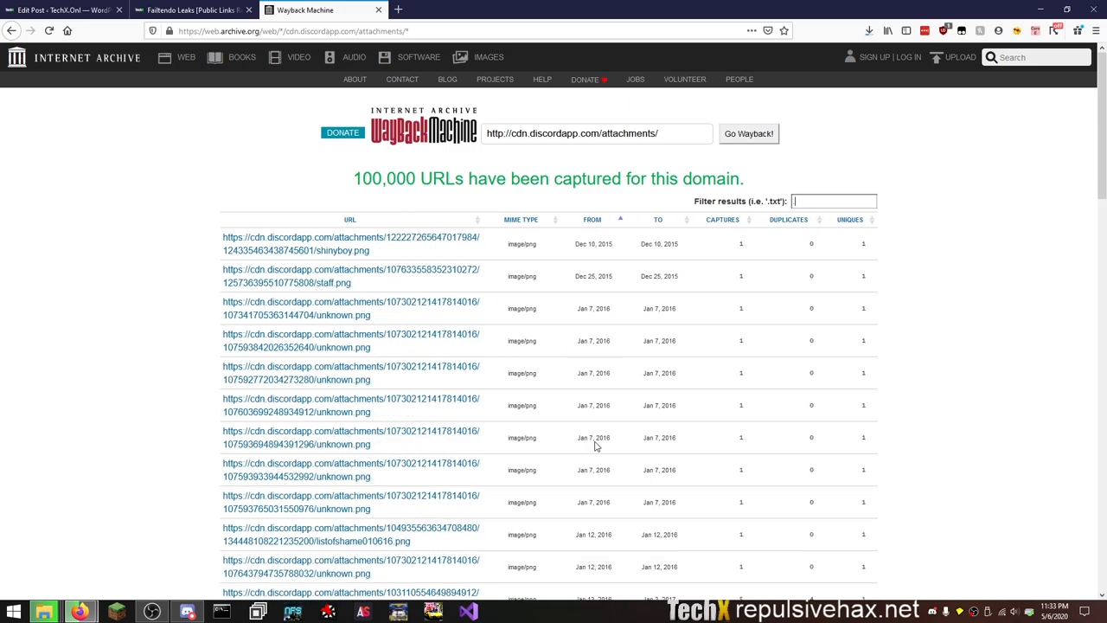
pyautogui.write('c')
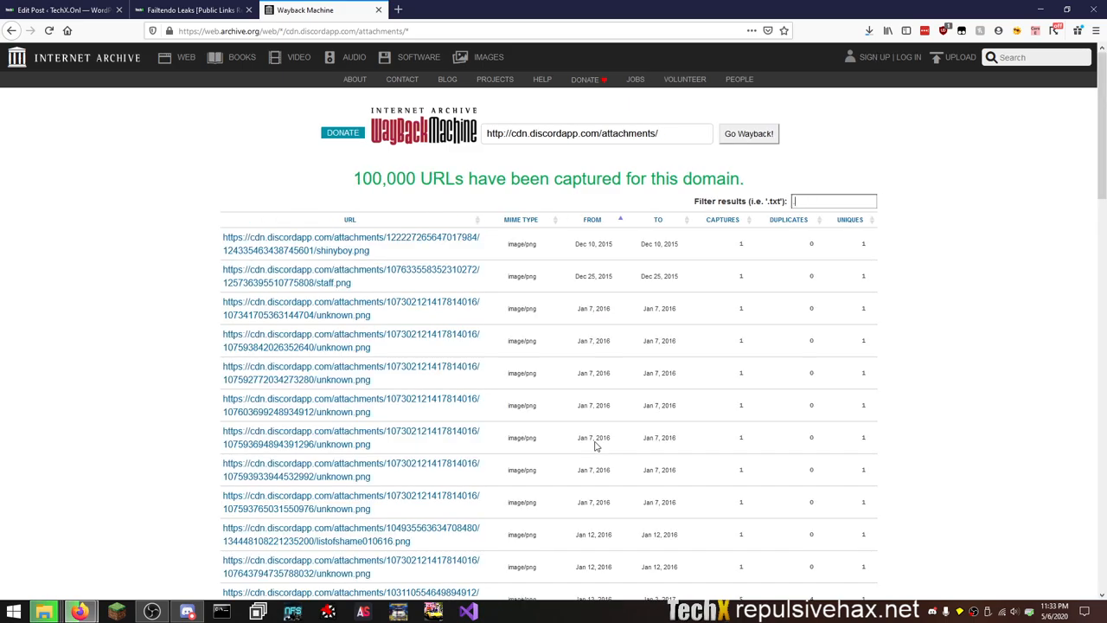
pyautogui.write('h')
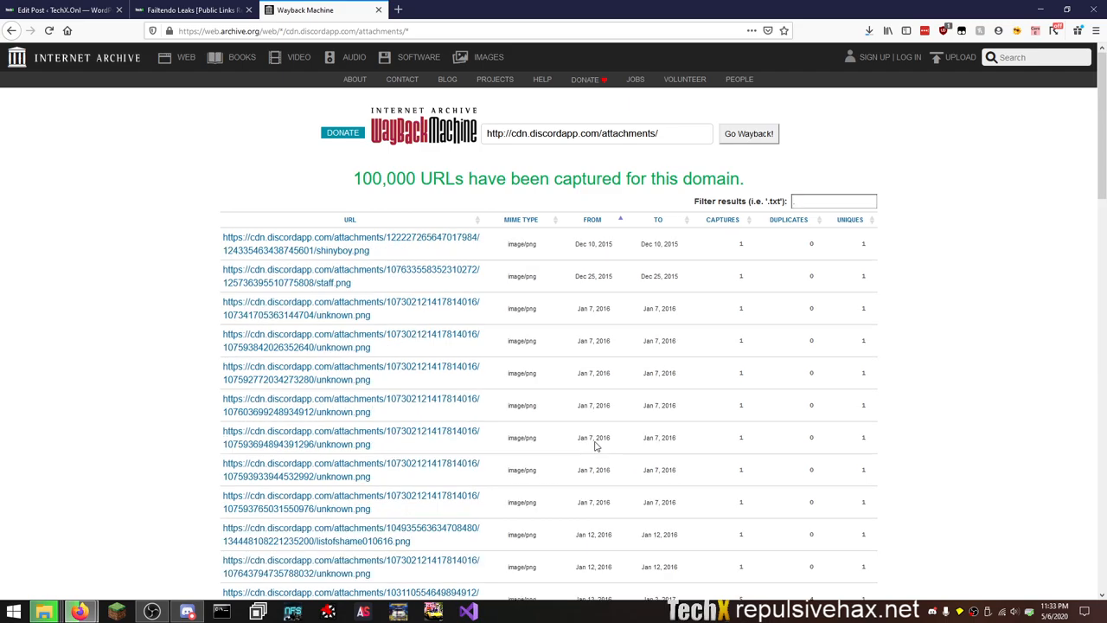
pyautogui.write('sln')
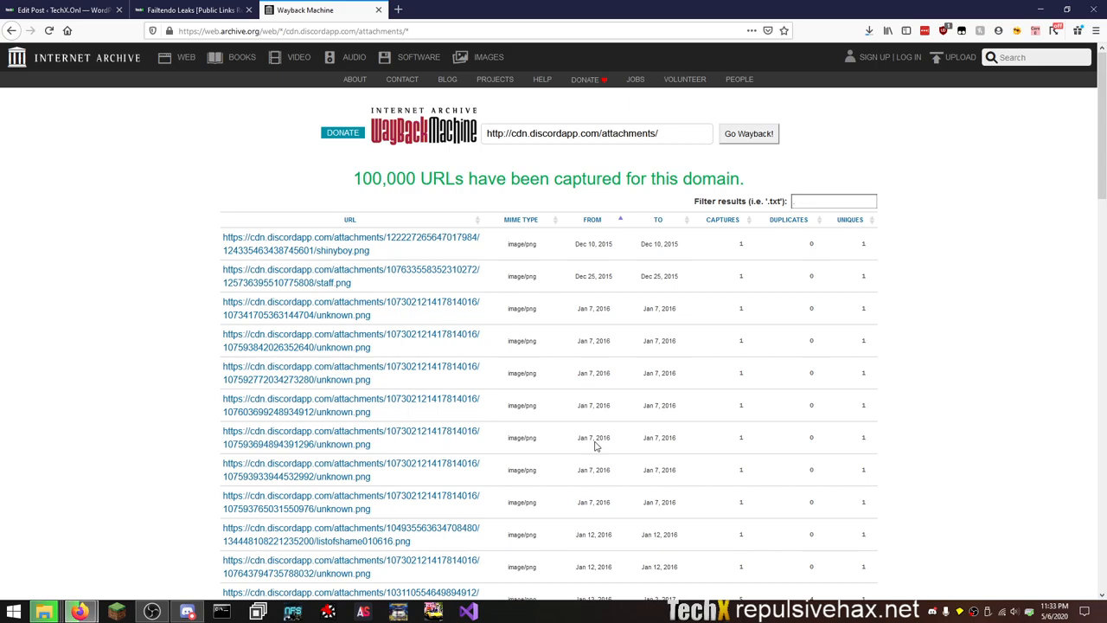
pyautogui.write('00')
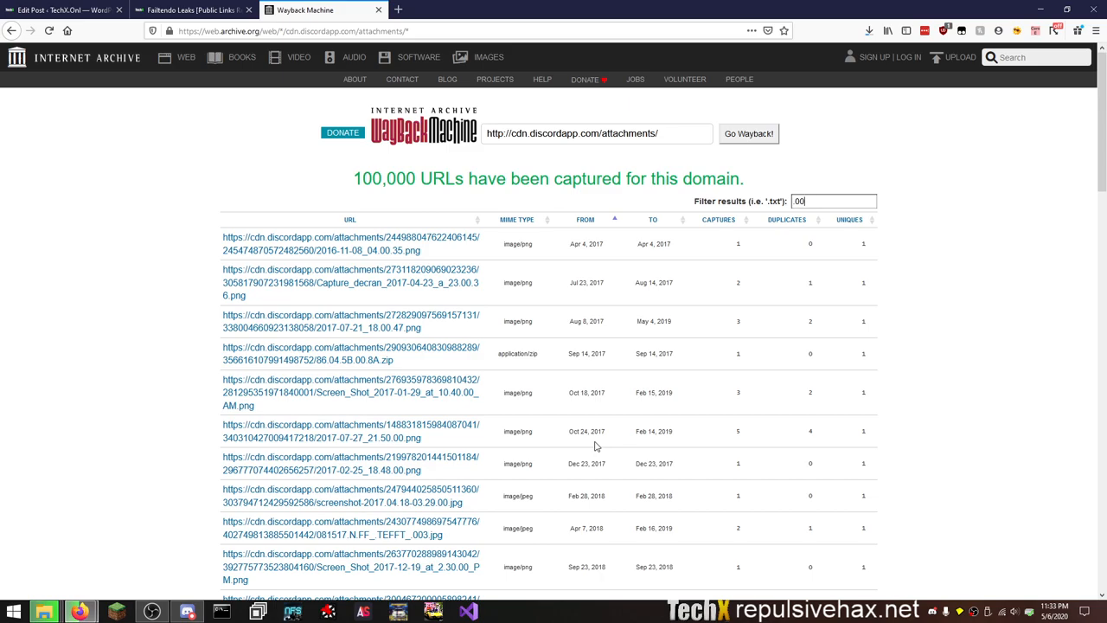
pyautogui.write('1')
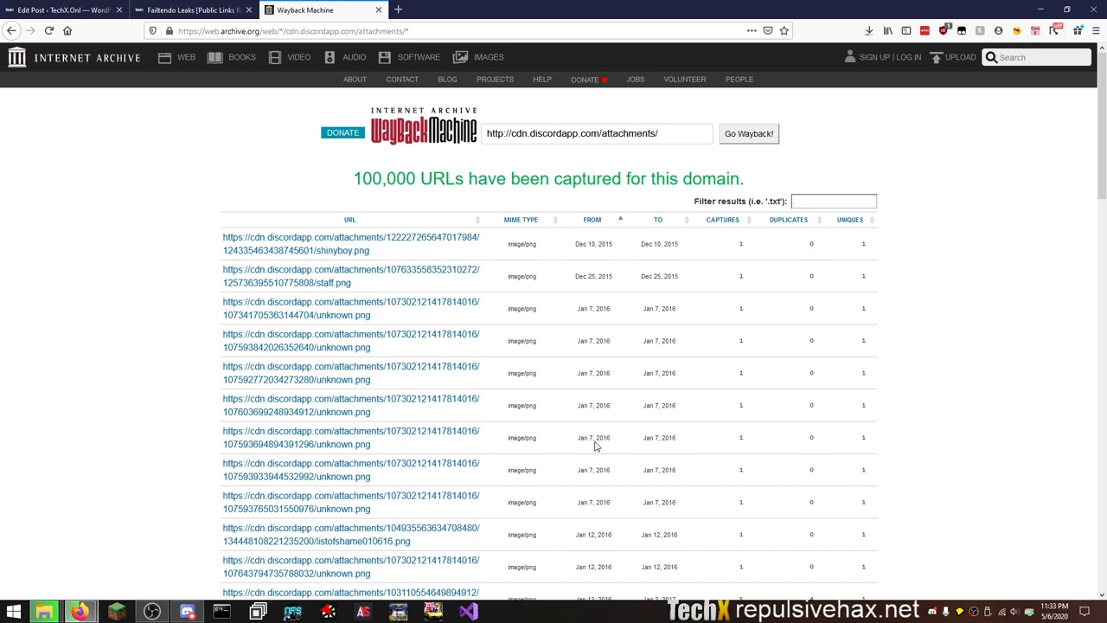
pyautogui.click(834, 201)
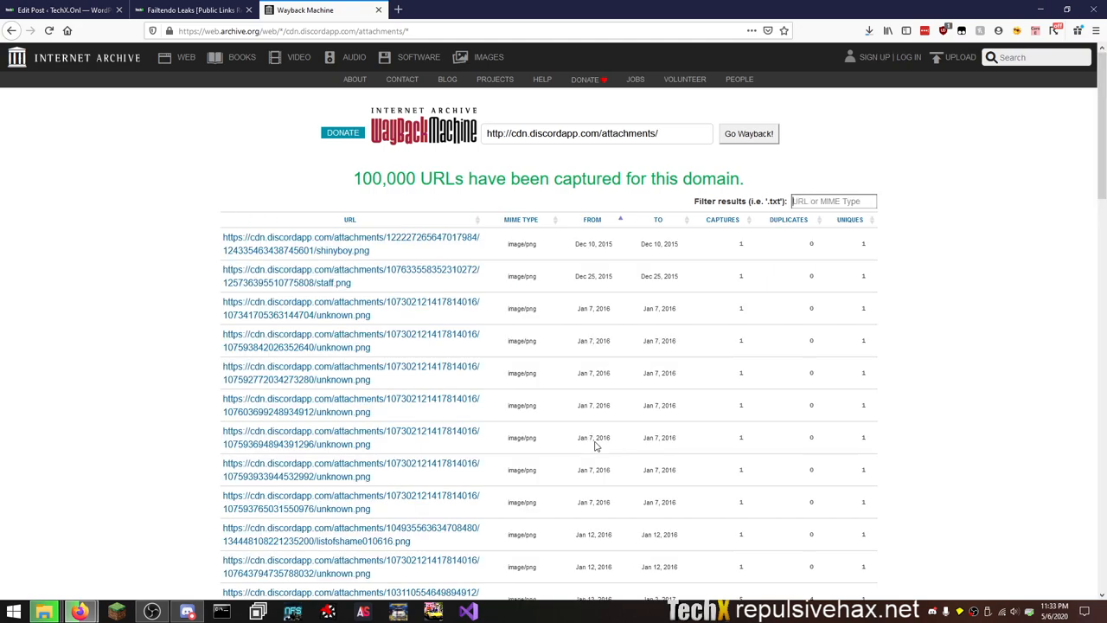
pyautogui.write('car')
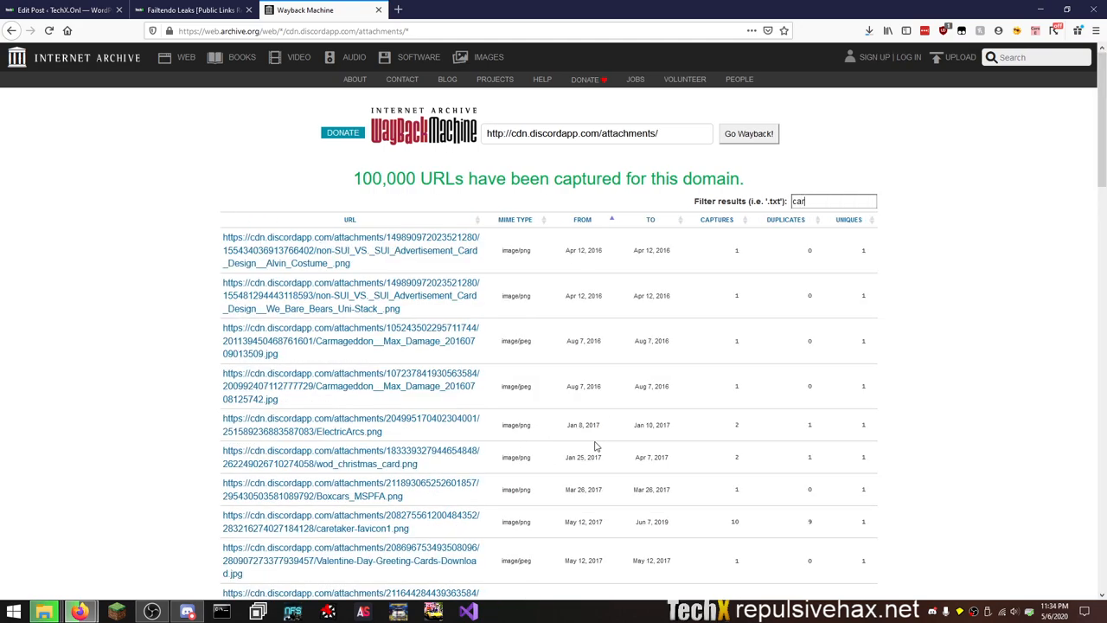
pyautogui.press('Backspace')
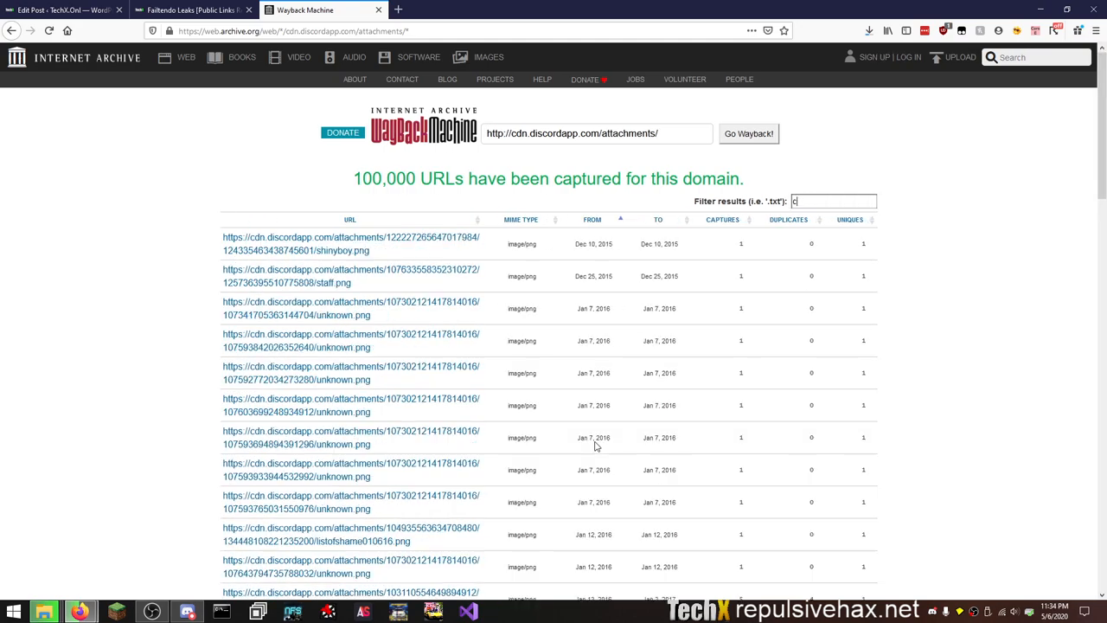
pyautogui.press('Backspace')
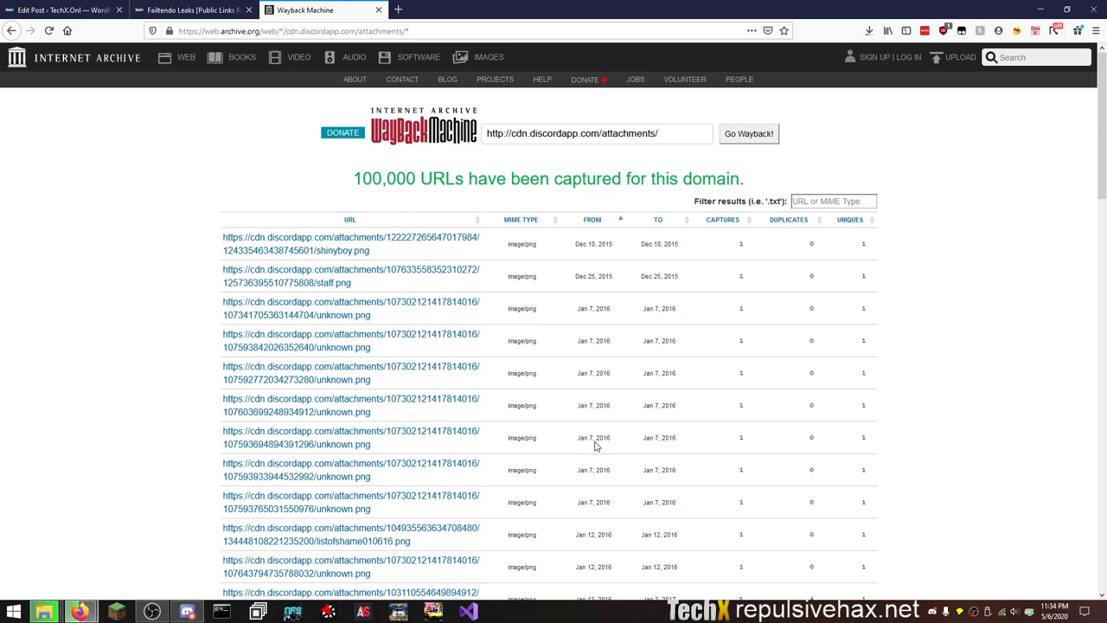
# Scroll down the results table to reach the pagination controls.
pyautogui.scroll(-3)
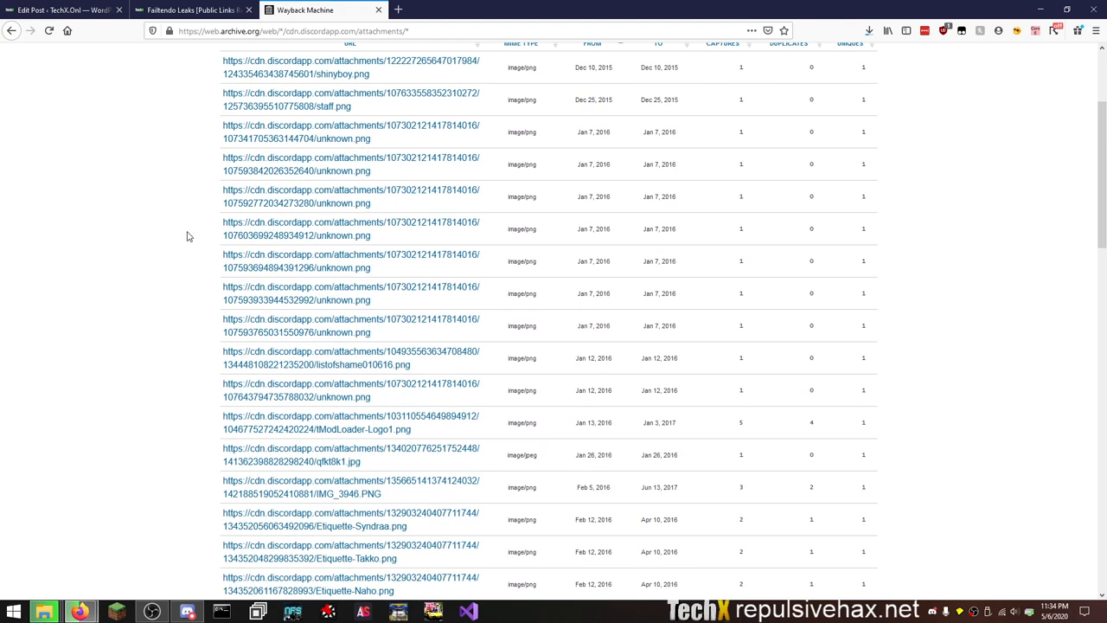
pyautogui.scroll(-3)
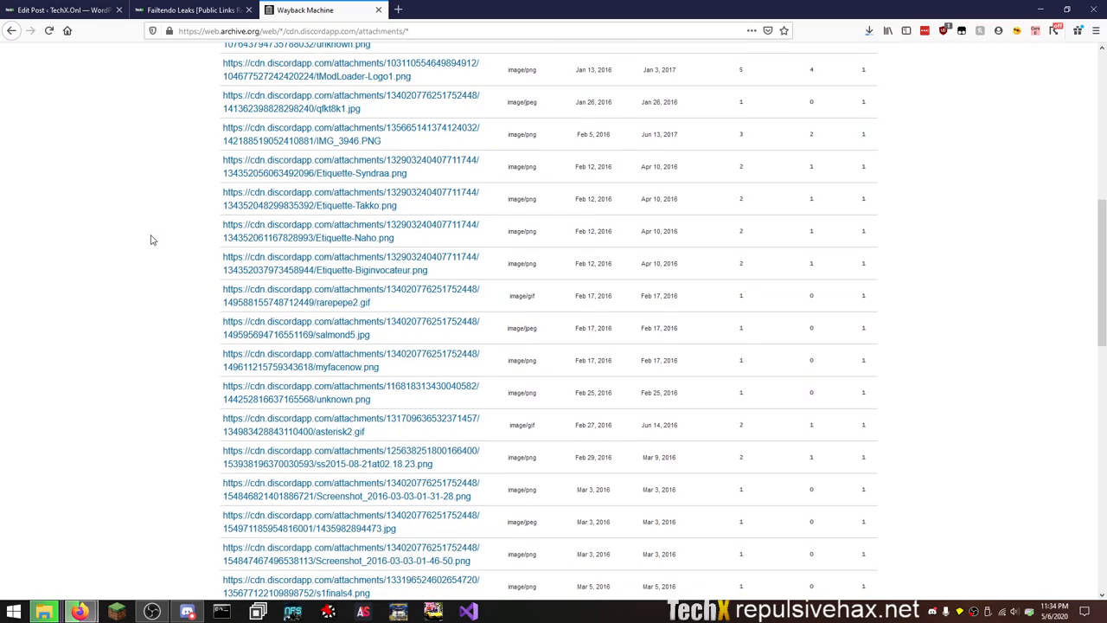
pyautogui.scroll(-3)
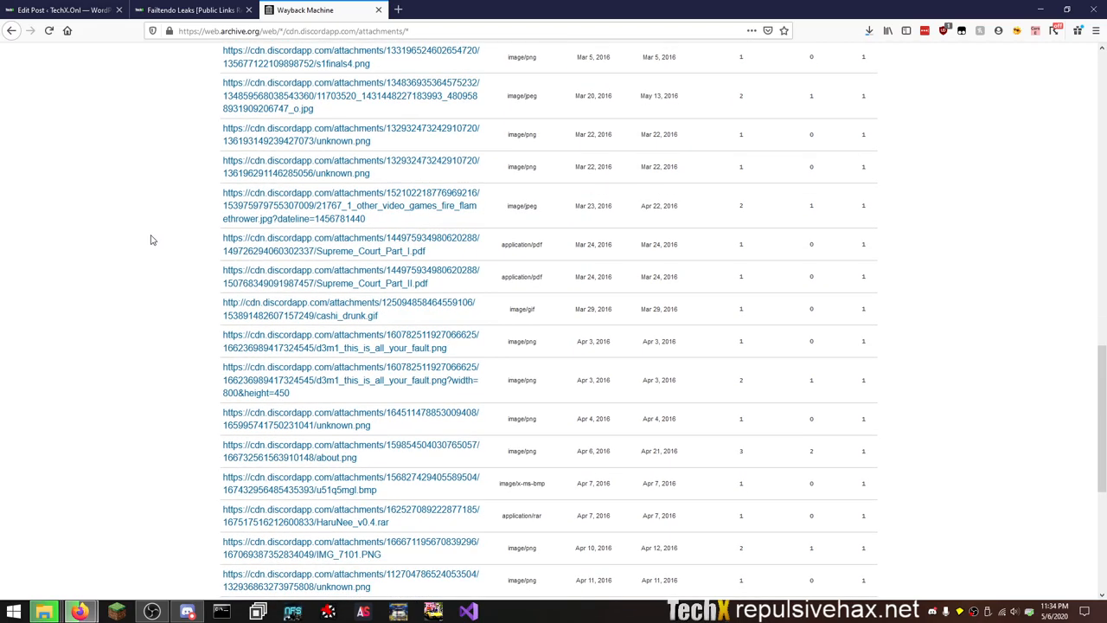
pyautogui.scroll(-3)
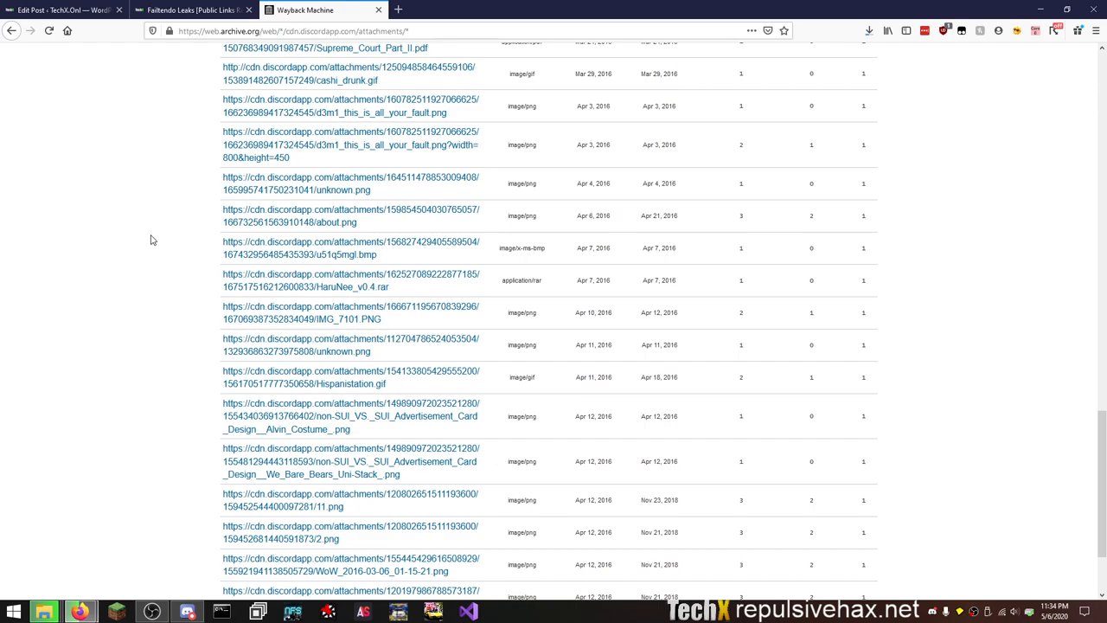
pyautogui.scroll(-3)
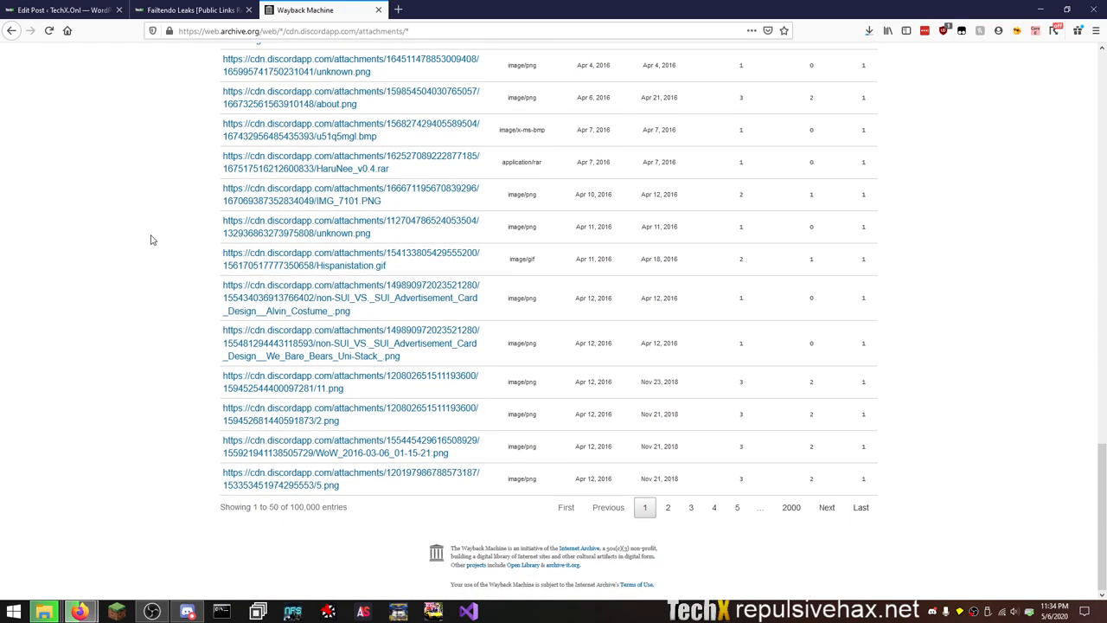
pyautogui.moveTo(138, 233)
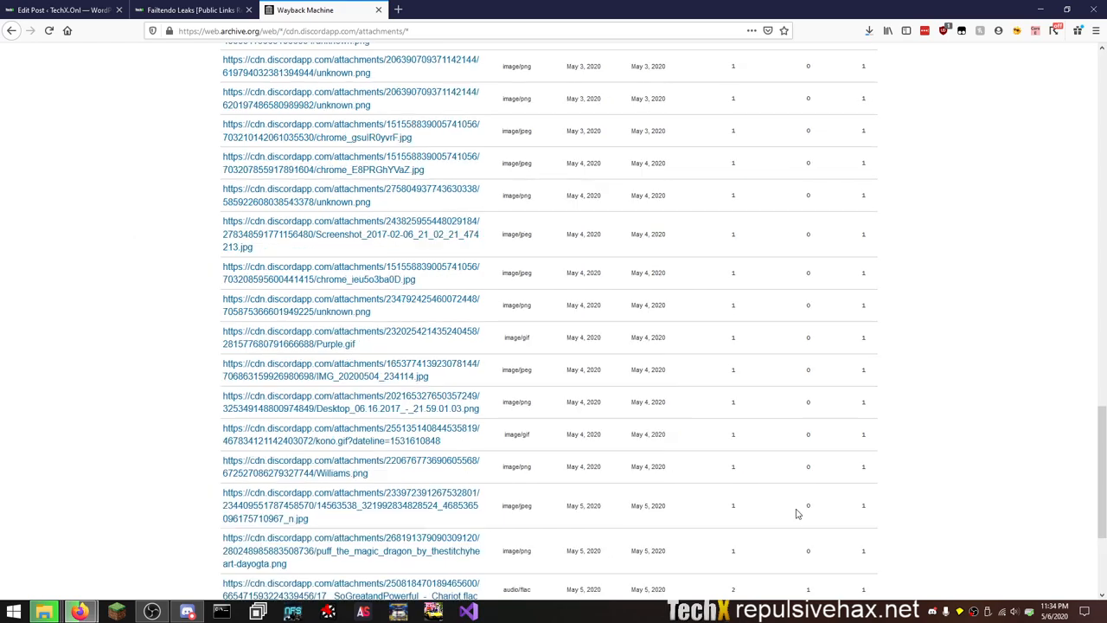
pyautogui.scroll(-3)
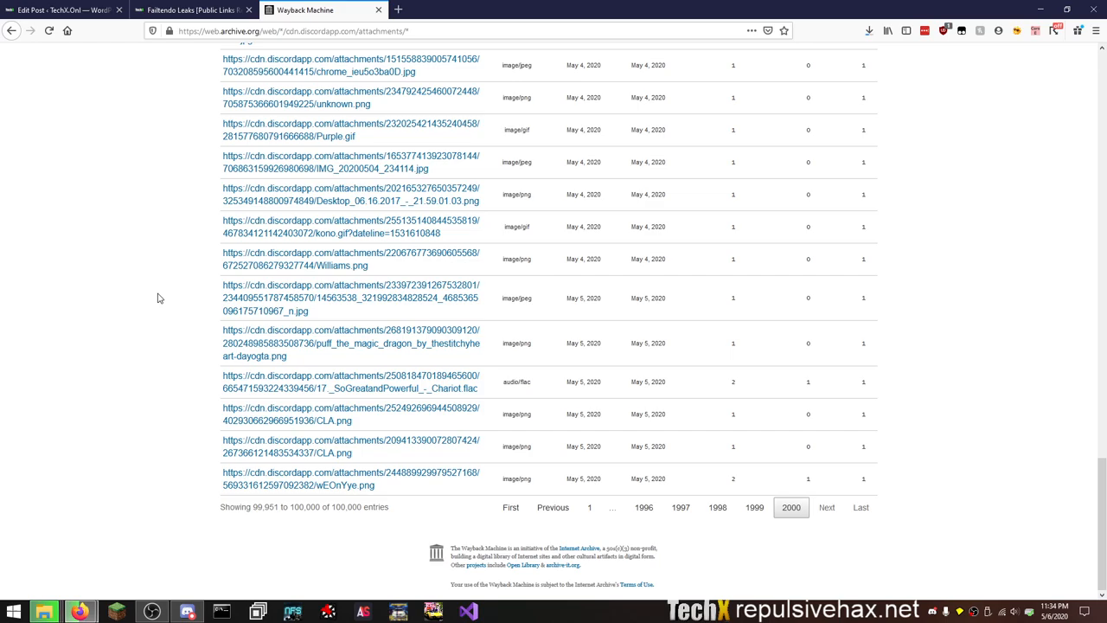
# Return to the top of the final page (entries 99,951–100,000) and focus the Filter results box.
pyautogui.scroll(3)
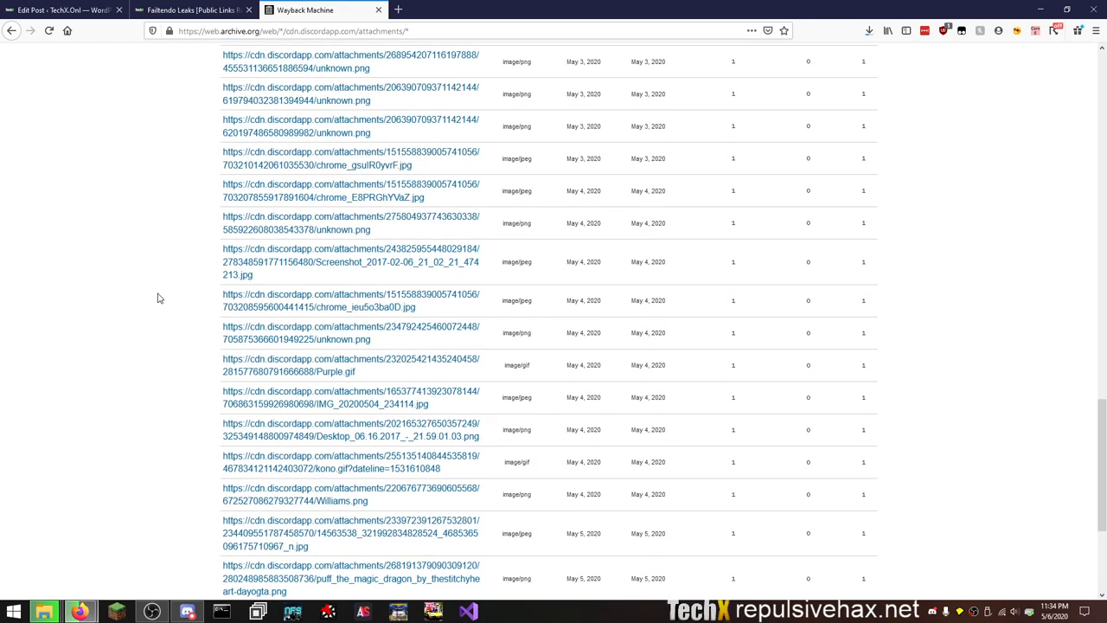
pyautogui.scroll(3)
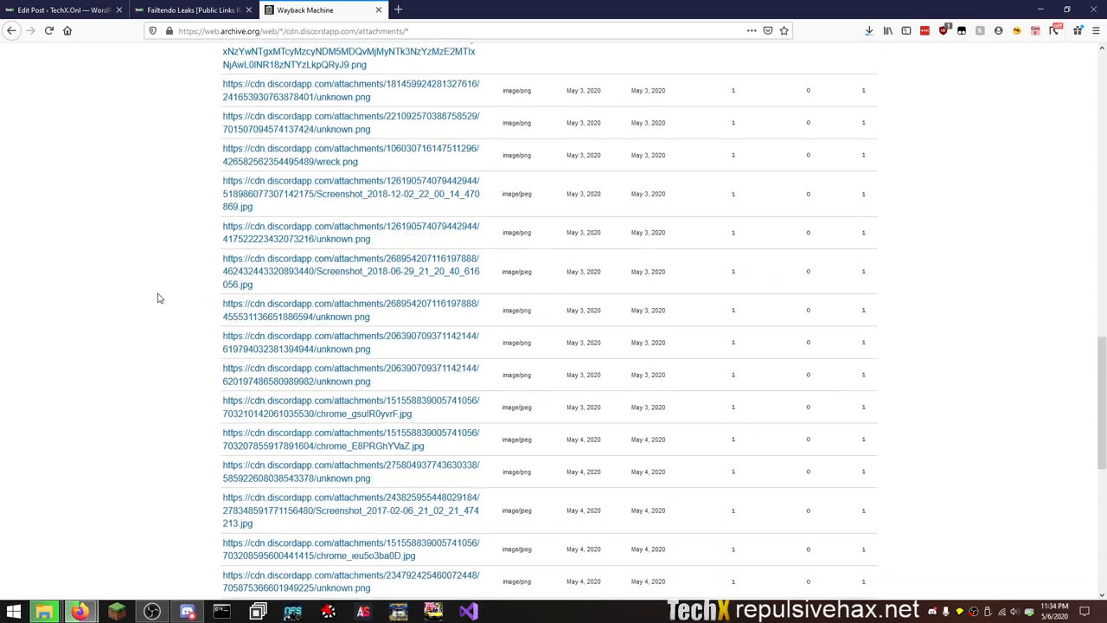
pyautogui.scroll(3)
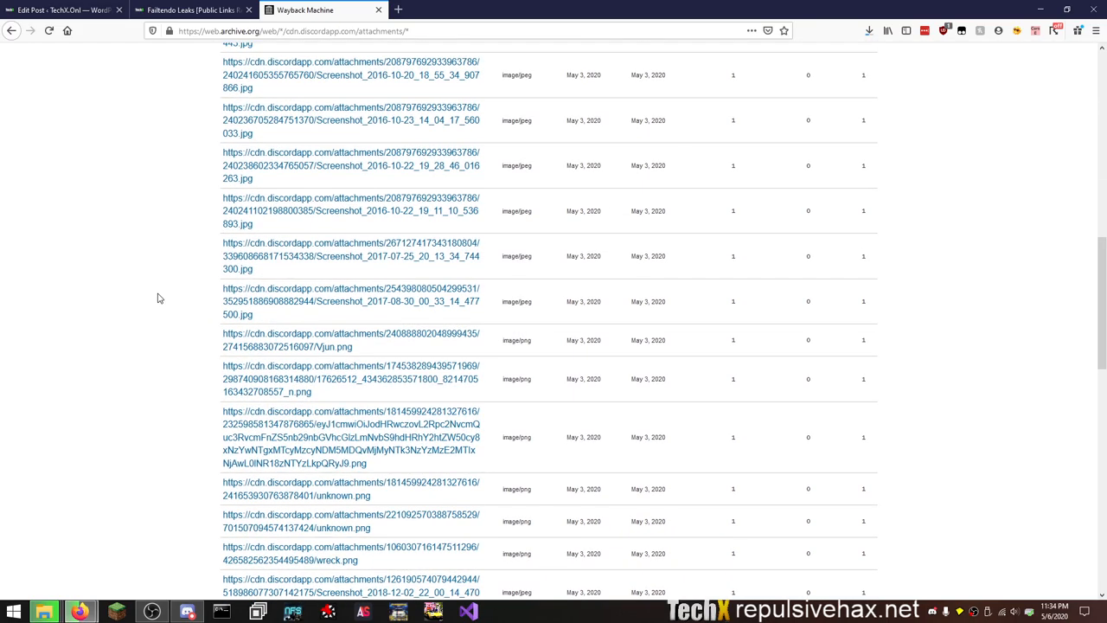
pyautogui.scroll(3)
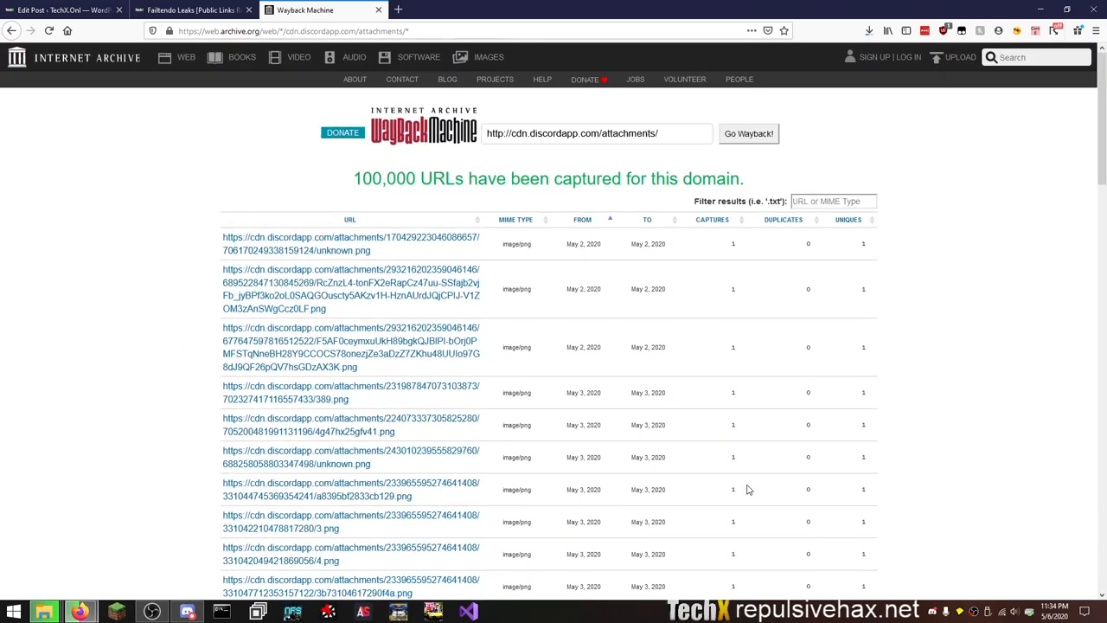
pyautogui.click(834, 200)
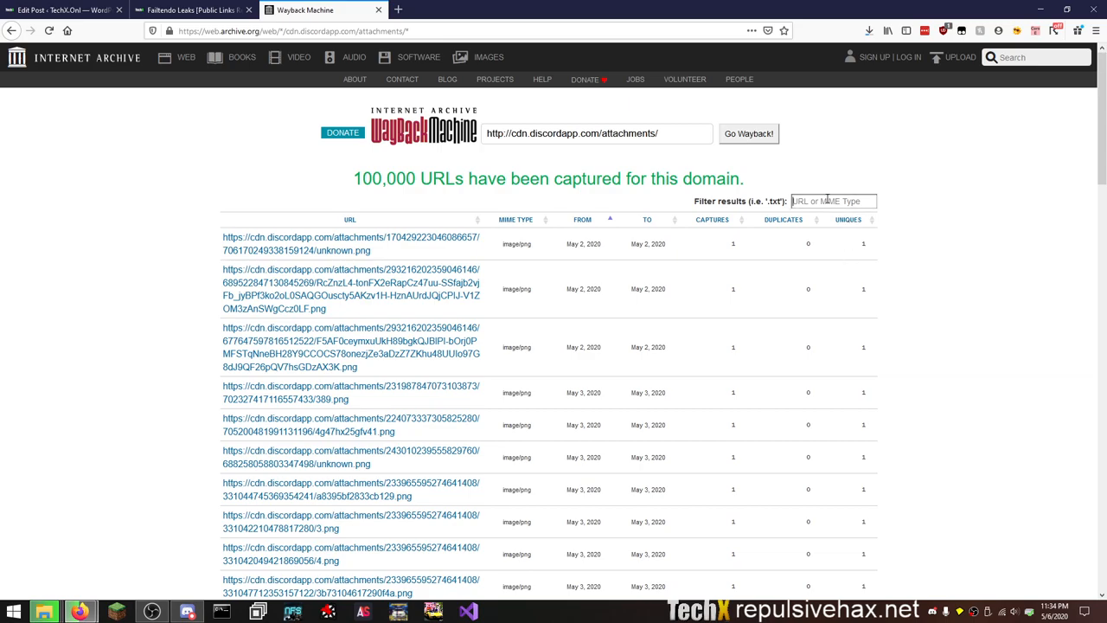
# Try several extension filter strings so the Steamworks Fix .rar archives are listed.
pyautogui.click(581, 218)
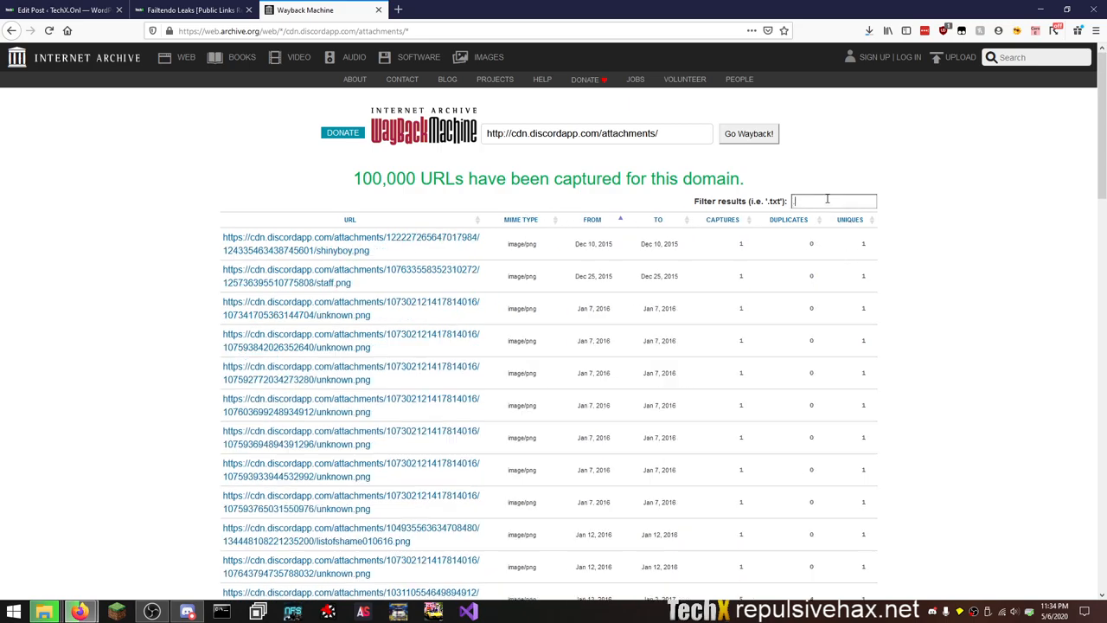
pyautogui.write('a')
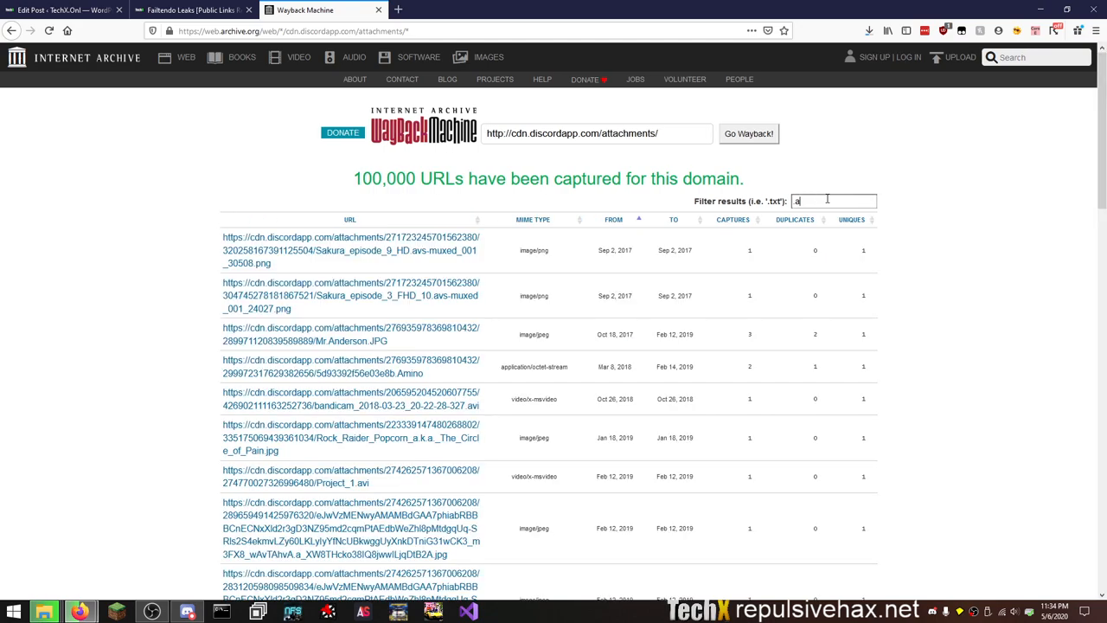
pyautogui.write('c')
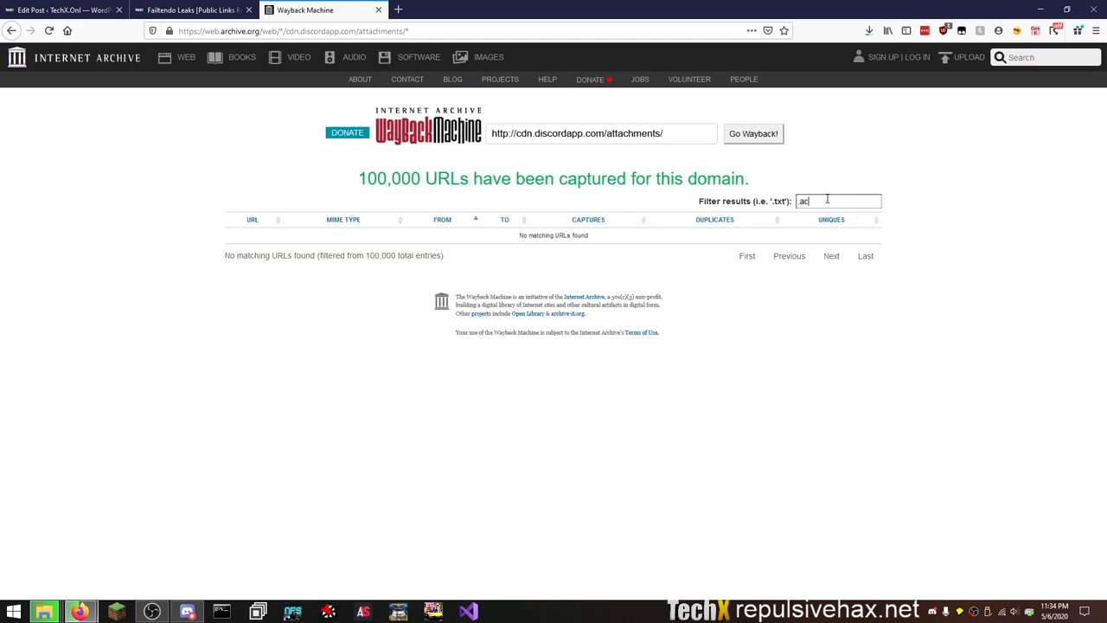
pyautogui.write('f')
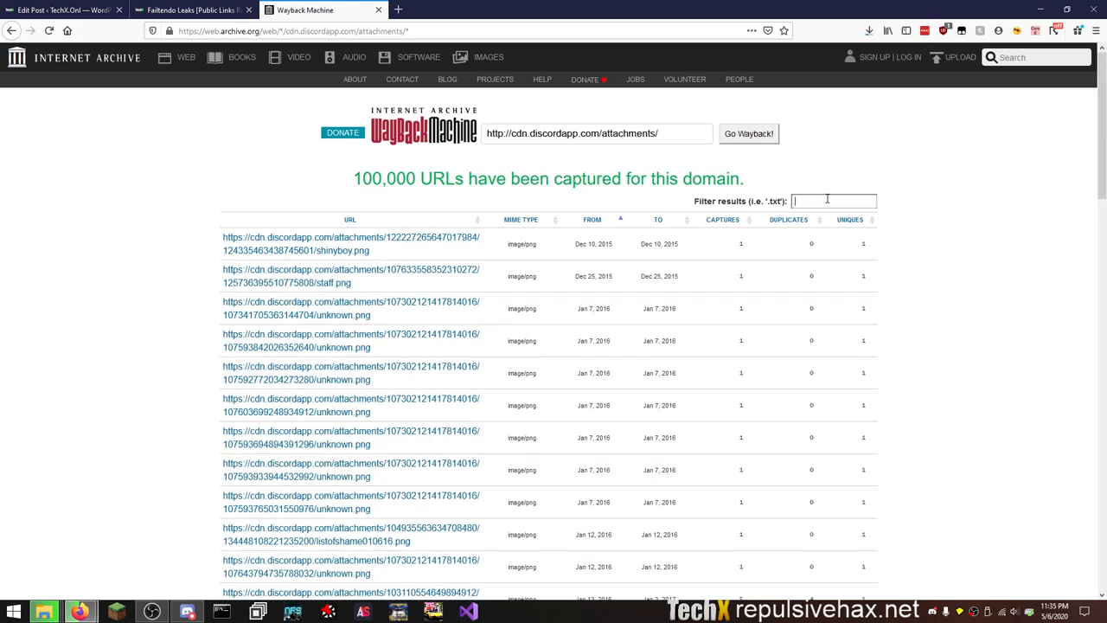
pyautogui.write('b')
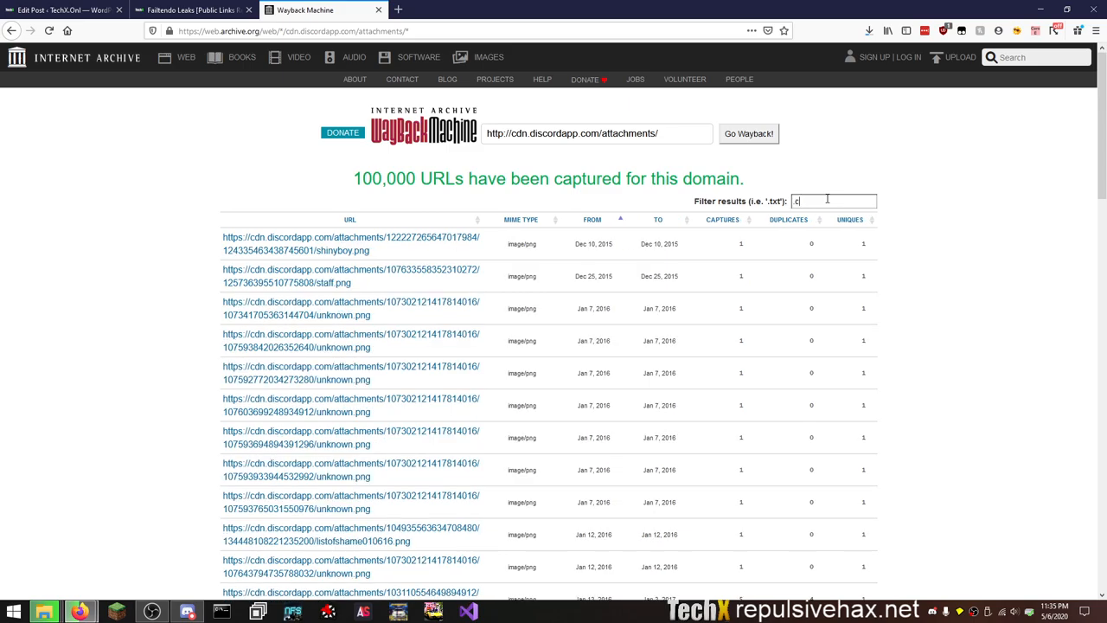
pyautogui.write('e')
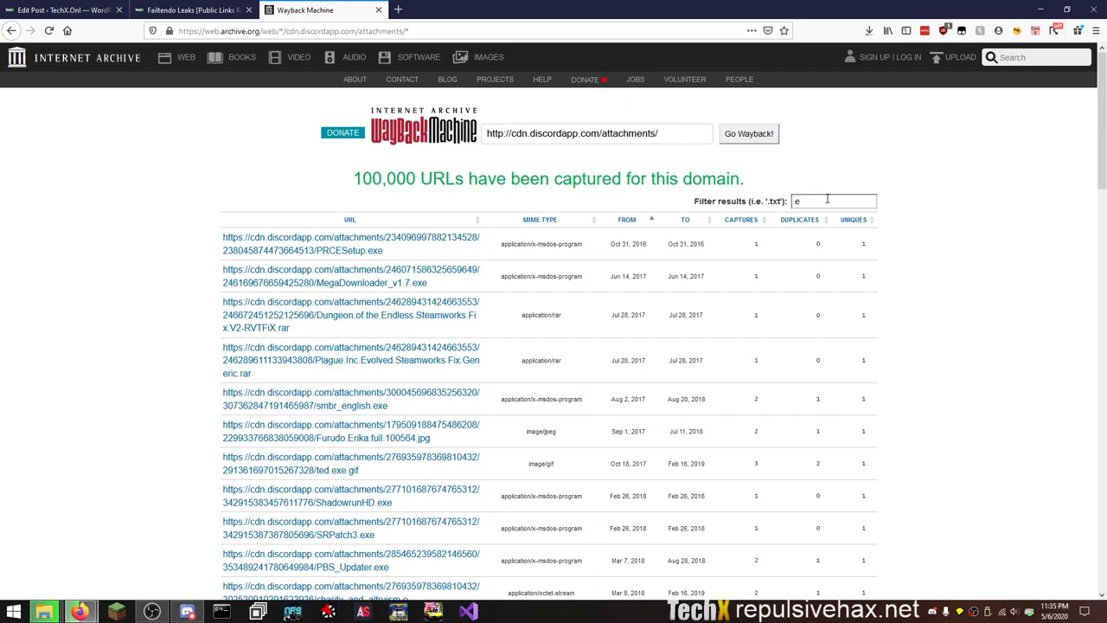
pyautogui.write('f')
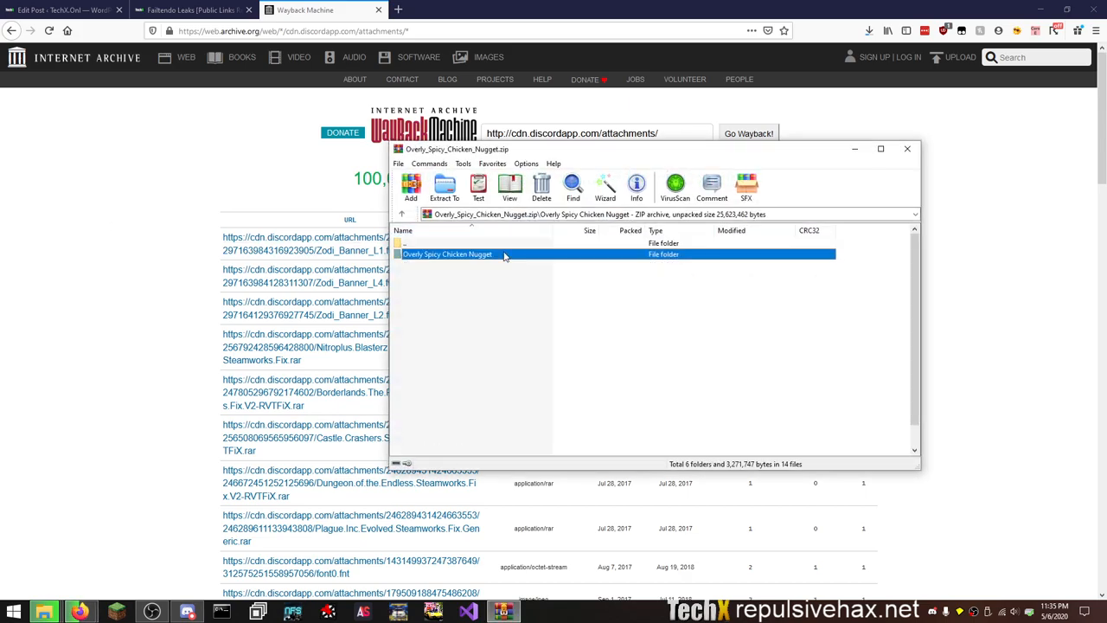
# Browse into the Overly_Spicy_Chicken_Nugget folder to see its subfolders, bgm.ogg and .dnh scripts.
pyautogui.doubleClick(446, 252)
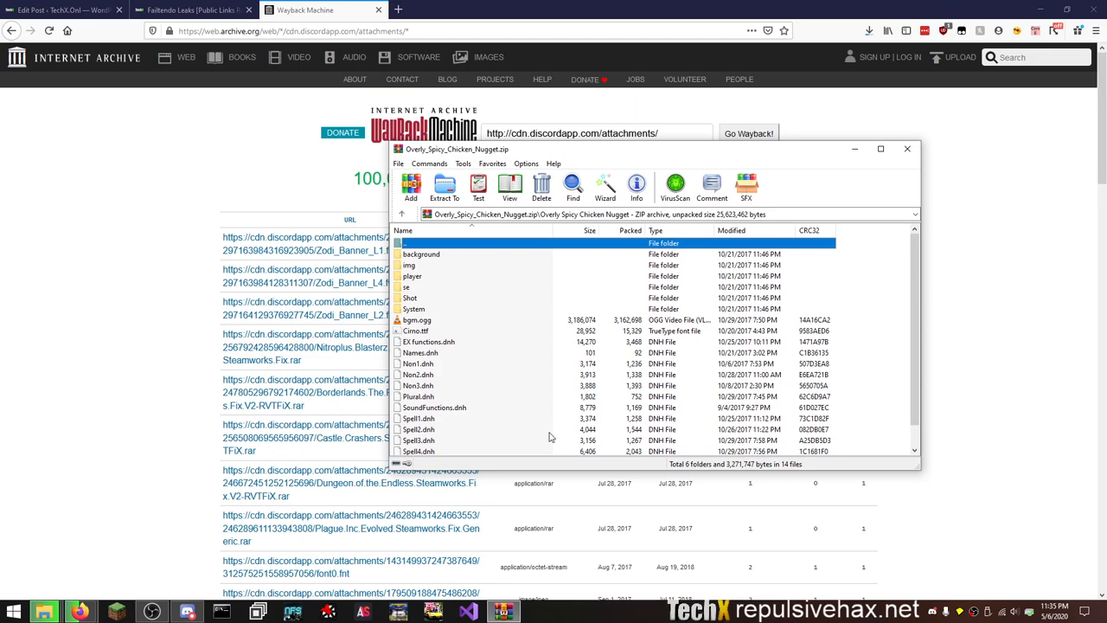
pyautogui.doubleClick(422, 253)
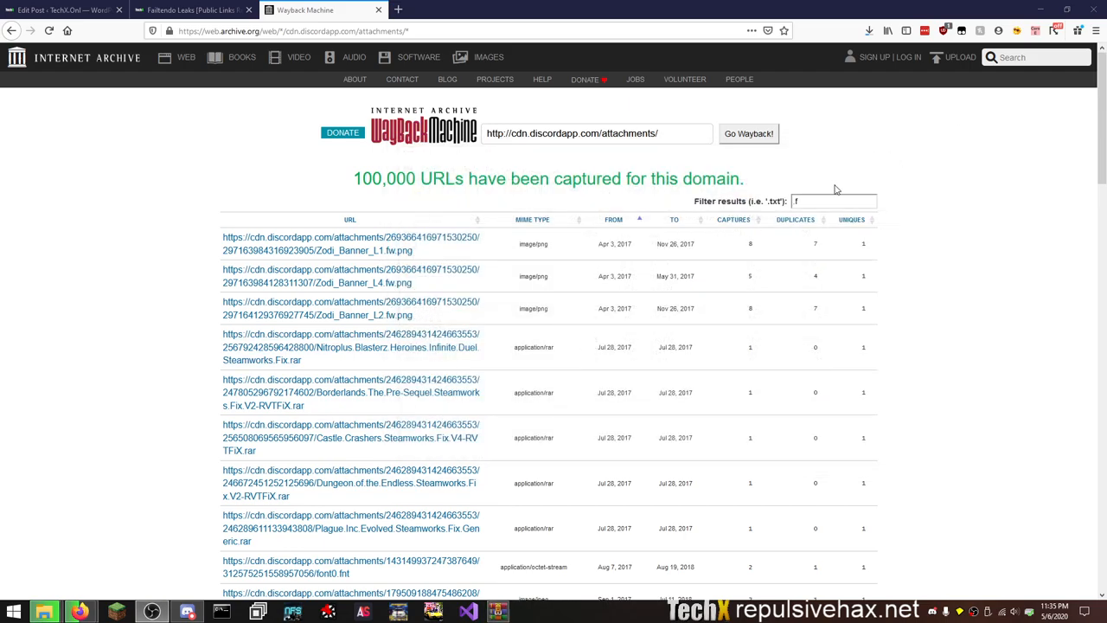
pyautogui.moveTo(124, 393)
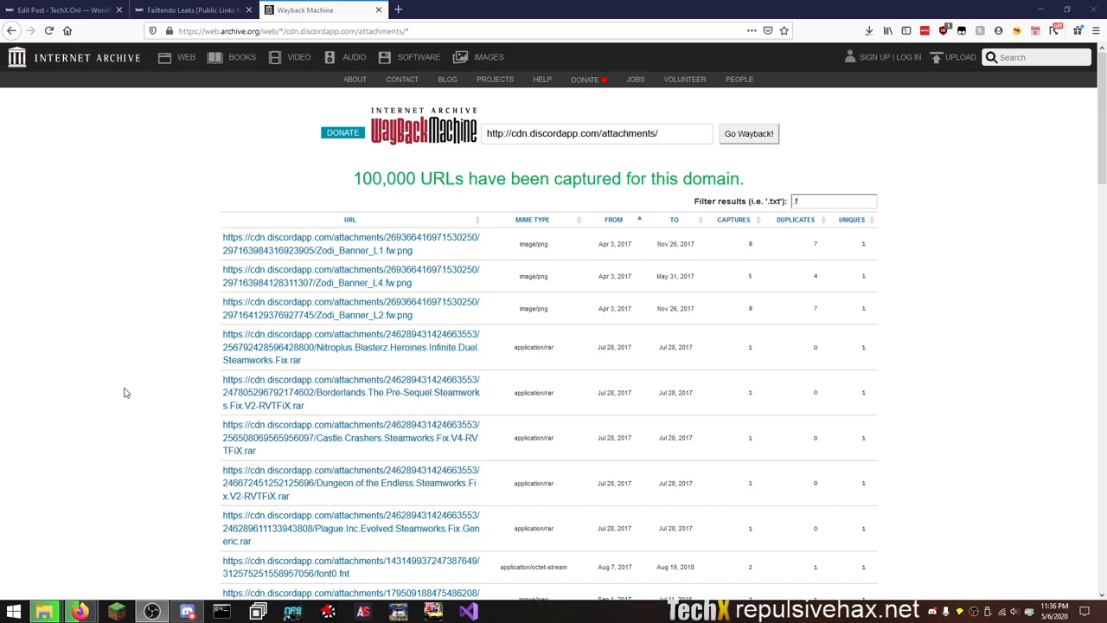
# Scroll through the filtered listing past 2018–2019 entries such as boot.firm files.
pyautogui.scroll(-3)
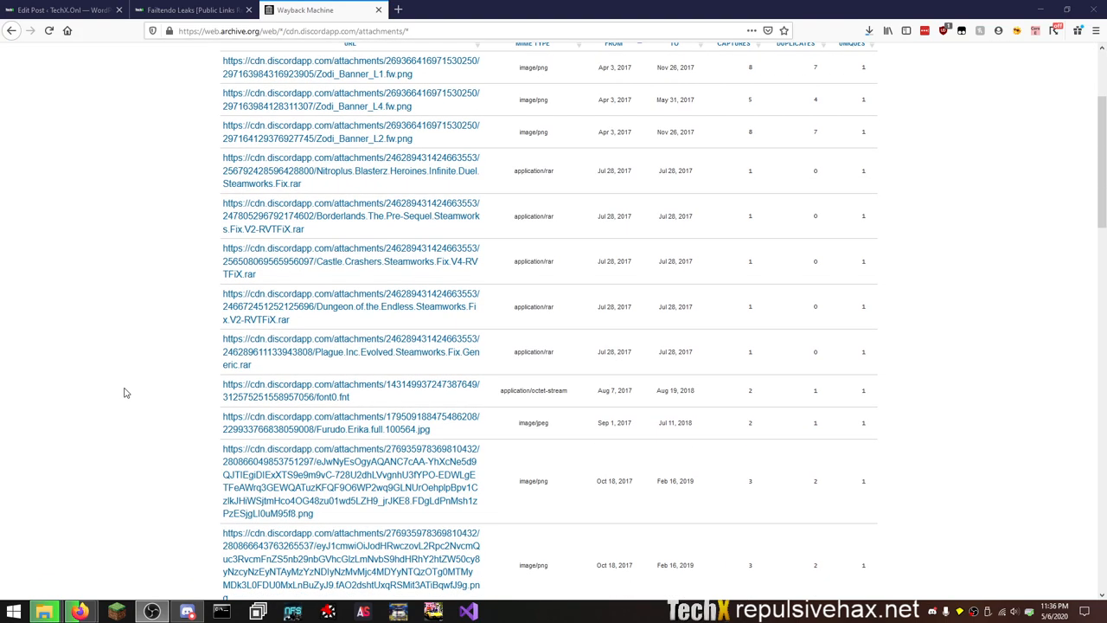
pyautogui.scroll(-3)
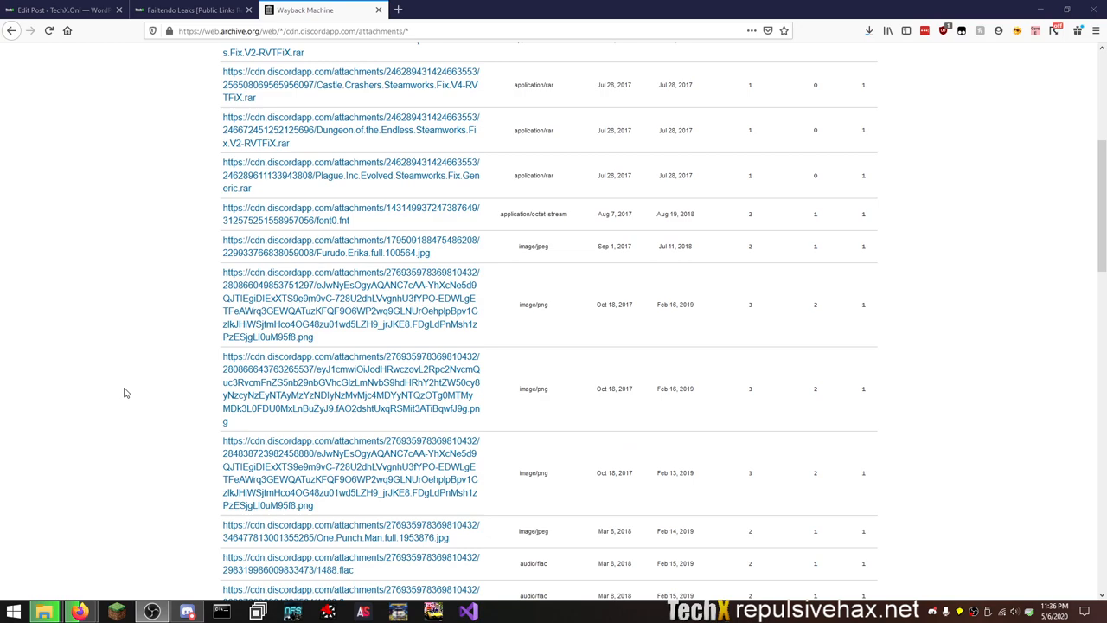
pyautogui.moveTo(165, 449)
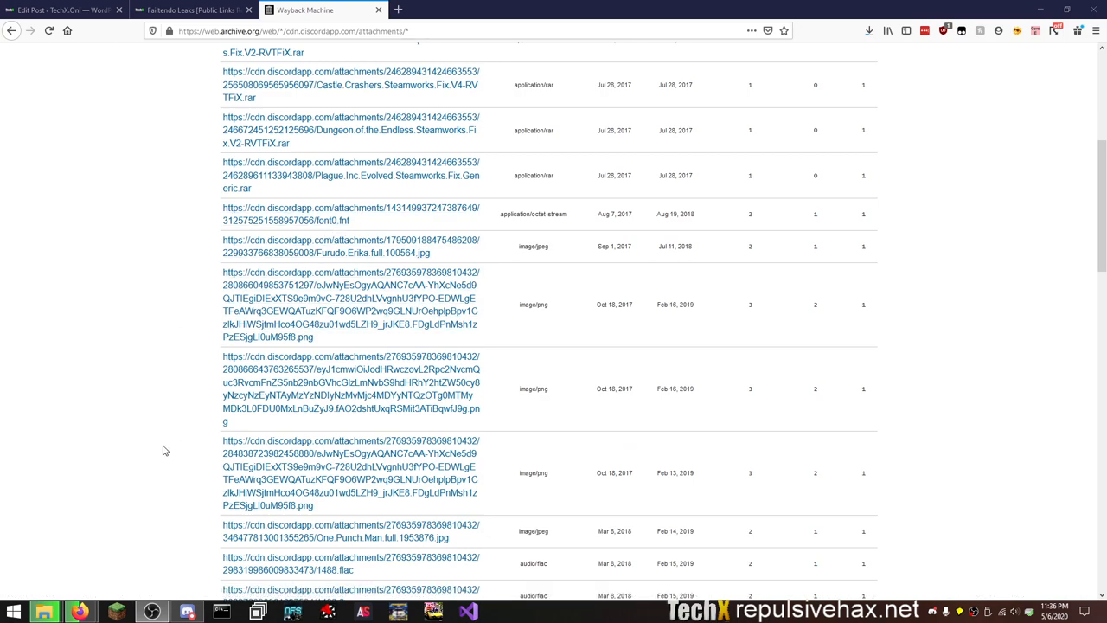
pyautogui.scroll(-3)
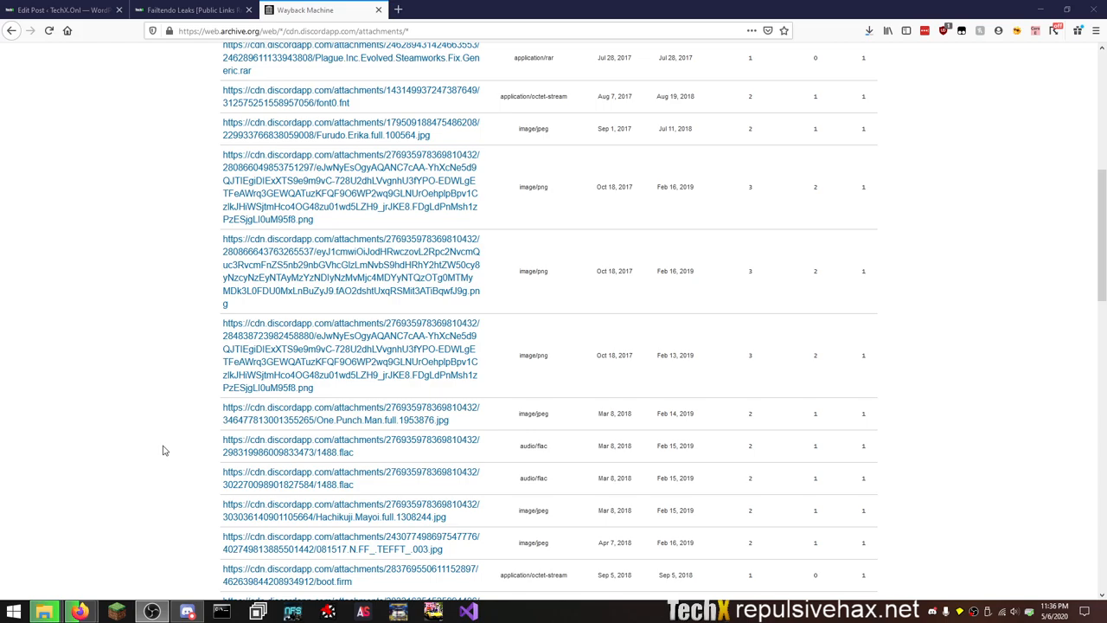
pyautogui.scroll(-3)
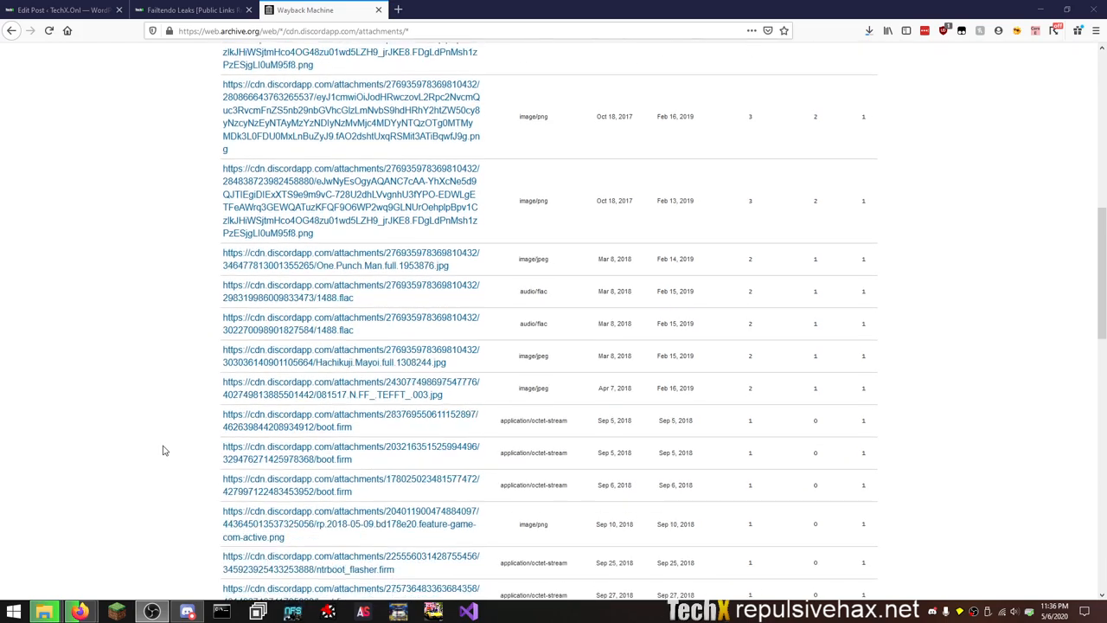
pyautogui.scroll(-3)
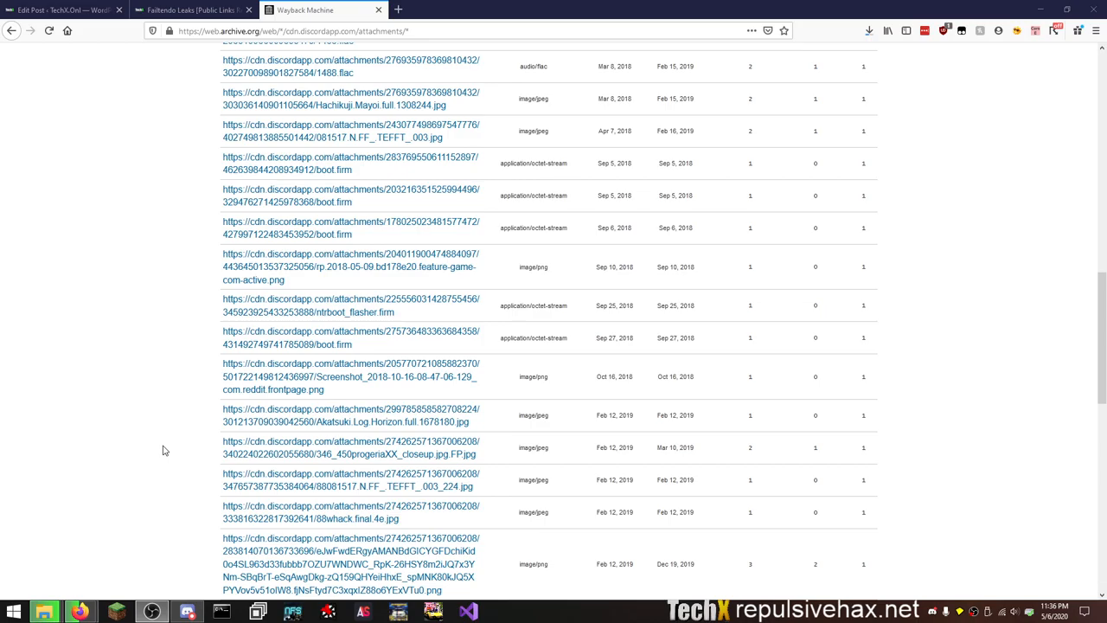
pyautogui.scroll(-3)
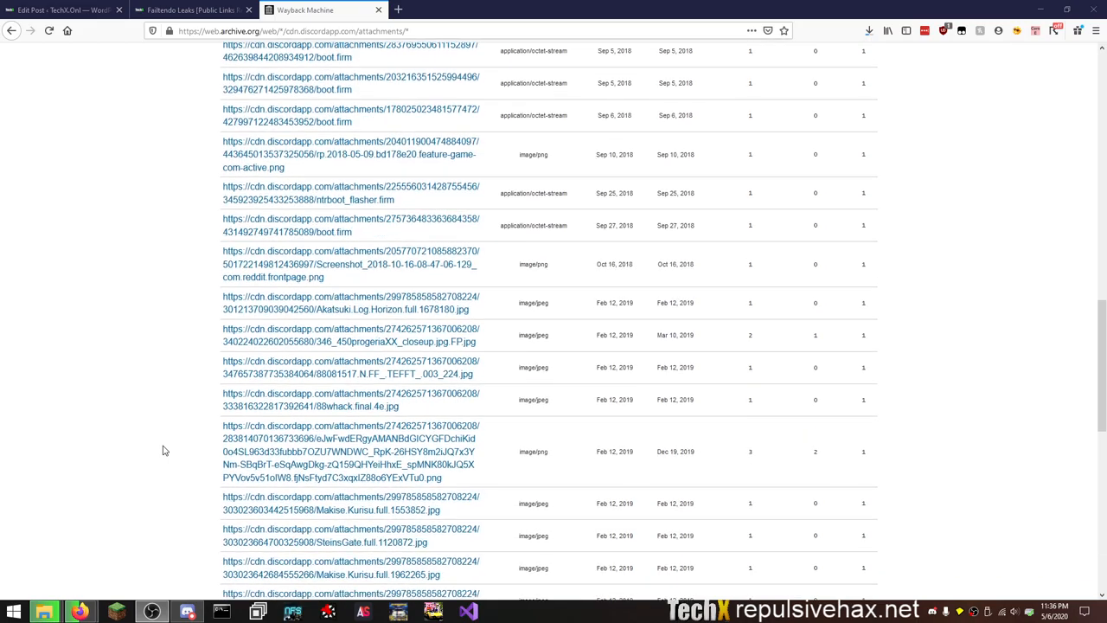
pyautogui.scroll(-3)
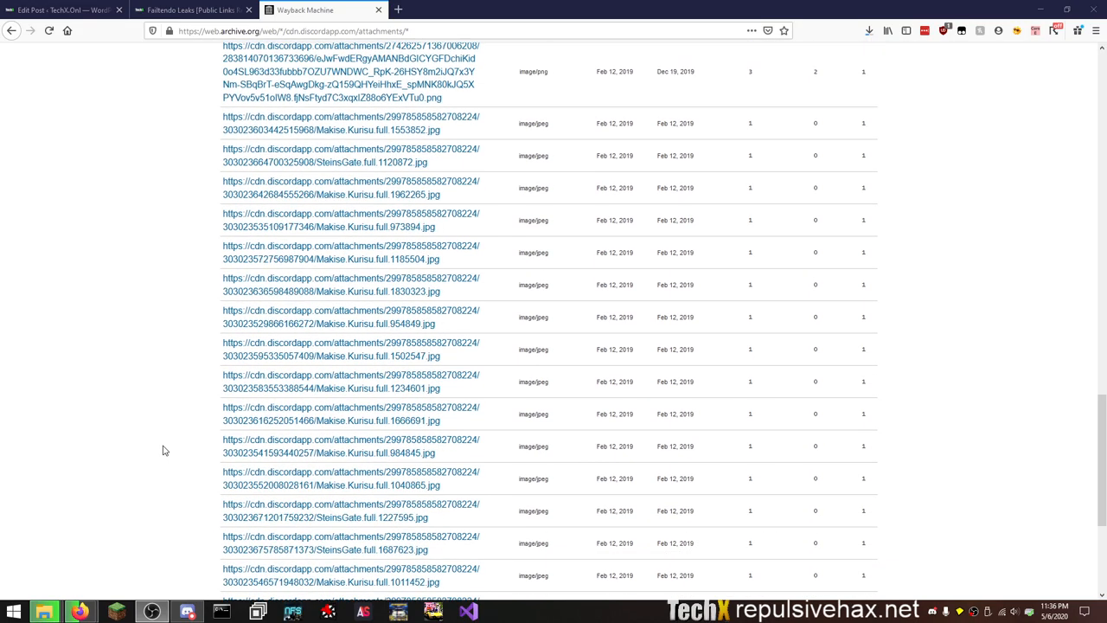
pyautogui.scroll(-3)
pyautogui.write('f')
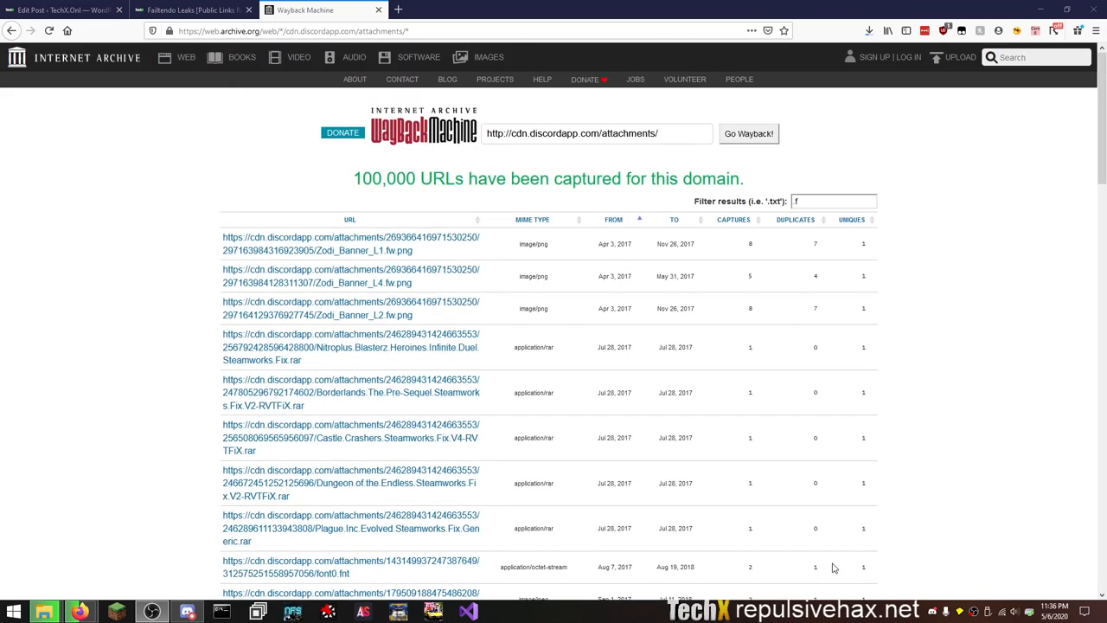
pyautogui.moveTo(834, 200)
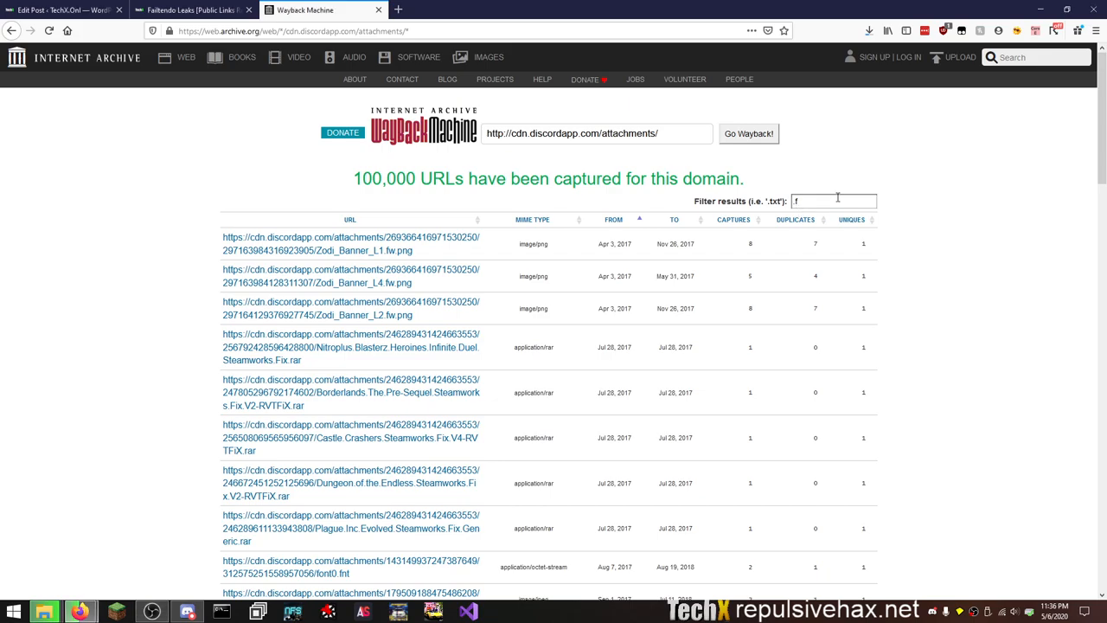
# Filter the URL listing with 'html' so only HTML attachments are shown.
pyautogui.write('c')
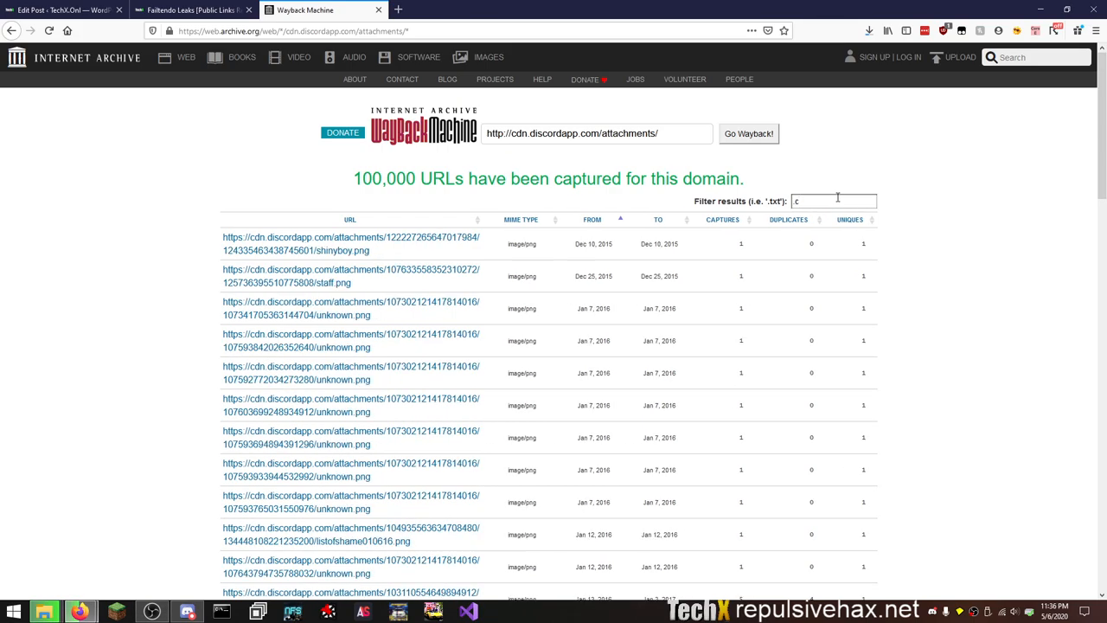
pyautogui.write('h')
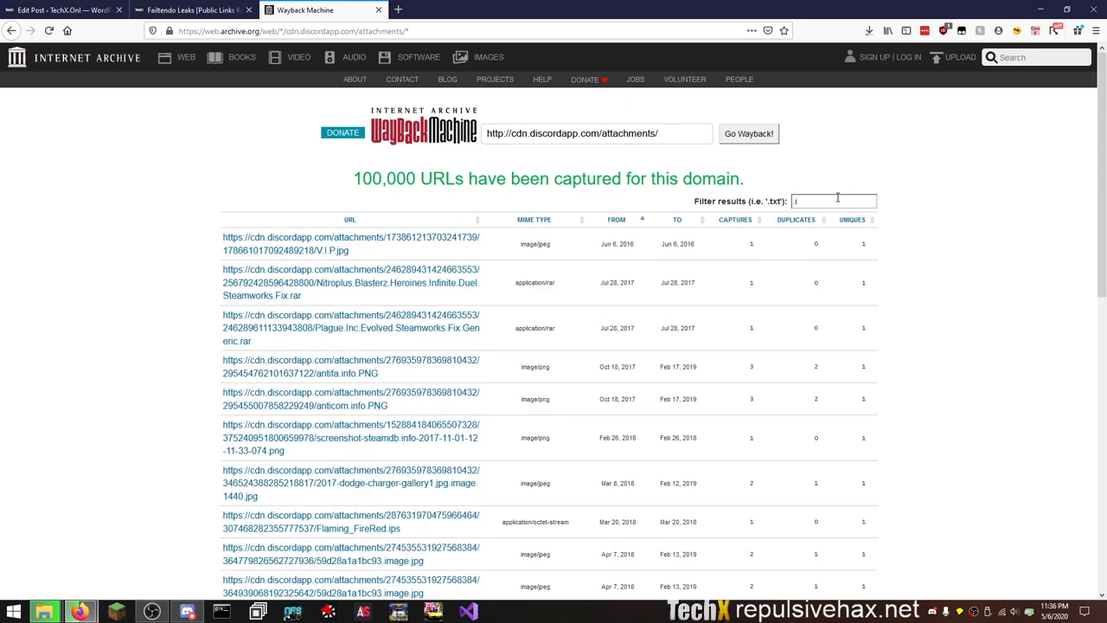
pyautogui.write('ht')
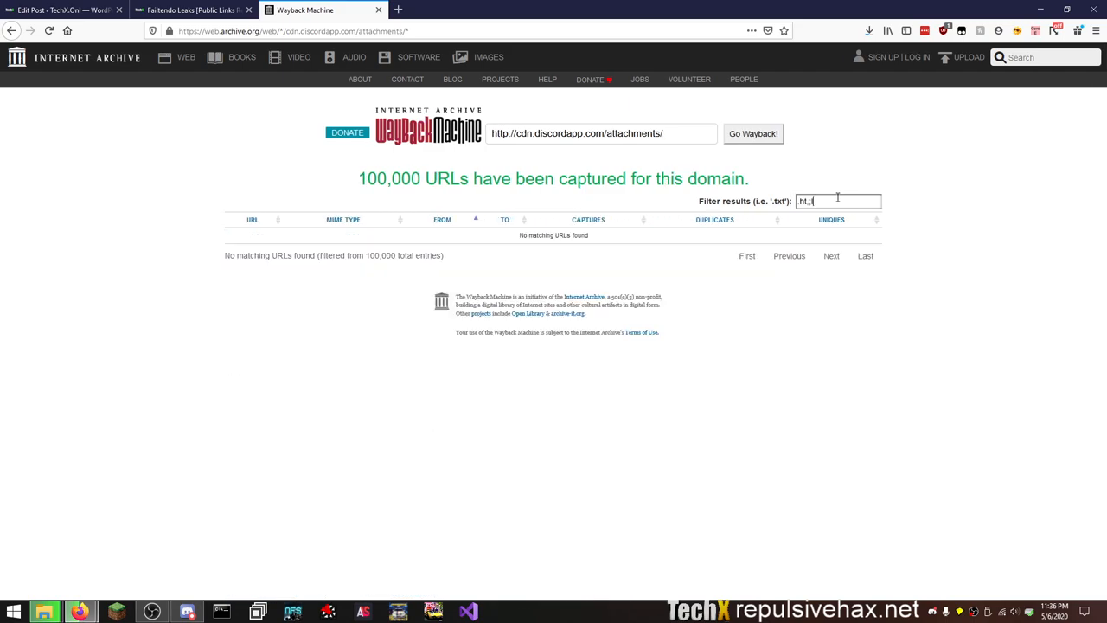
pyautogui.write('html')
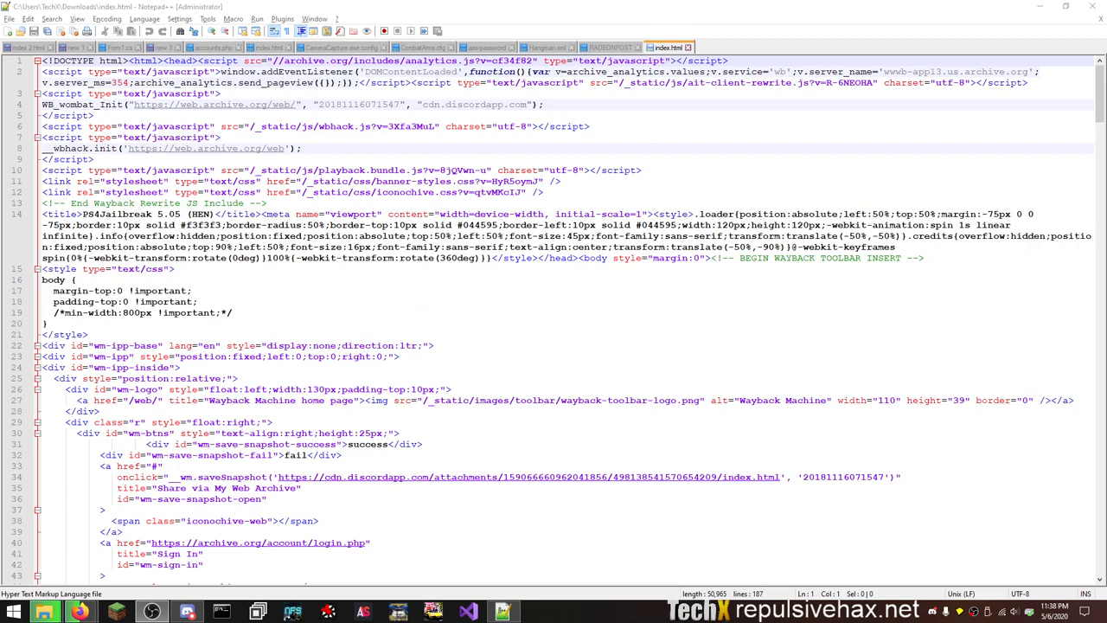
pyautogui.moveTo(975, 372)
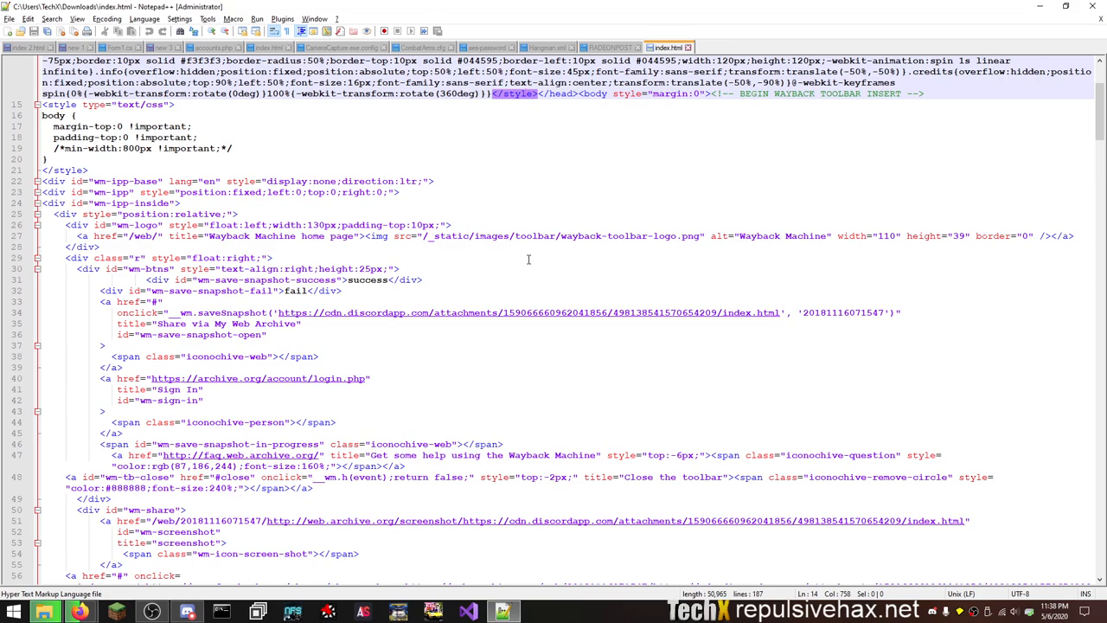
# Scroll index.html's source down to the ArchiveBot notes and Wayback toolbar script near line 169.
pyautogui.scroll(-3)
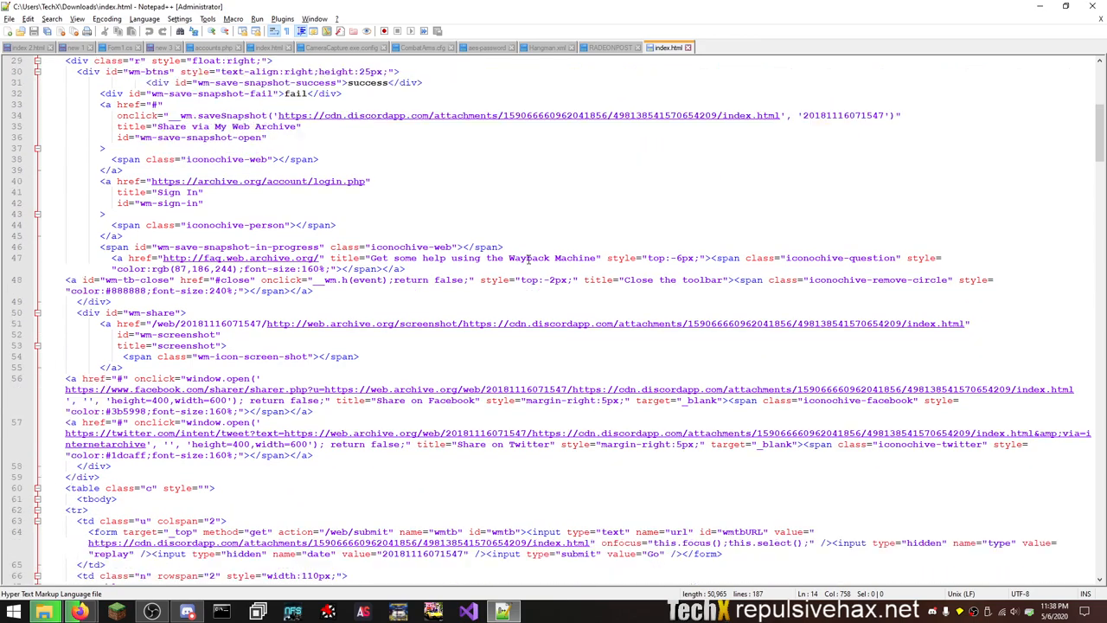
pyautogui.scroll(-3)
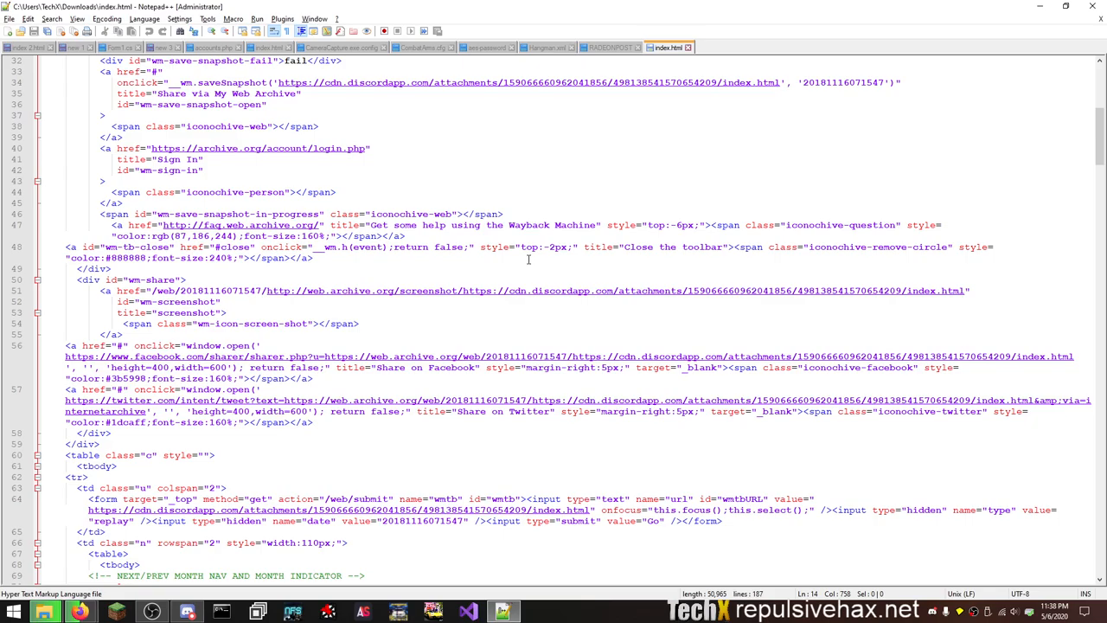
pyautogui.scroll(3)
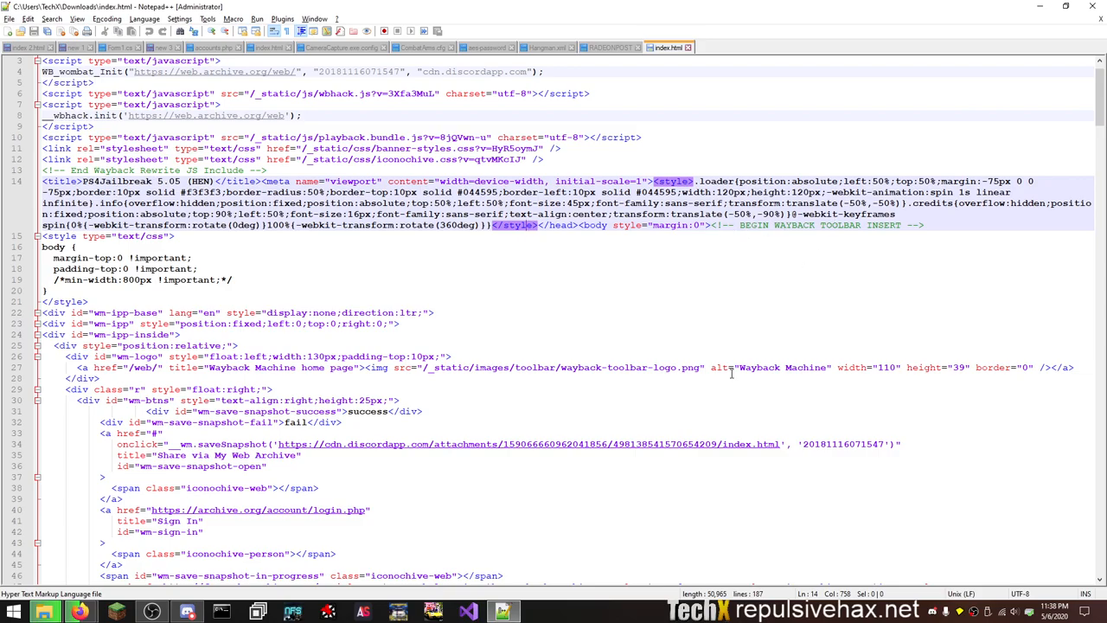
pyautogui.scroll(-3)
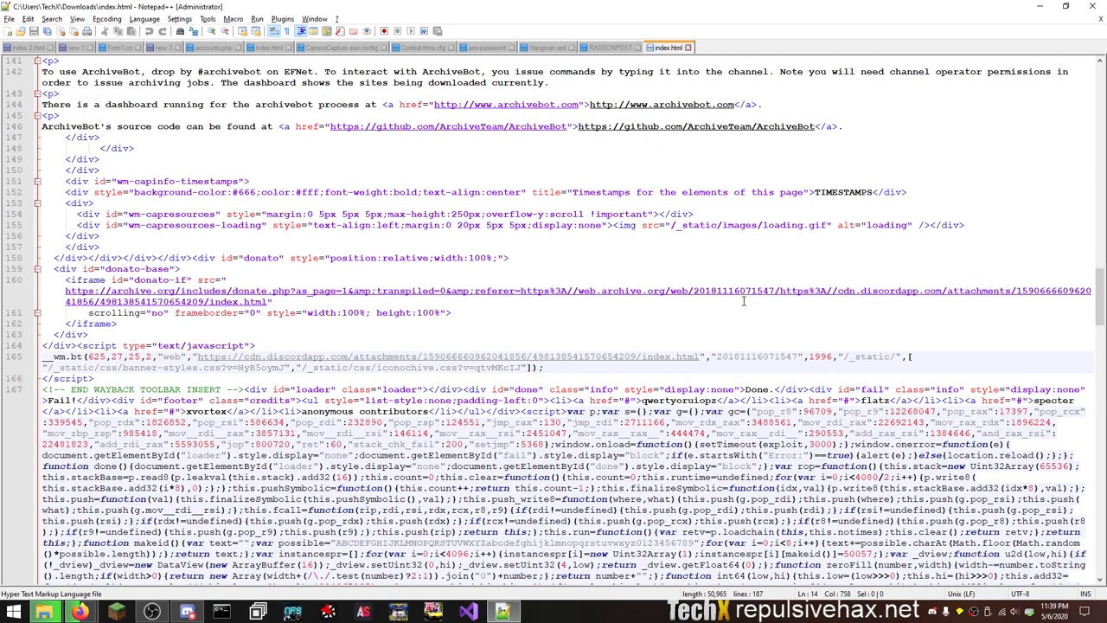
pyautogui.moveTo(723, 325)
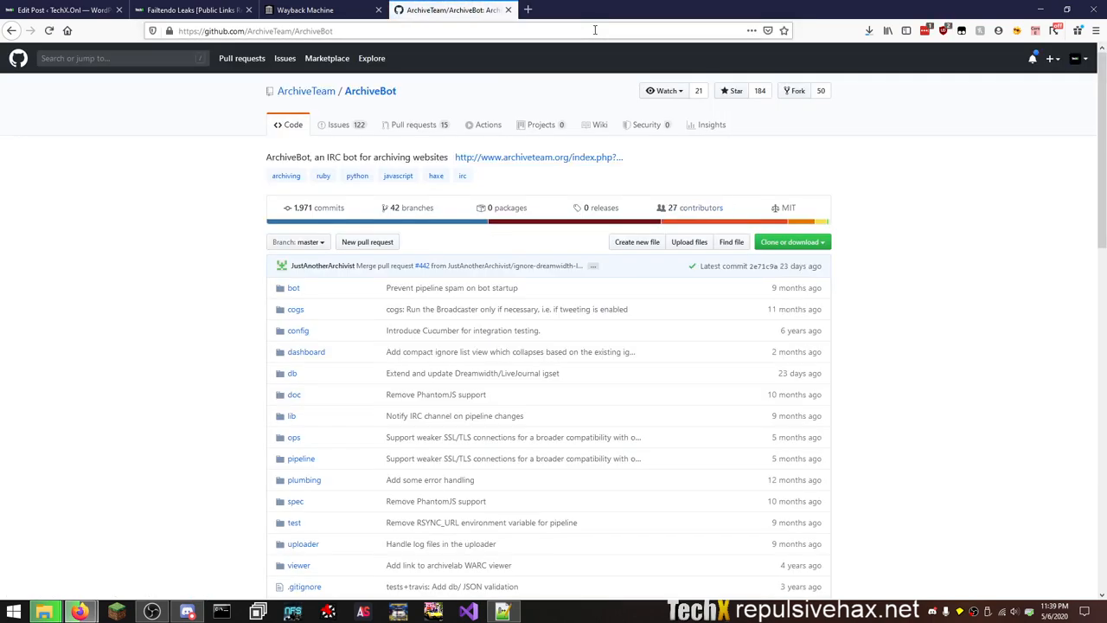
pyautogui.moveTo(73, 227)
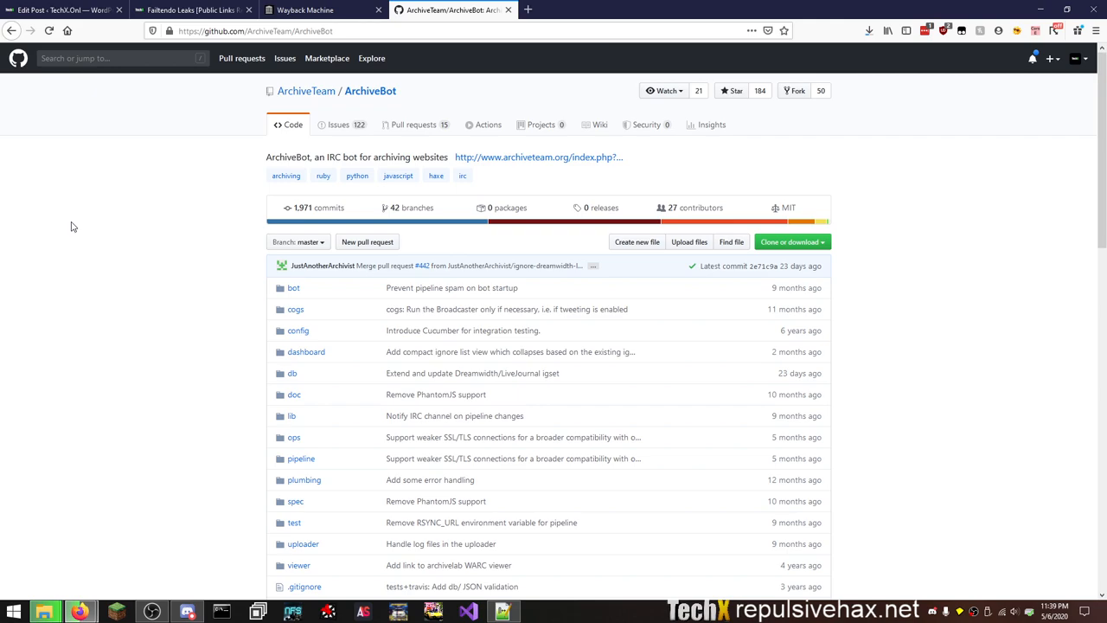
pyautogui.moveTo(111, 214)
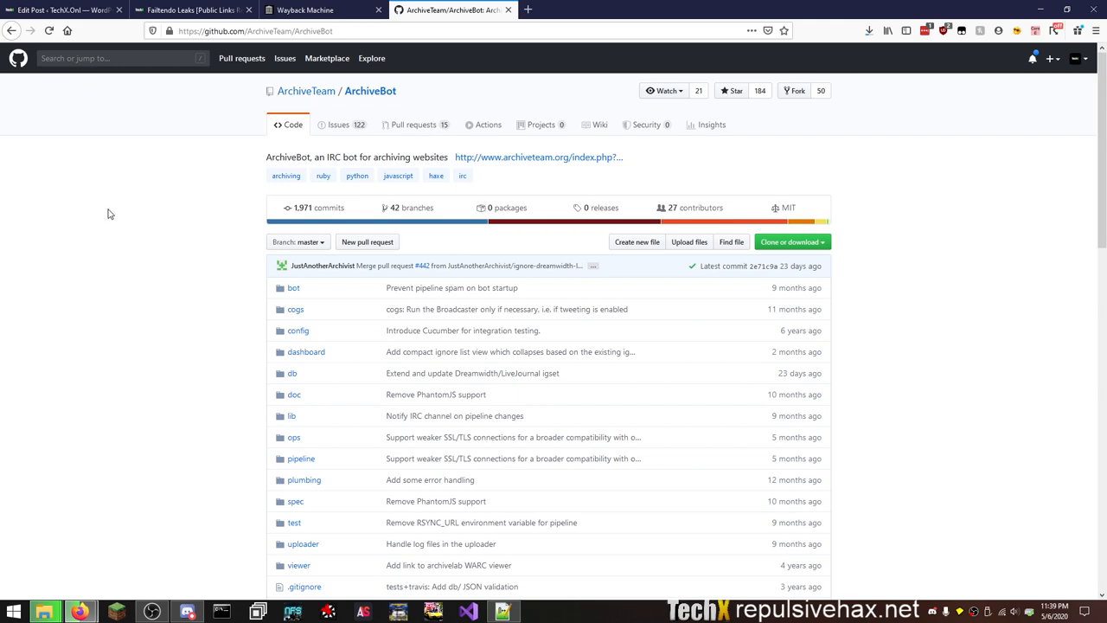
# Read through the ArchiveBot repository README.
pyautogui.scroll(-3)
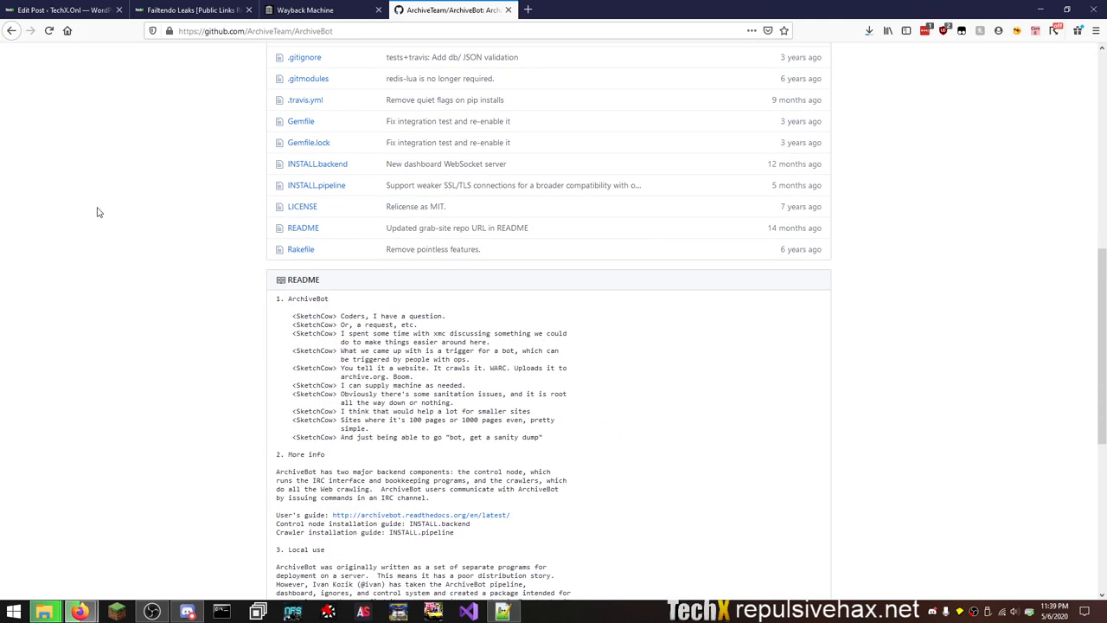
pyautogui.moveTo(125, 207)
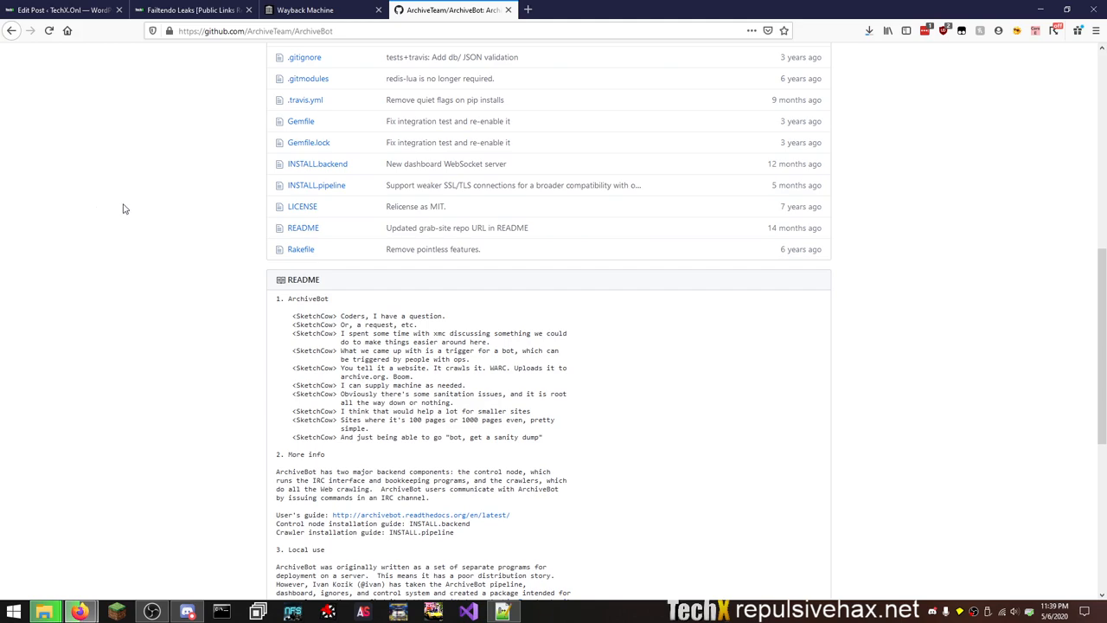
pyautogui.scroll(-3)
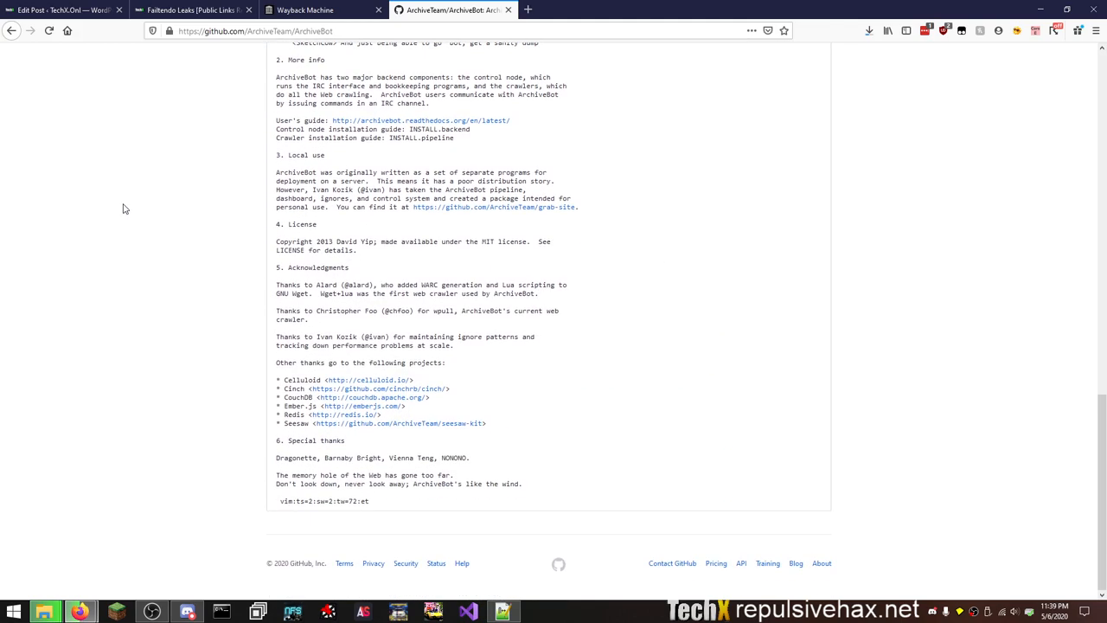
pyautogui.scroll(3)
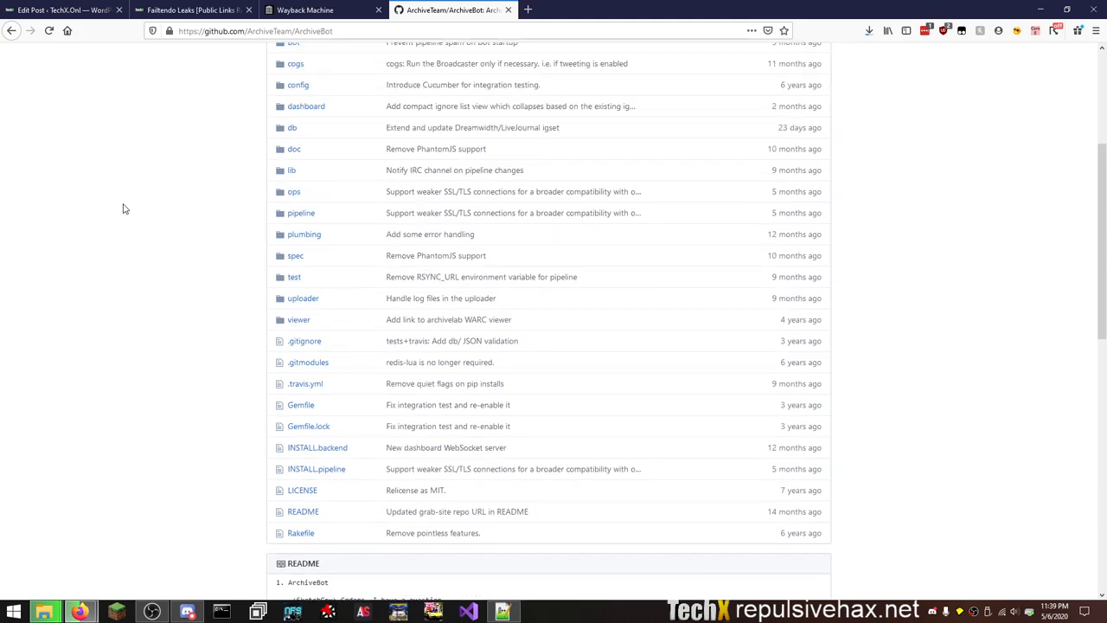
pyautogui.scroll(3)
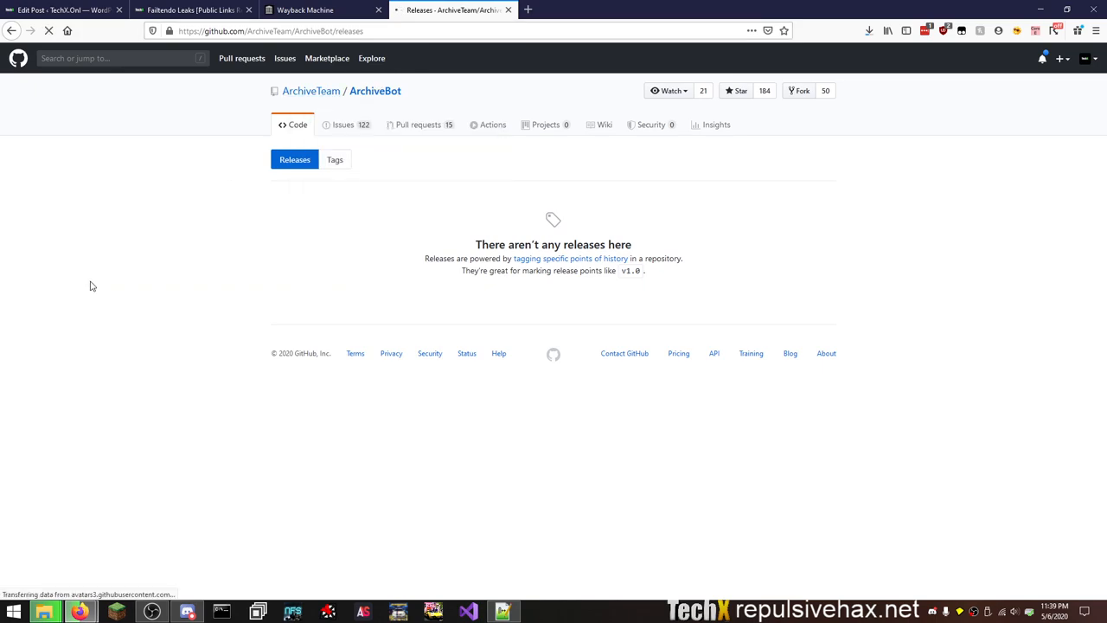
# View the ArchiveTeam organisation's repositories, then close the GitHub tab.
pyautogui.click(311, 90)
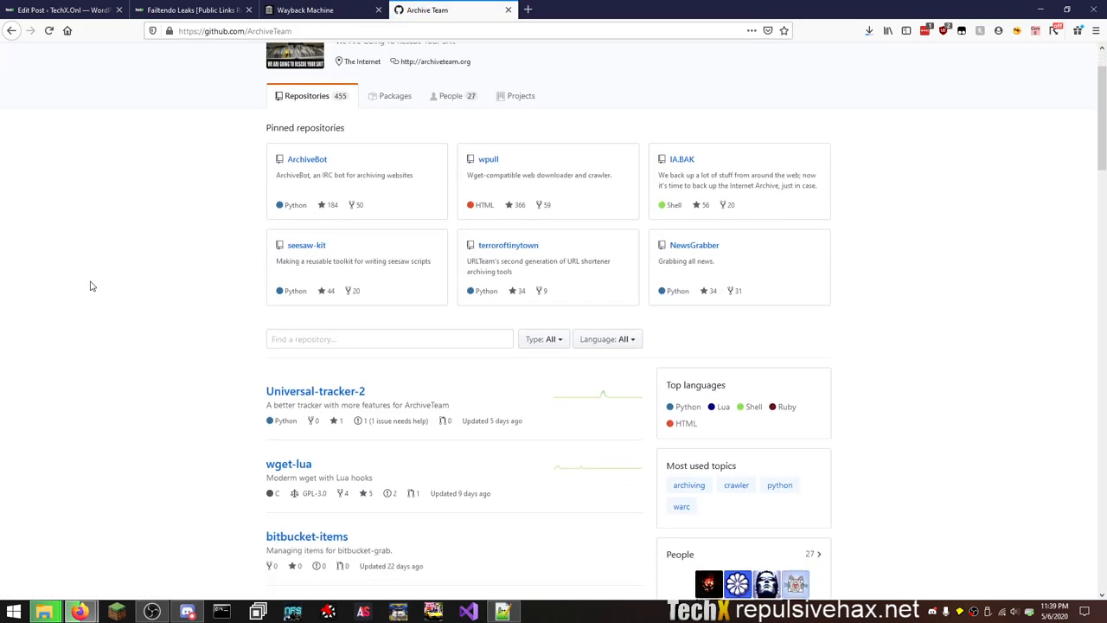
pyautogui.scroll(-3)
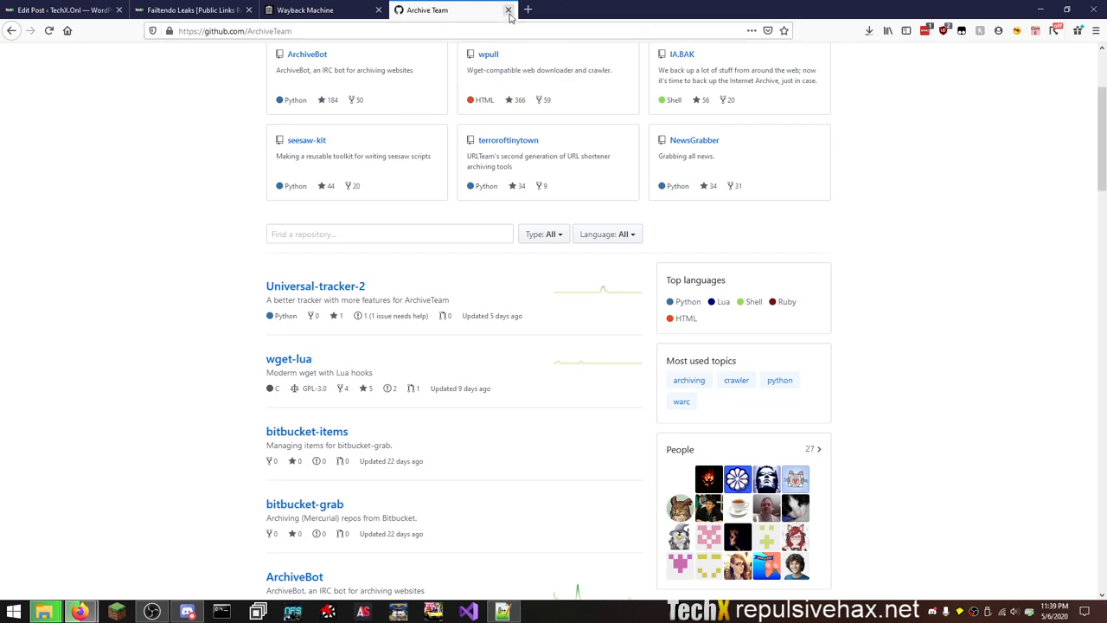
pyautogui.click(509, 10)
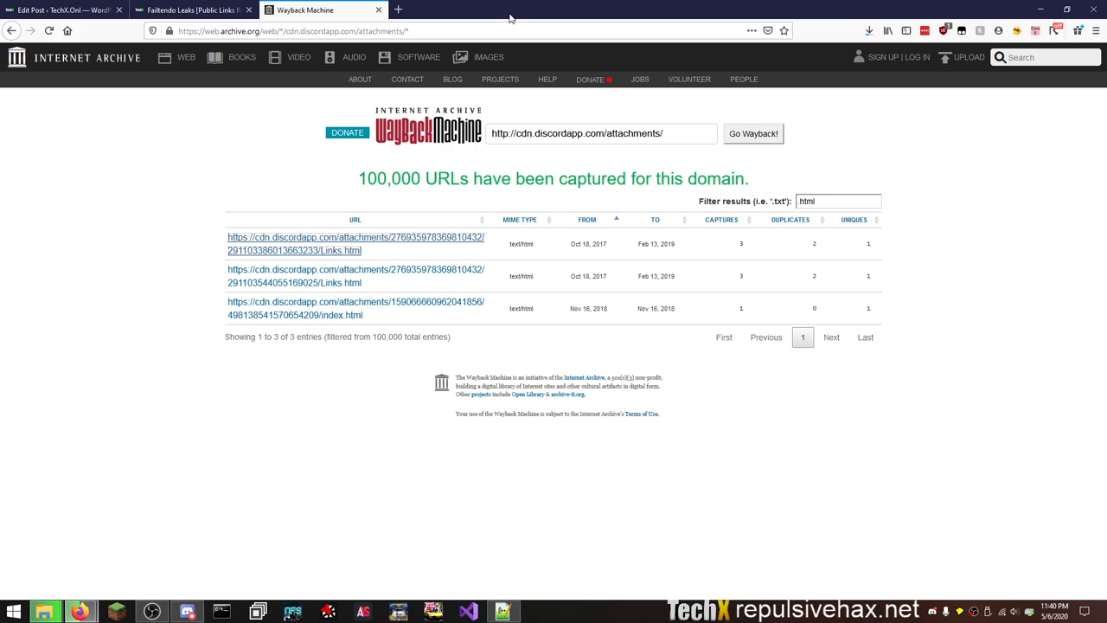
pyautogui.moveTo(702, 152)
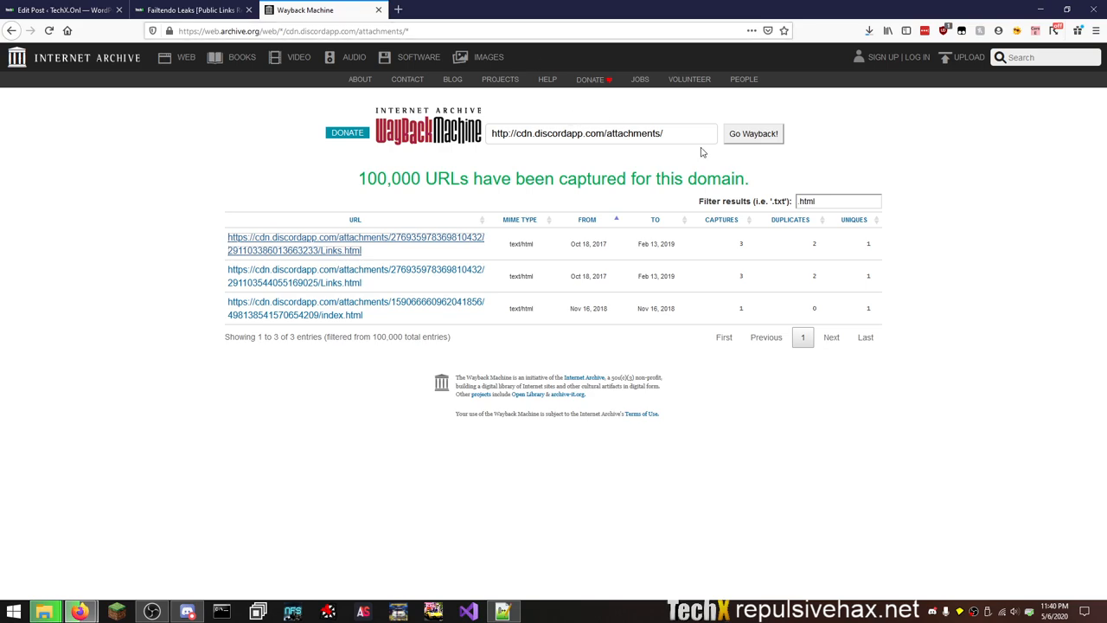